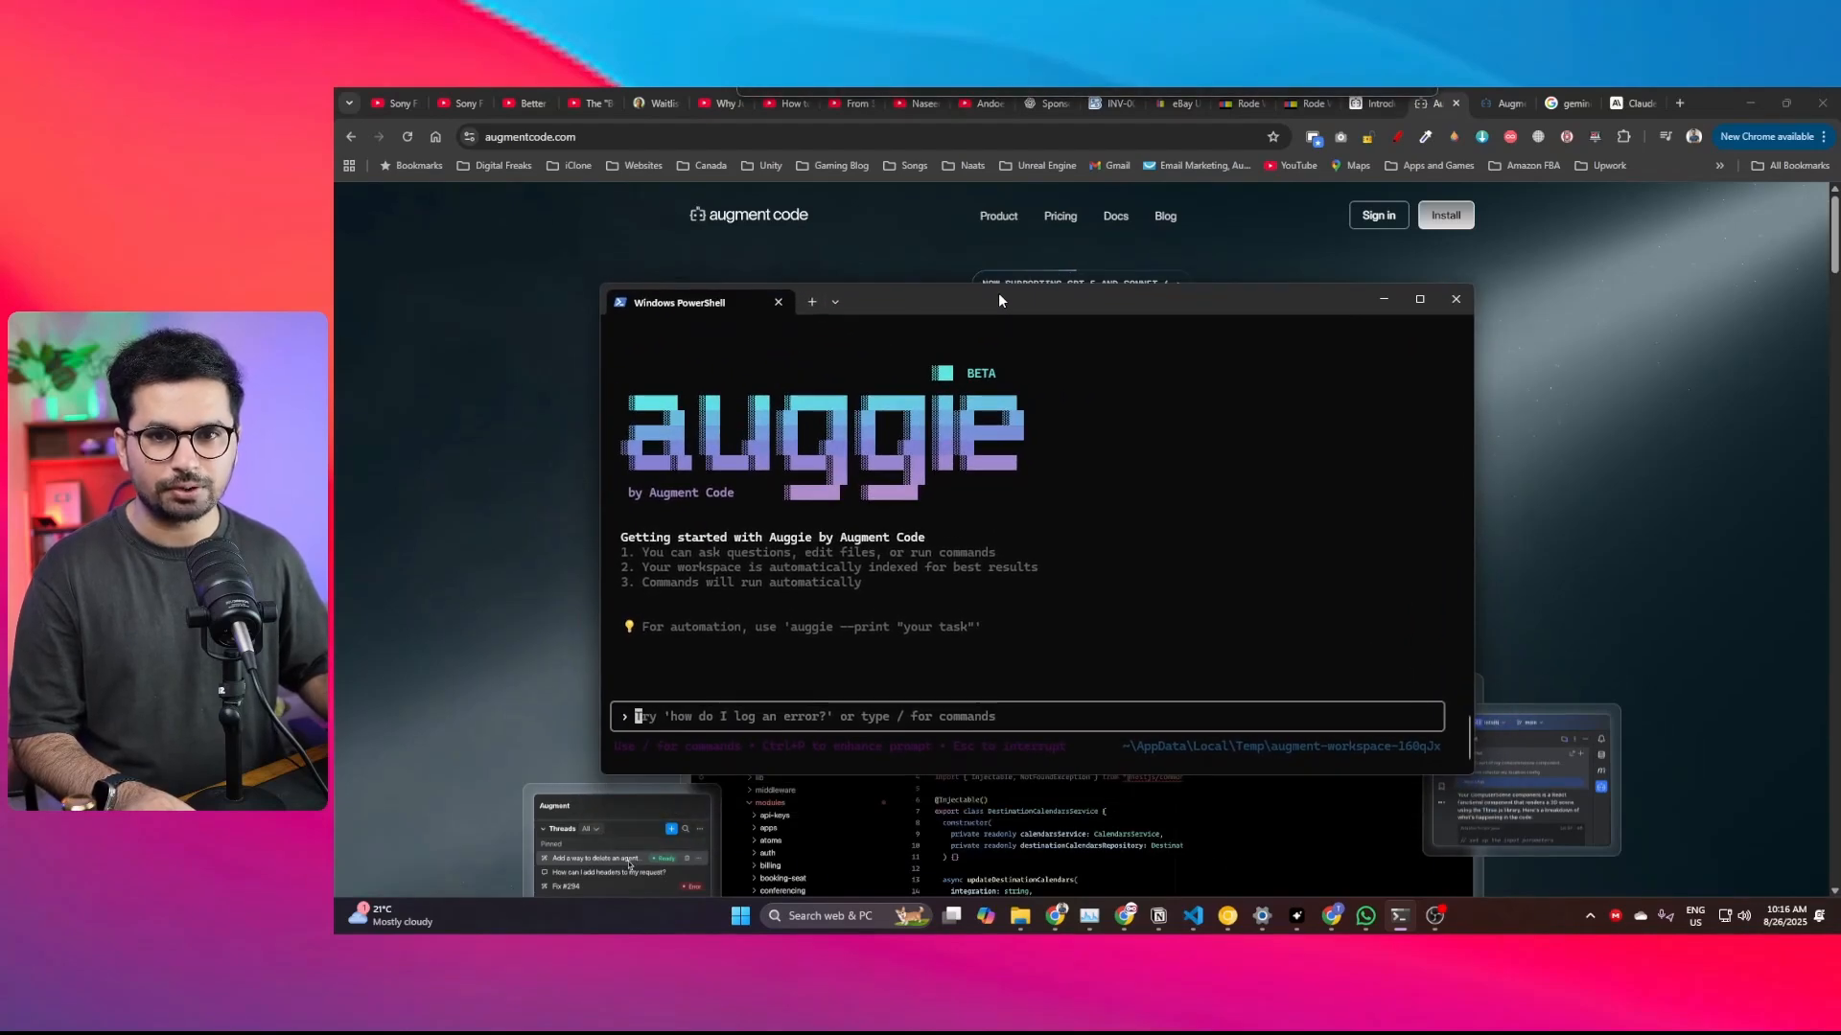
Step: Hide the terminal and scroll down the Augment Code site toward the Auggie CLI docs
{"action": "left_click", "coordinate": [1455, 299]}
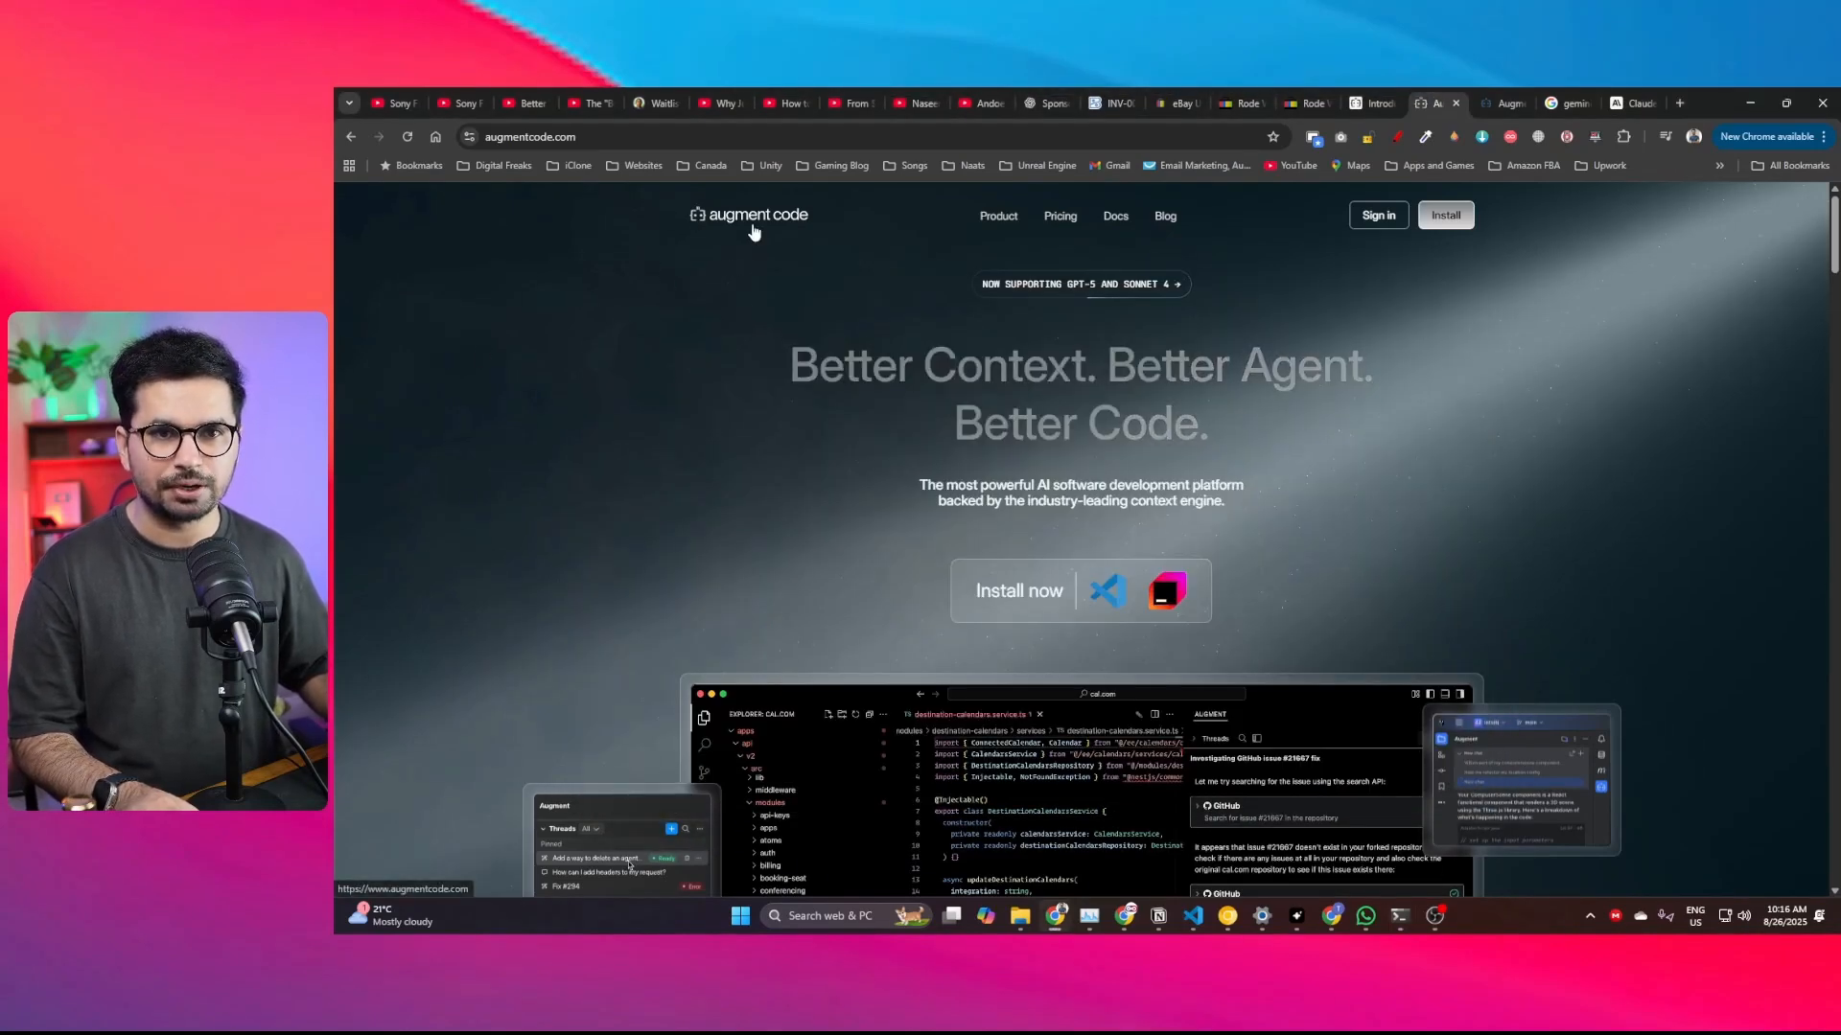
{"action": "scroll", "scroll_direction": "down", "scroll_amount": 3}
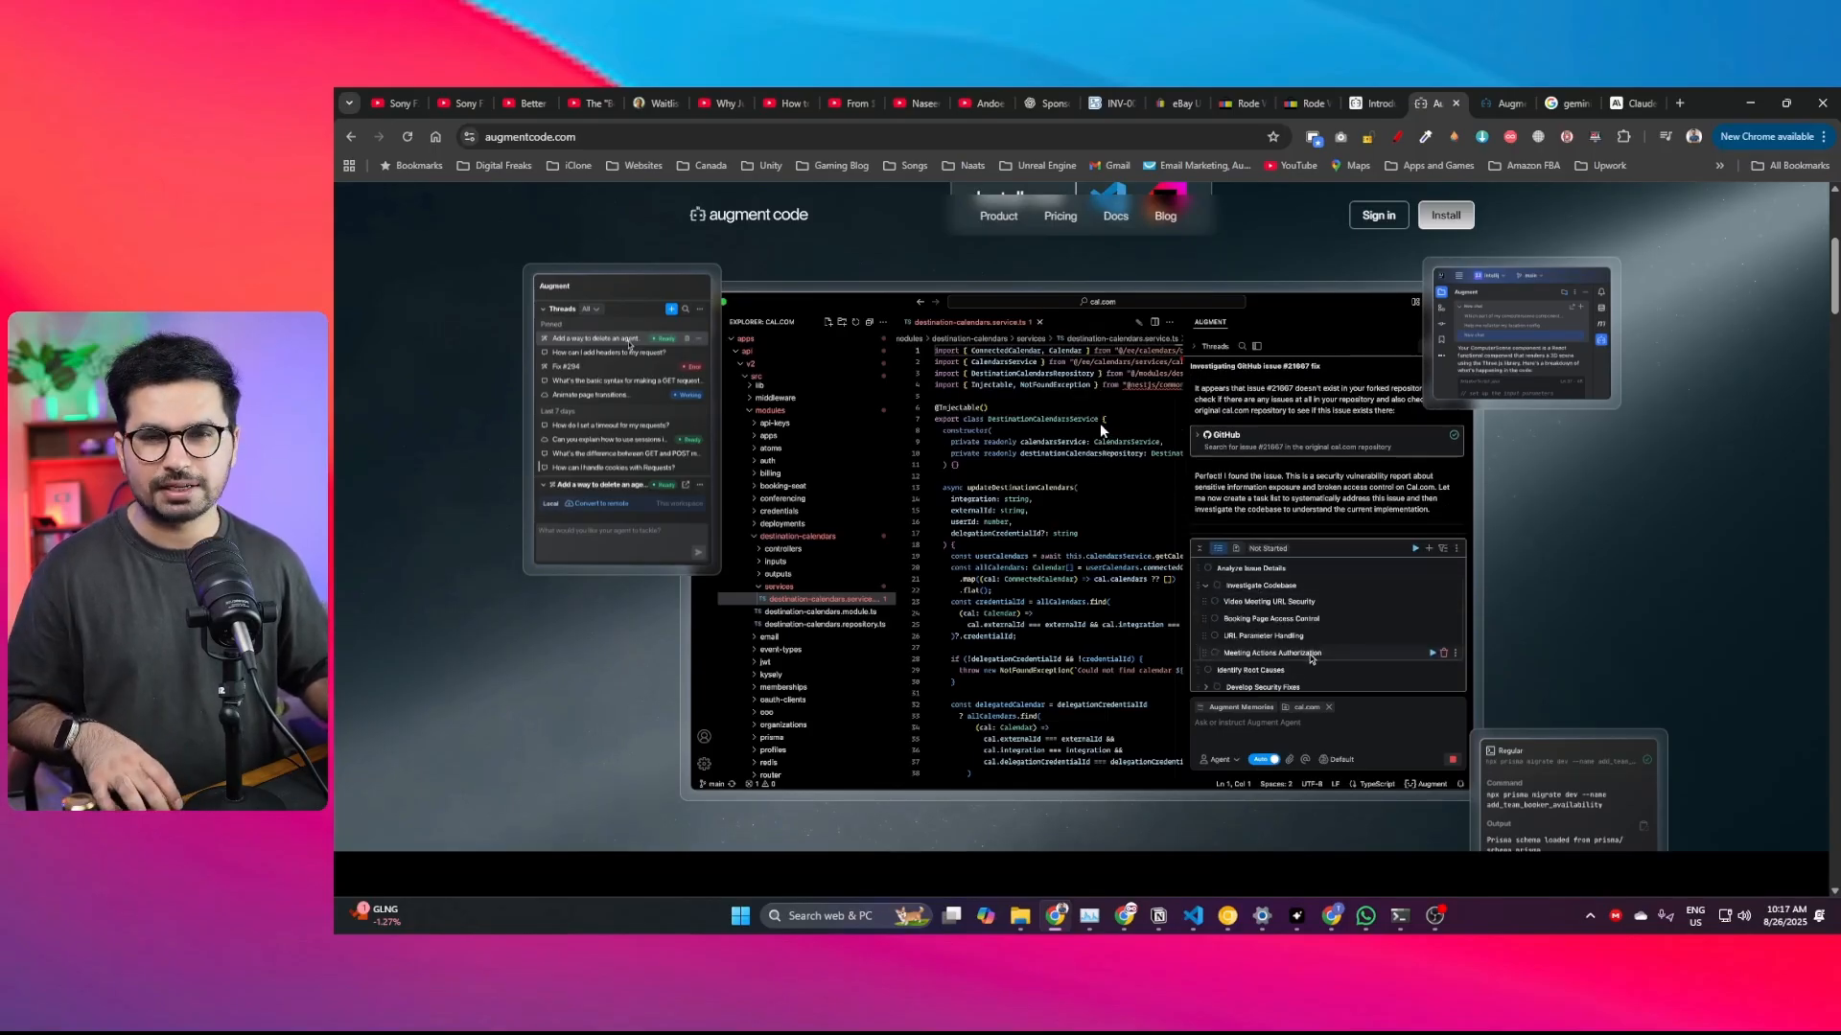
{"action": "scroll", "scroll_direction": "down", "scroll_amount": 3}
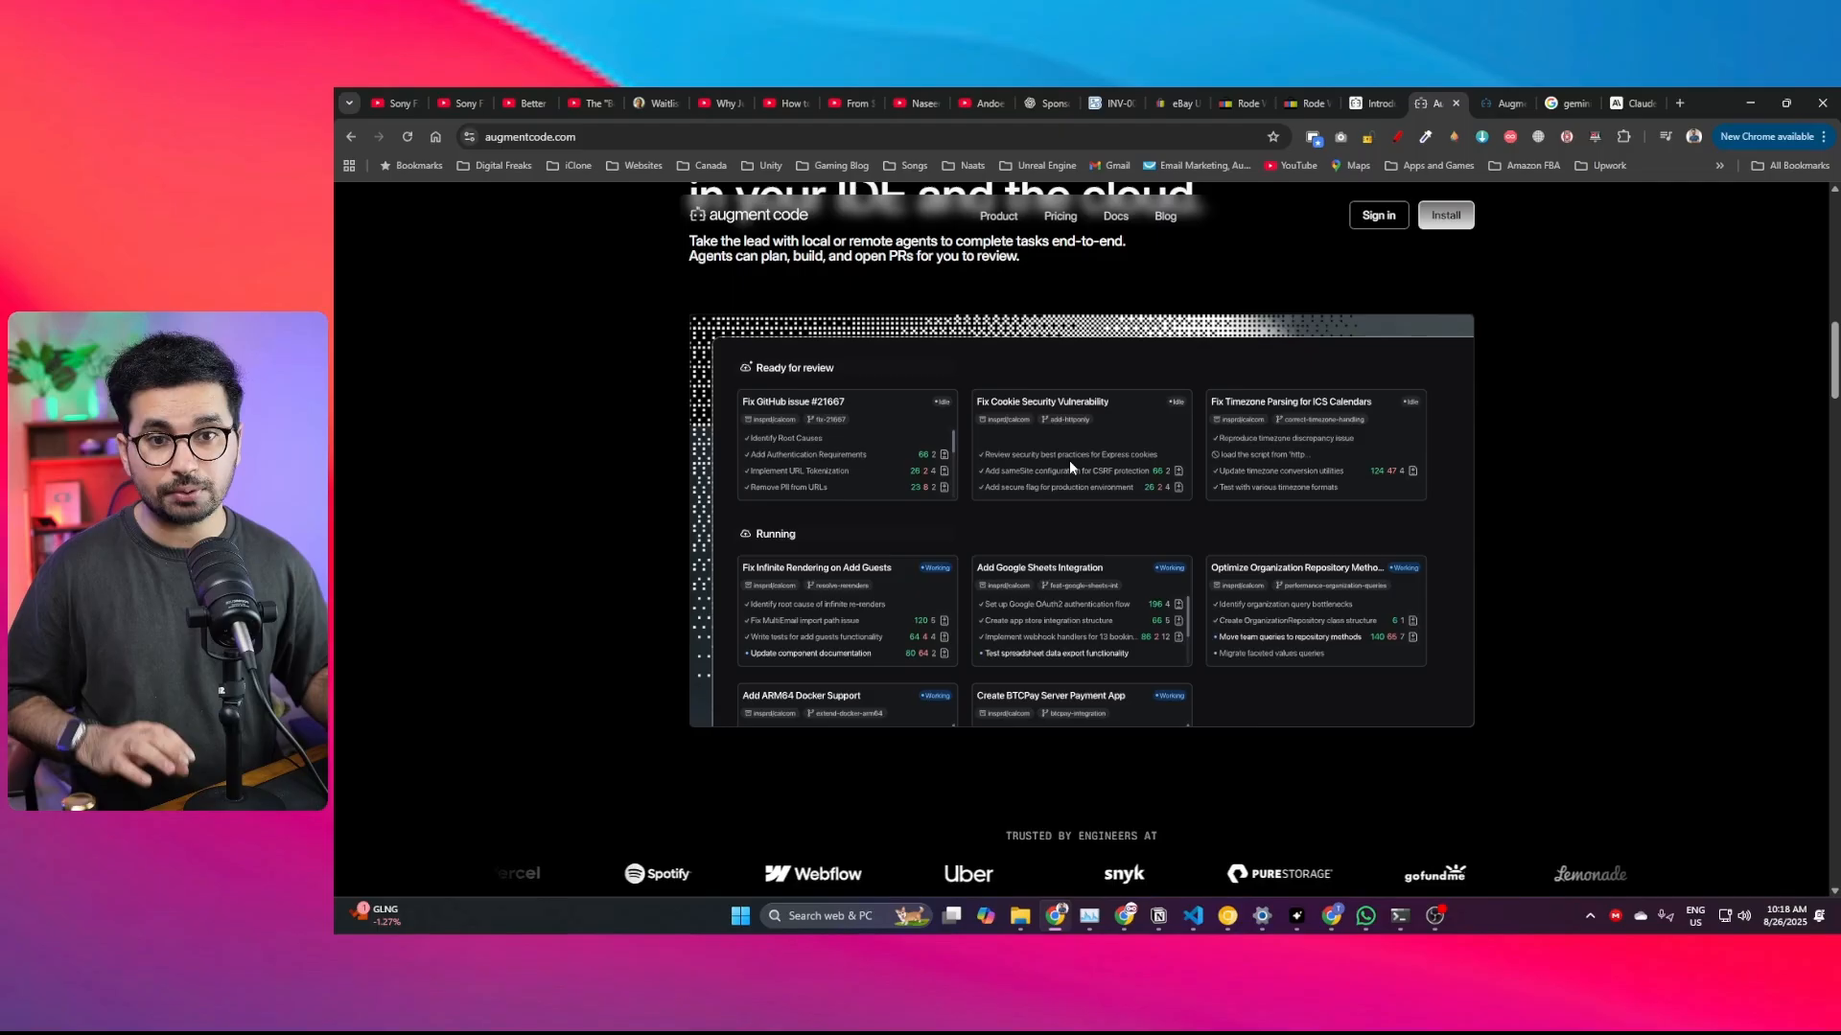
{"action": "scroll", "scroll_direction": "down", "scroll_amount": 3}
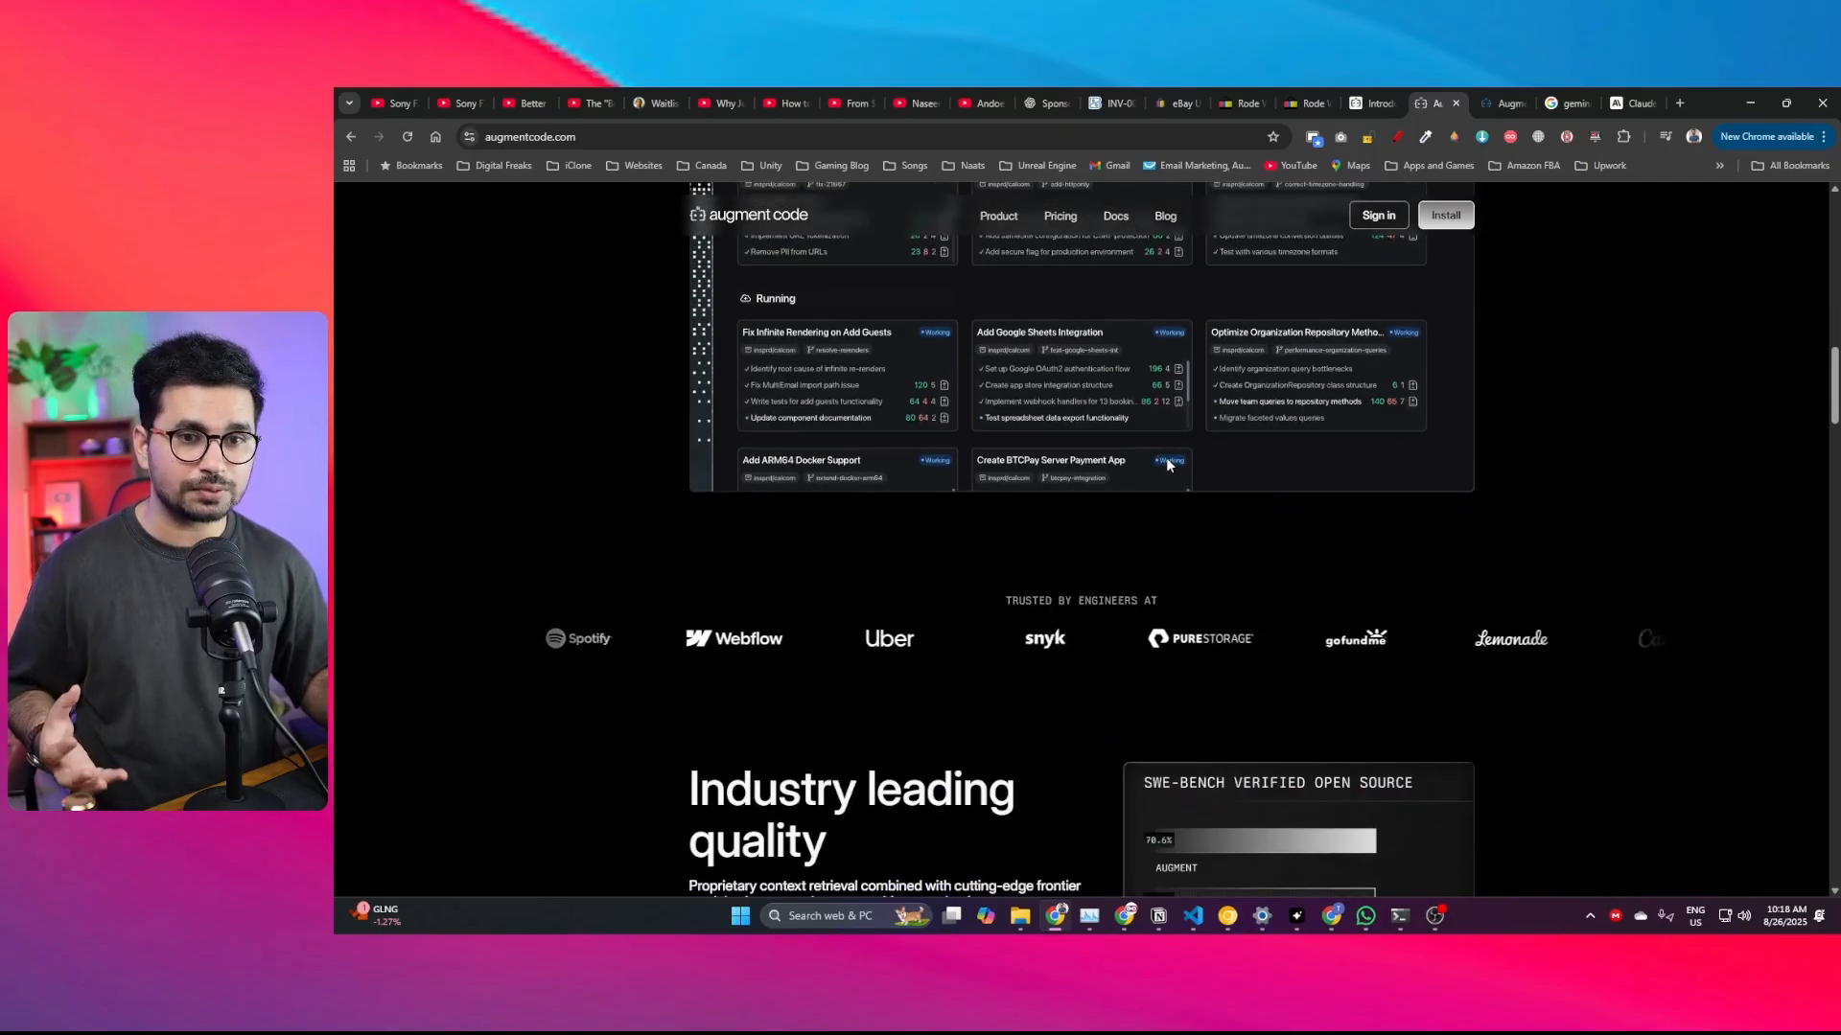
{"action": "scroll", "scroll_direction": "down", "scroll_amount": 3}
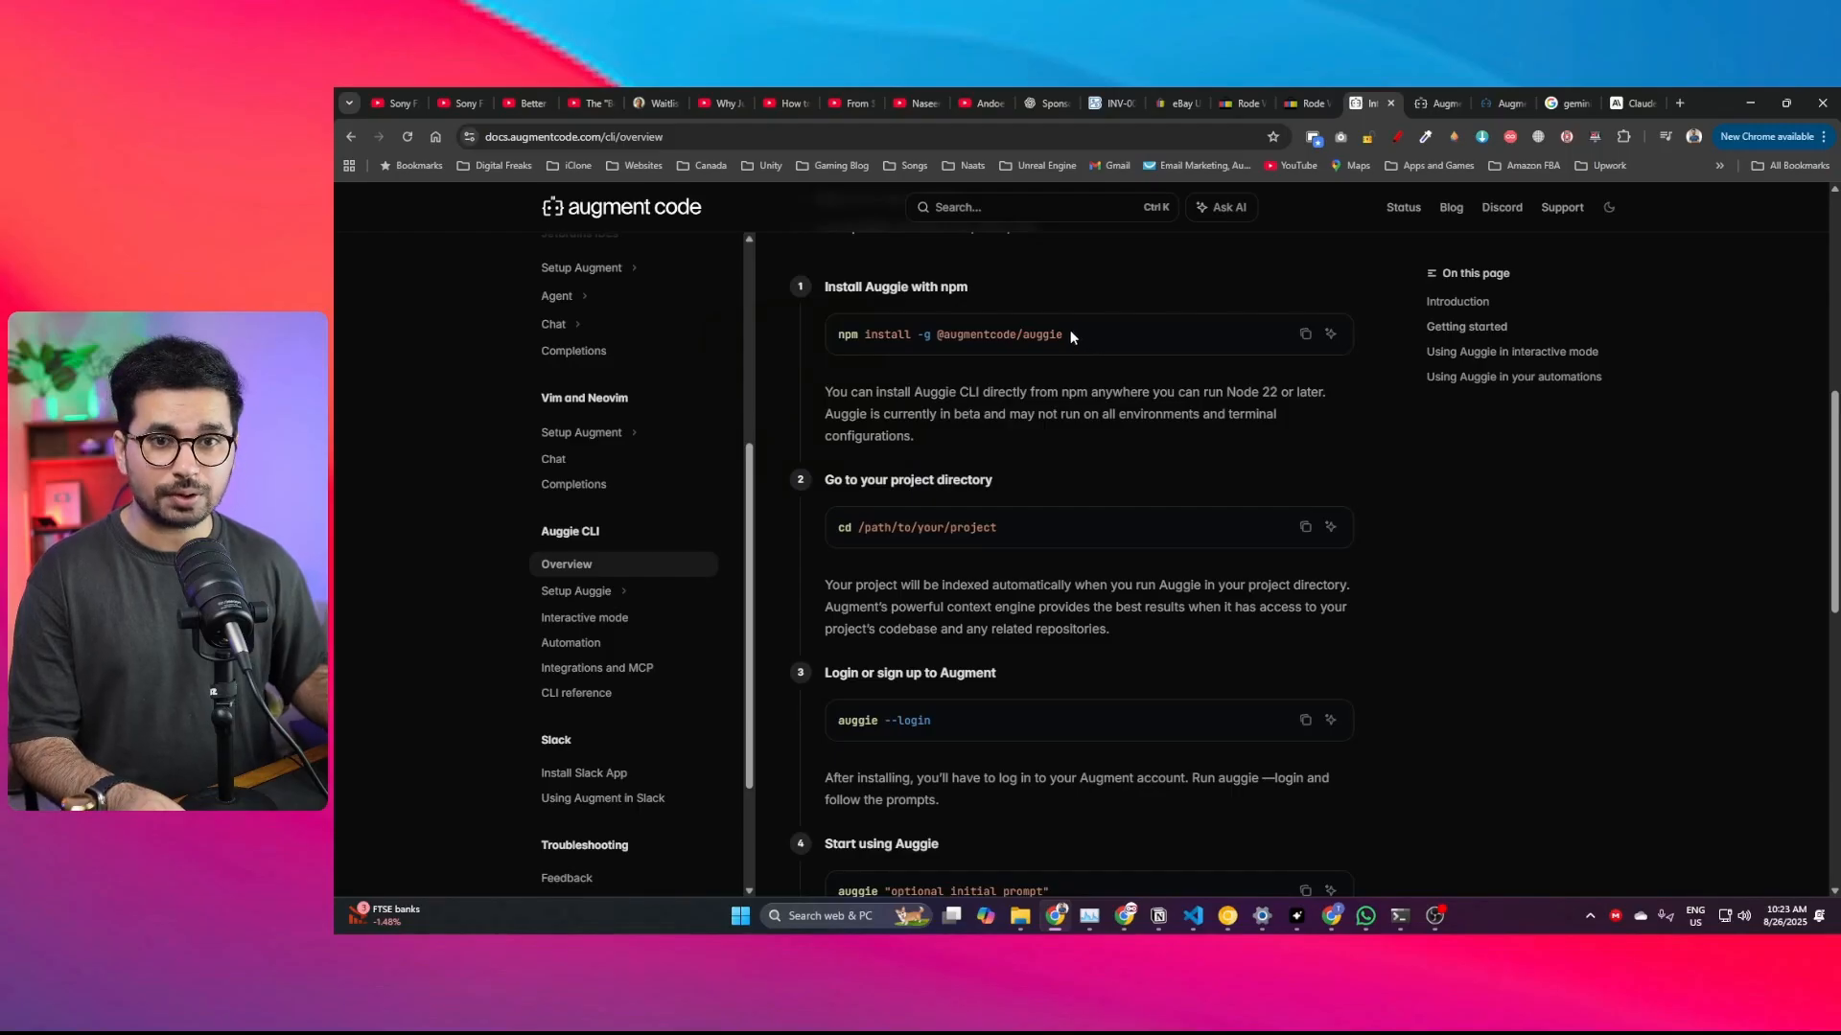
{"action": "mouse_move", "coordinate": [836, 341]}
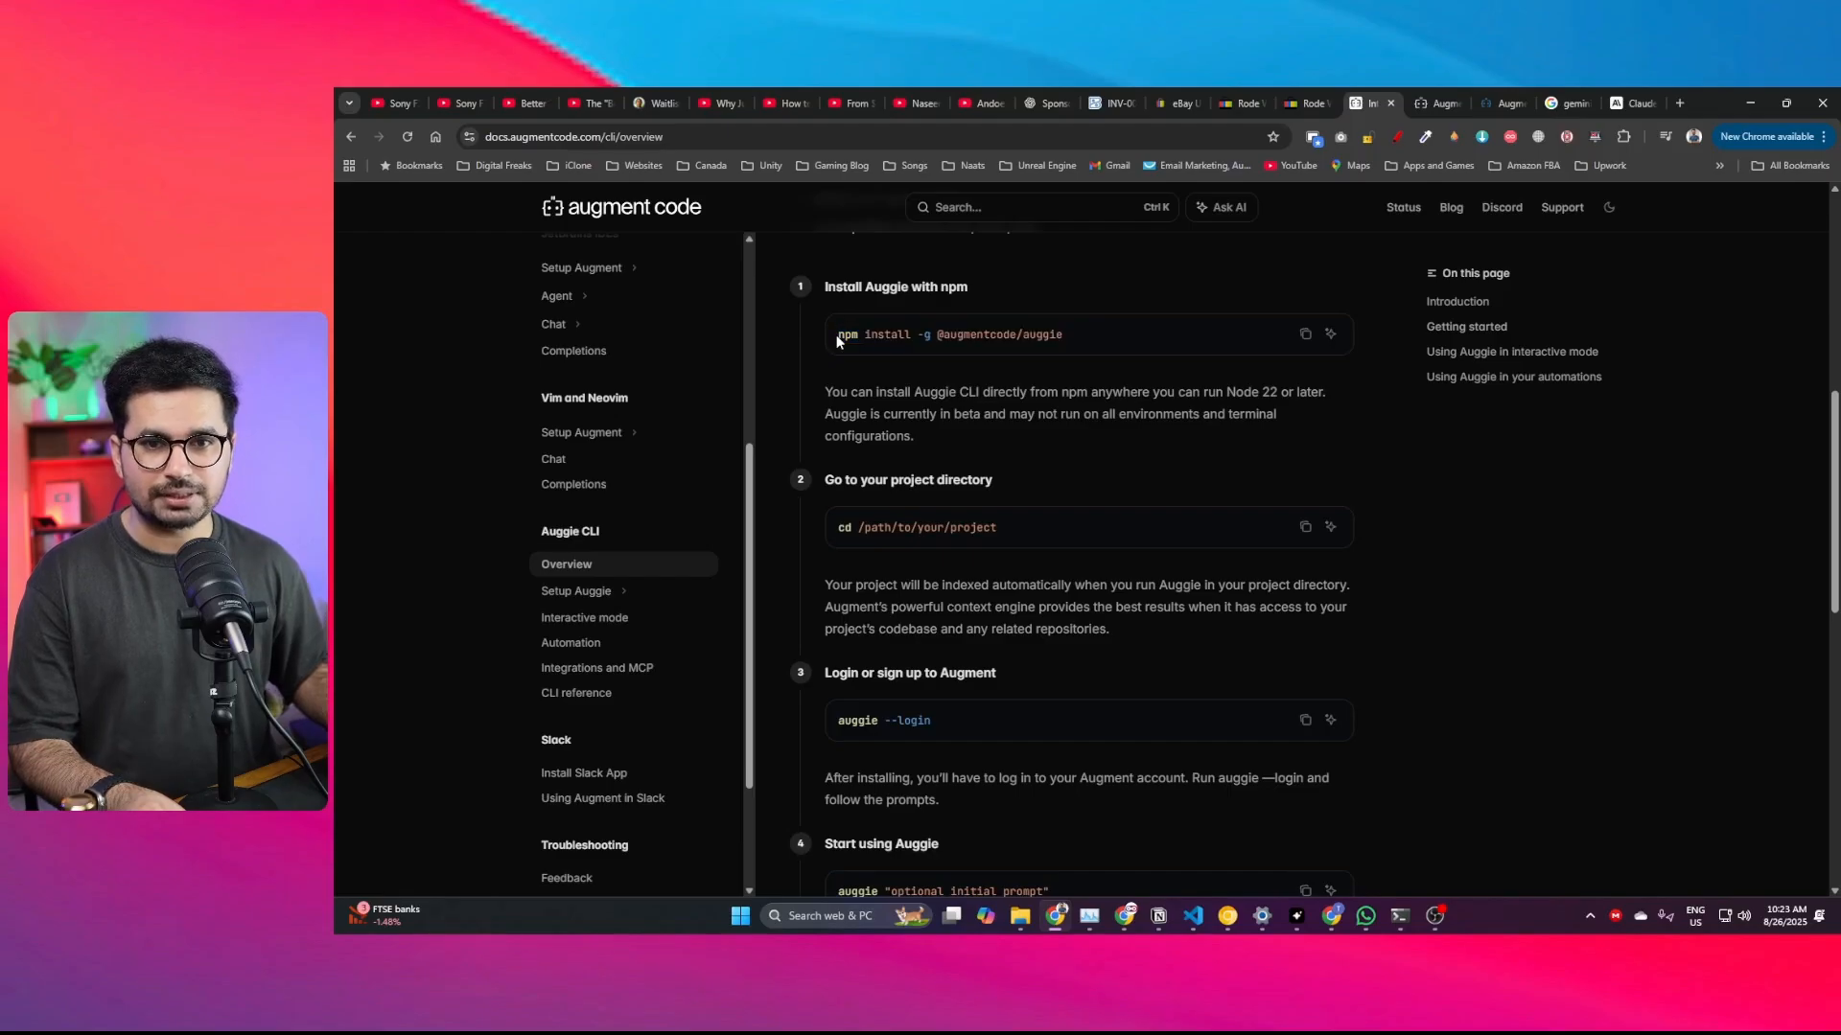
{"action": "key", "text": "ctrl+a"}
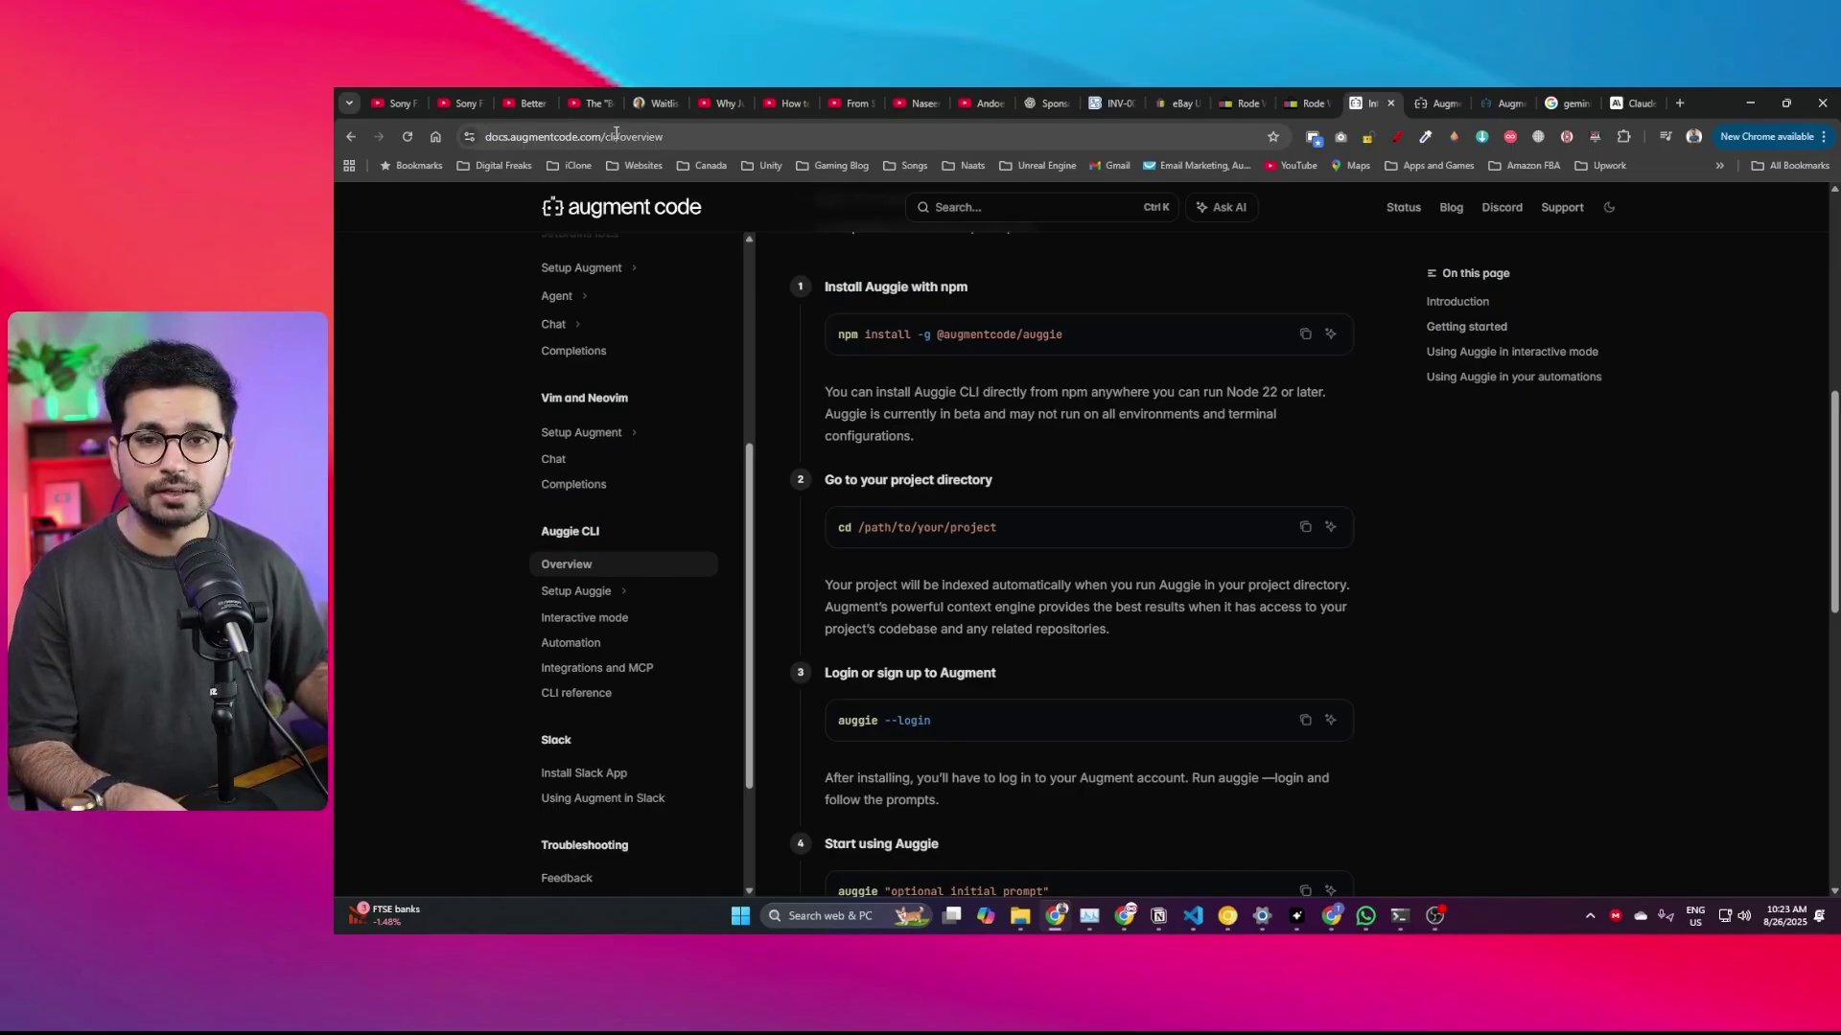
{"action": "double_click", "coordinate": [872, 333]}
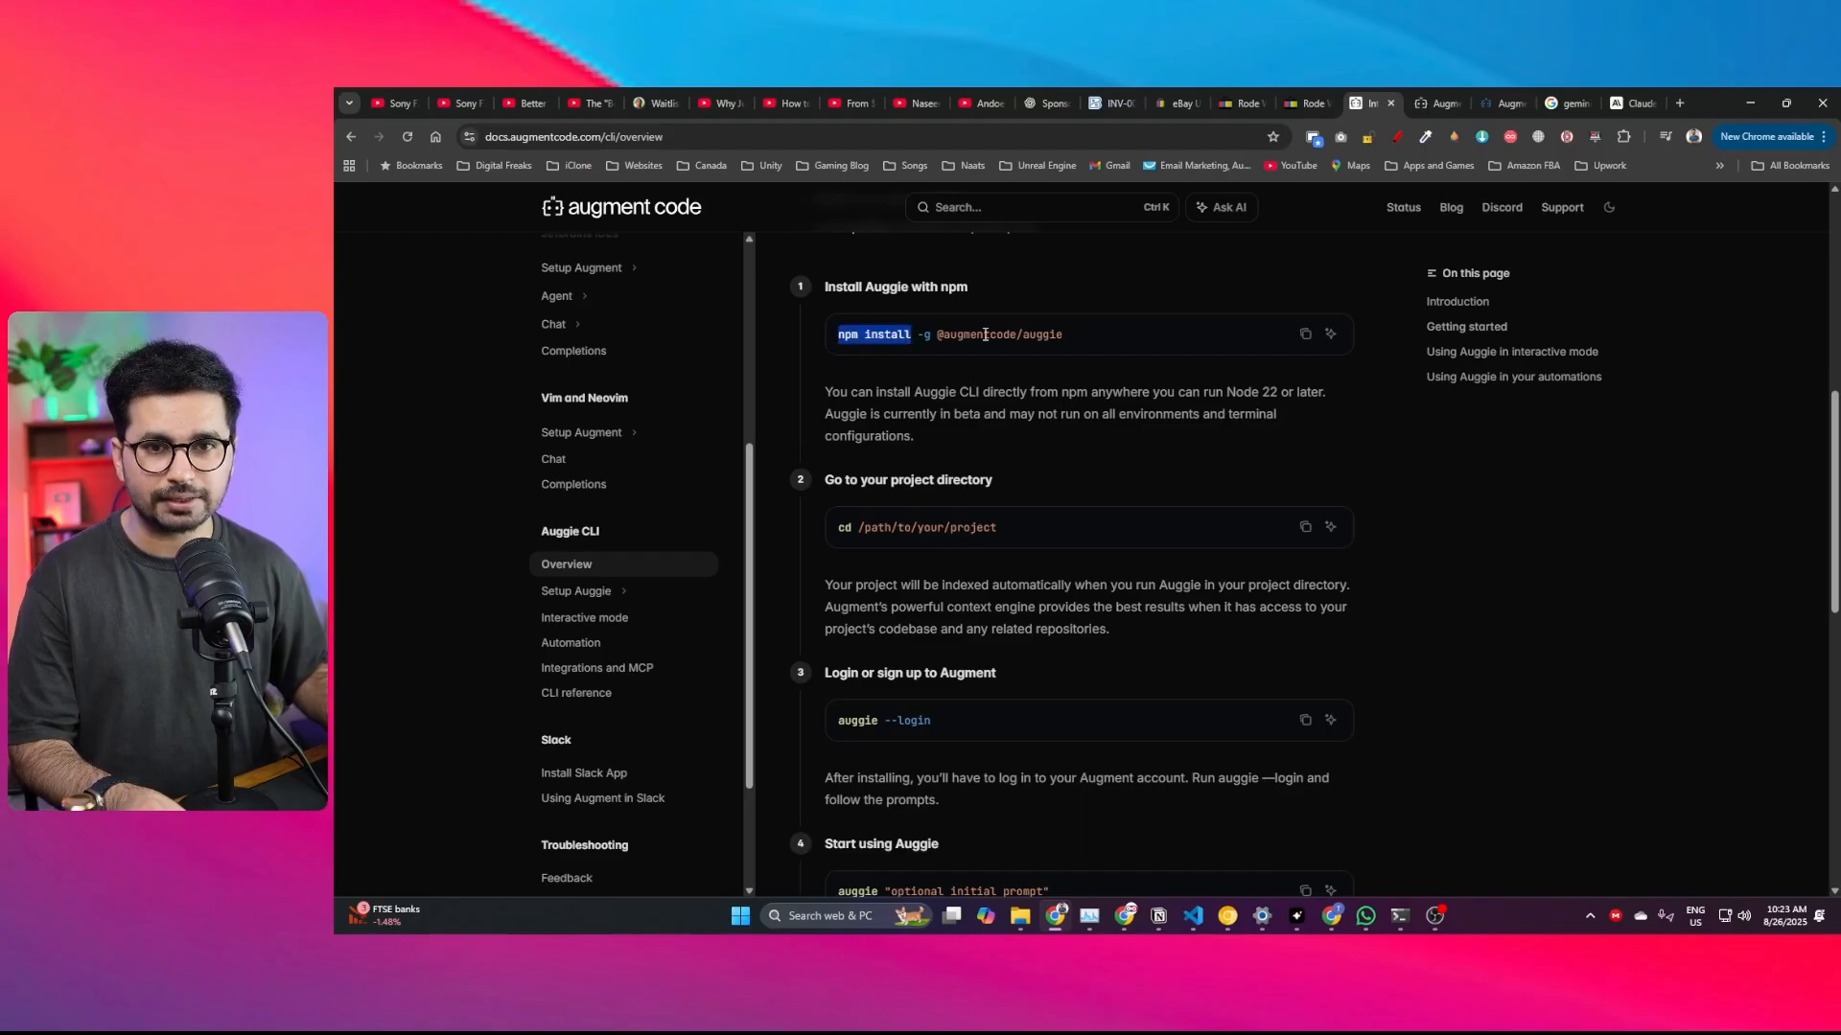
{"action": "left_click", "coordinate": [1305, 334]}
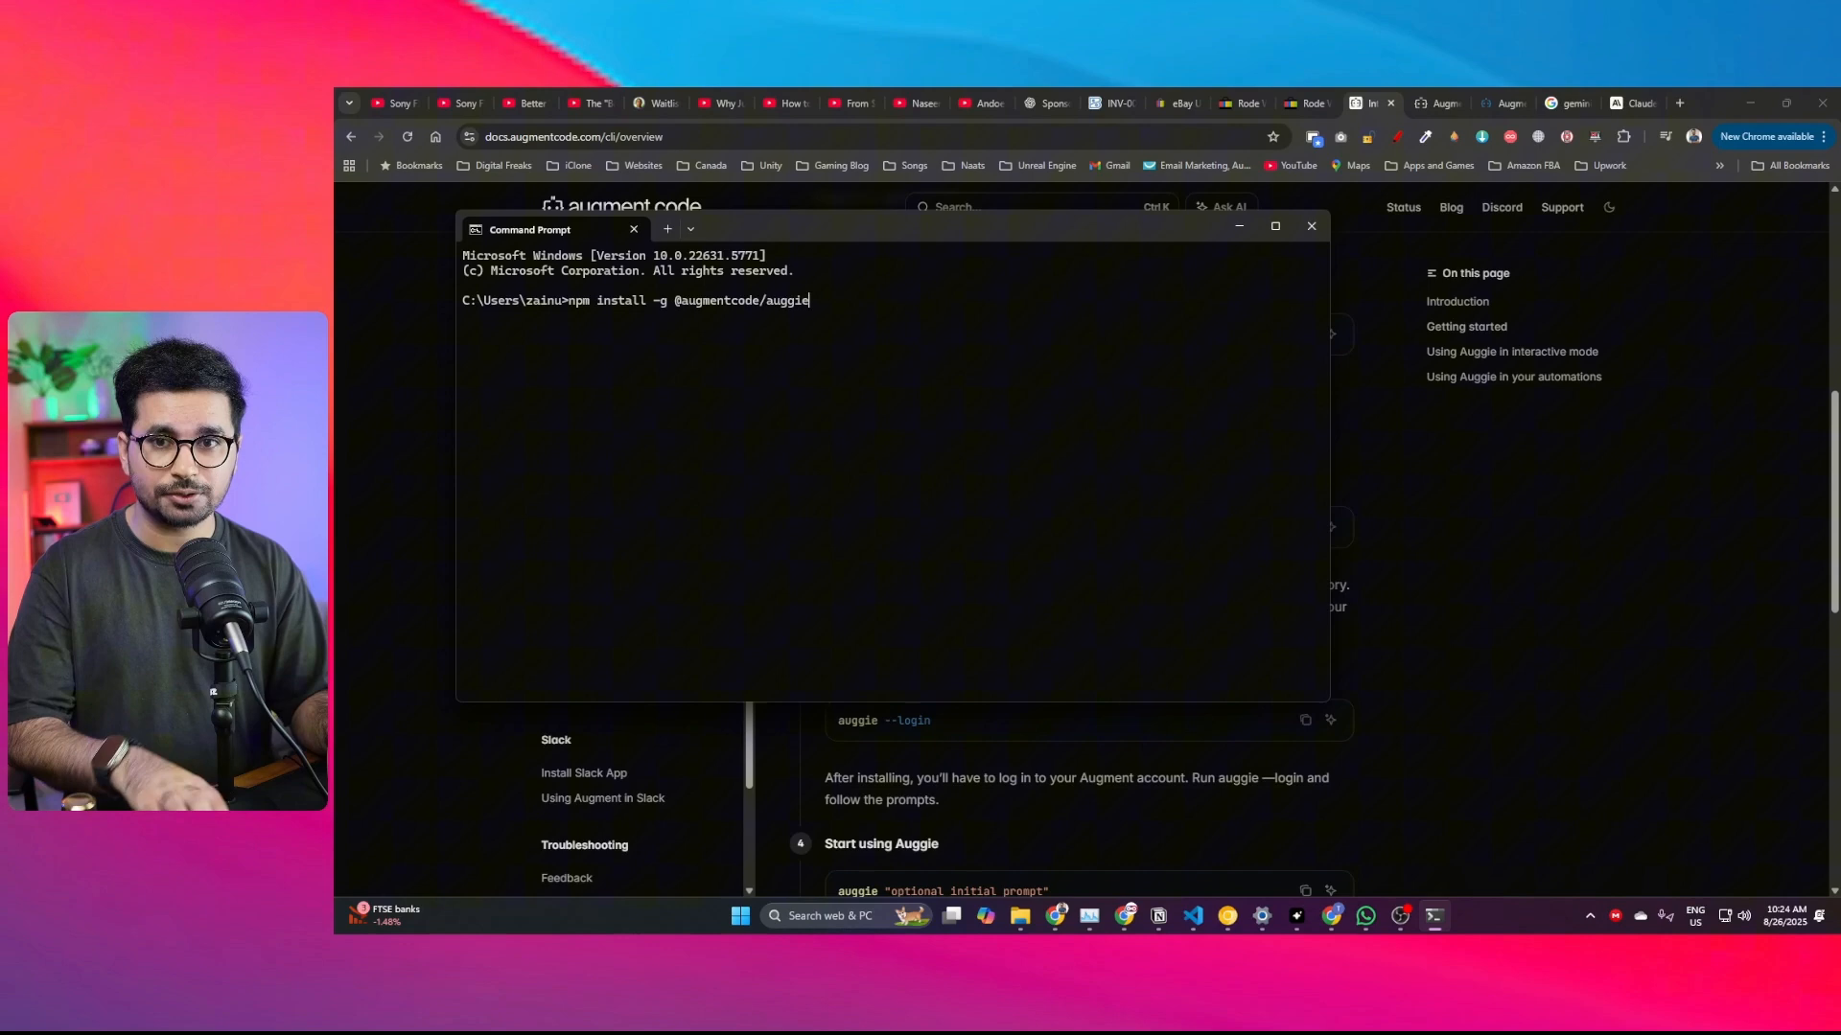
Step: Run the global Auggie install, then cd into G:\DEV\TEST\Augie CLI
{"action": "key", "text": "Return"}
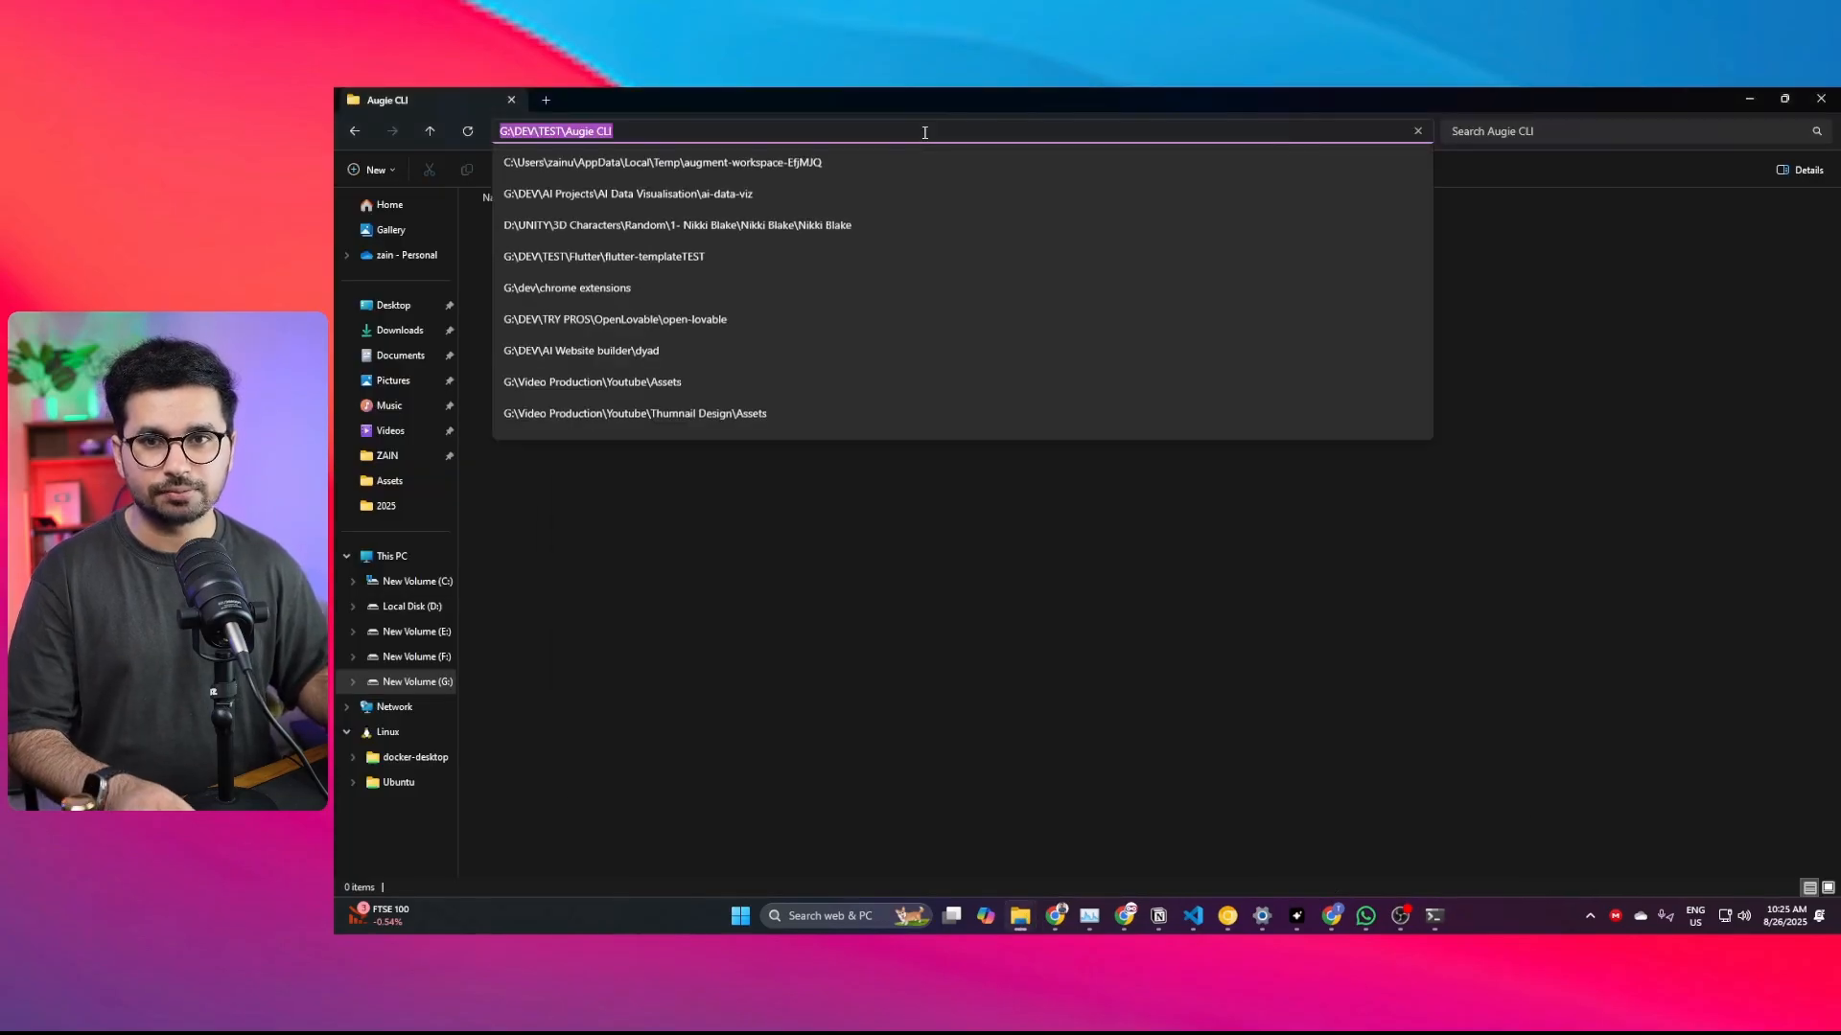
{"action": "key", "text": "Return"}
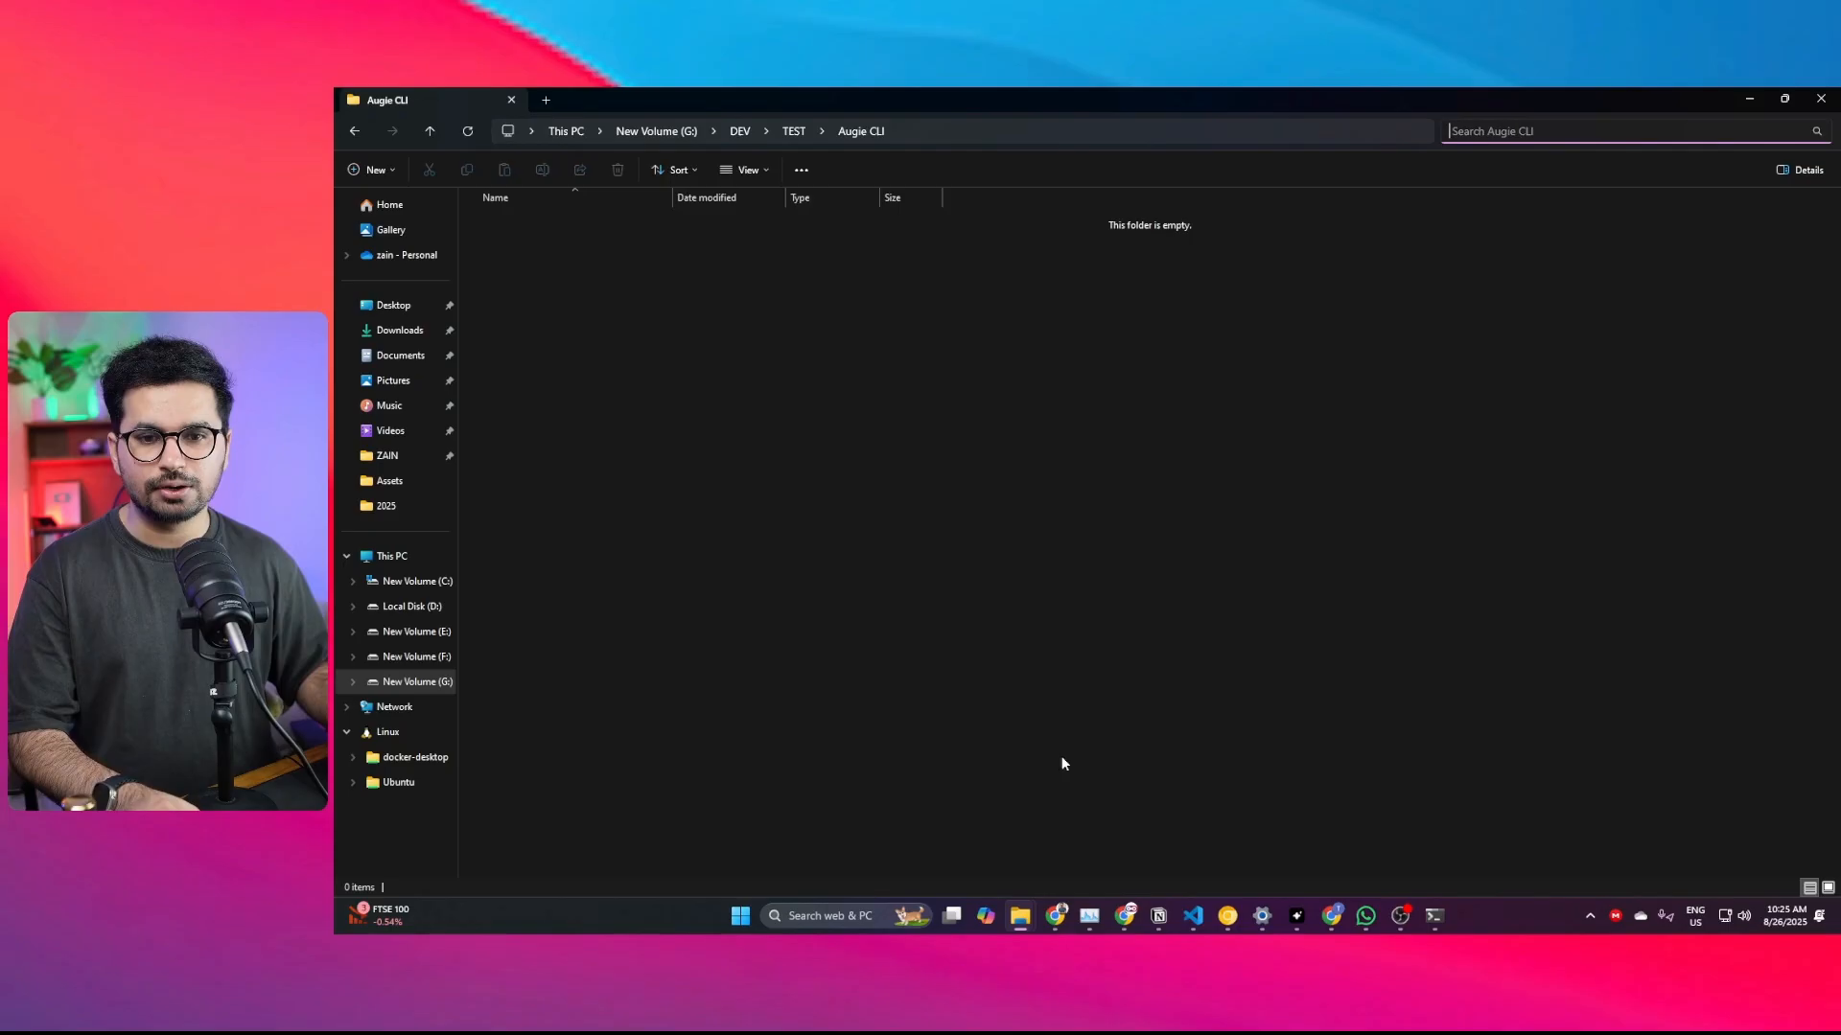
{"action": "left_click", "coordinate": [1434, 917]}
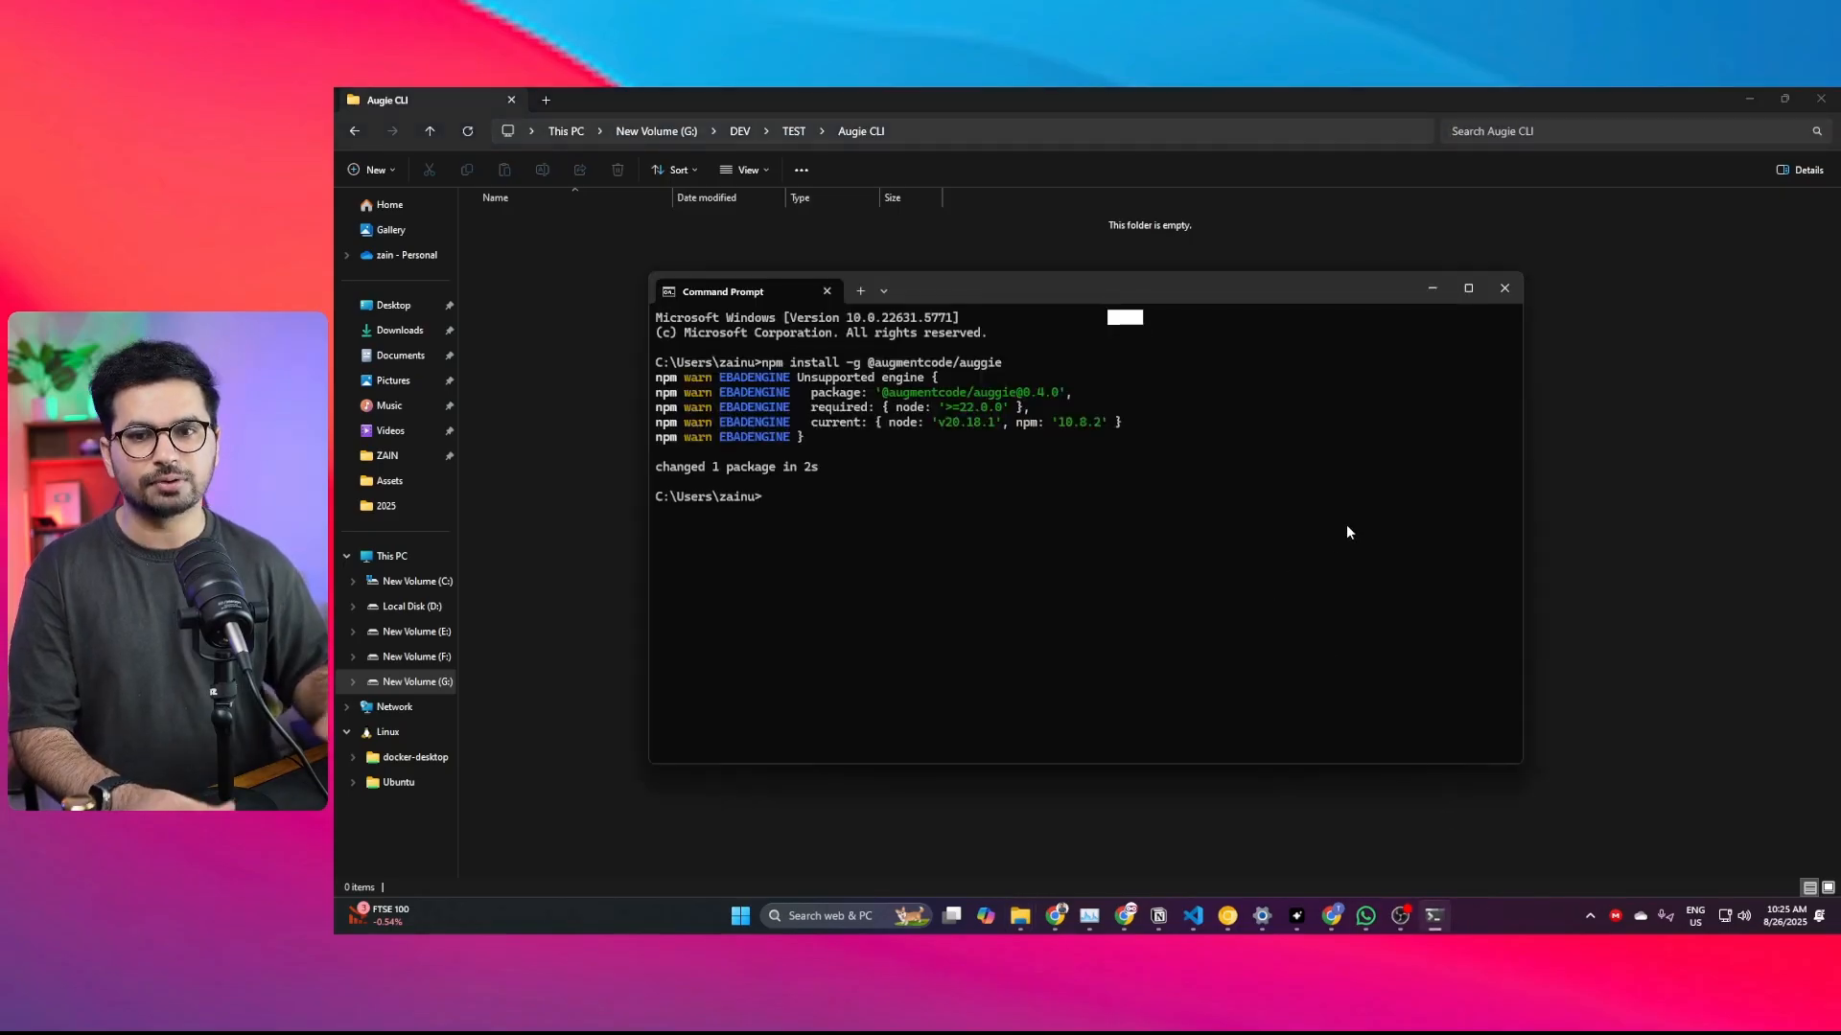
{"action": "type", "text": "cd"}
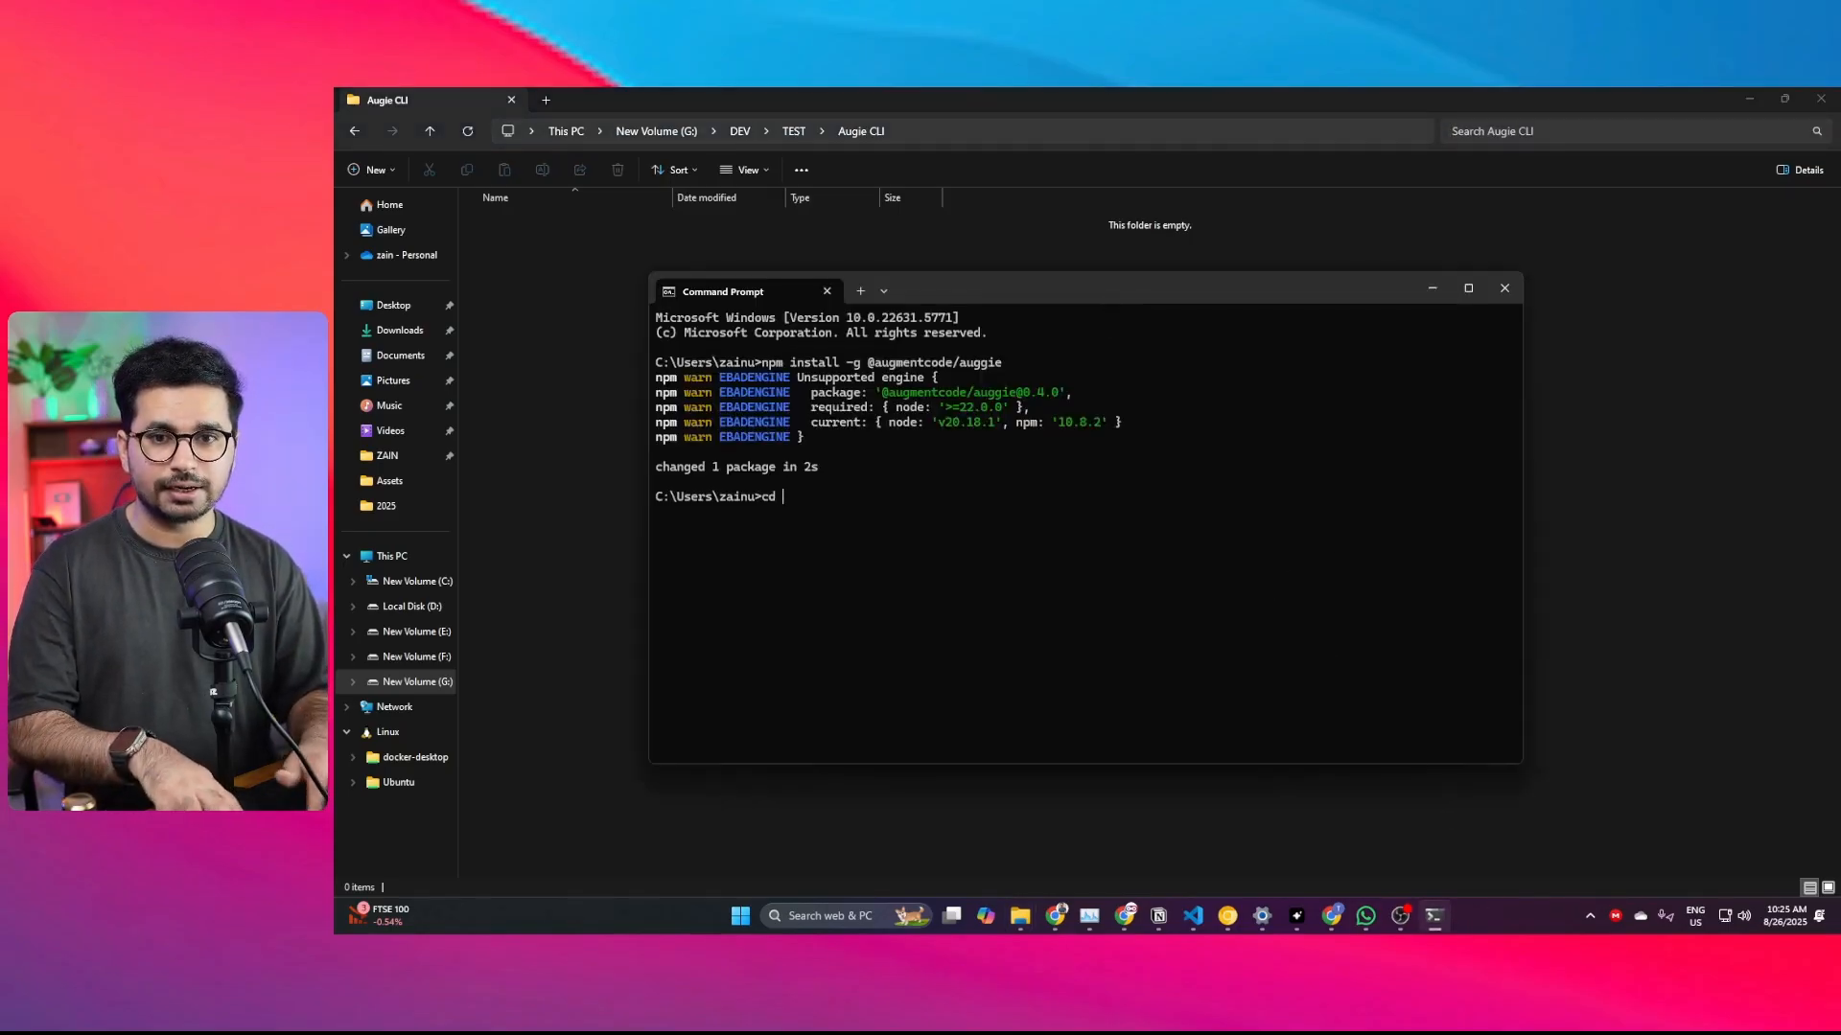
{"action": "type", "text": "G:\\DEV\\TEST\\Augie CLI"}
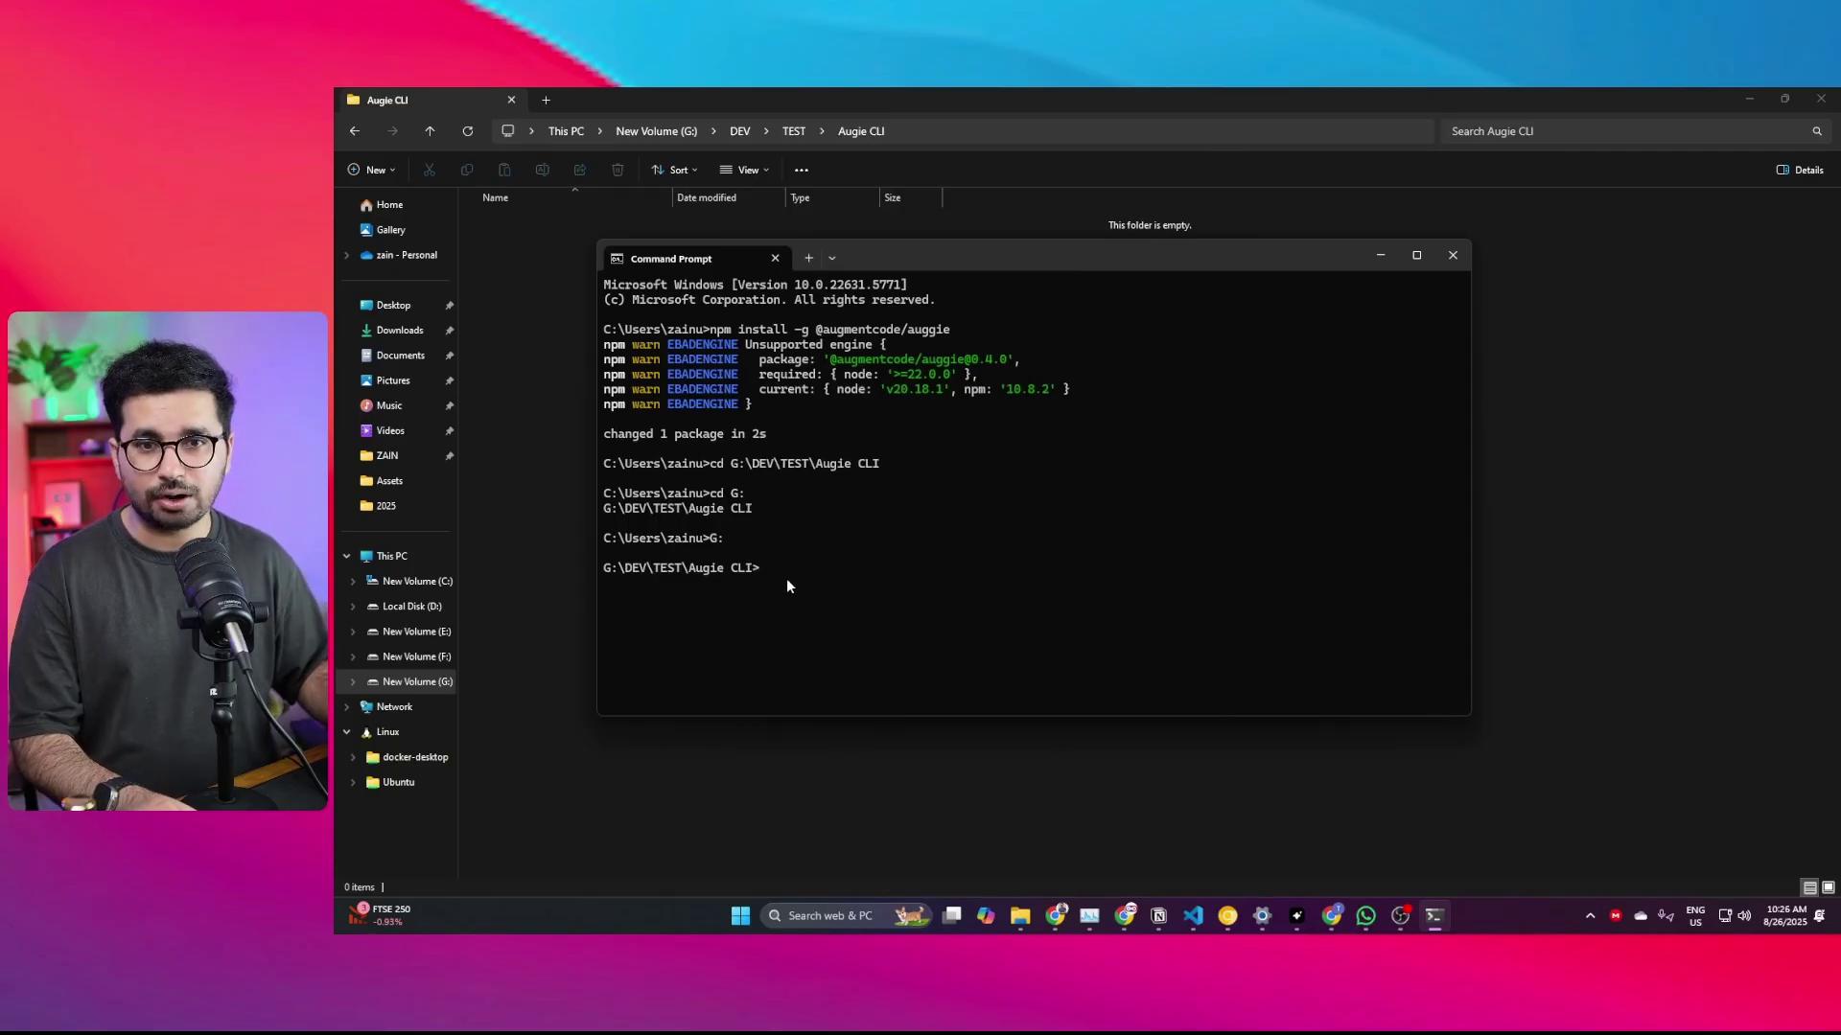
{"action": "mouse_move", "coordinate": [951, 671]}
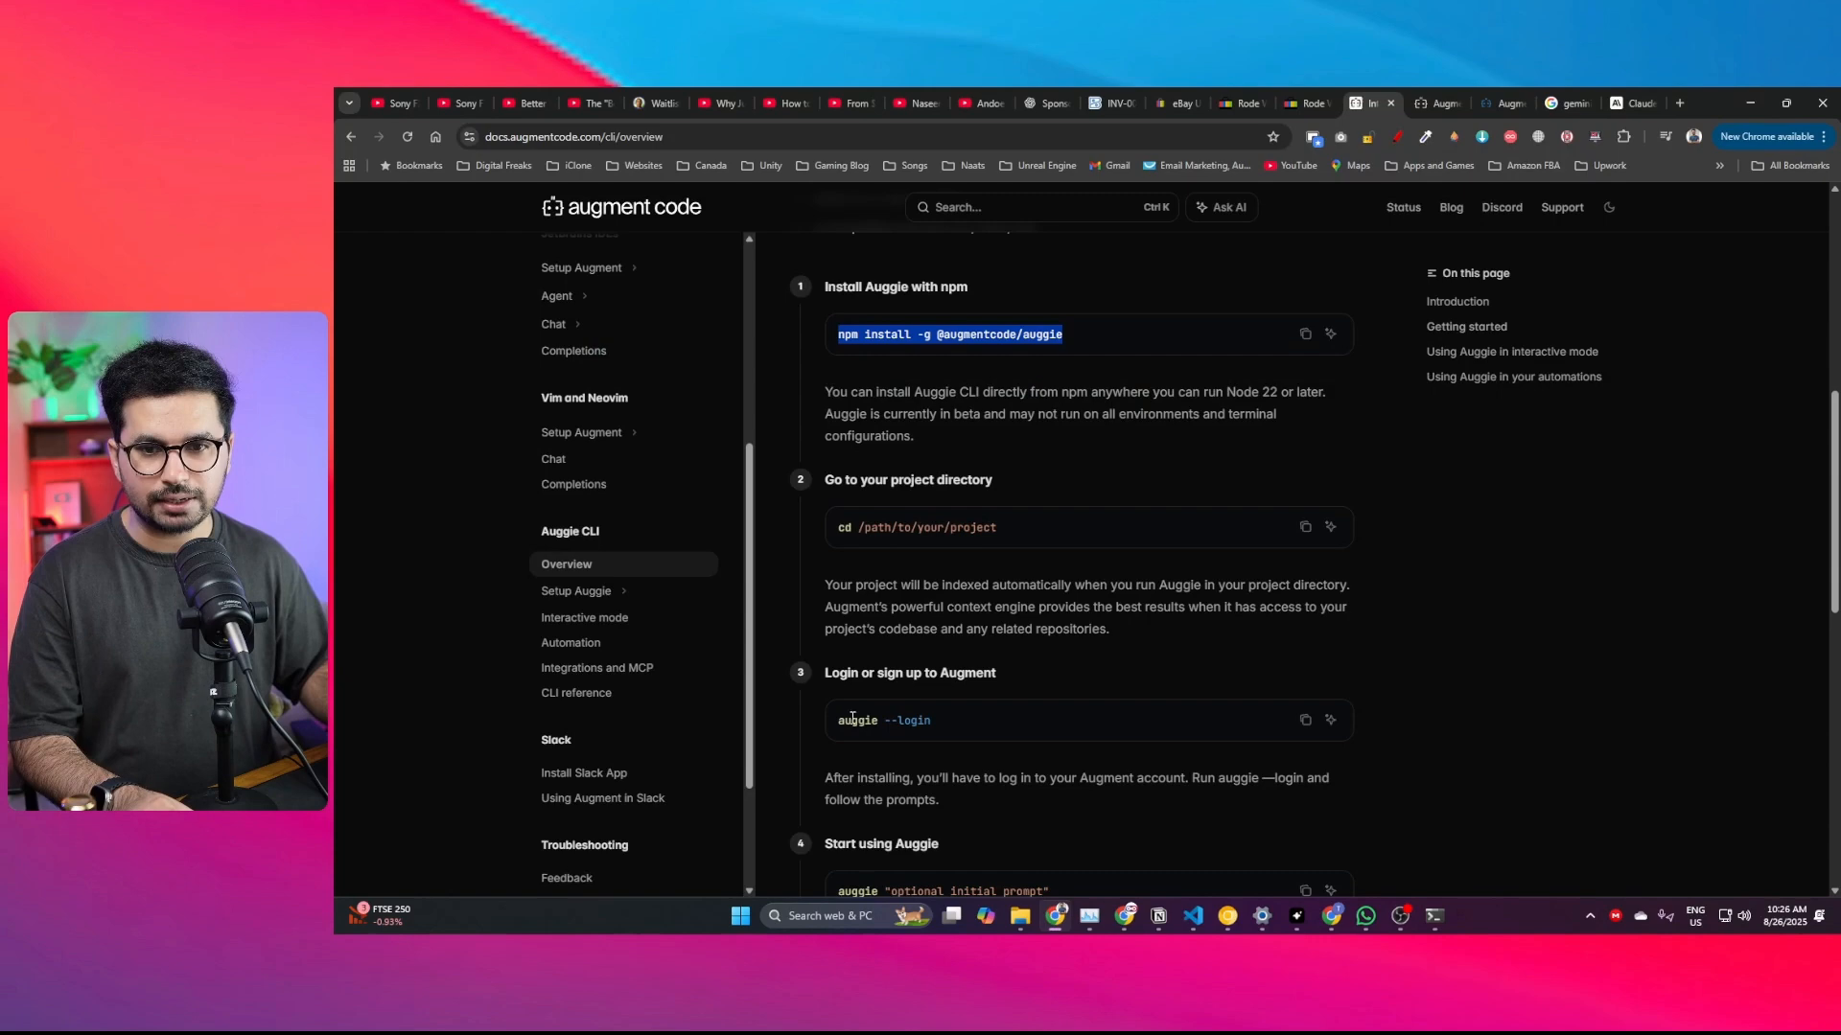
Step: Select the auggie login command in the docs and return to the Command Prompt
{"action": "double_click", "coordinate": [901, 719]}
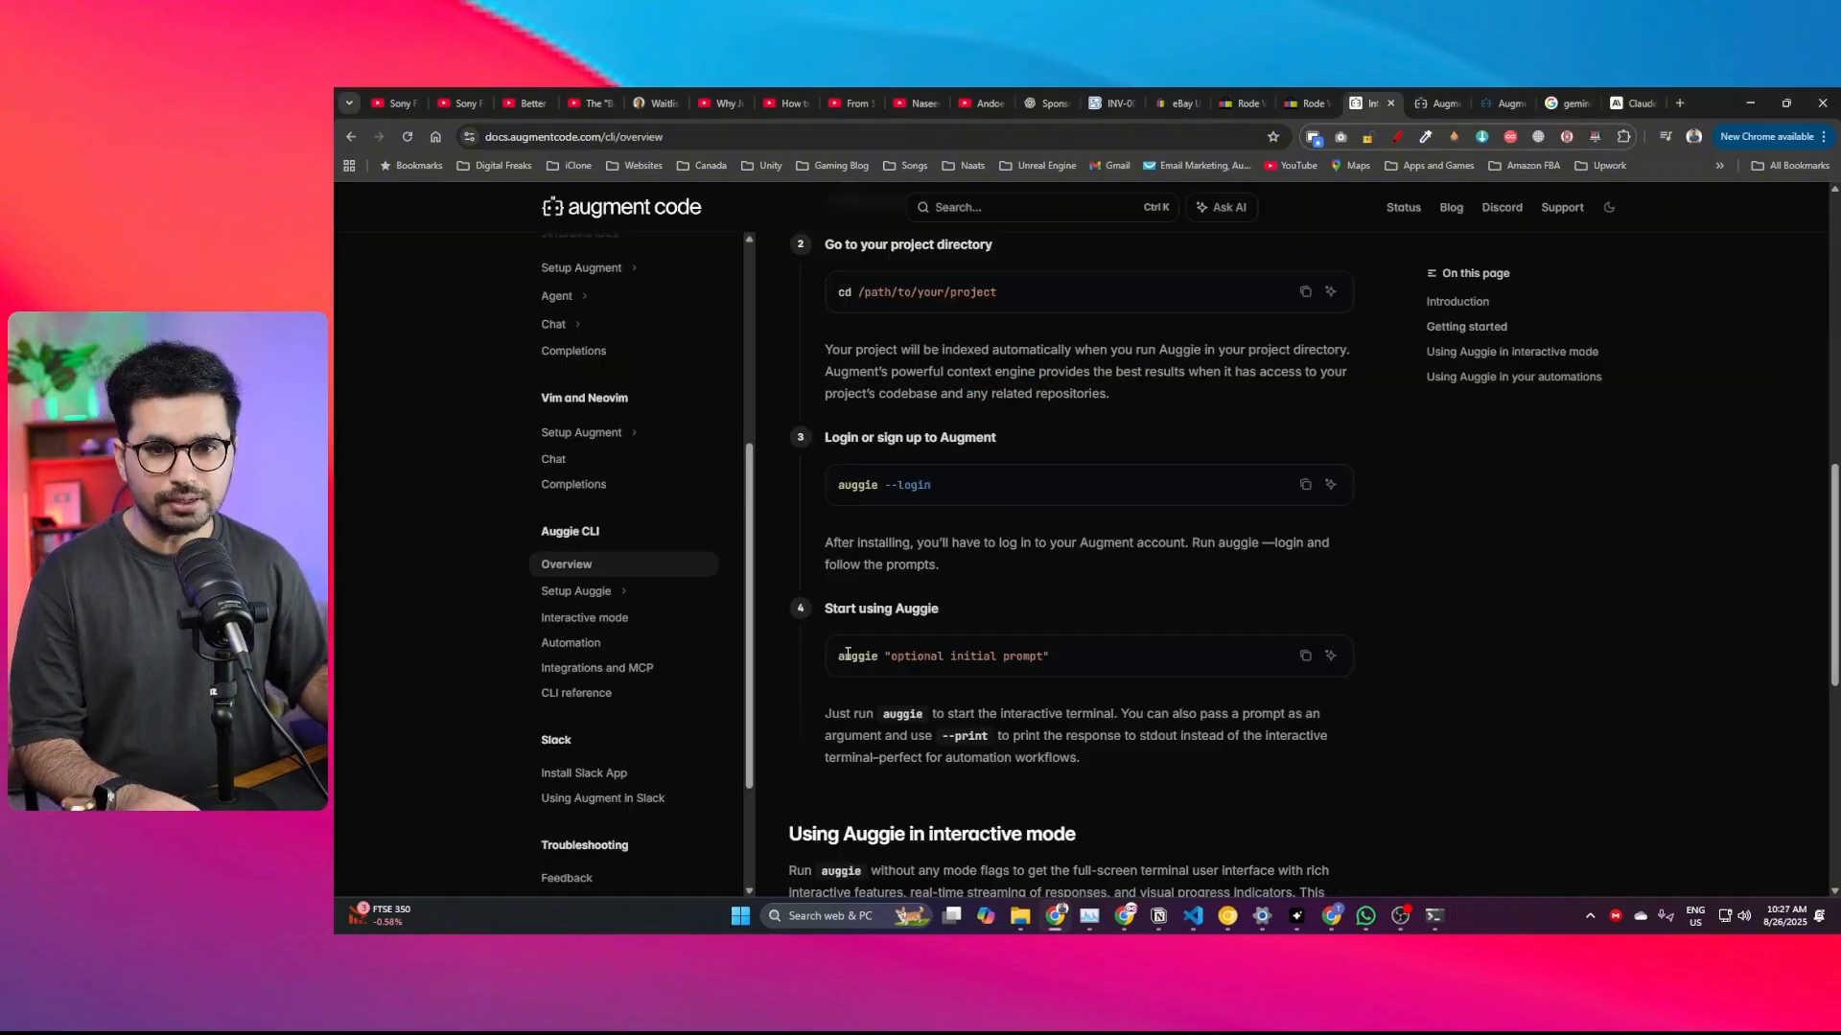
{"action": "left_click", "coordinate": [1434, 916]}
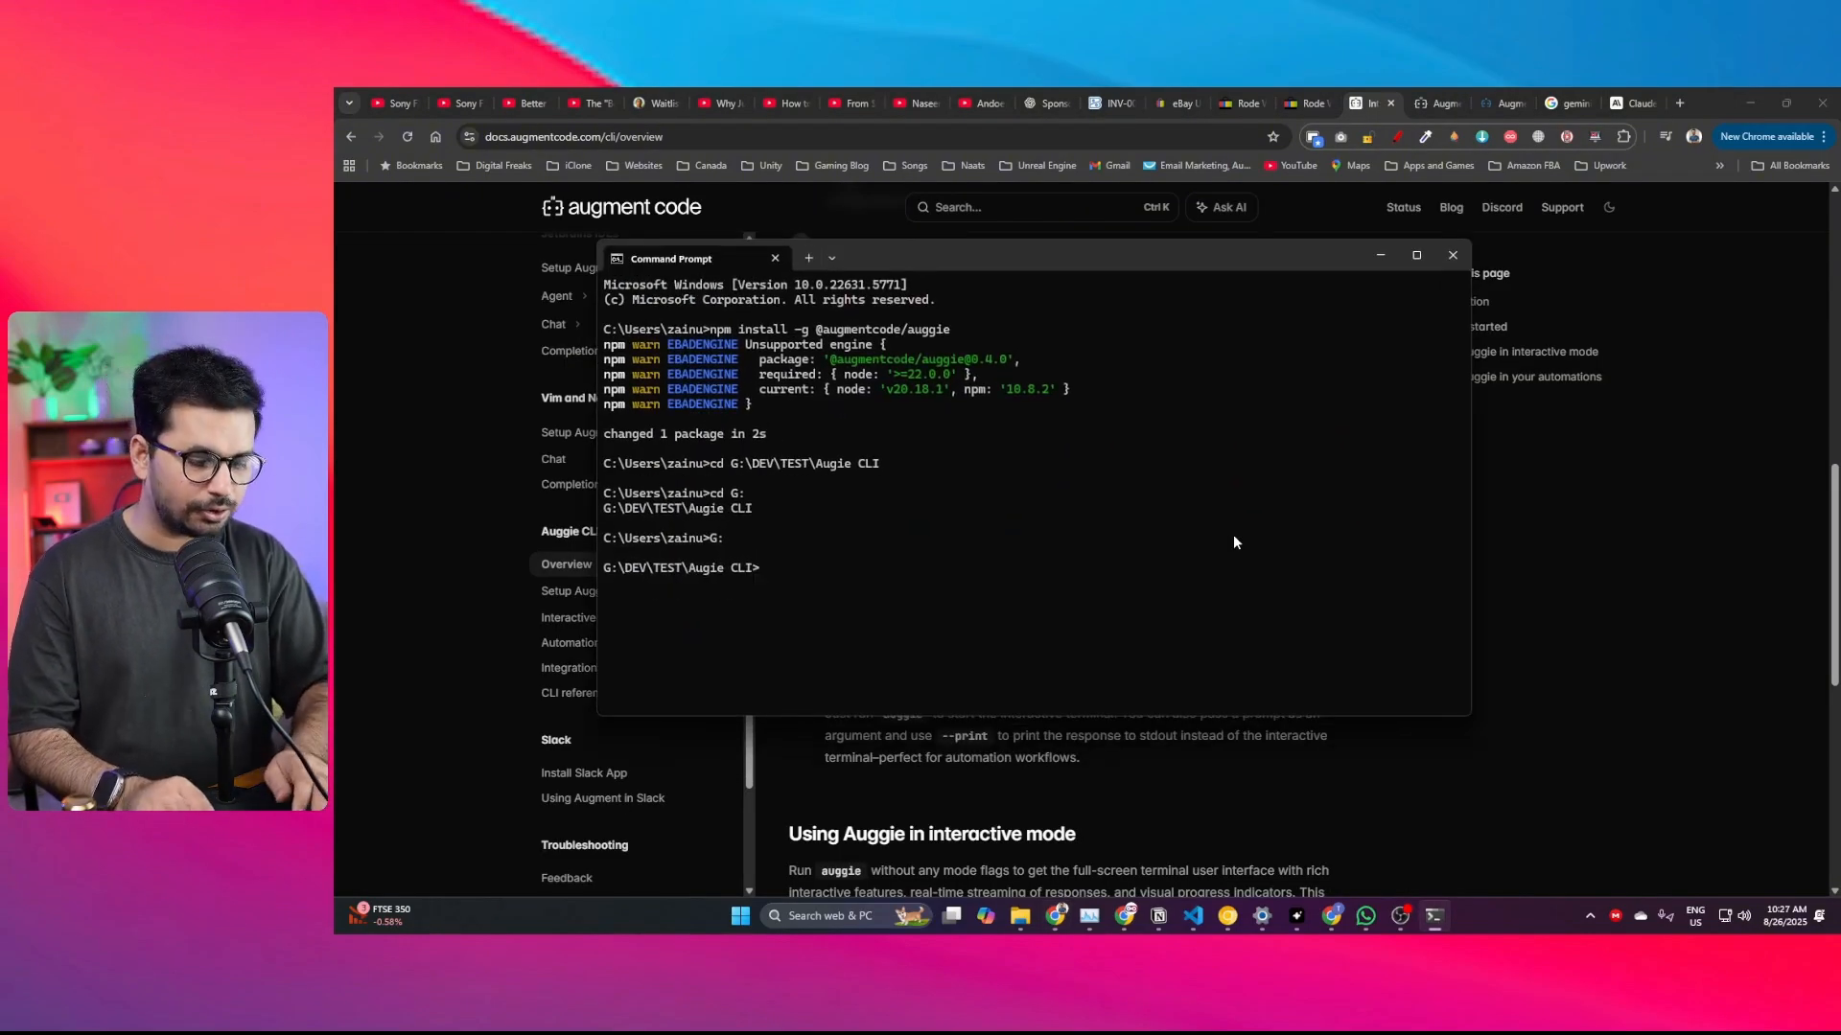
Step: Launch Auggie by entering 'auggie' at the project folder prompt
{"action": "type", "text": "aug"}
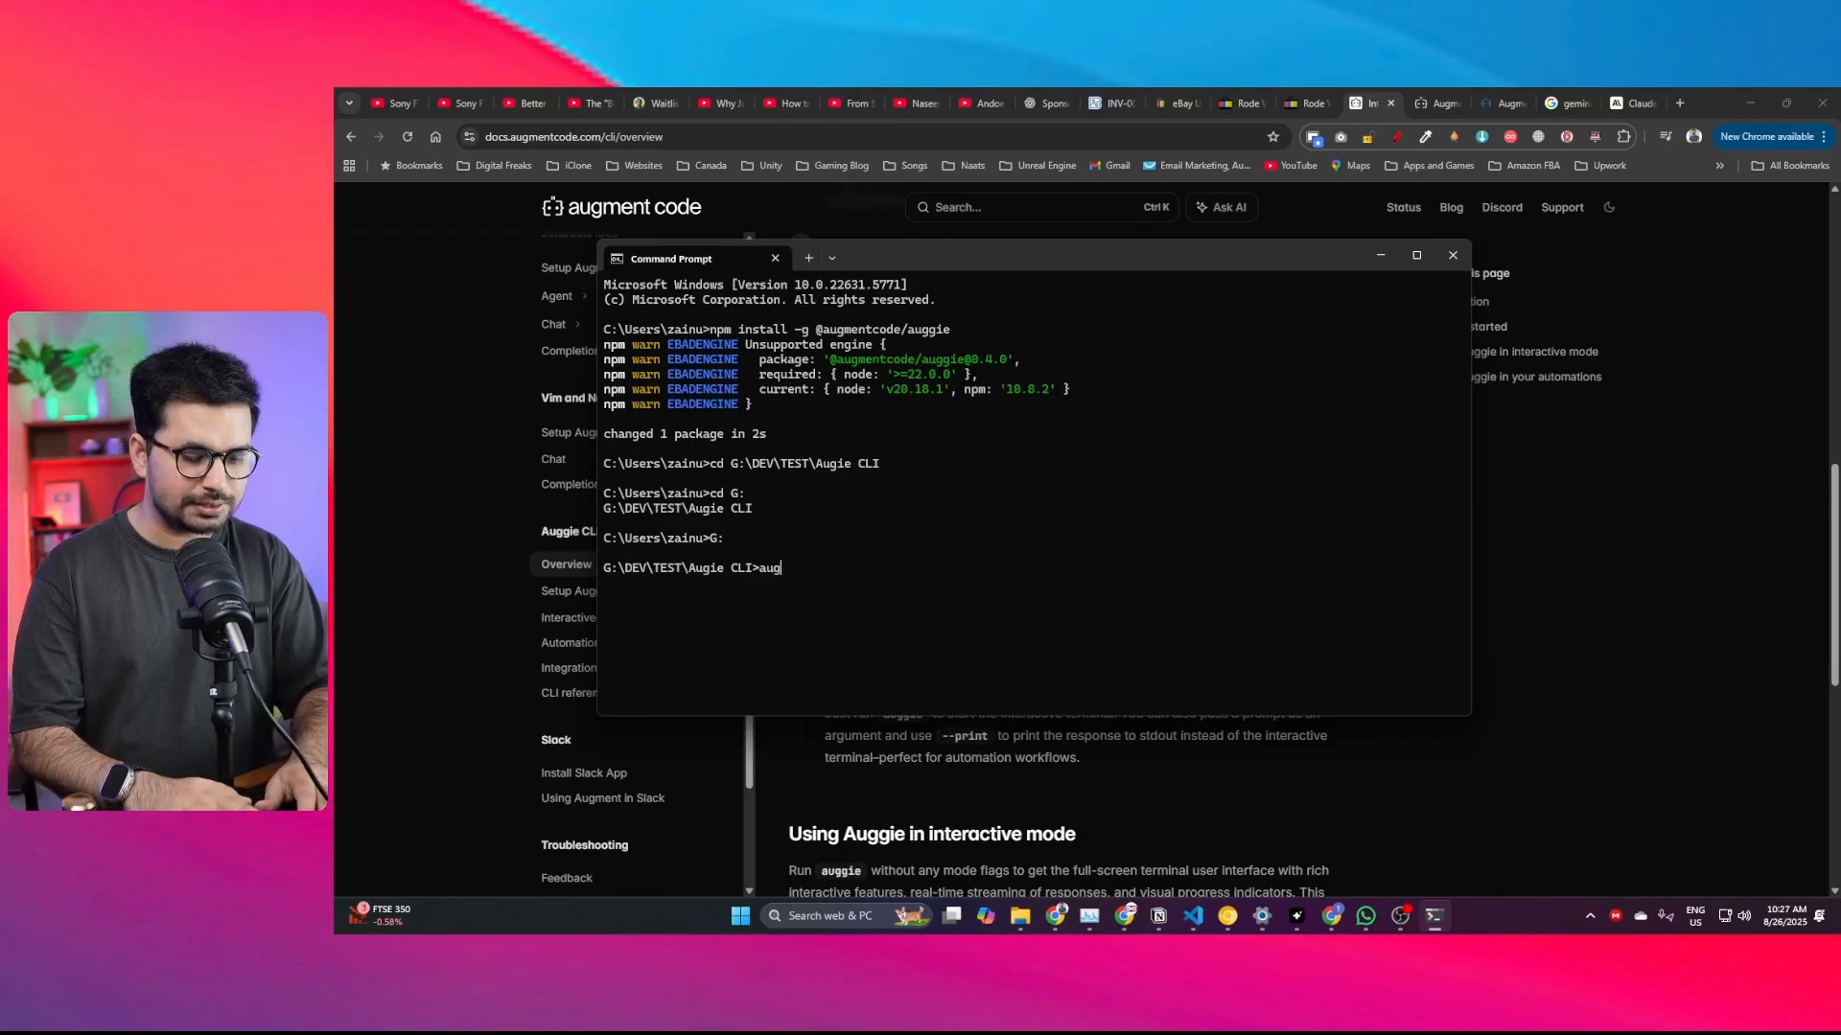
{"action": "type", "text": "gie"}
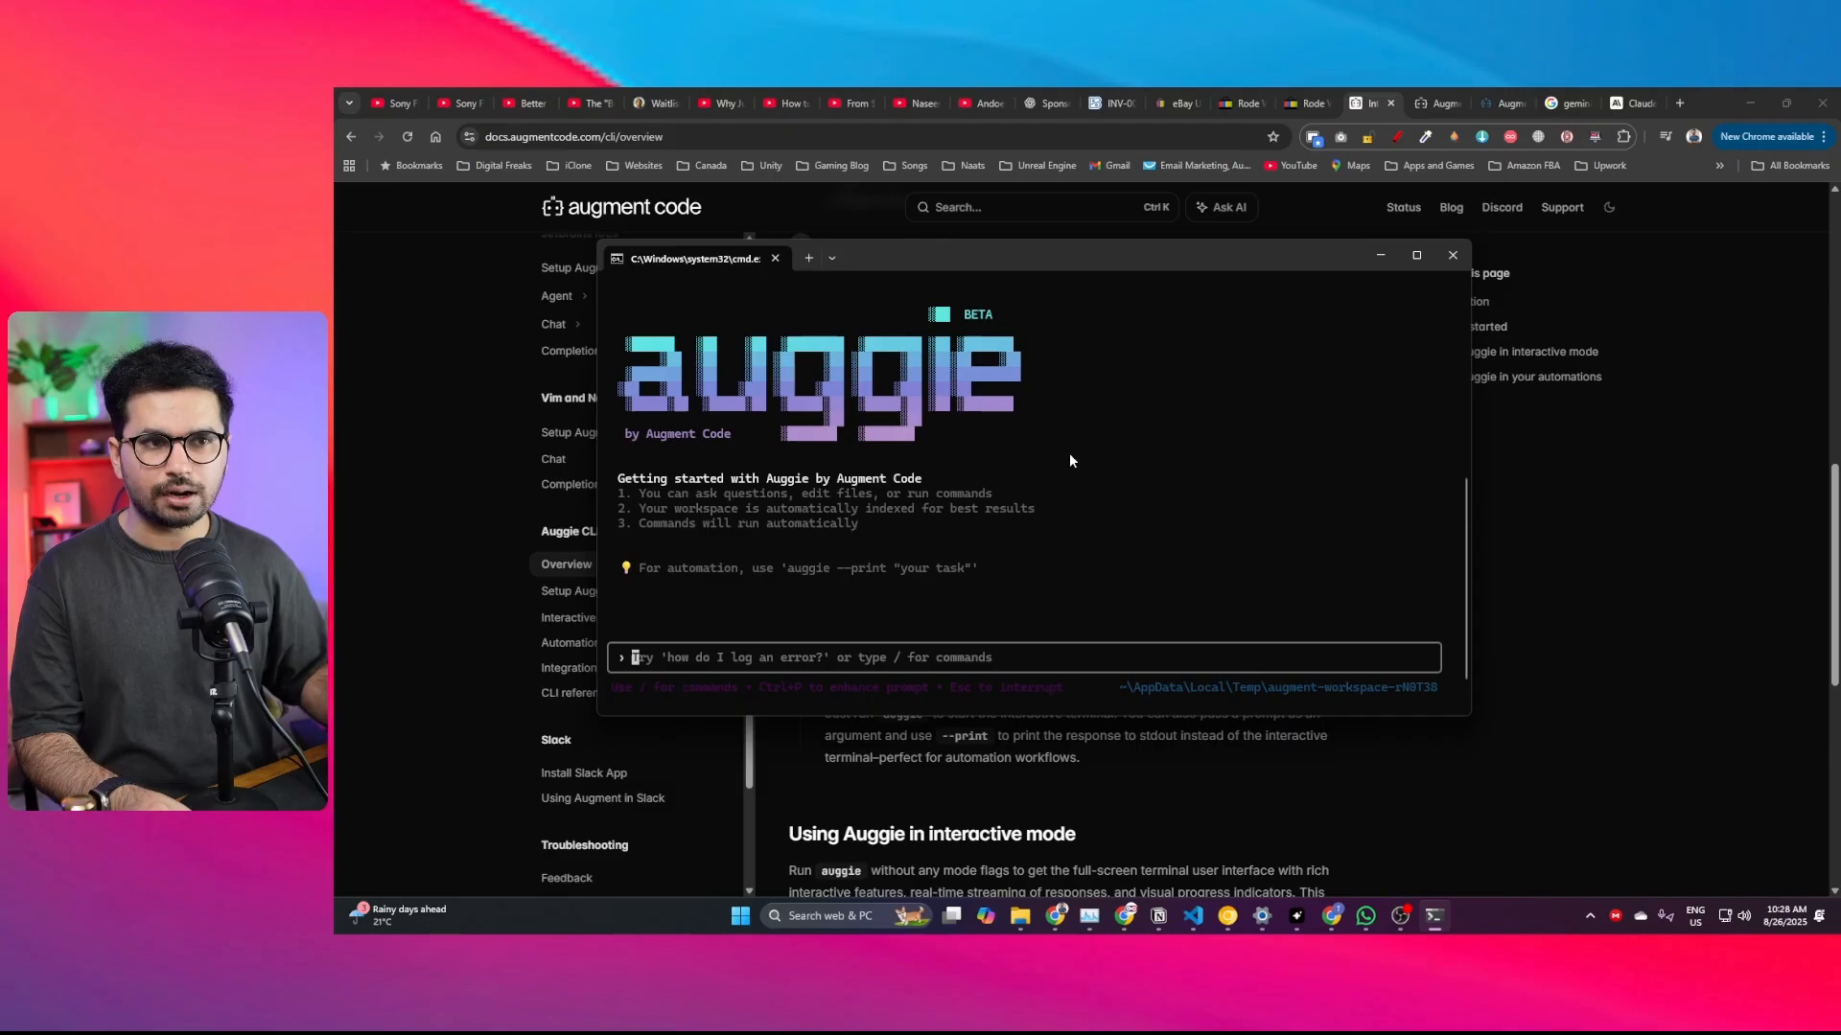
{"action": "mouse_move", "coordinate": [782, 655]}
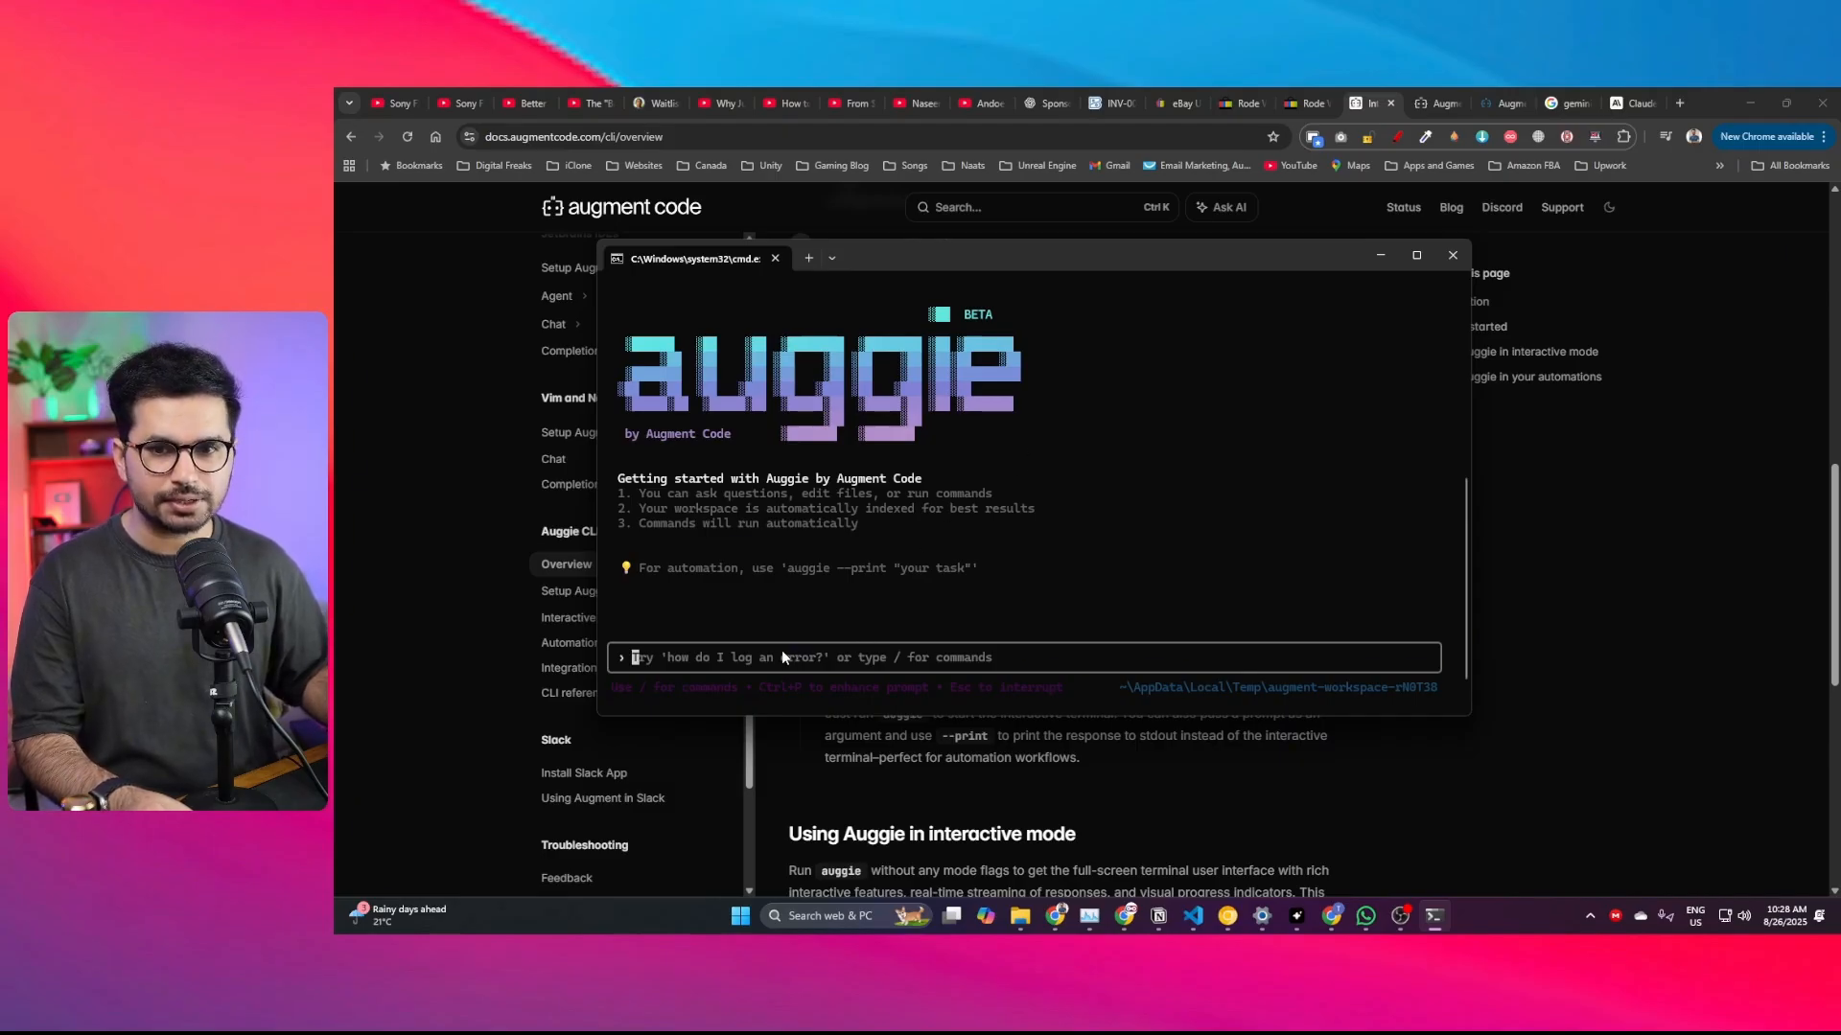
{"action": "mouse_move", "coordinate": [916, 606]}
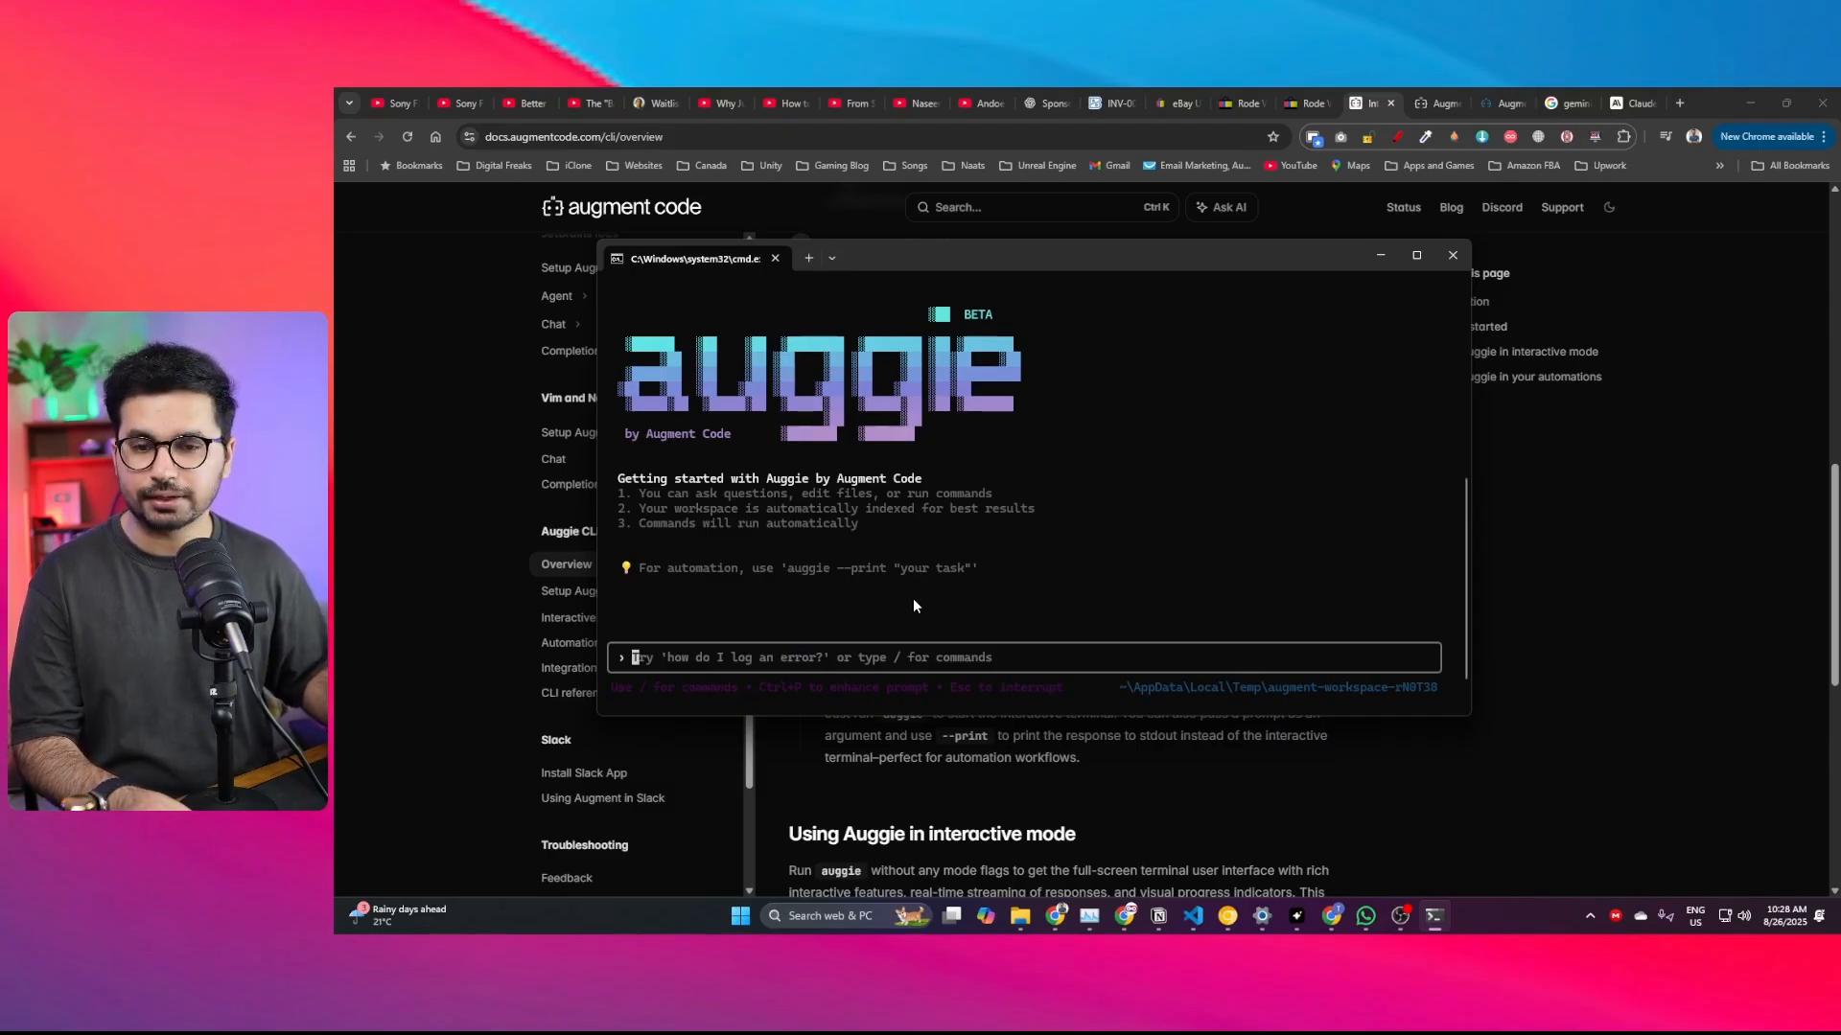
{"action": "mouse_move", "coordinate": [1007, 646]}
{"action": "type", "text": "auggie \"Create a Landing page for AI Tools Directory\""}
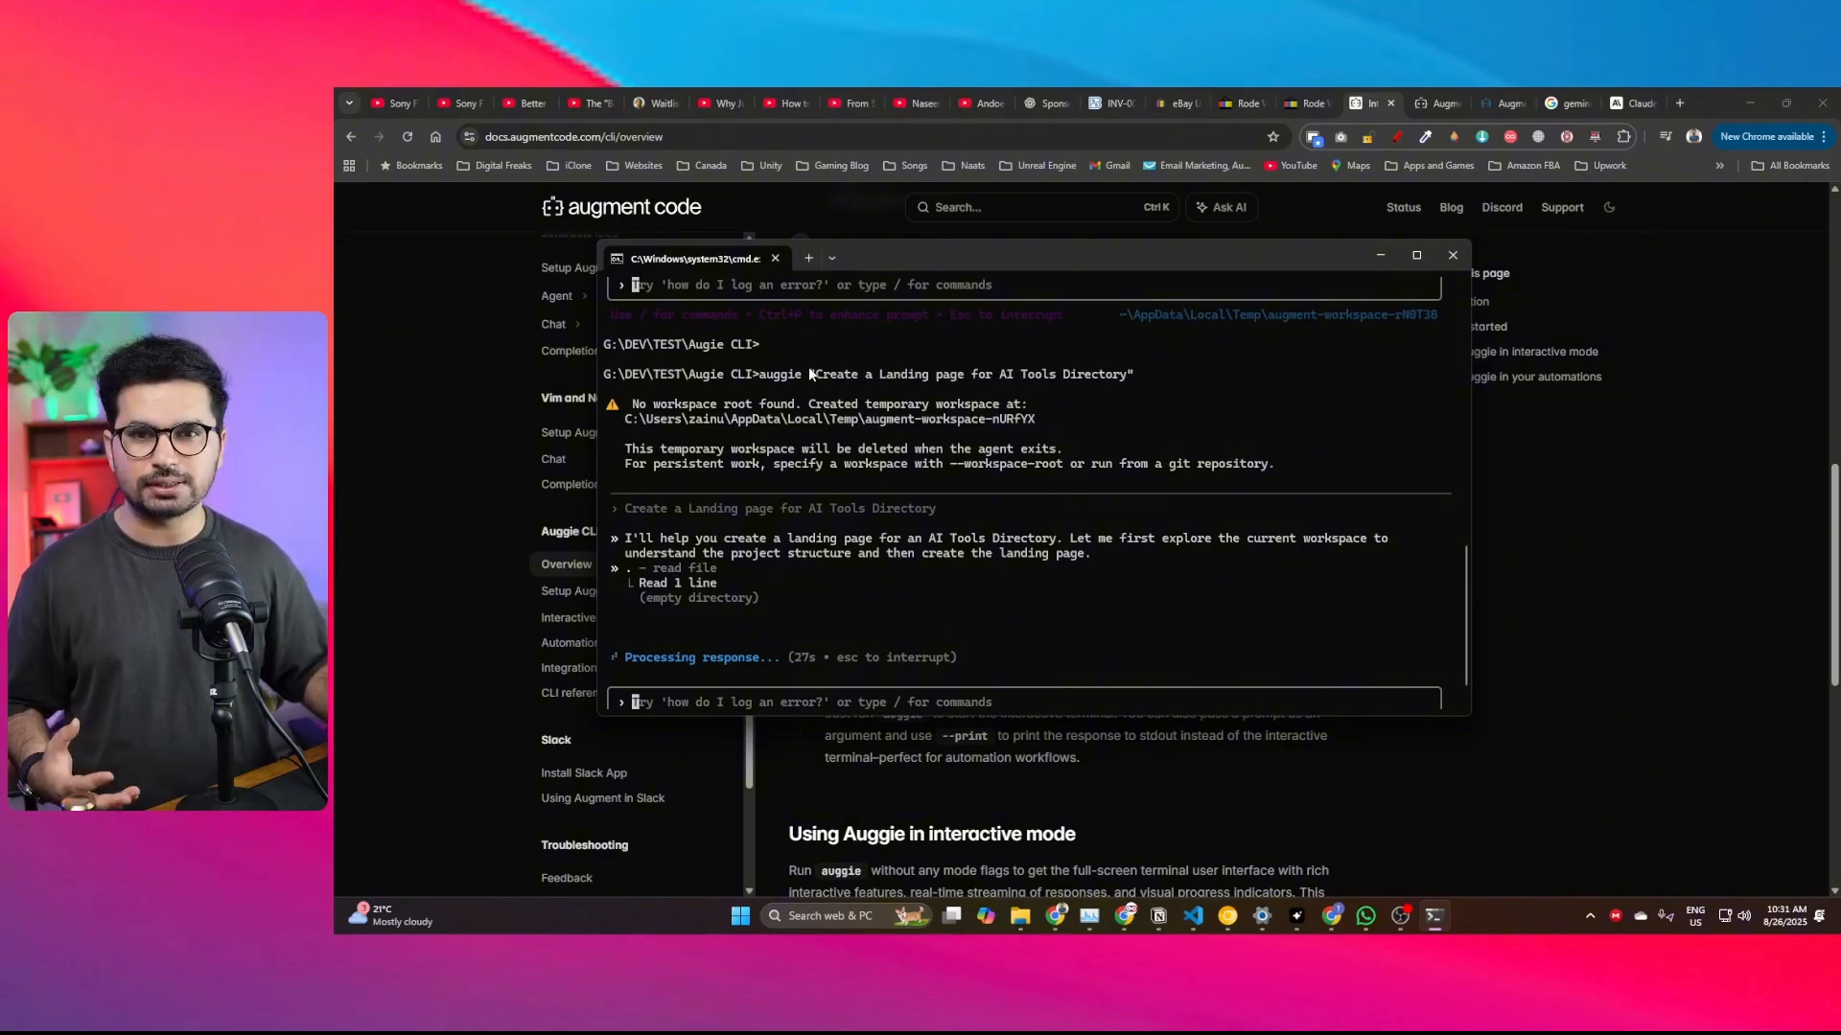
Step: Review Auggie's summary of the generated AI Tools Directory files
{"action": "double_click", "coordinate": [970, 374]}
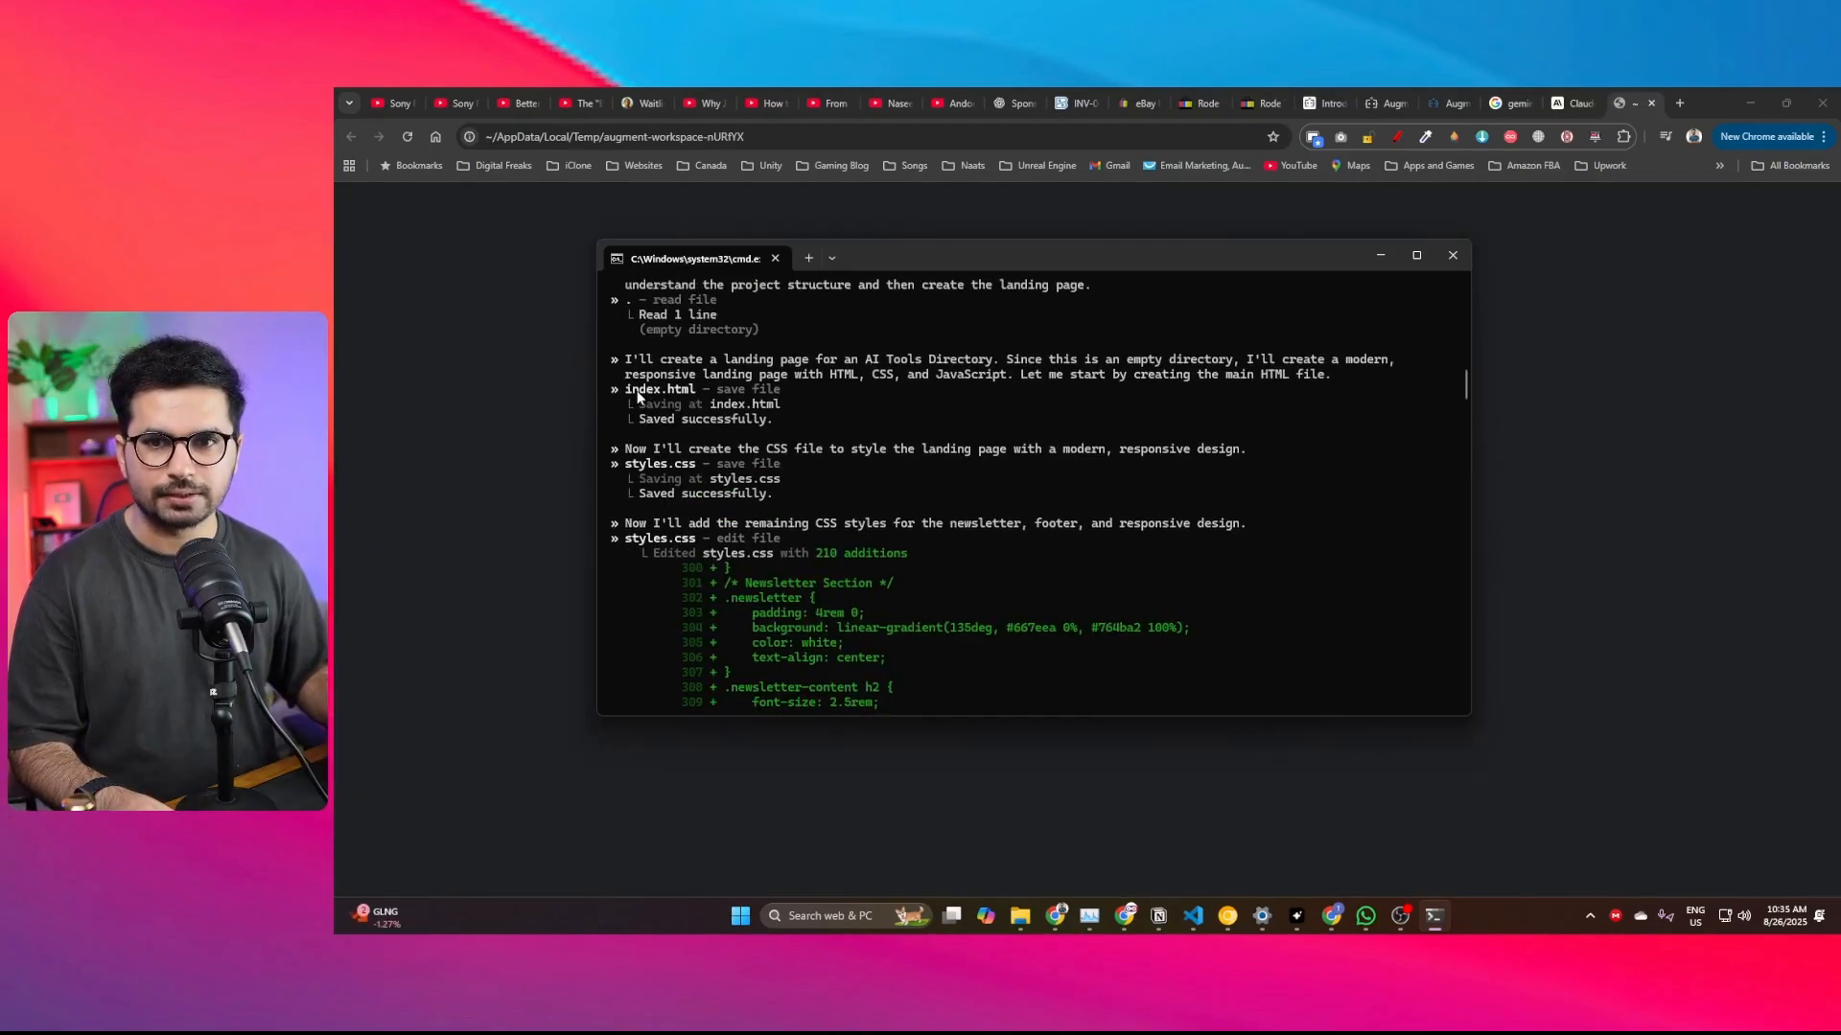
{"action": "scroll", "scroll_direction": "down", "scroll_amount": 3}
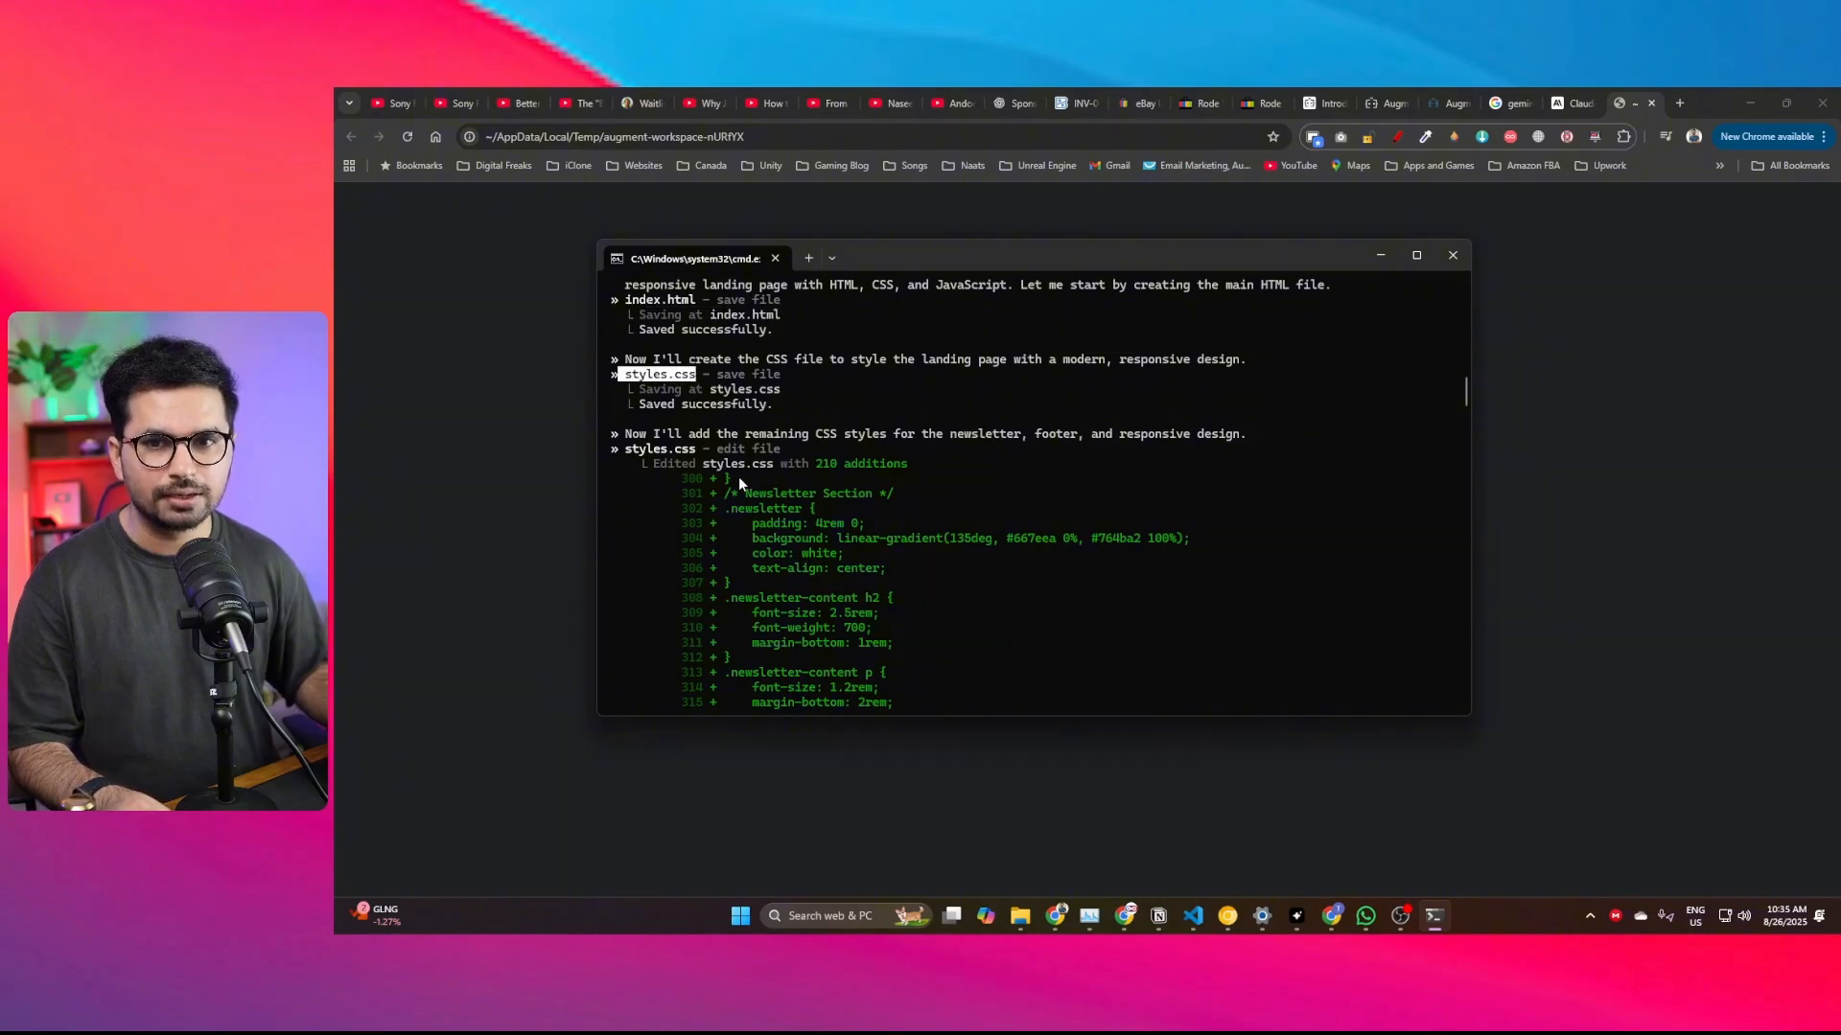
{"action": "scroll", "scroll_direction": "down", "scroll_amount": 3}
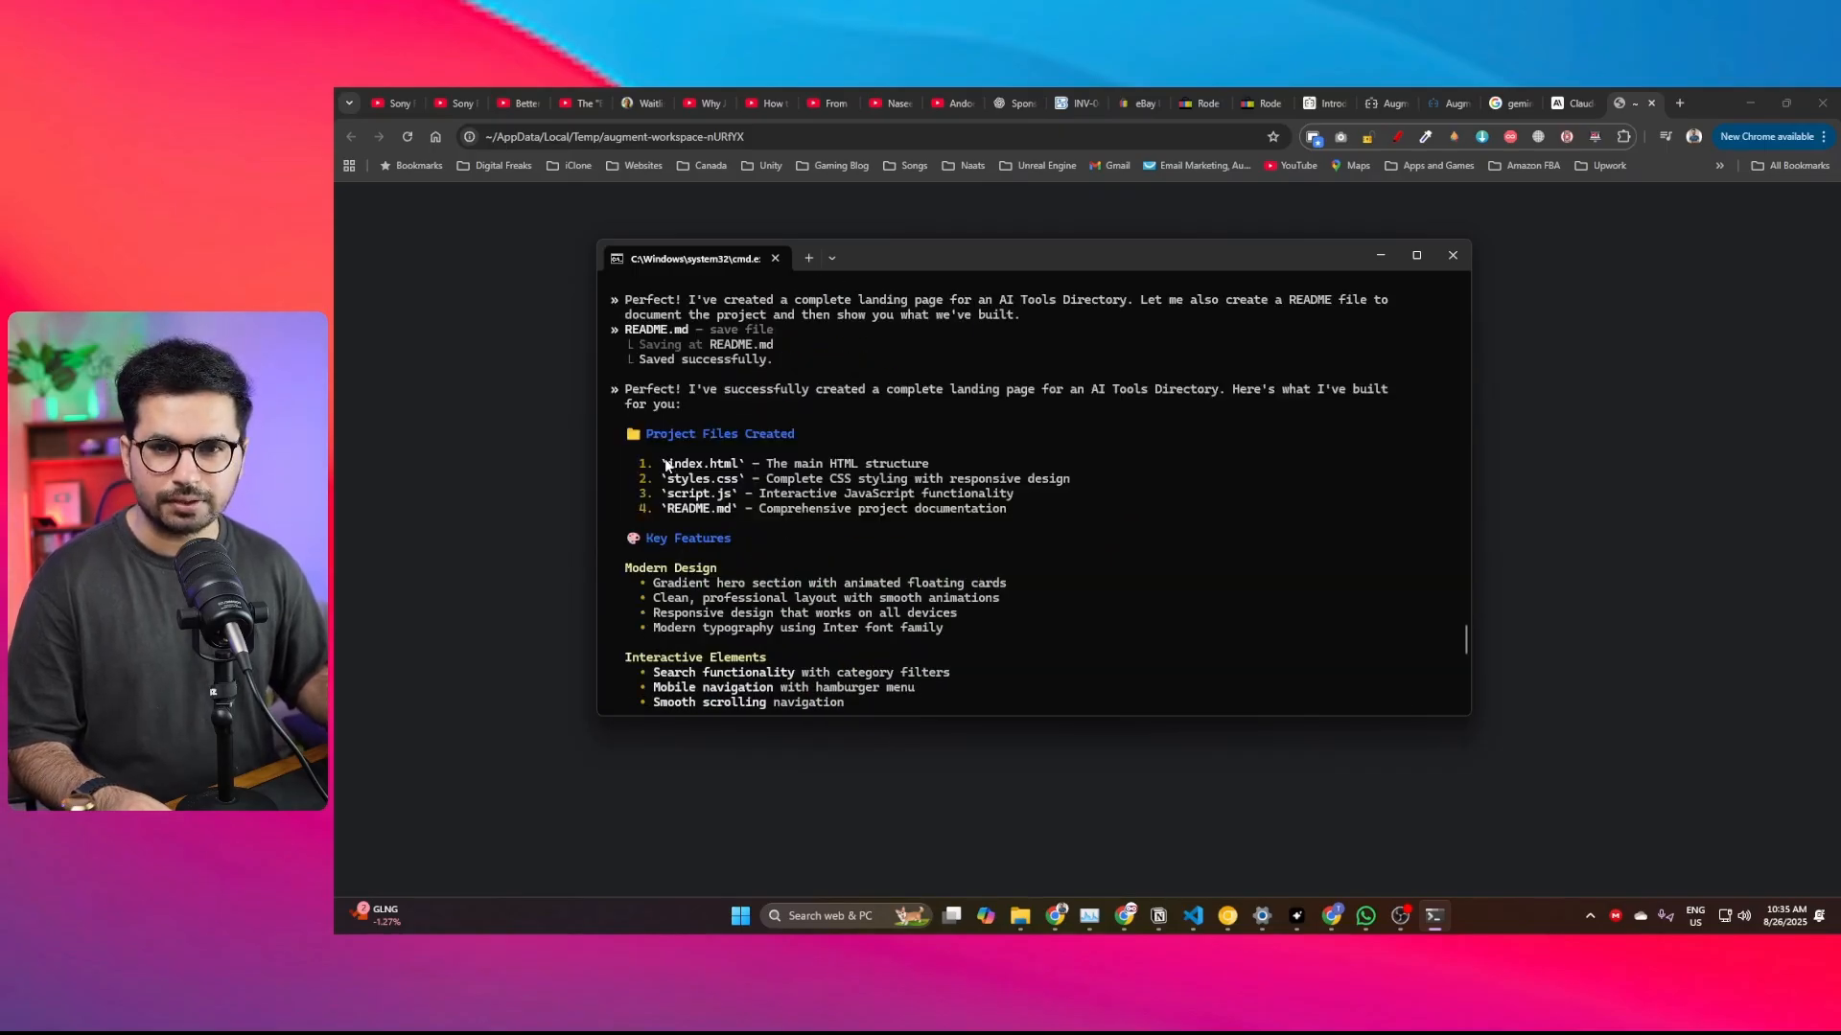
{"action": "double_click", "coordinate": [684, 478]}
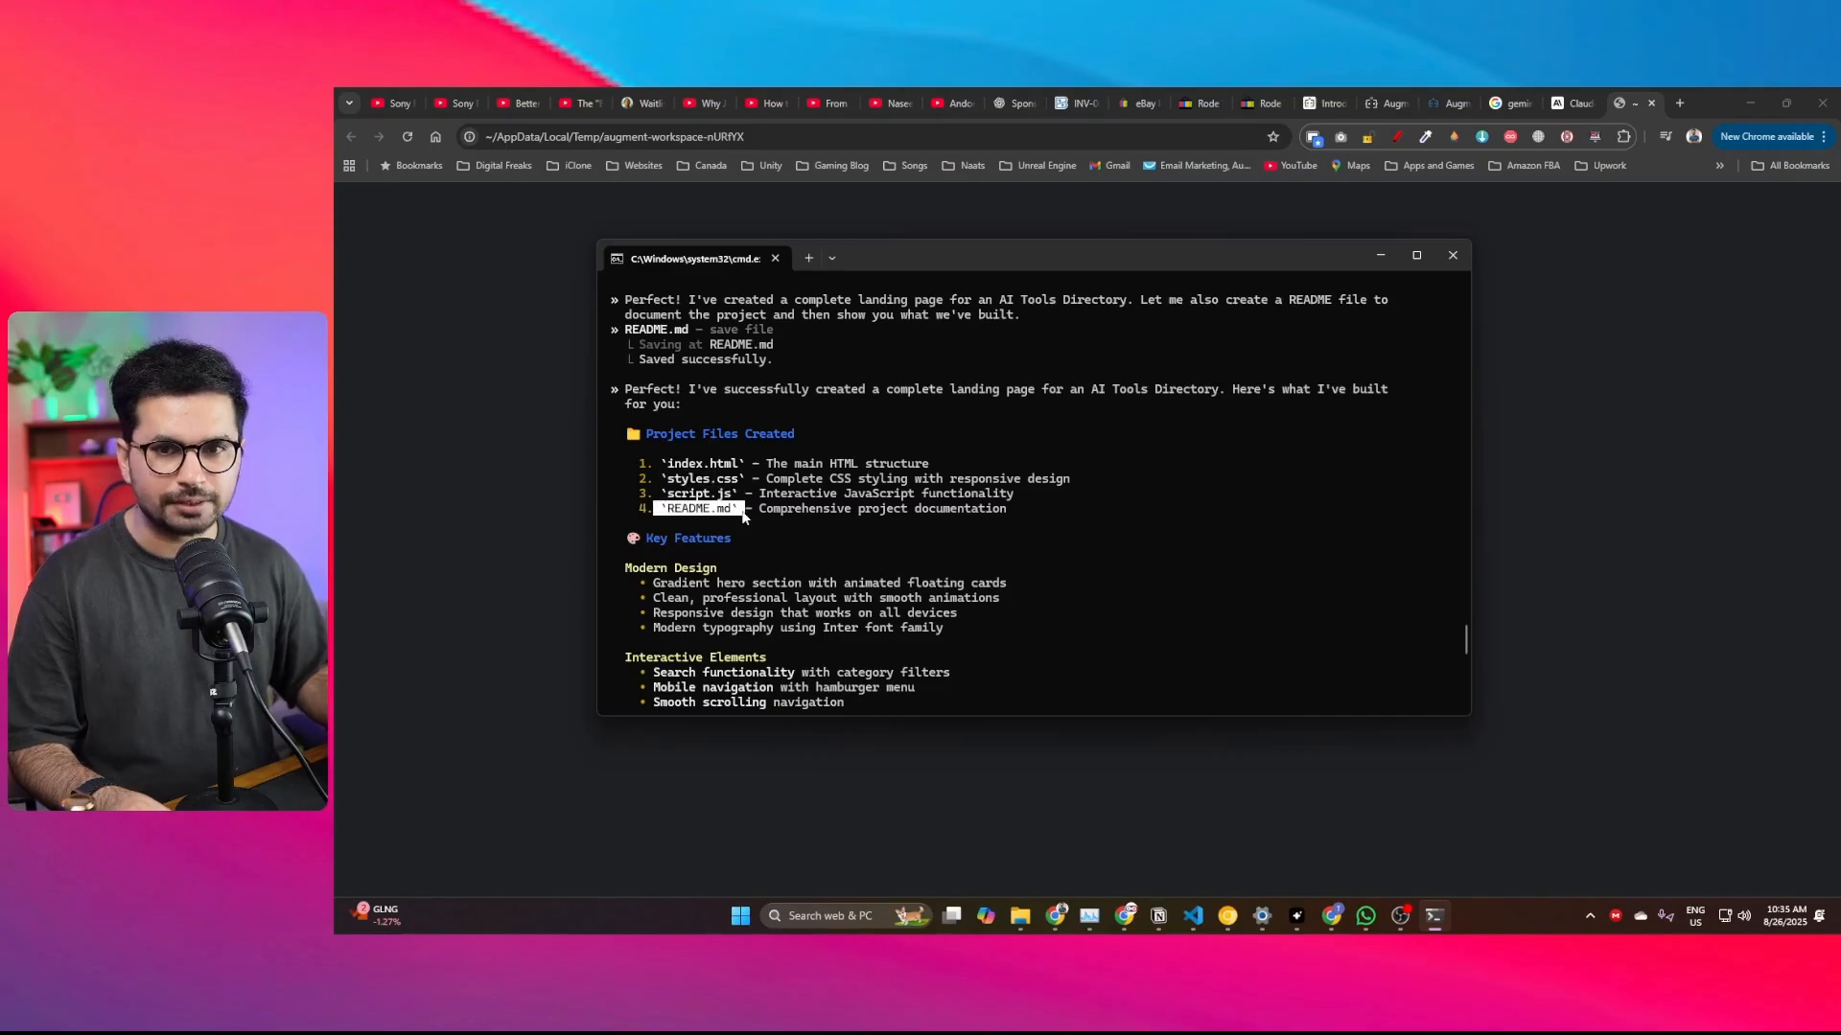
{"action": "scroll", "scroll_direction": "down", "scroll_amount": 3}
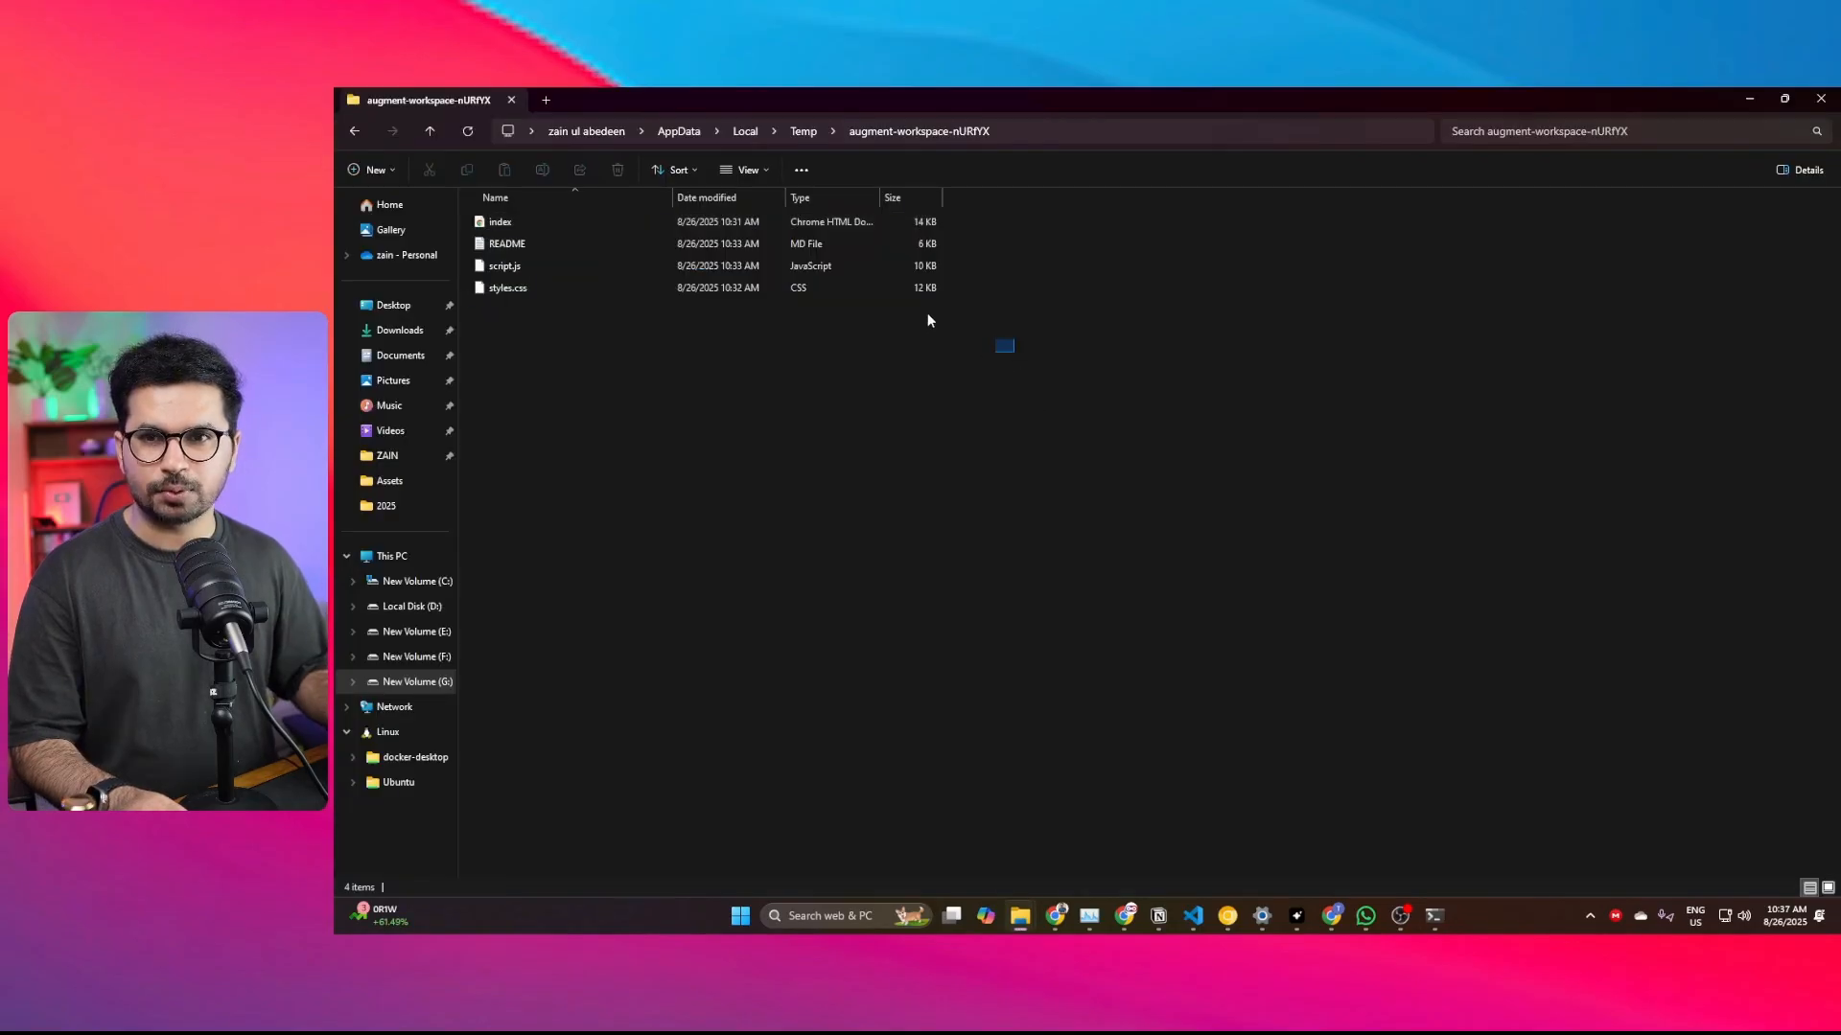
Step: Open the generated index.html from the augment-workspace folder in Chrome
{"action": "key", "text": "ctrl+a"}
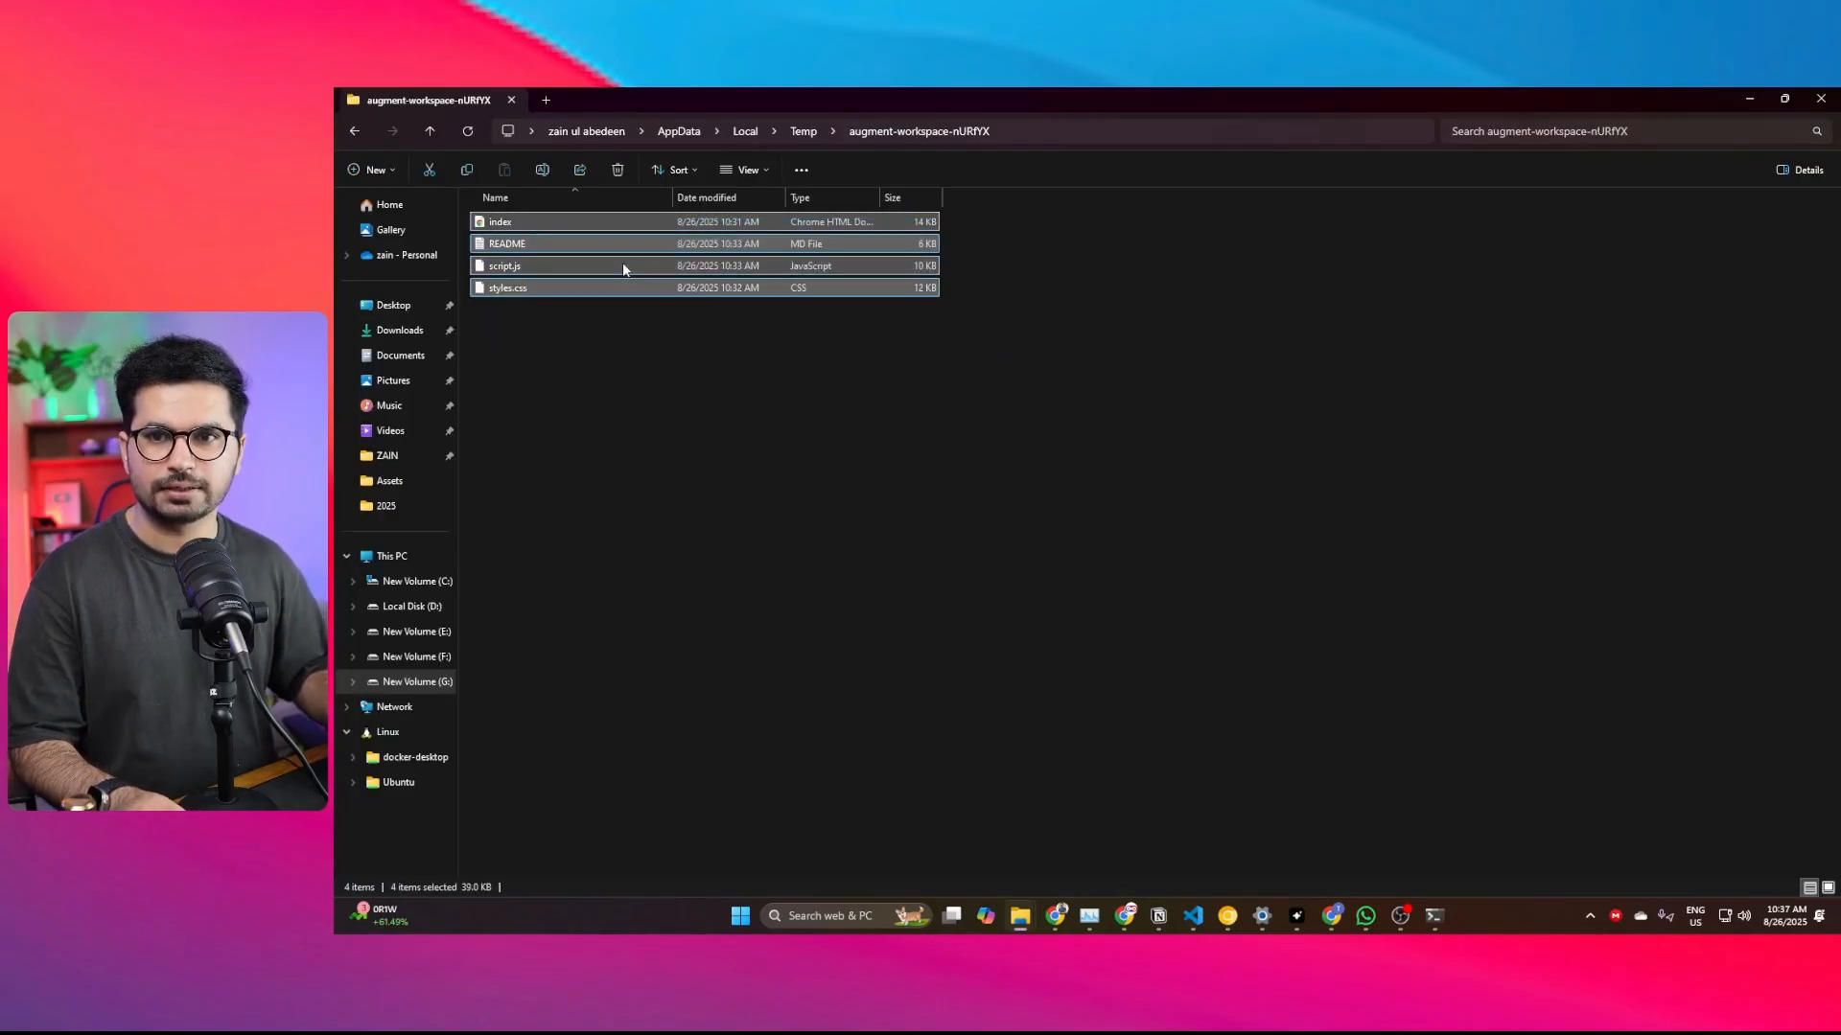
{"action": "left_click", "coordinate": [499, 222]}
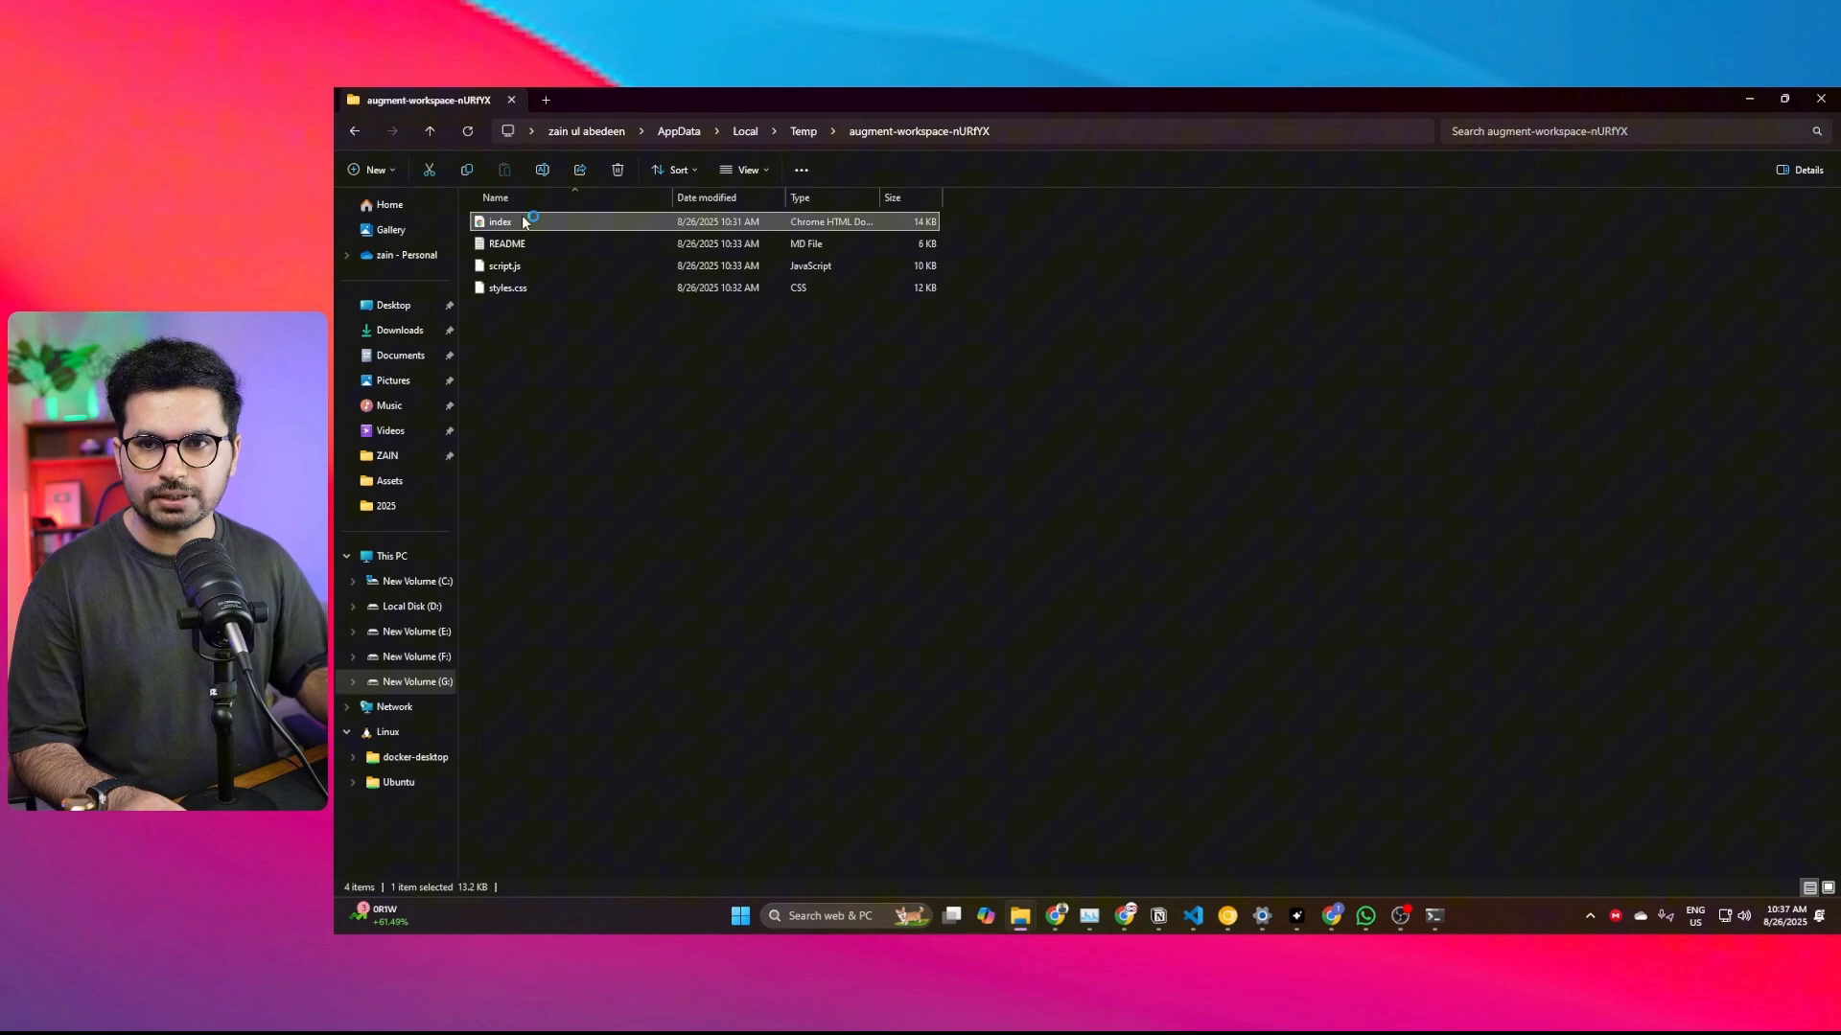
{"action": "double_click", "coordinate": [498, 222]}
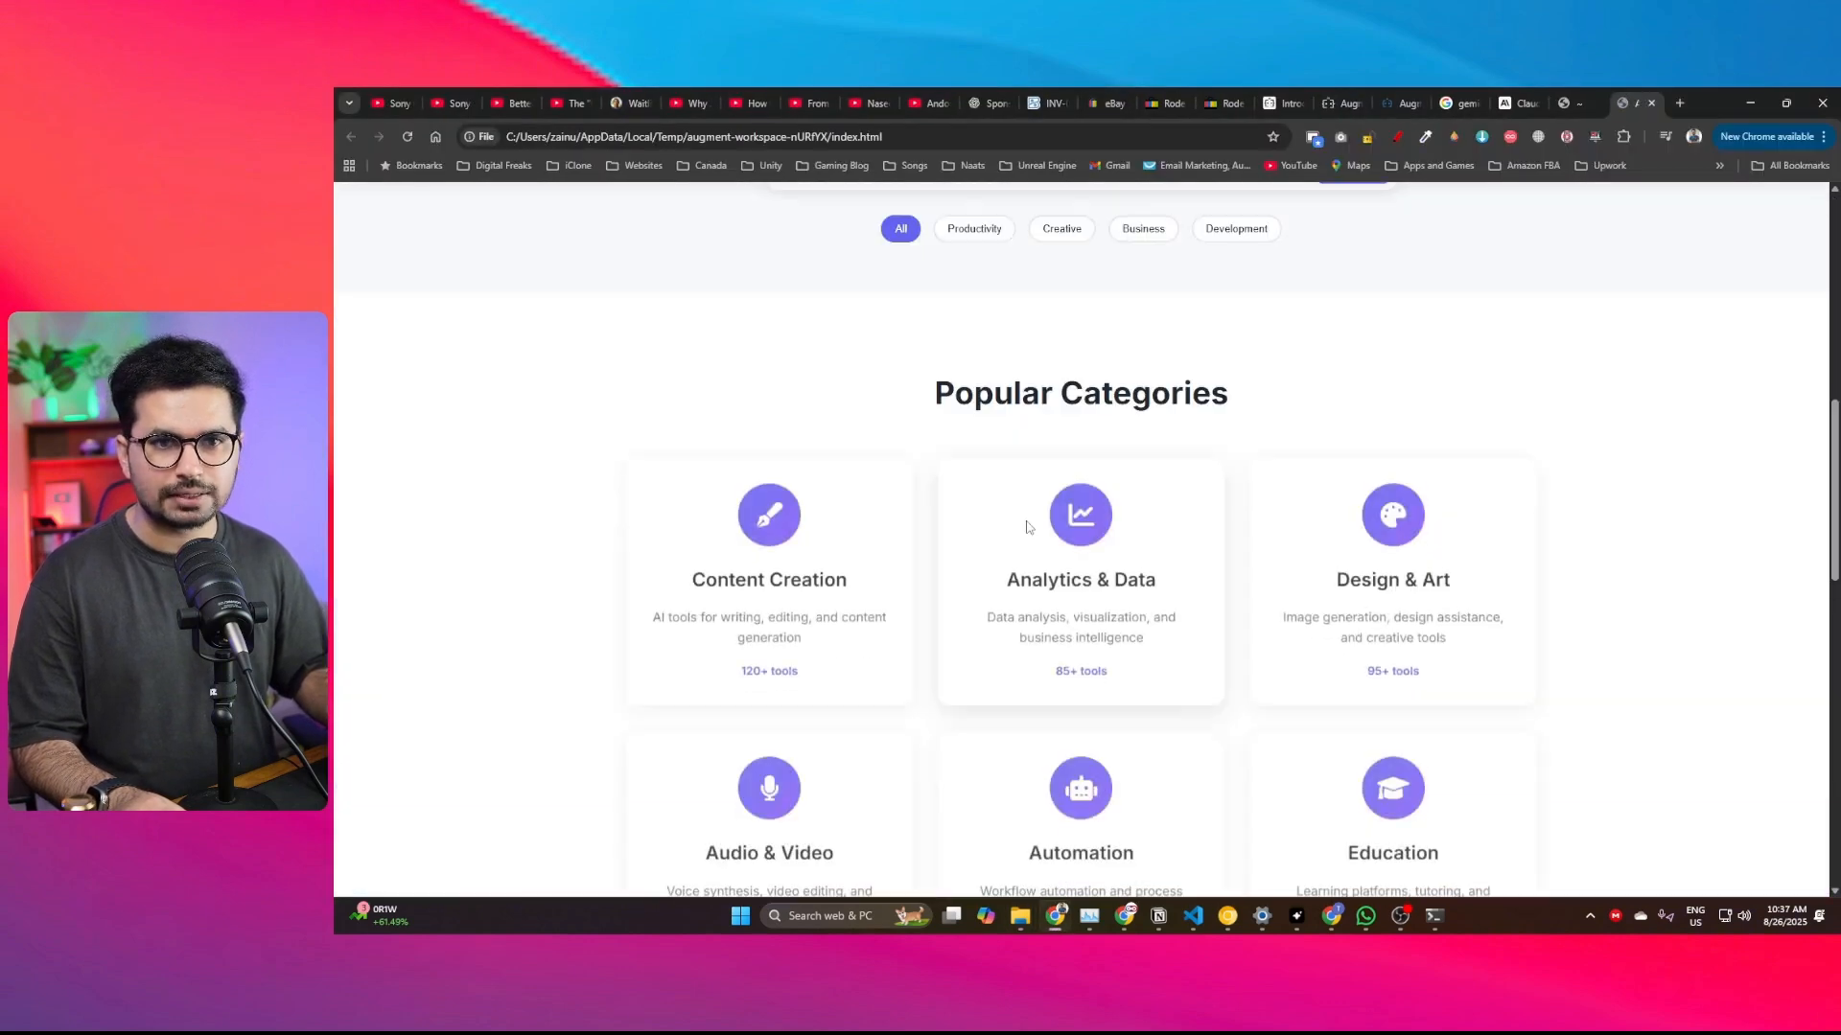
Step: Scroll through the AI Tools Directory page in Chrome down to its footer
{"action": "scroll", "scroll_direction": "down", "scroll_amount": 3}
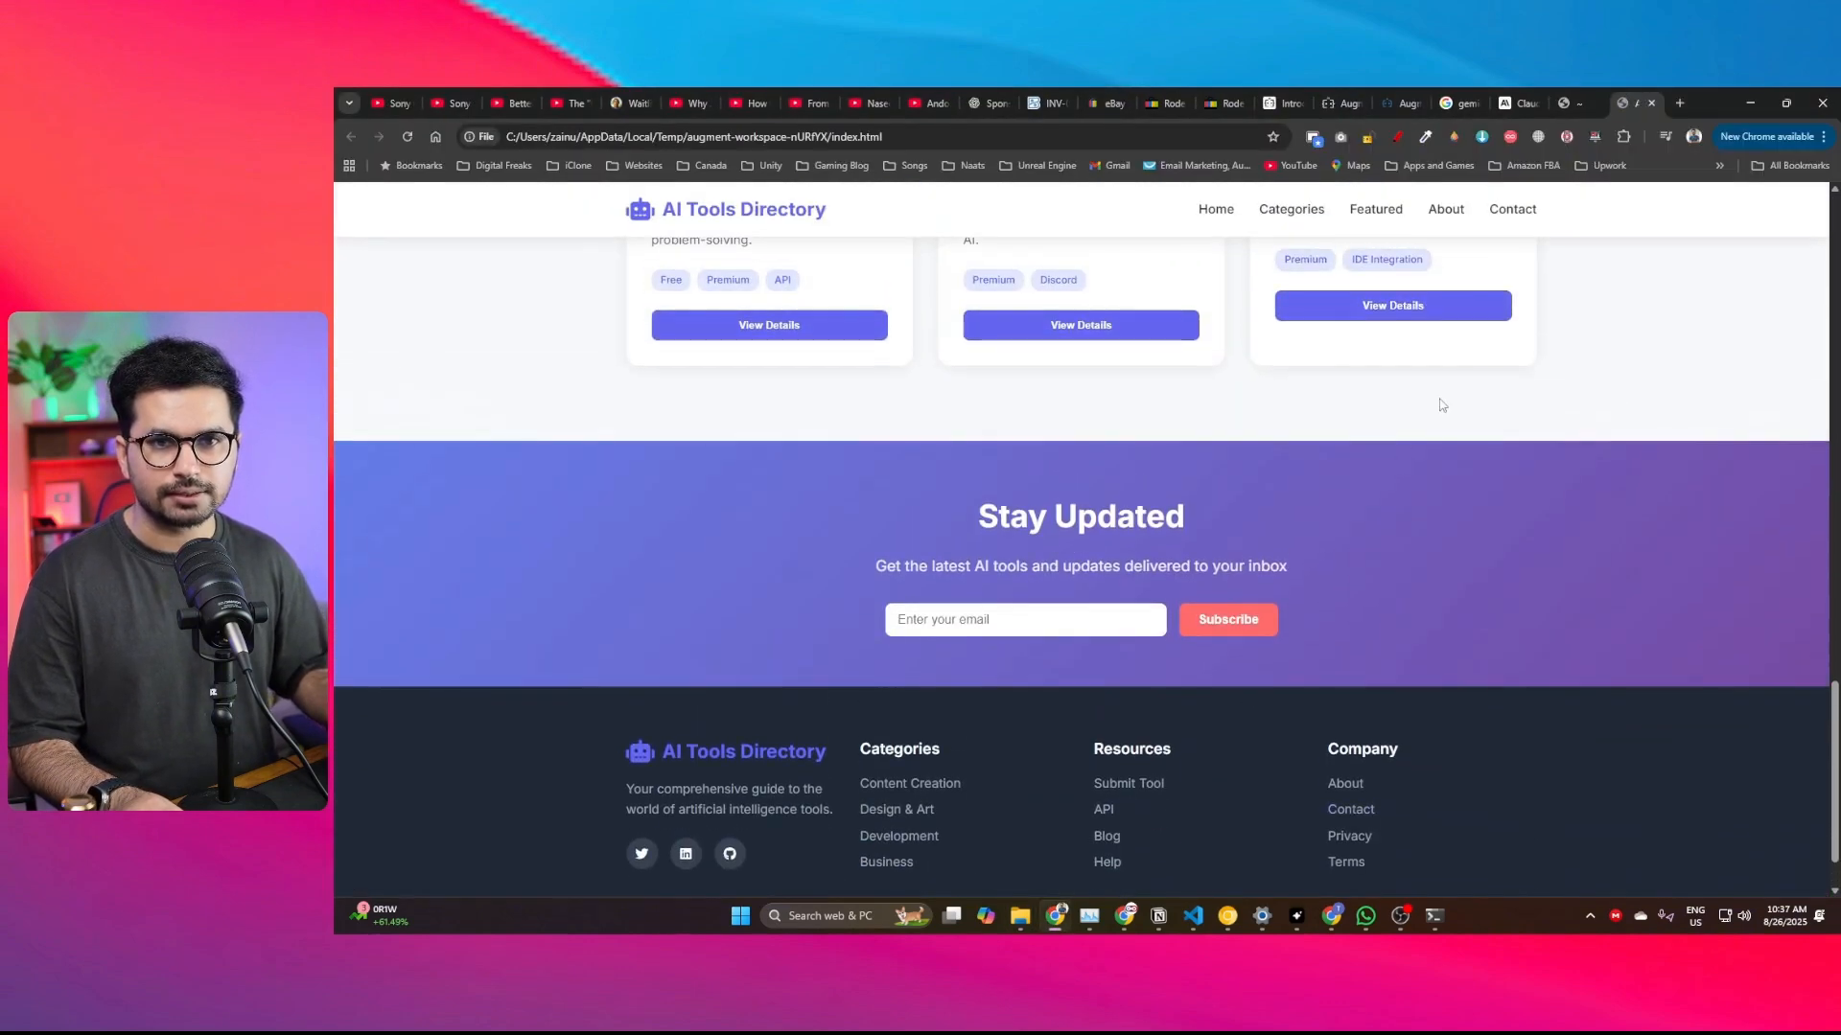
{"action": "scroll", "scroll_direction": "up", "scroll_amount": 3}
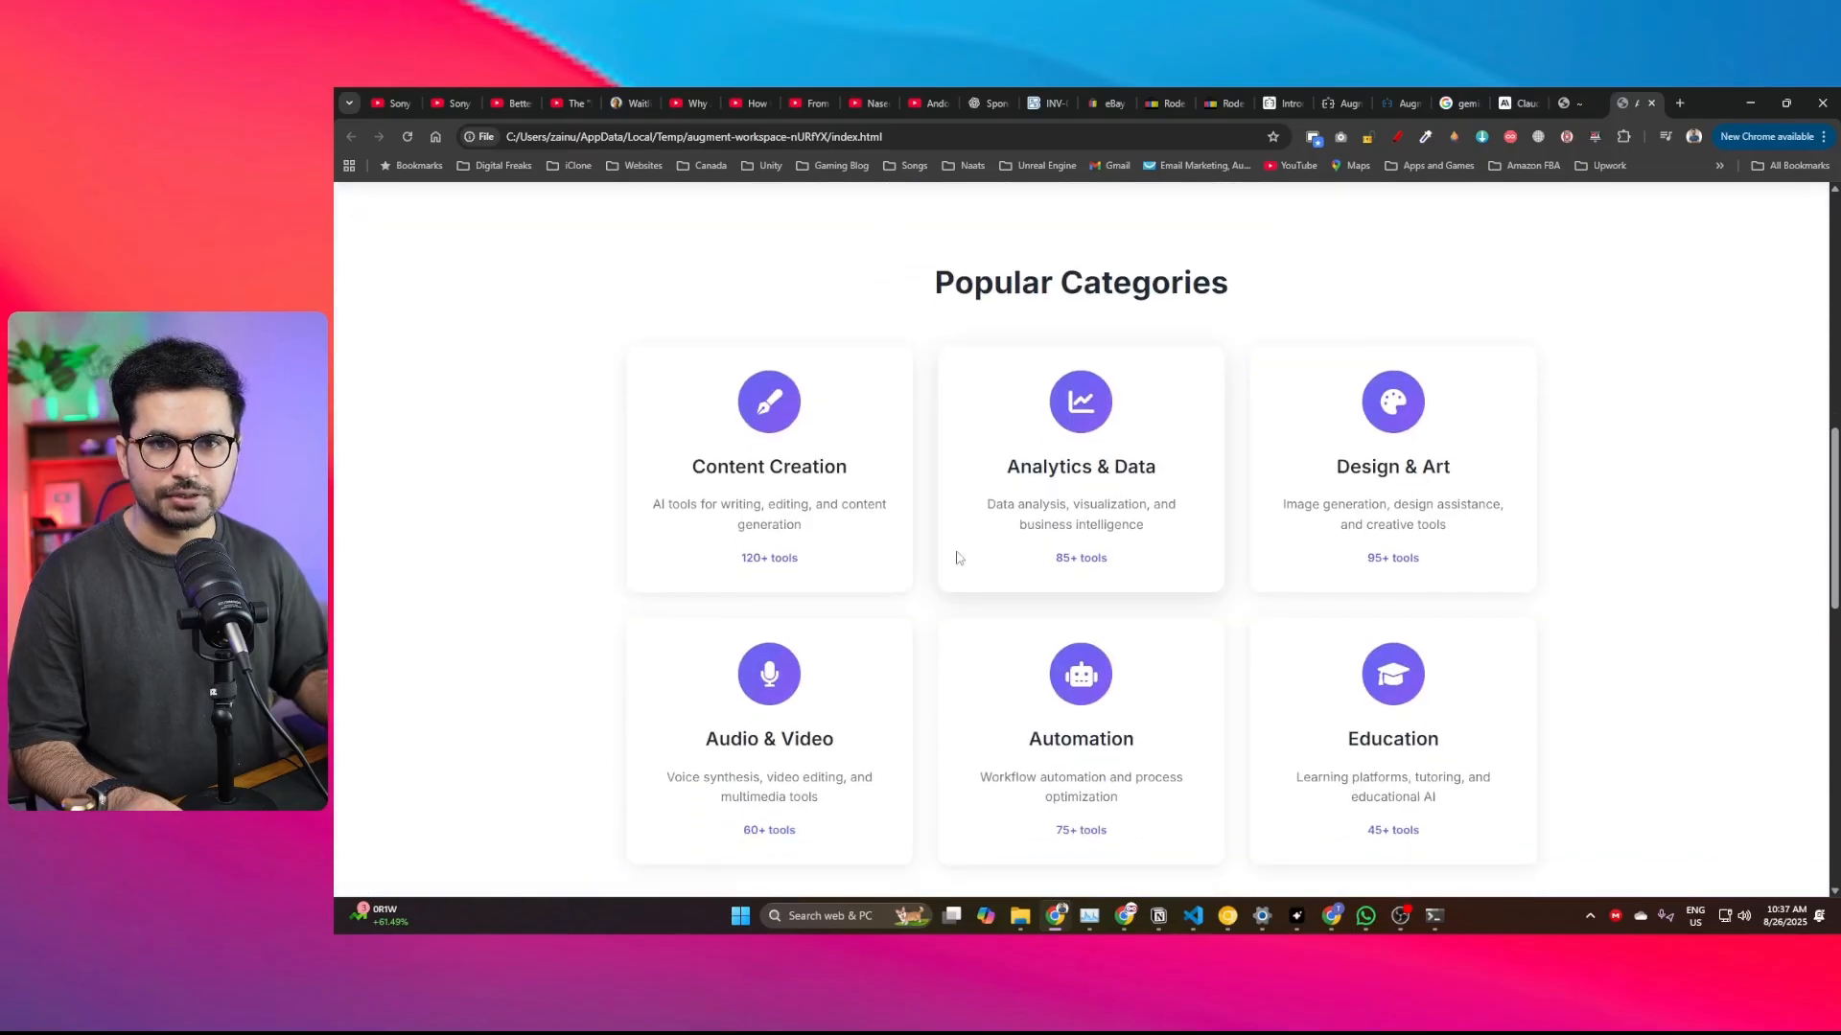
{"action": "scroll", "scroll_direction": "down", "scroll_amount": 3}
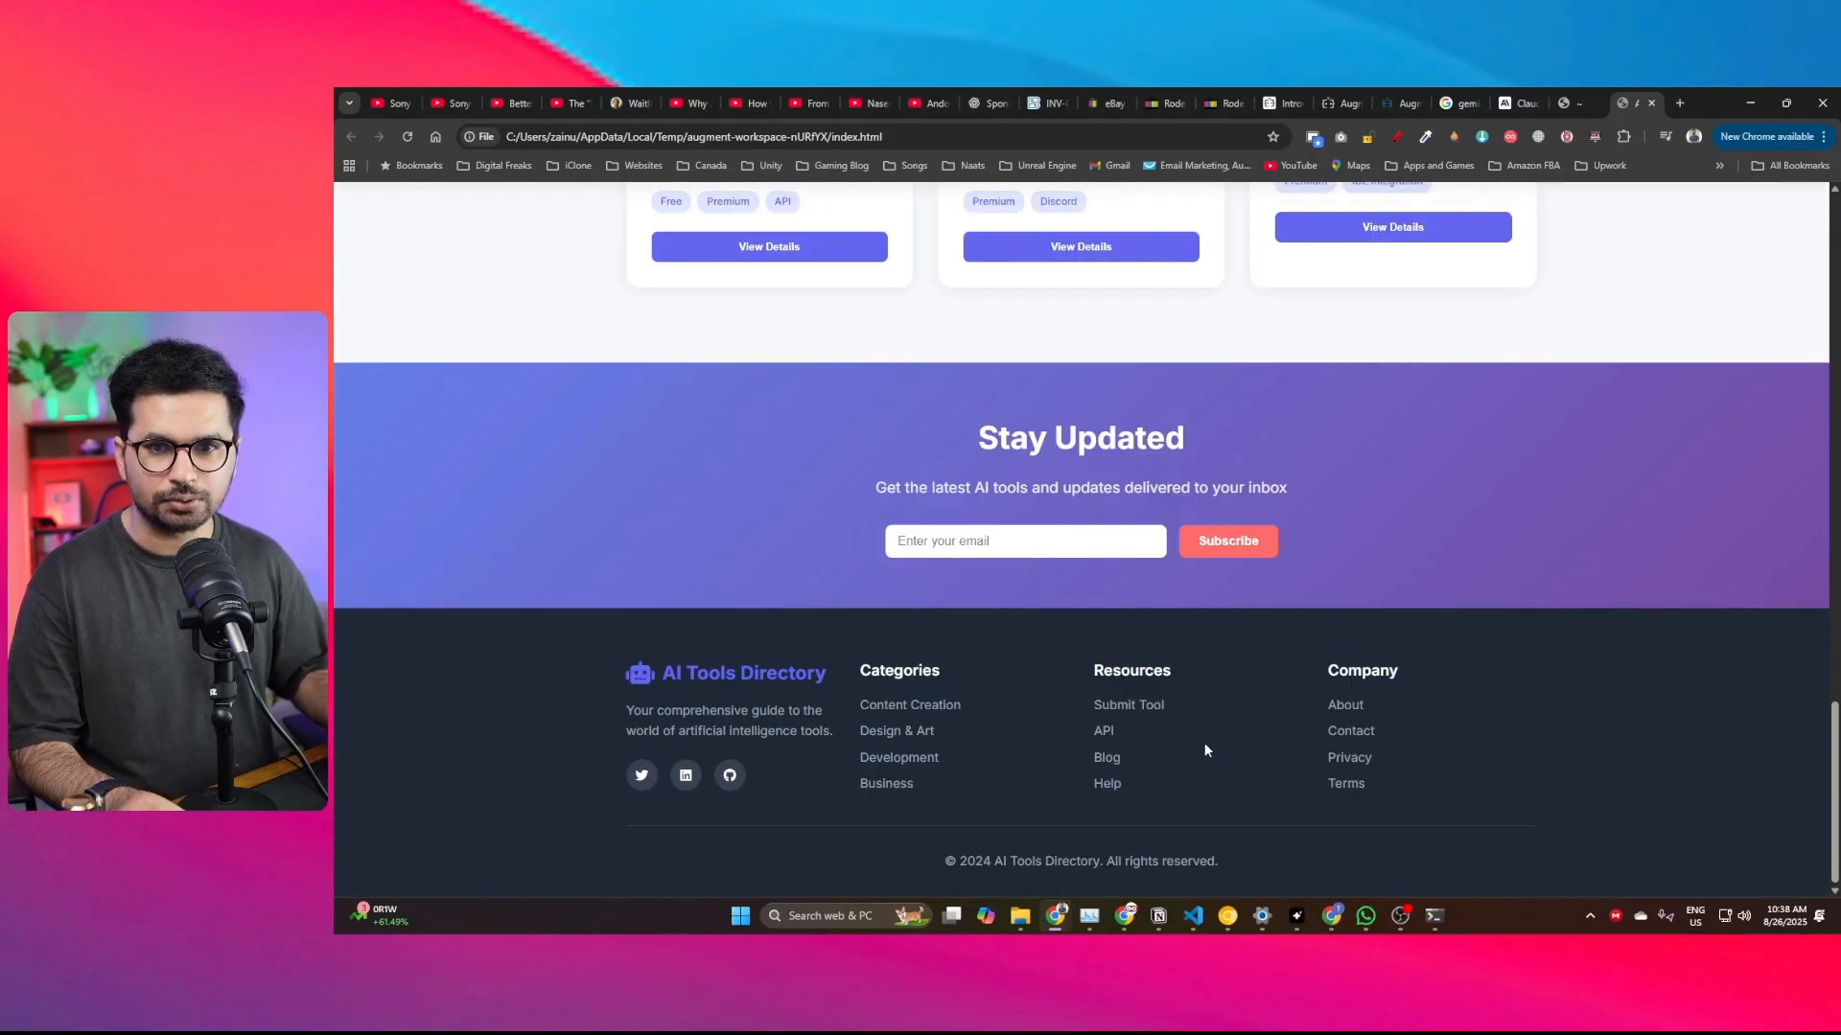
{"action": "scroll", "scroll_direction": "up", "scroll_amount": 3}
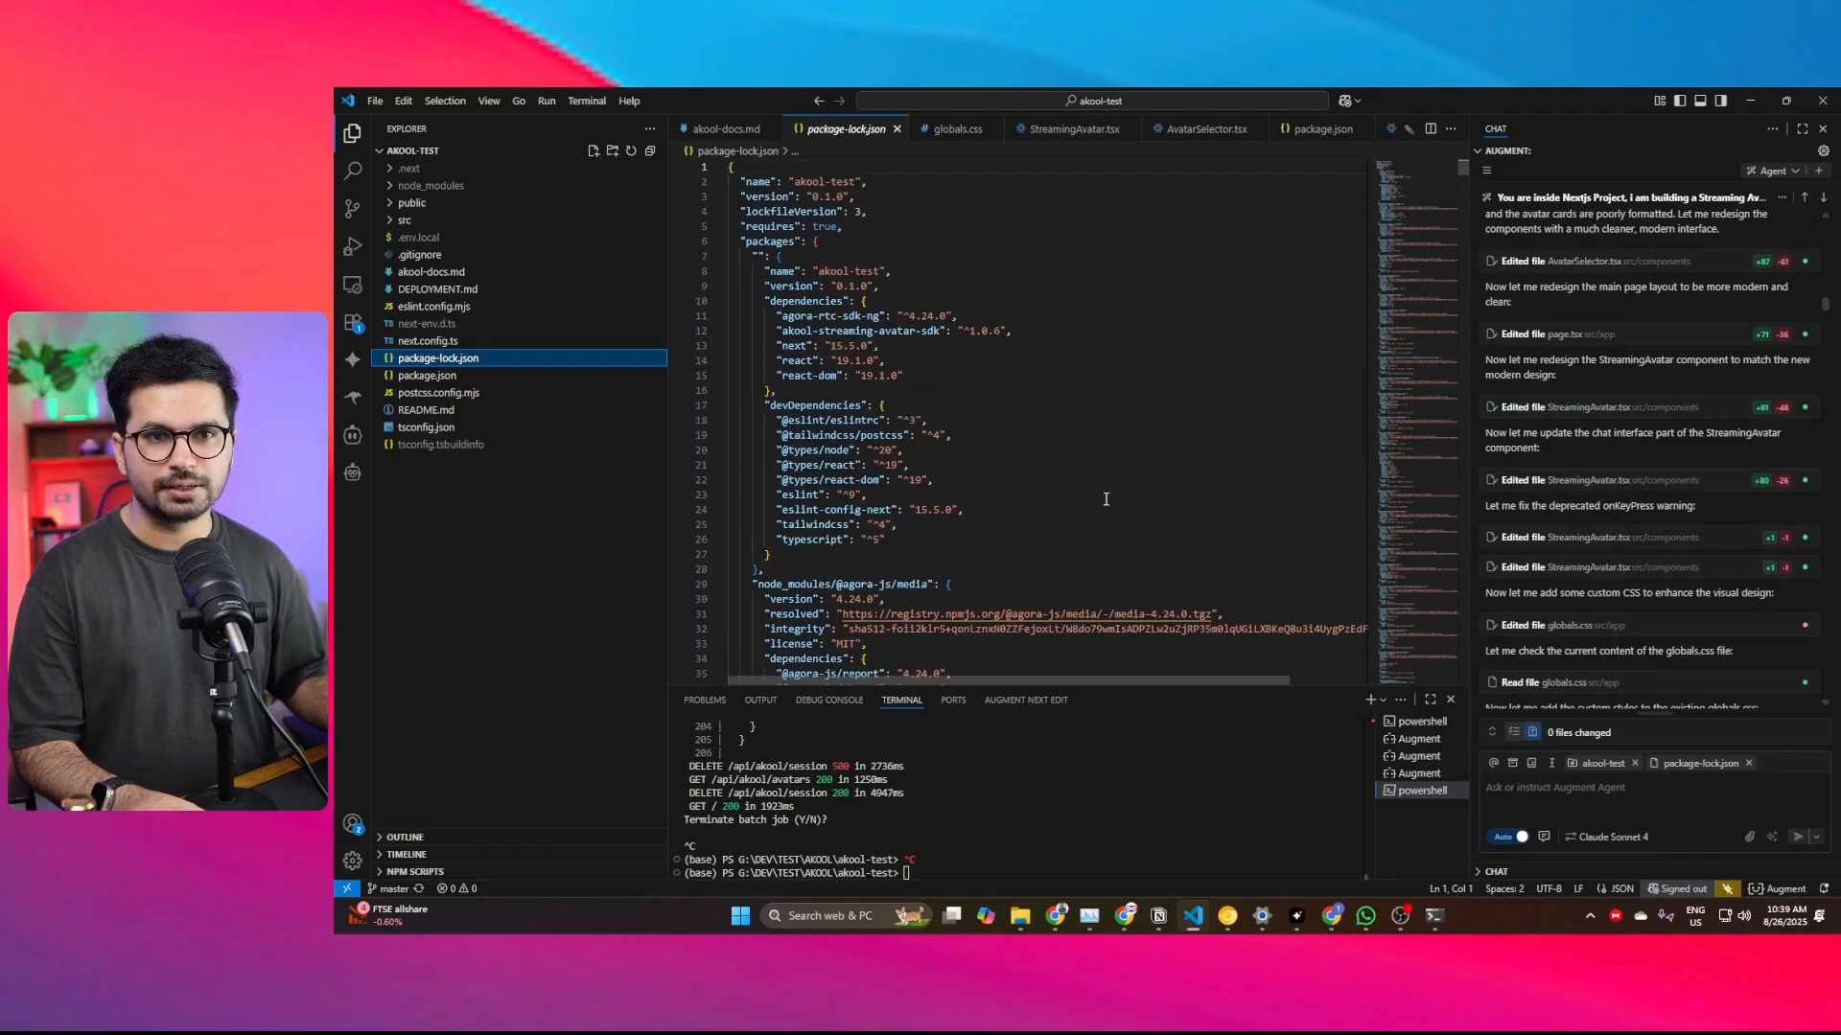
Step: Scroll package-lock.json and reveal the akool-test project folder in File Explorer
{"action": "scroll", "scroll_direction": "down", "scroll_amount": 3}
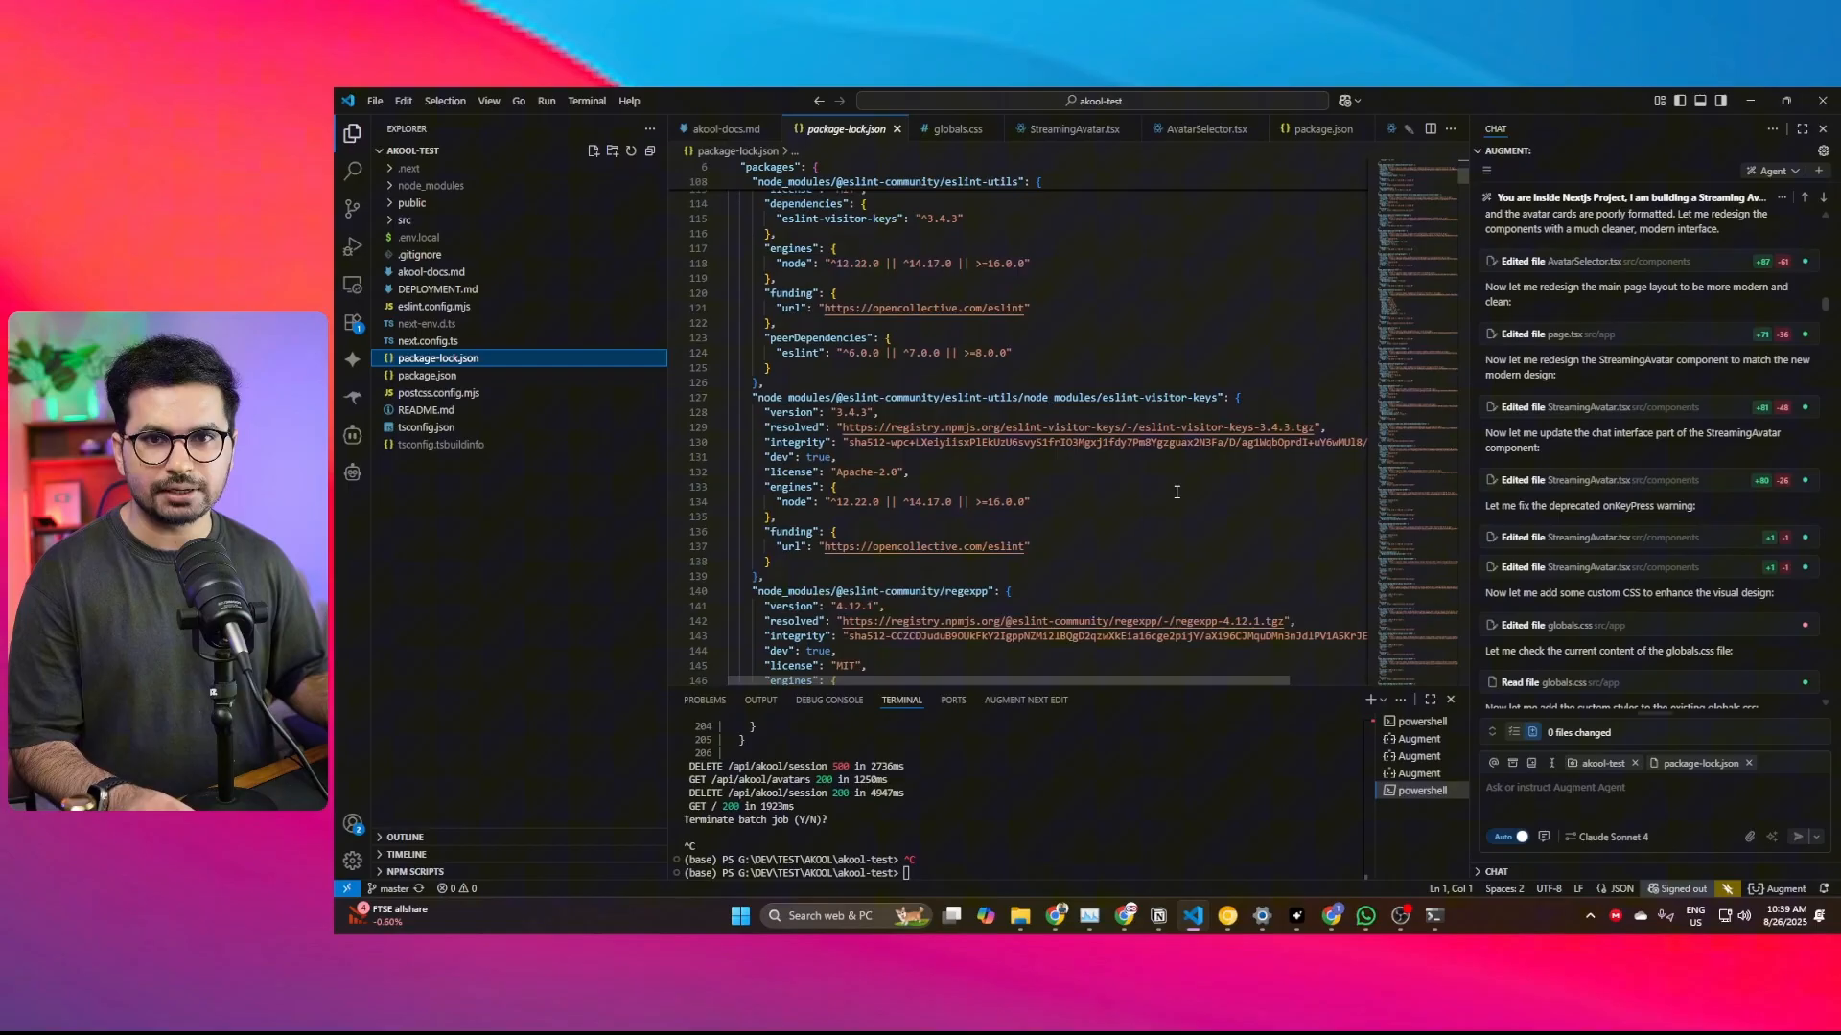
{"action": "scroll", "scroll_direction": "down", "scroll_amount": 3}
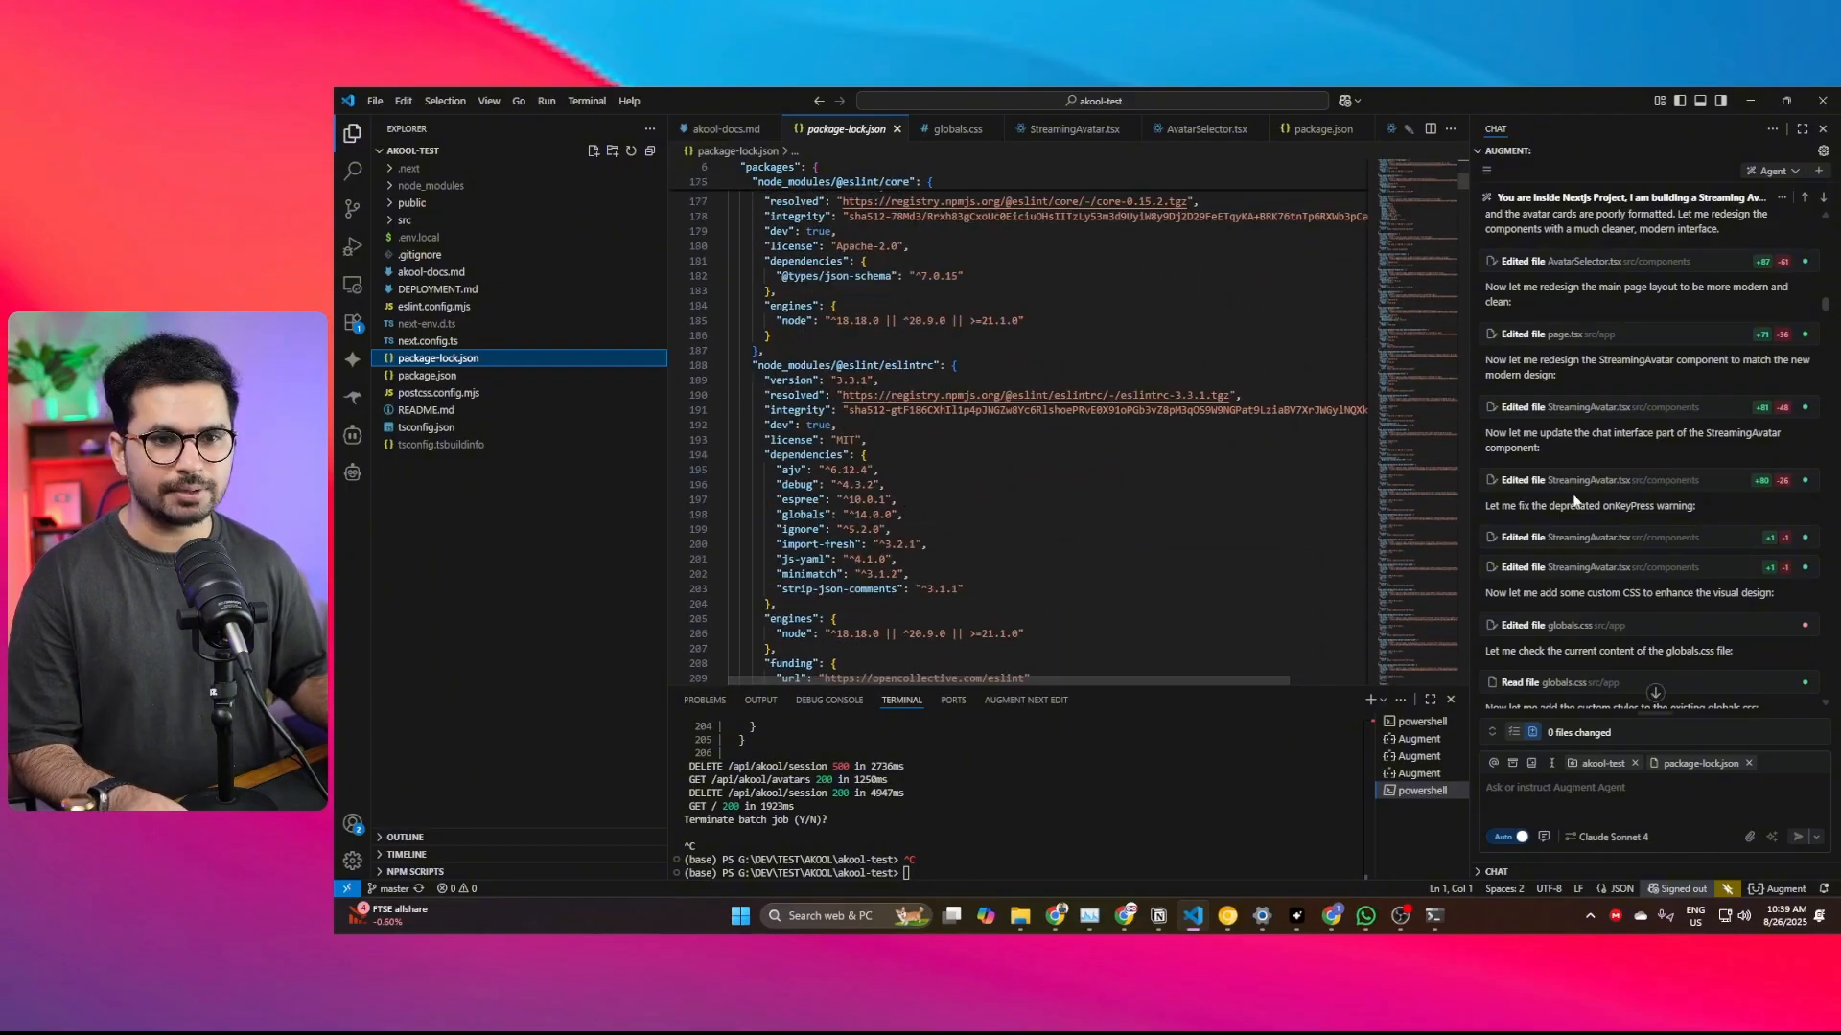
{"action": "scroll", "scroll_direction": "down", "scroll_amount": 3}
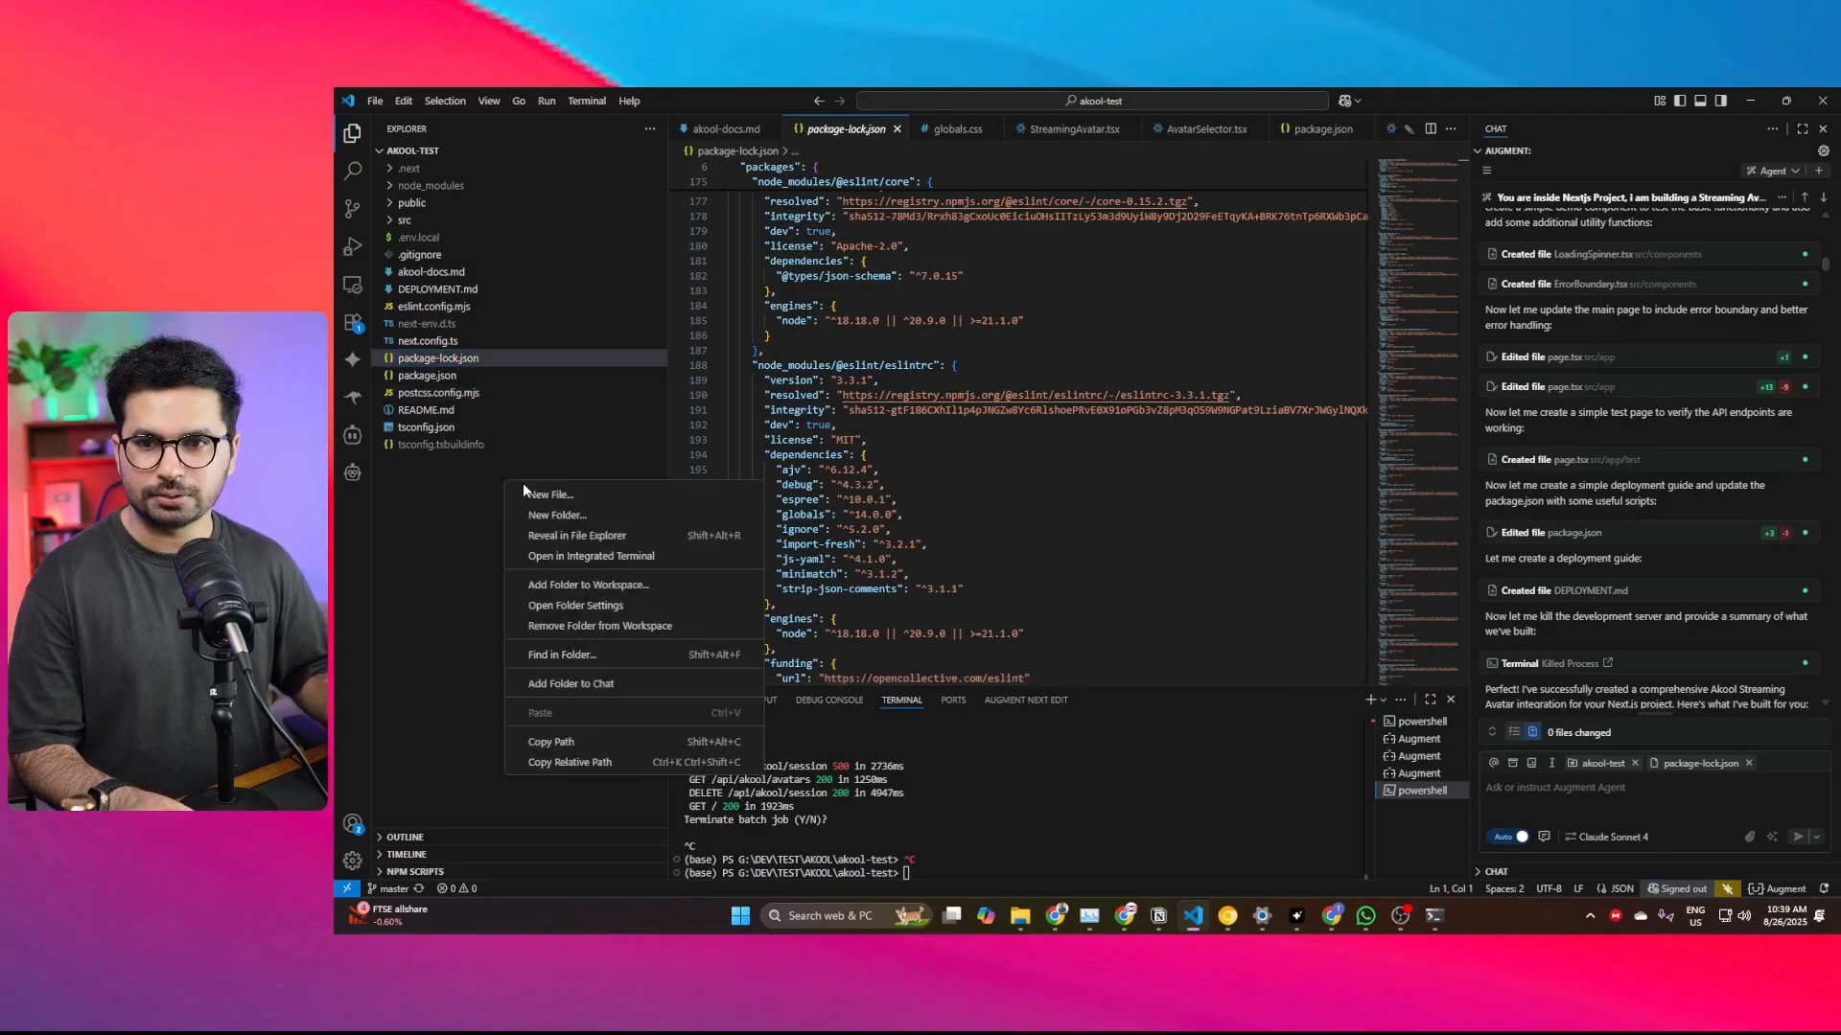
{"action": "left_click", "coordinate": [577, 535]}
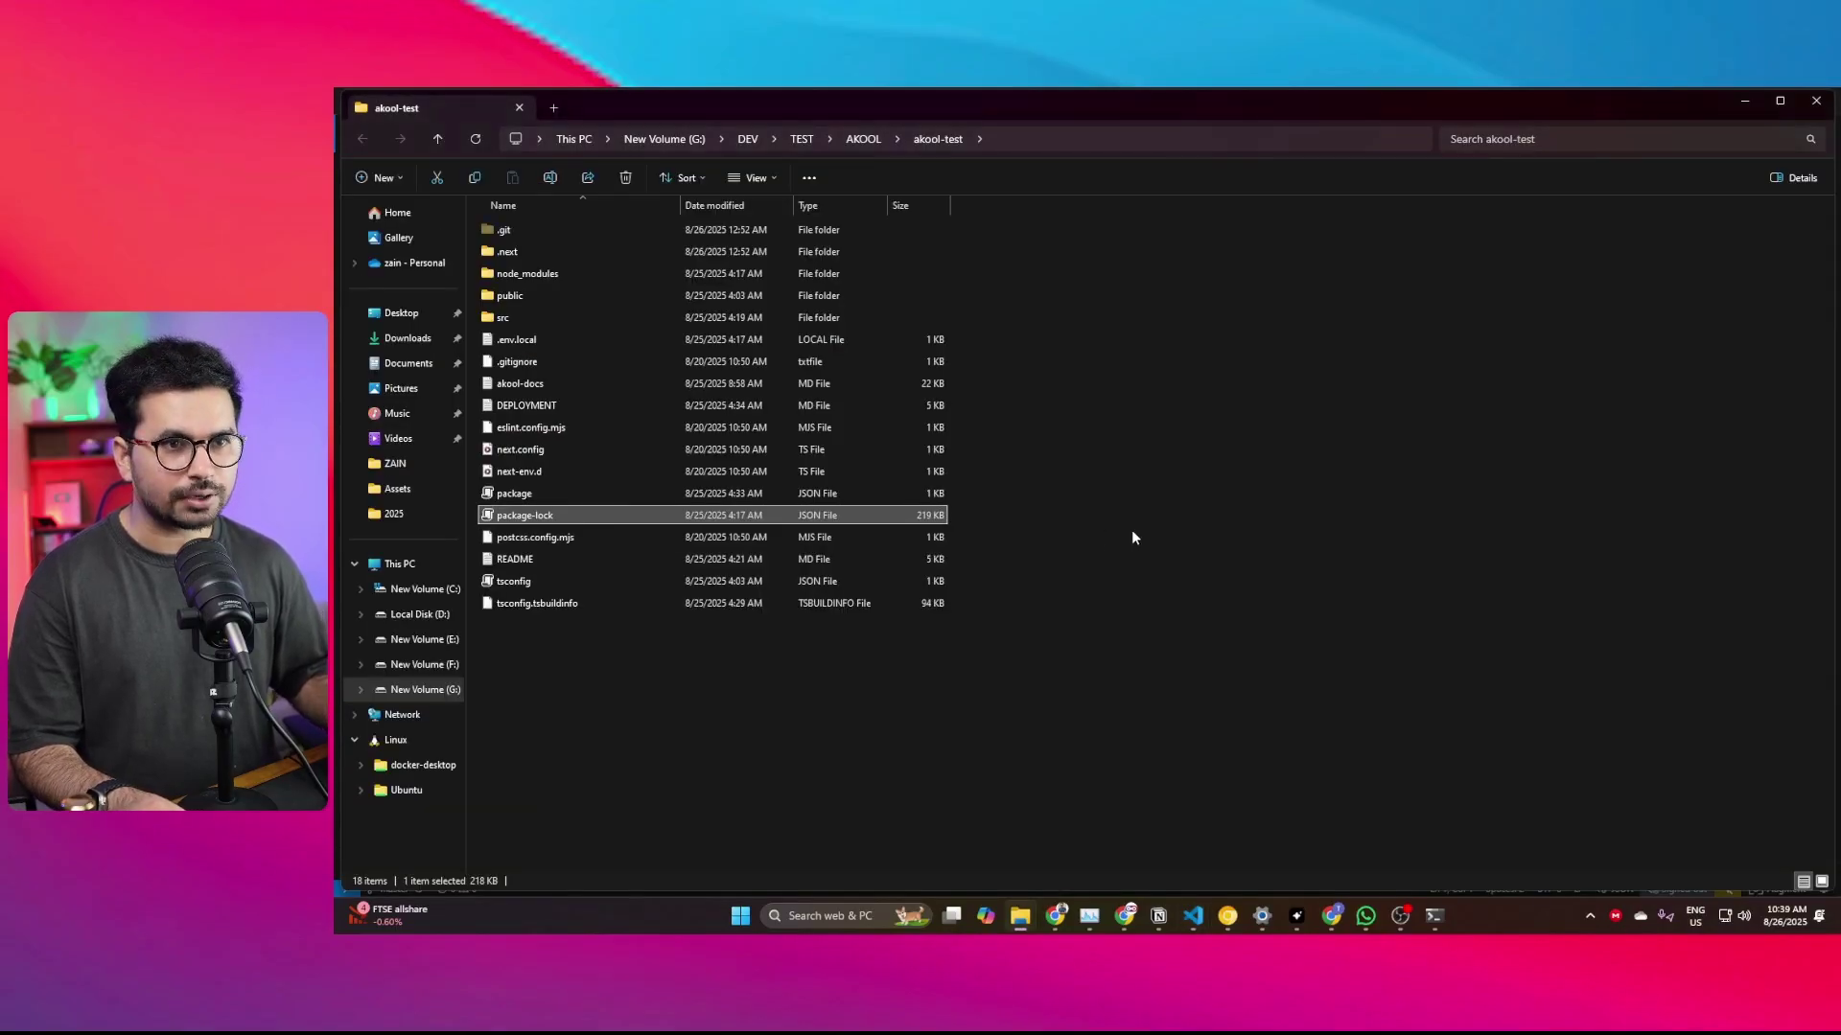
{"action": "mouse_move", "coordinate": [719, 761]}
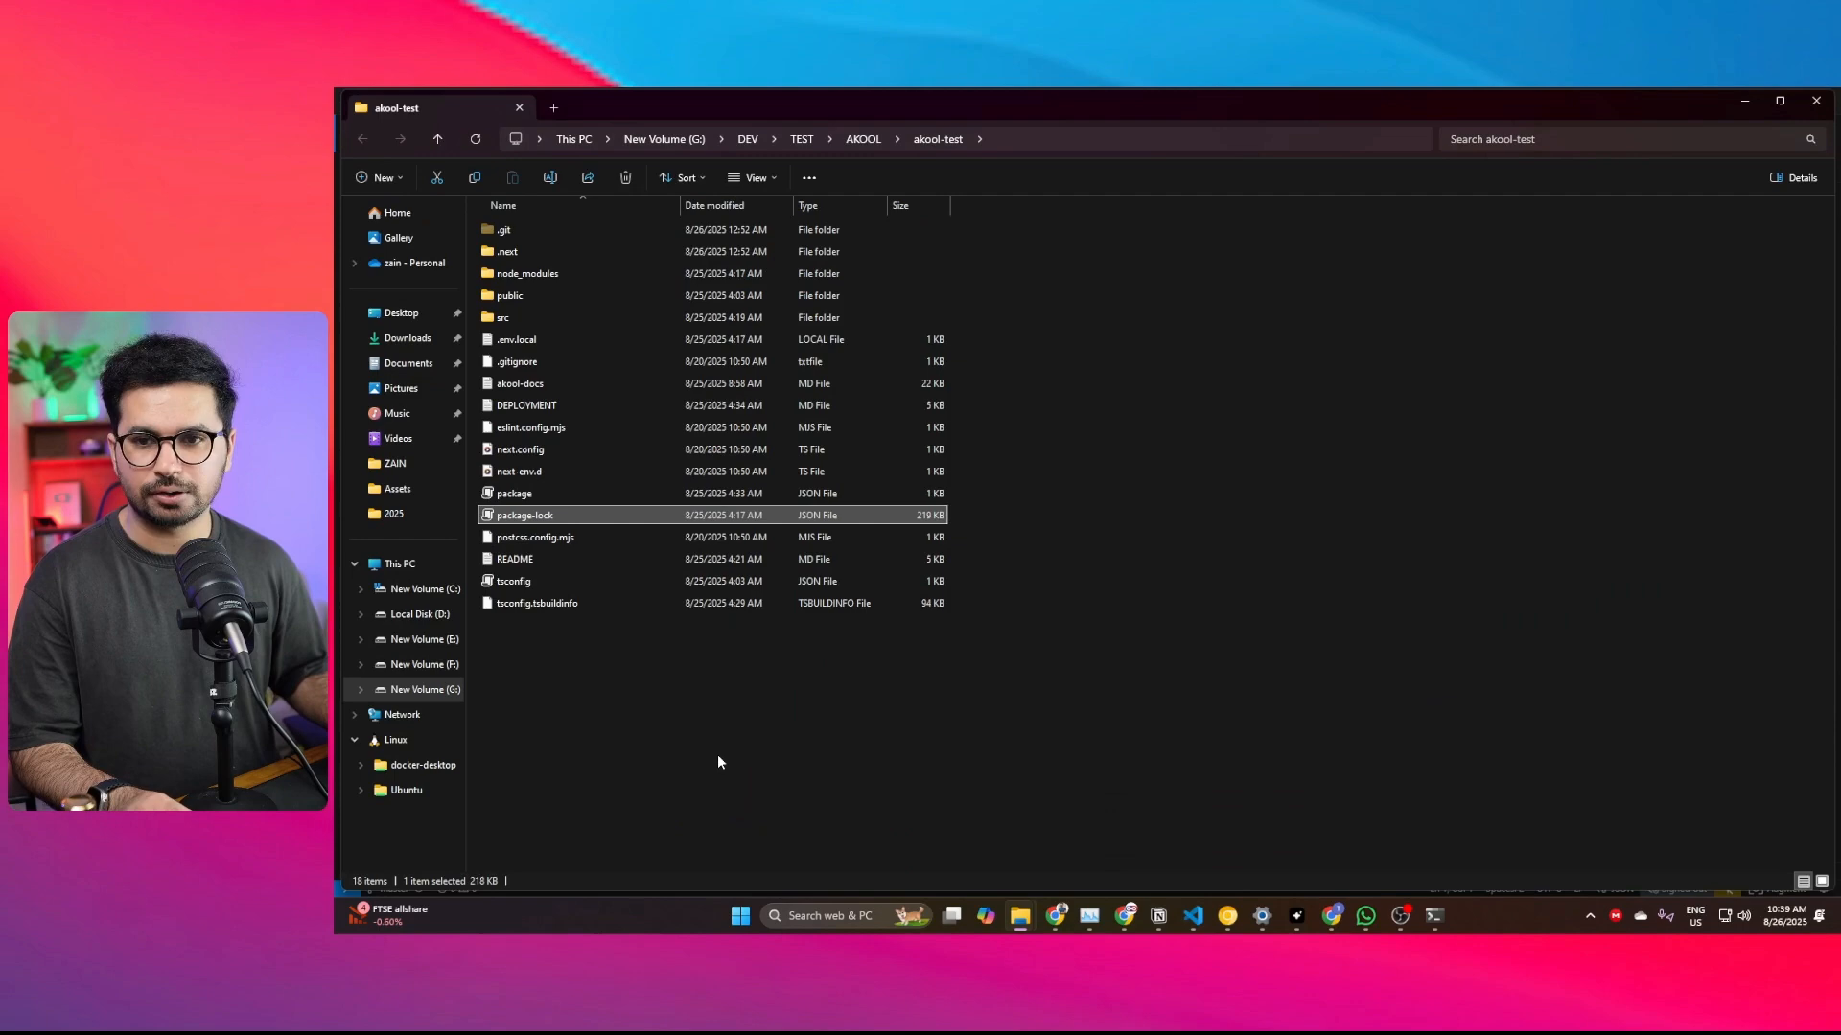
Step: Start Auggie in a terminal opened from the akool-test folder, then return to the VS Code project
{"action": "right_click", "coordinate": [719, 761]}
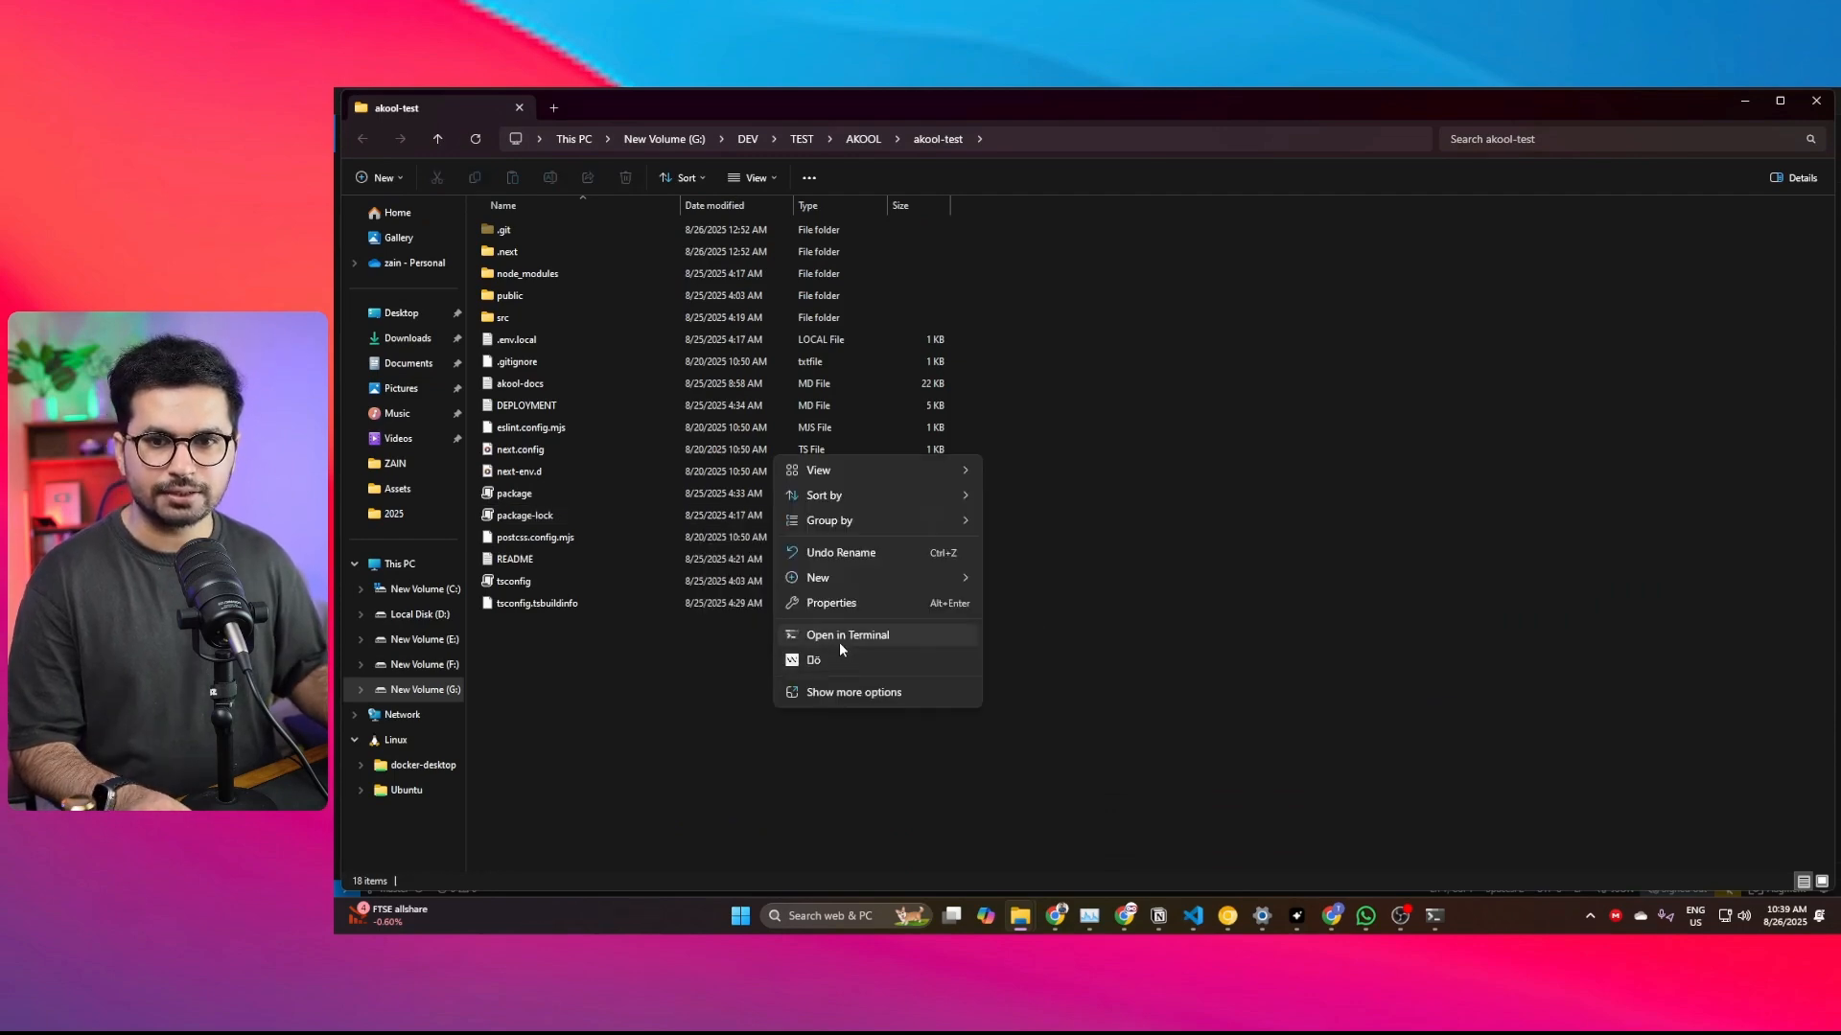
{"action": "left_click", "coordinate": [845, 635]}
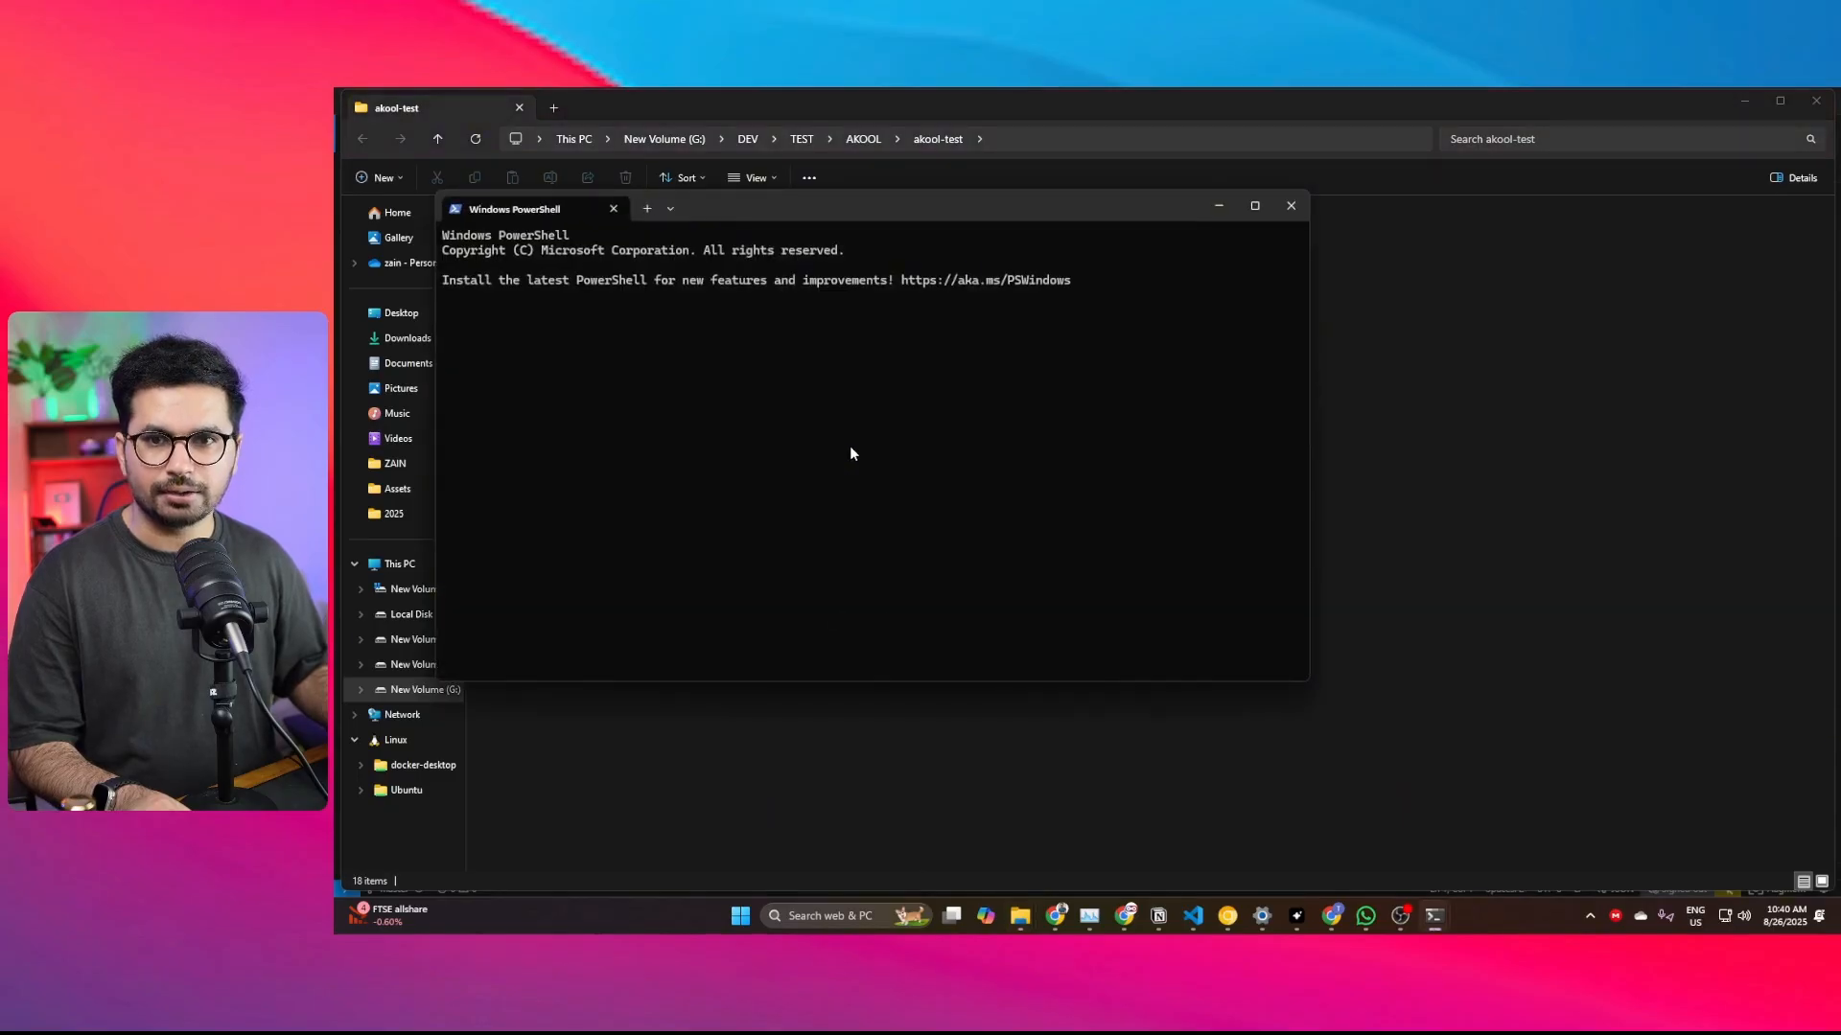
{"action": "type", "text": "a"}
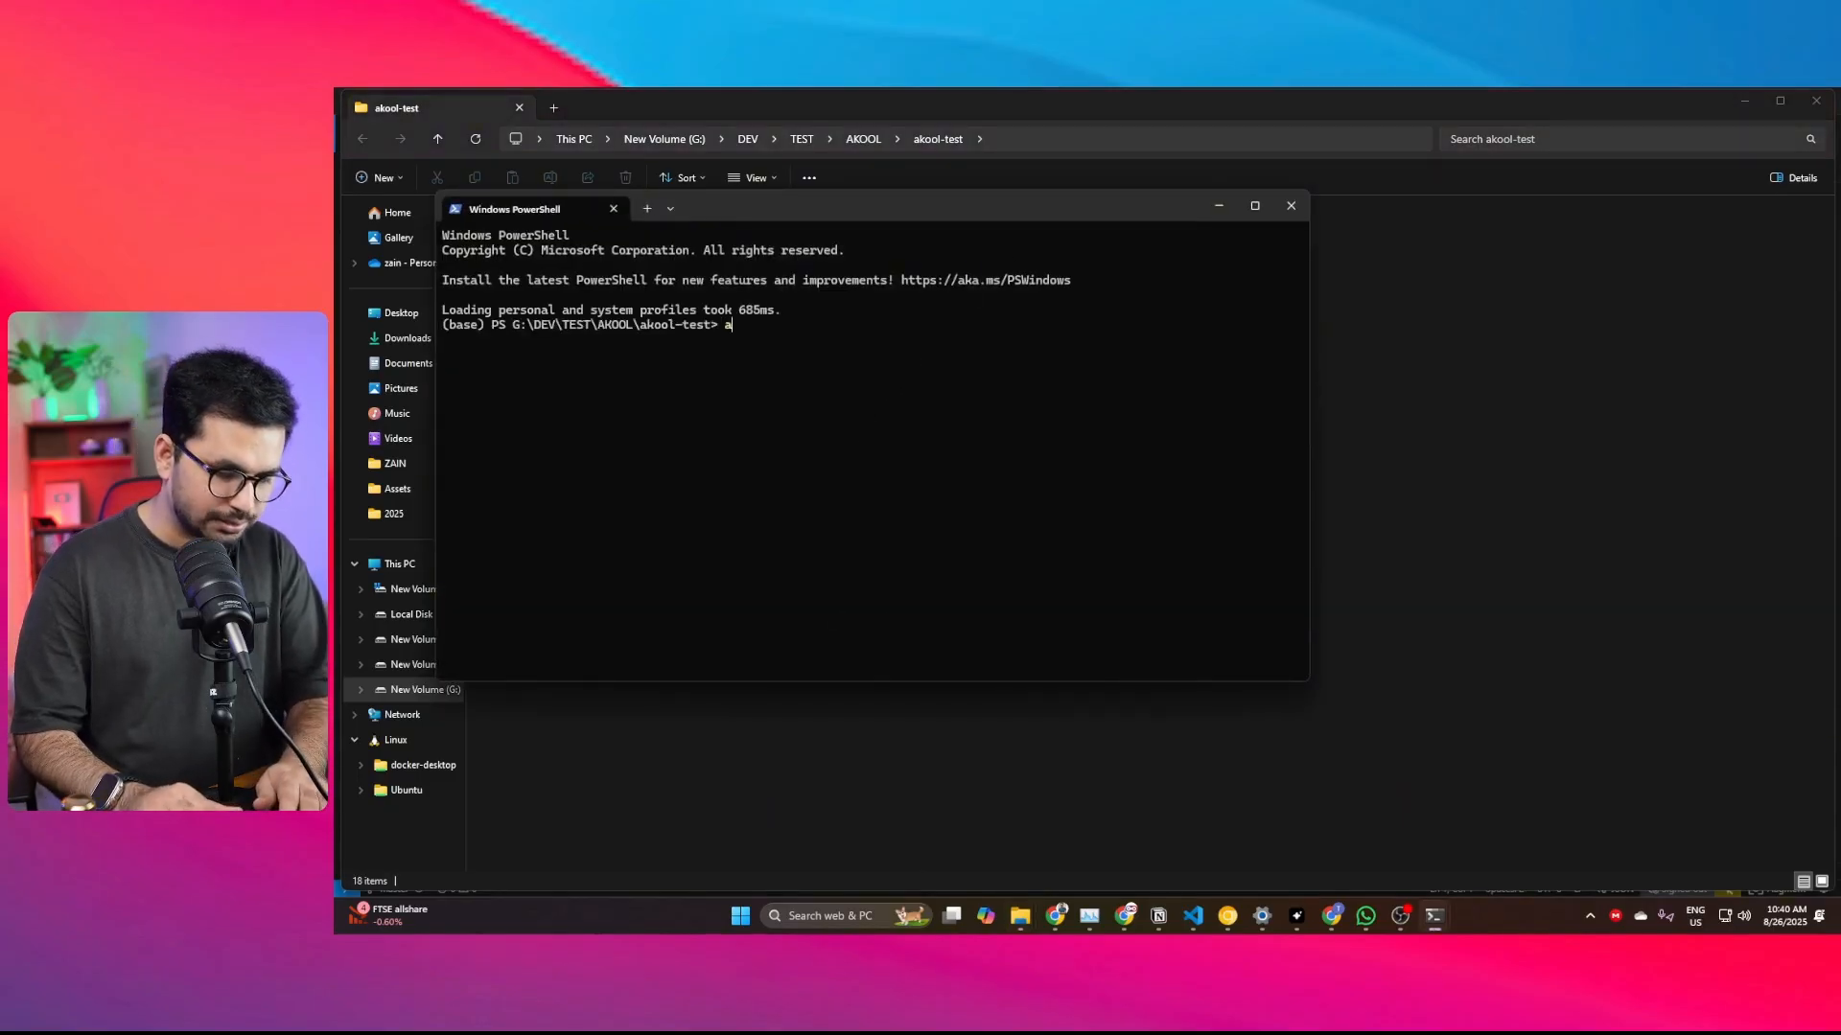
{"action": "type", "text": "uggie"}
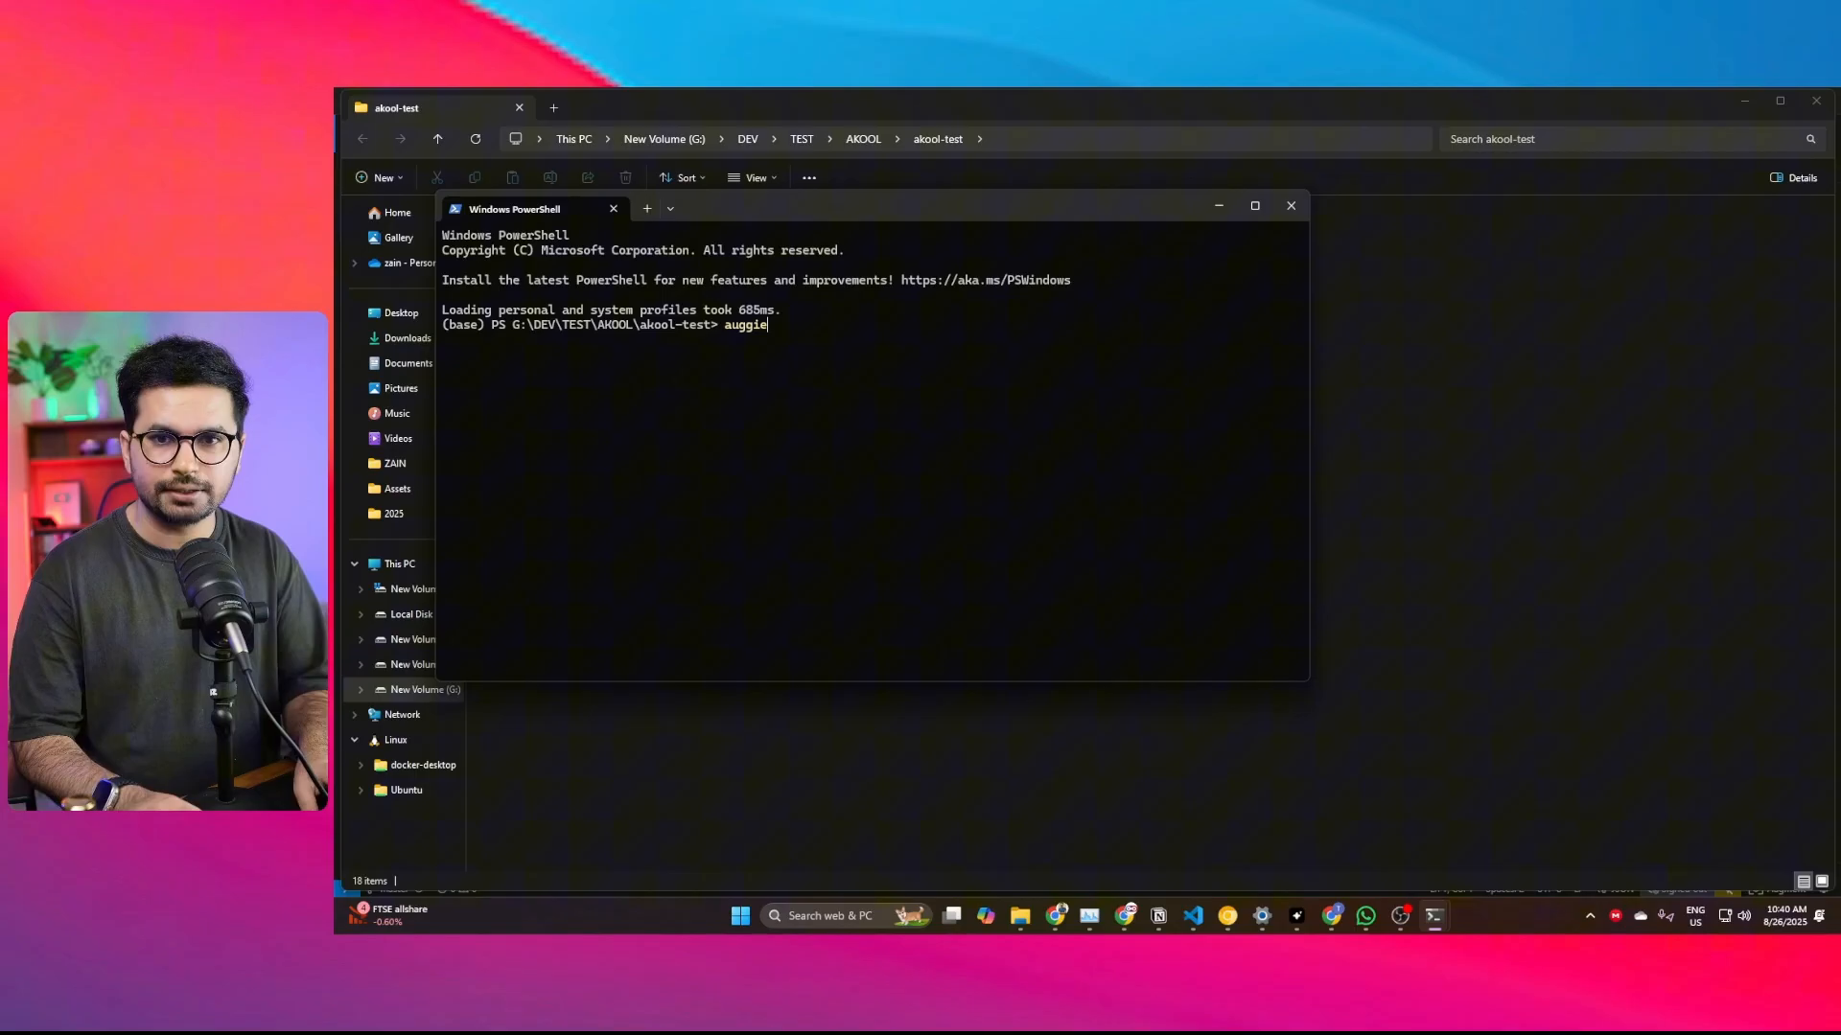
{"action": "key", "text": "Return"}
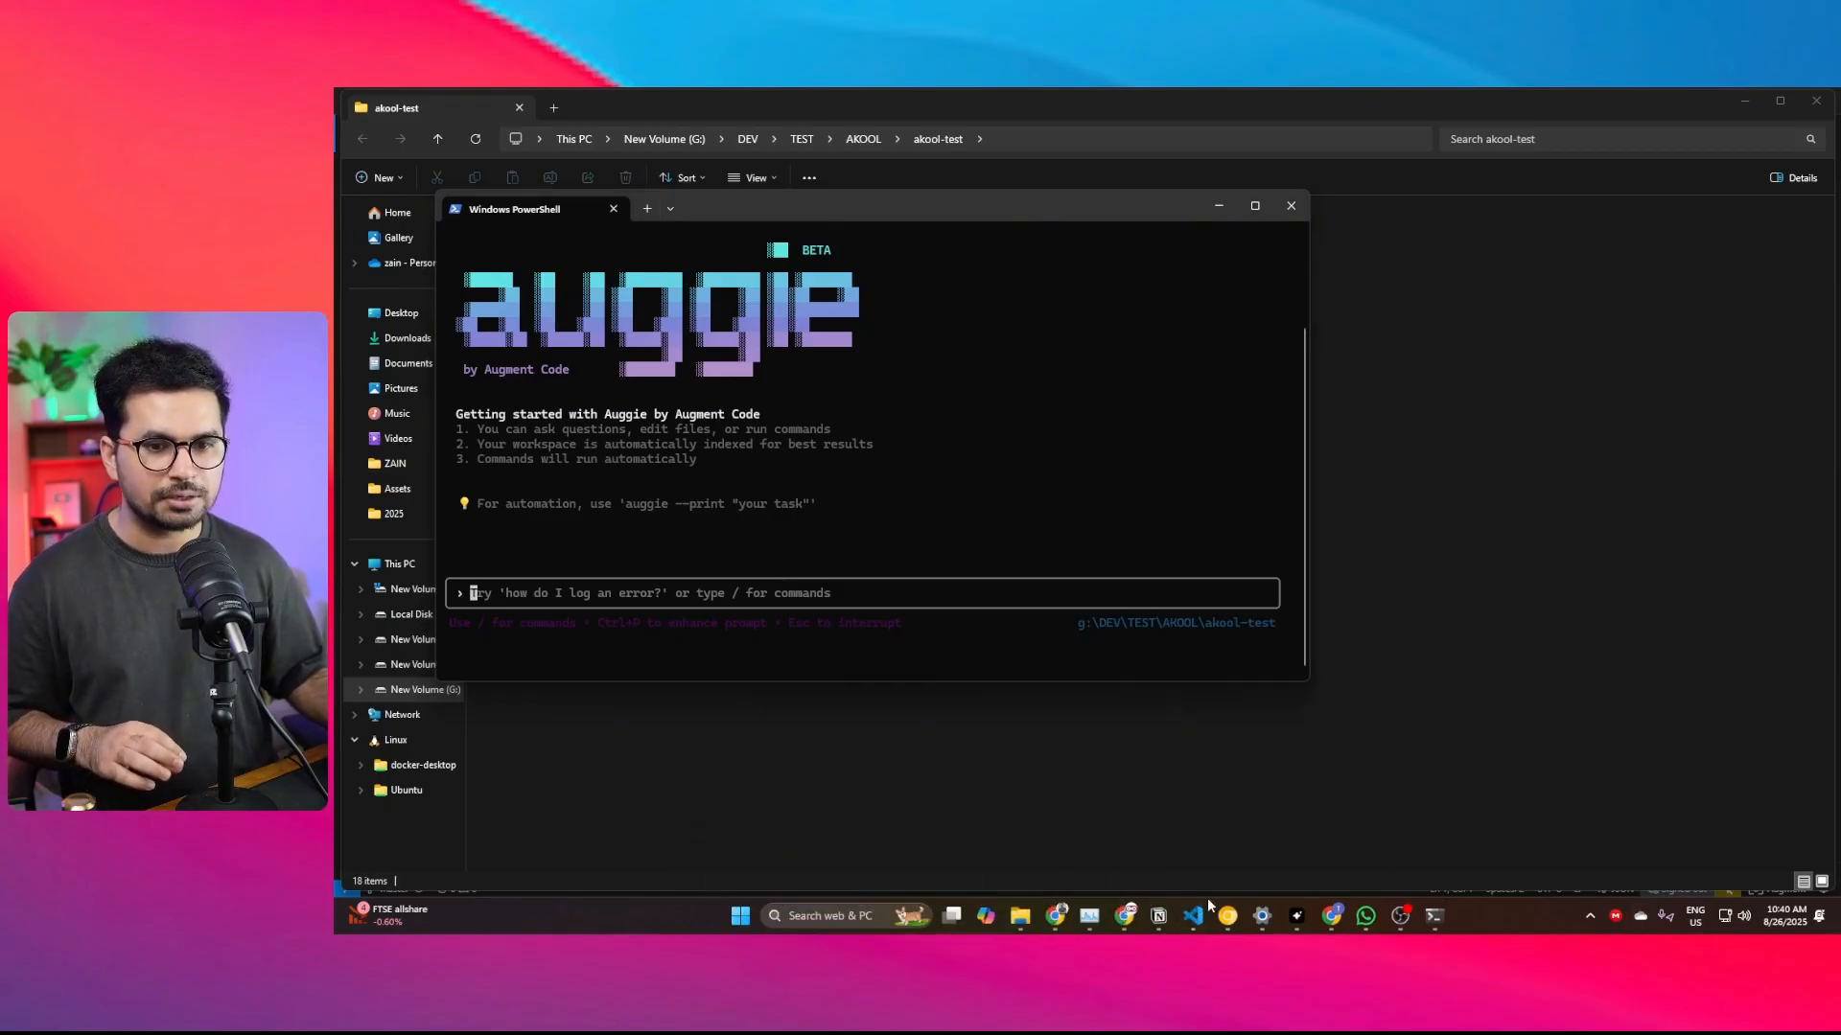
{"action": "left_click", "coordinate": [1191, 917]}
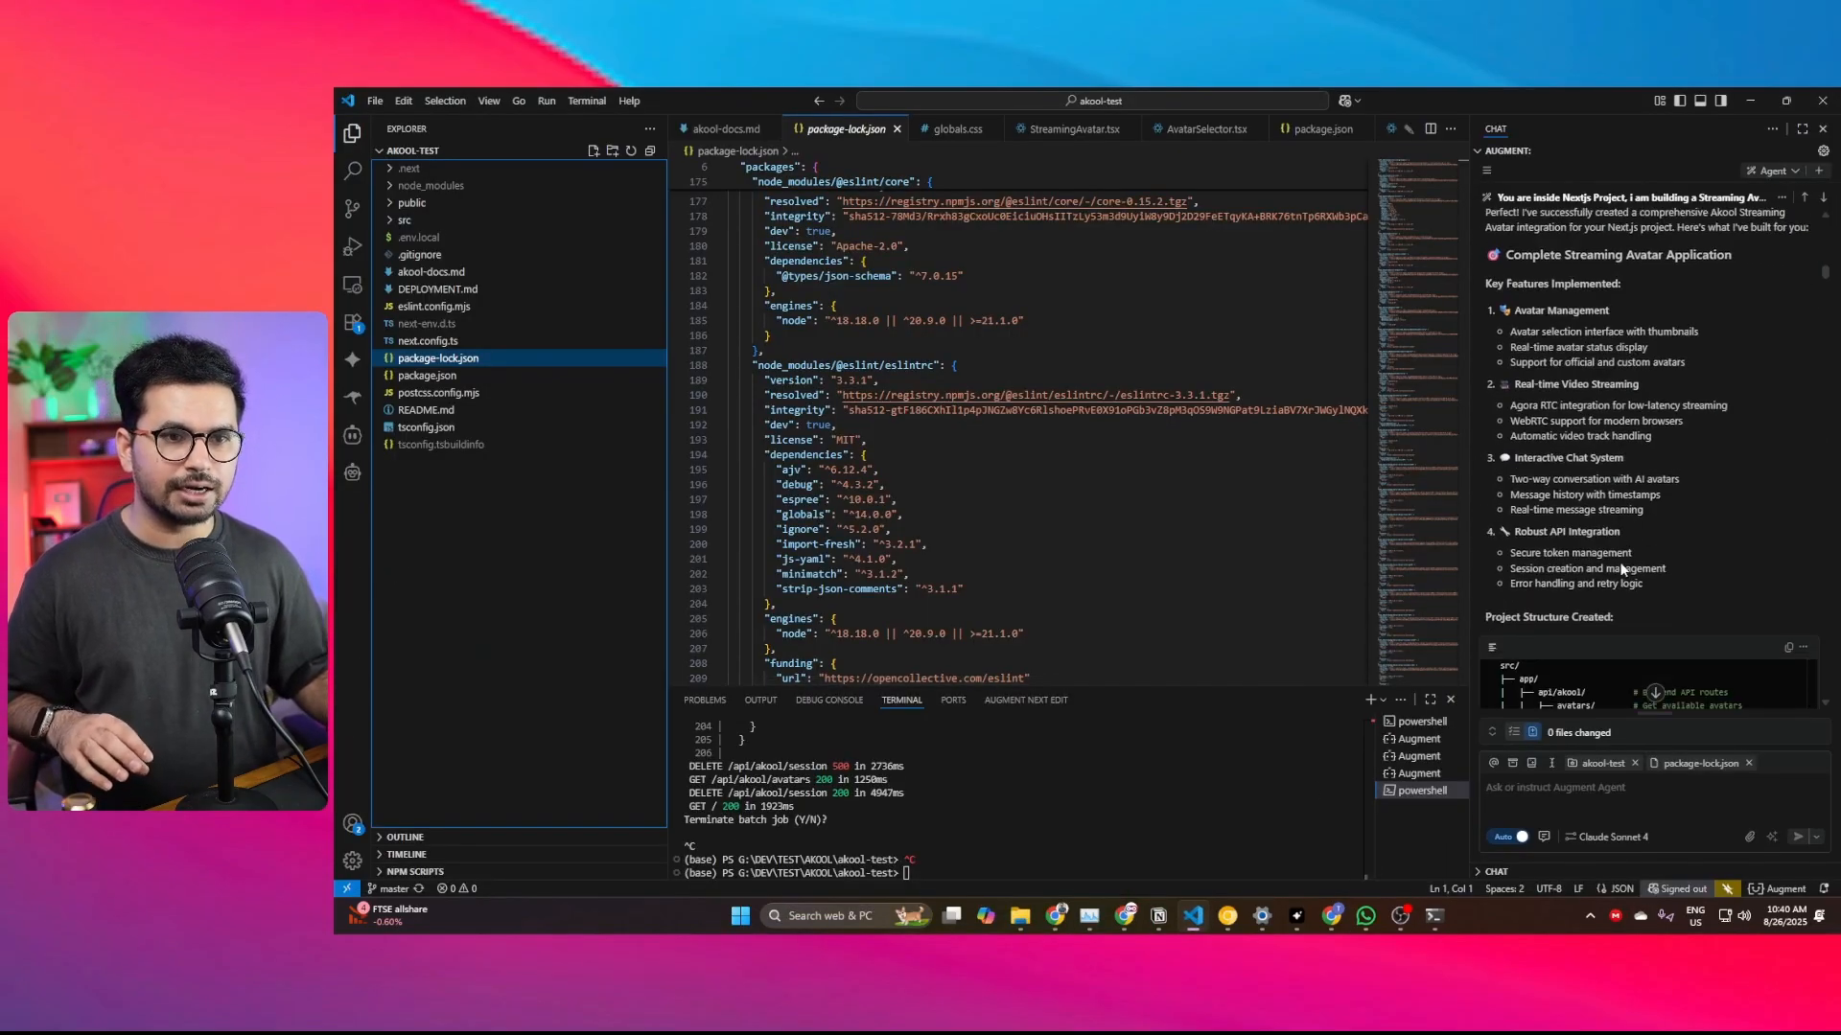
{"action": "scroll", "scroll_direction": "down", "scroll_amount": 3}
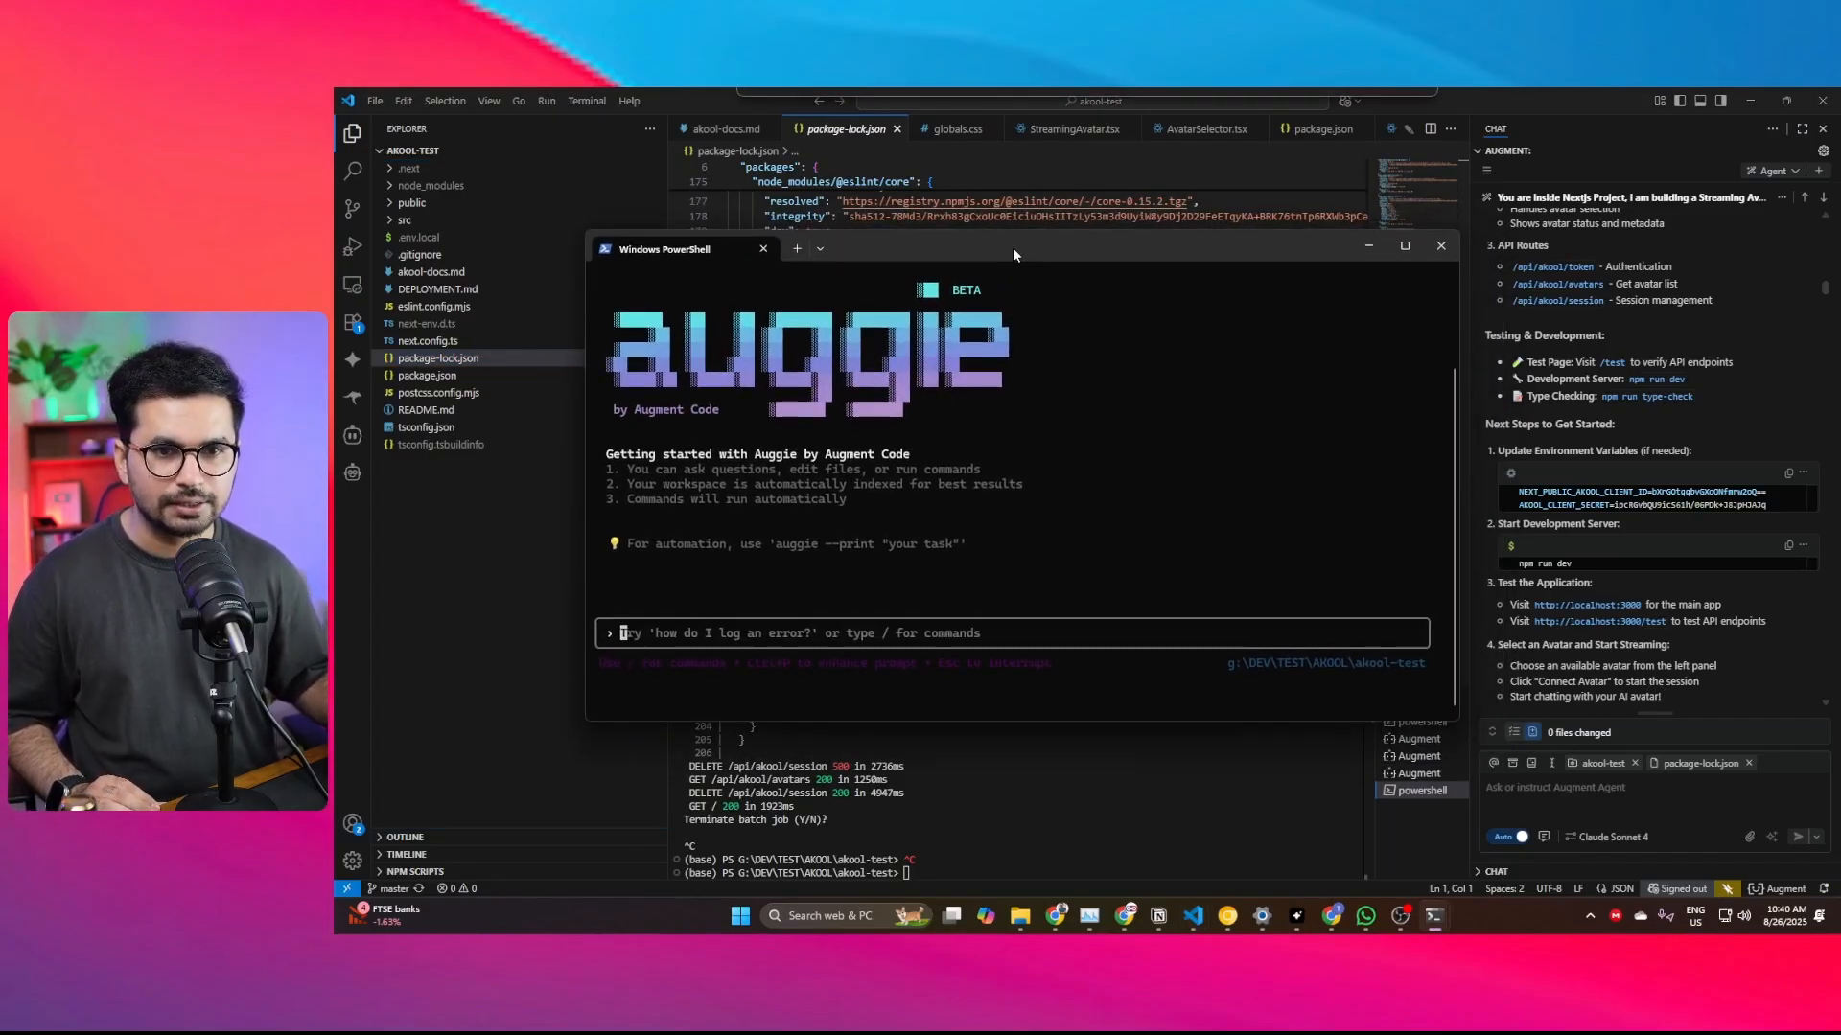
{"action": "mouse_move", "coordinate": [870, 646]}
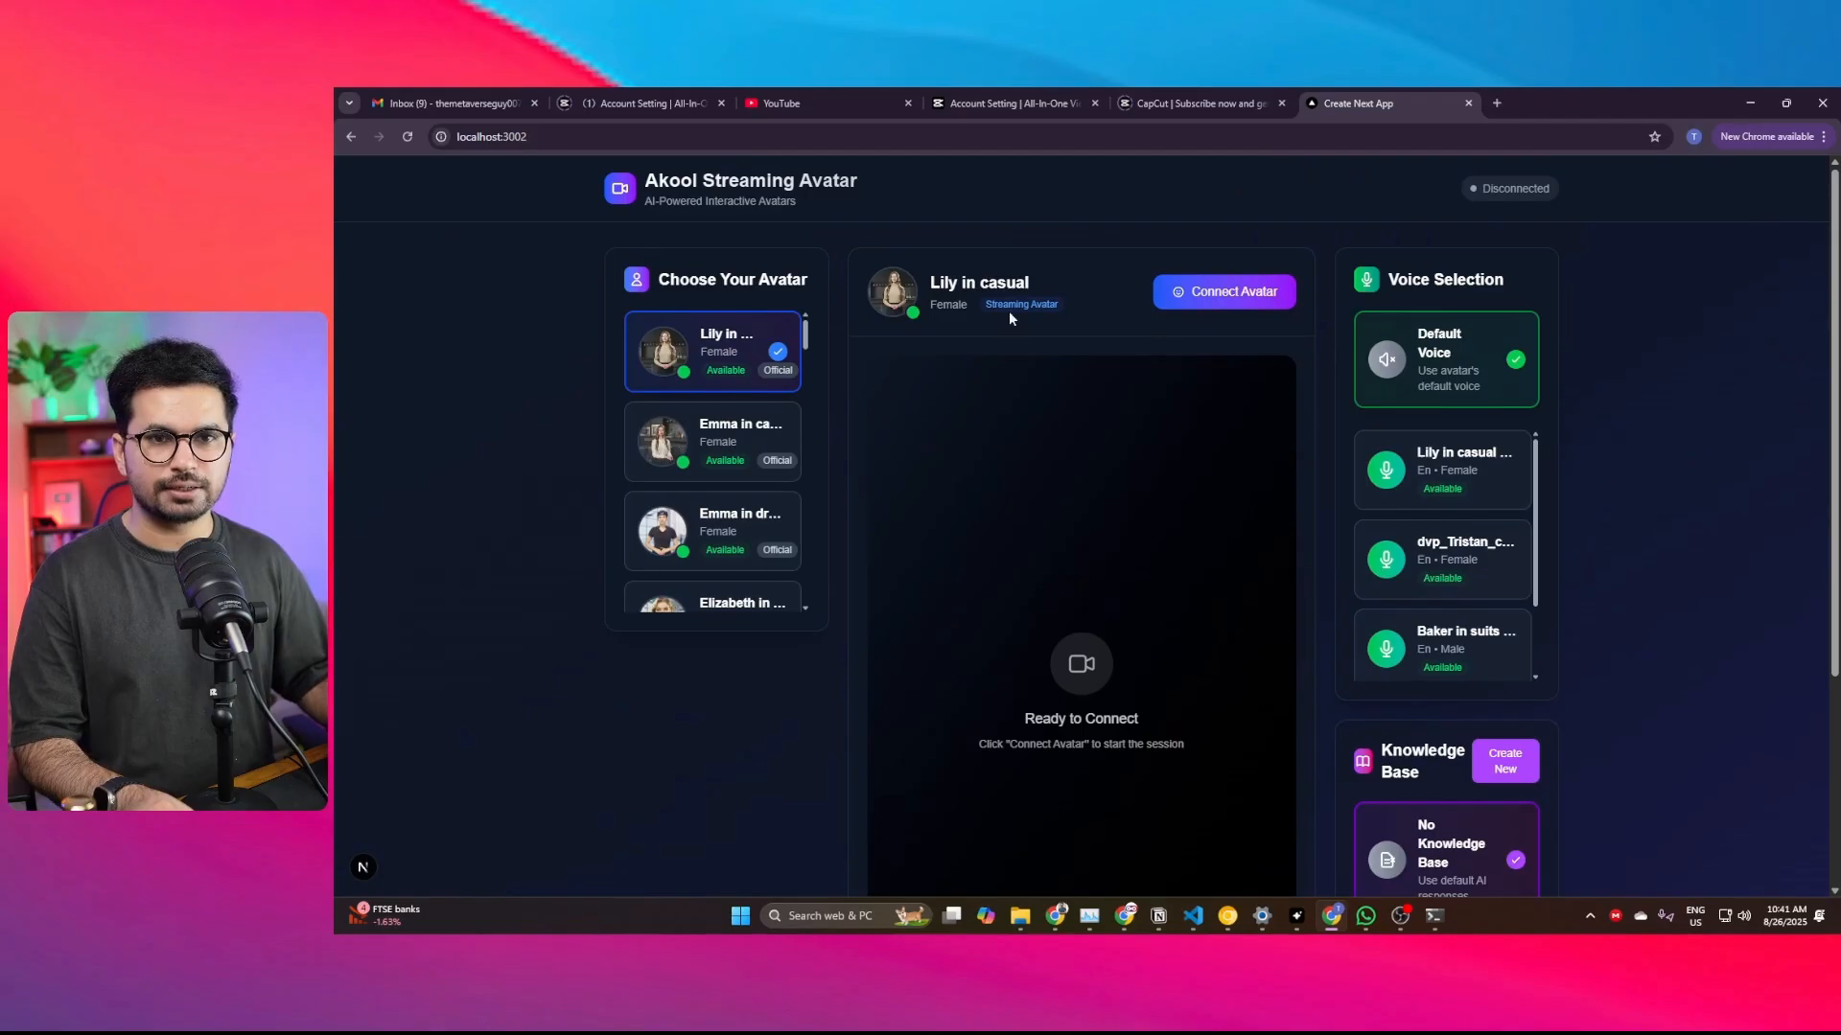
{"action": "left_click", "coordinate": [493, 136]}
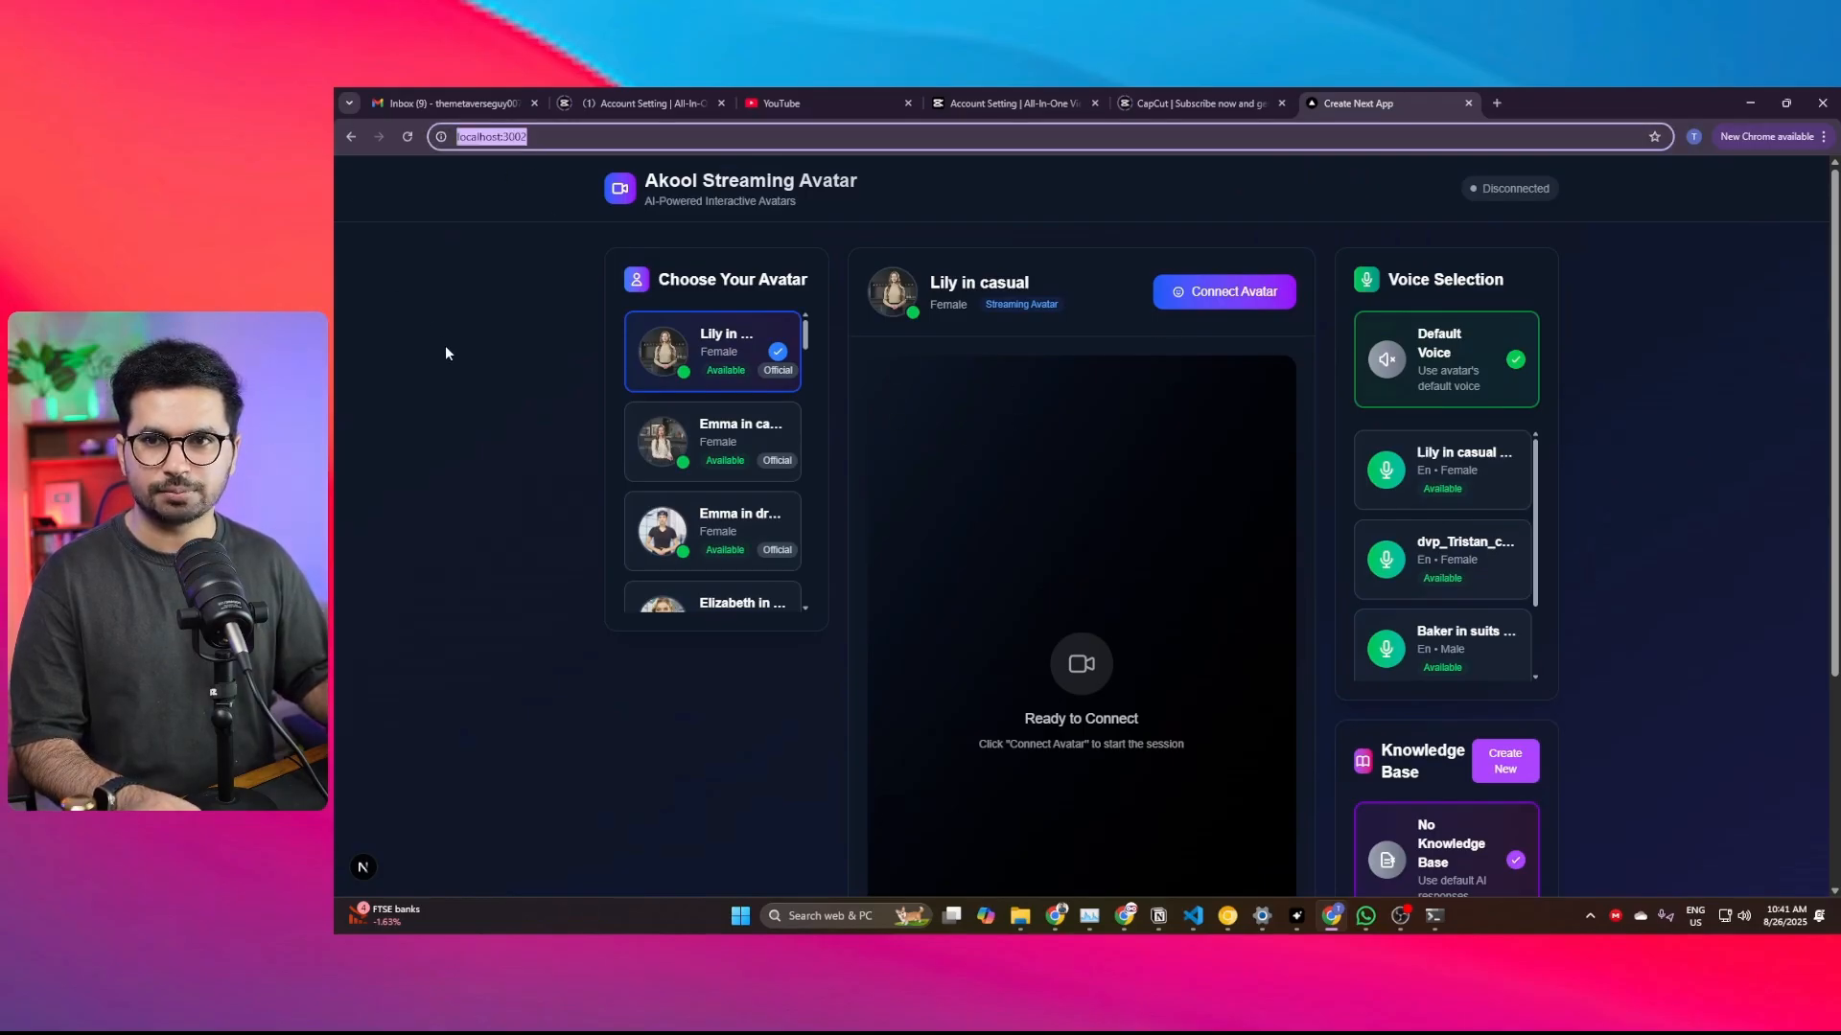
{"action": "left_click", "coordinate": [1222, 292]}
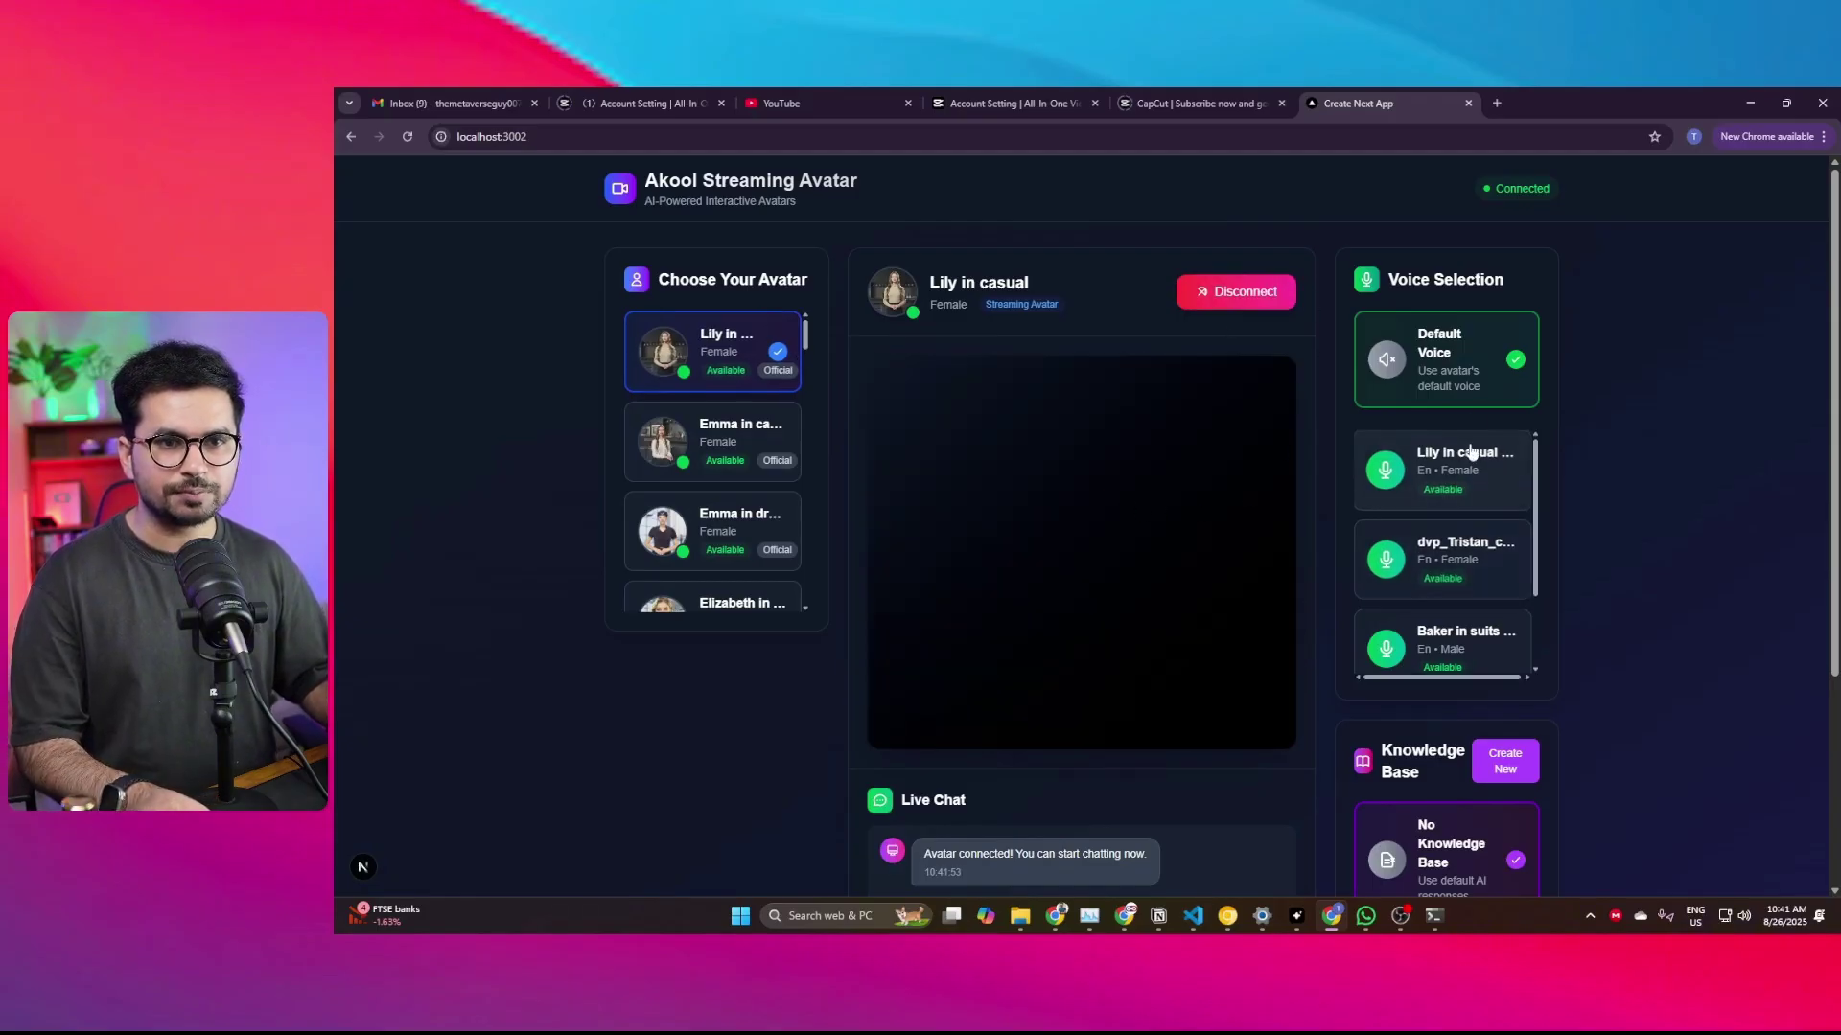
{"action": "left_click", "coordinate": [1233, 291]}
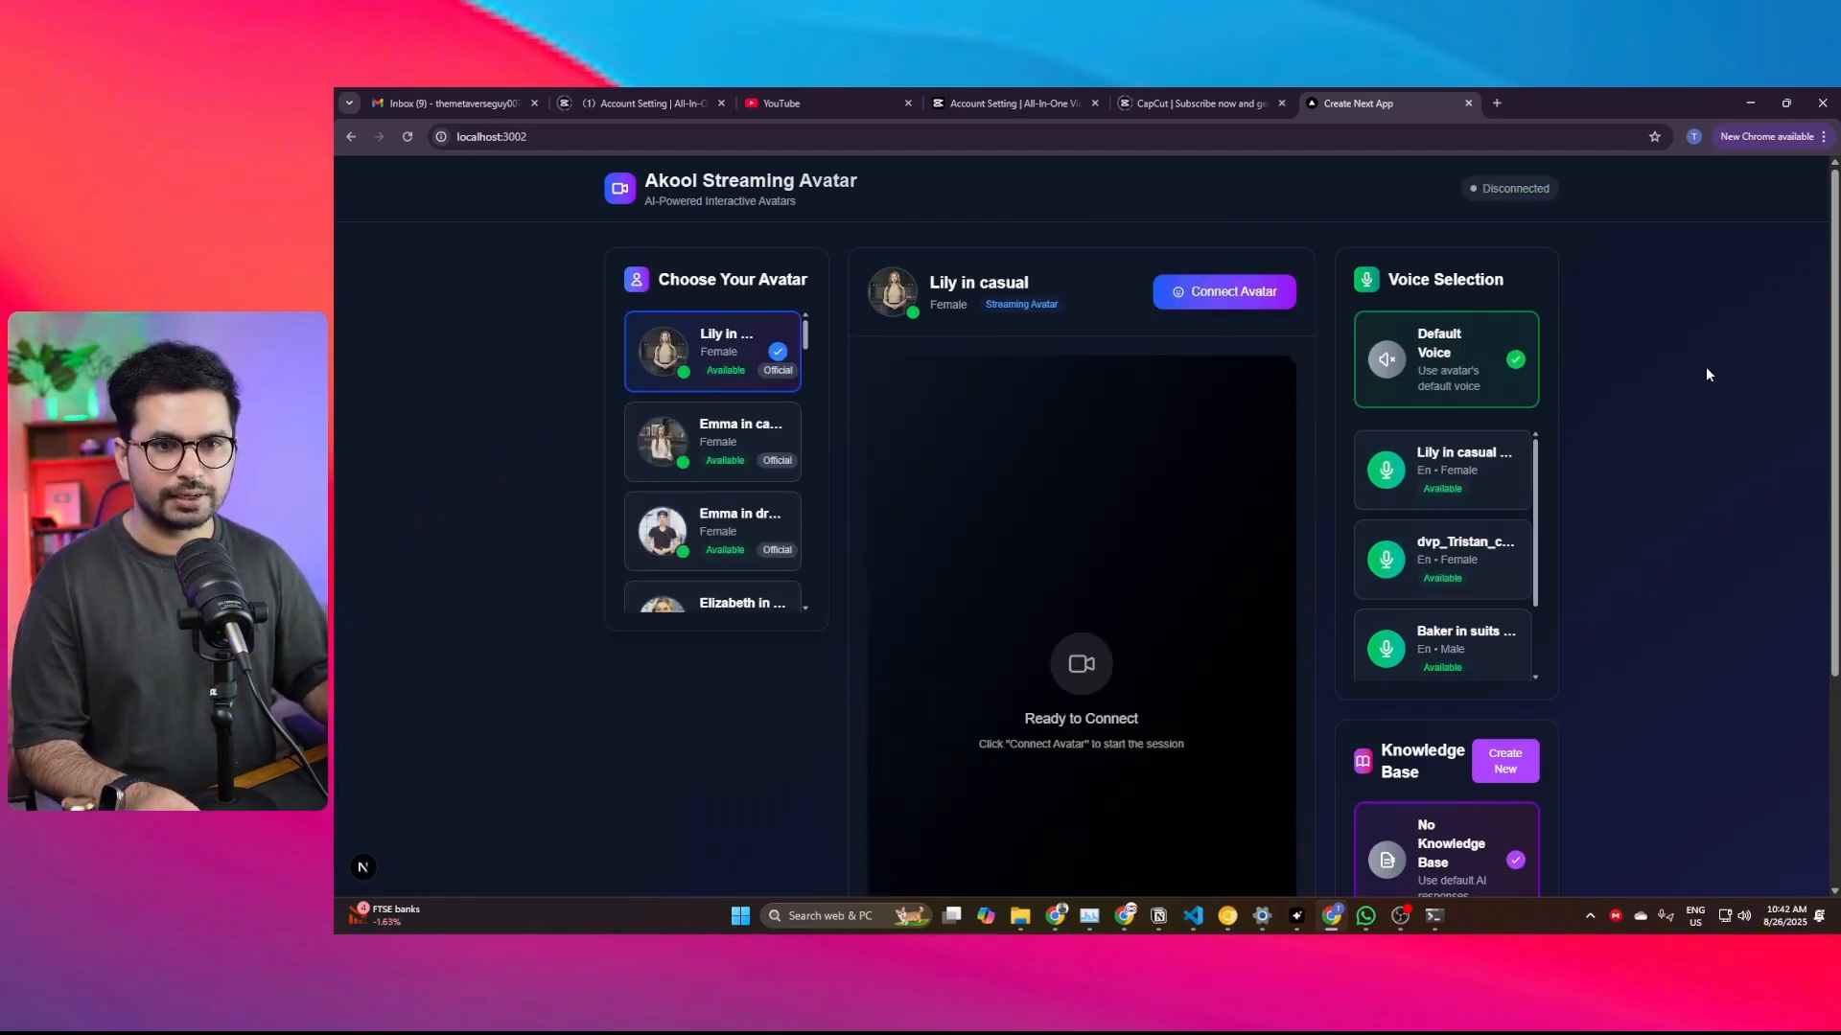
{"action": "scroll", "scroll_direction": "down", "scroll_amount": 3}
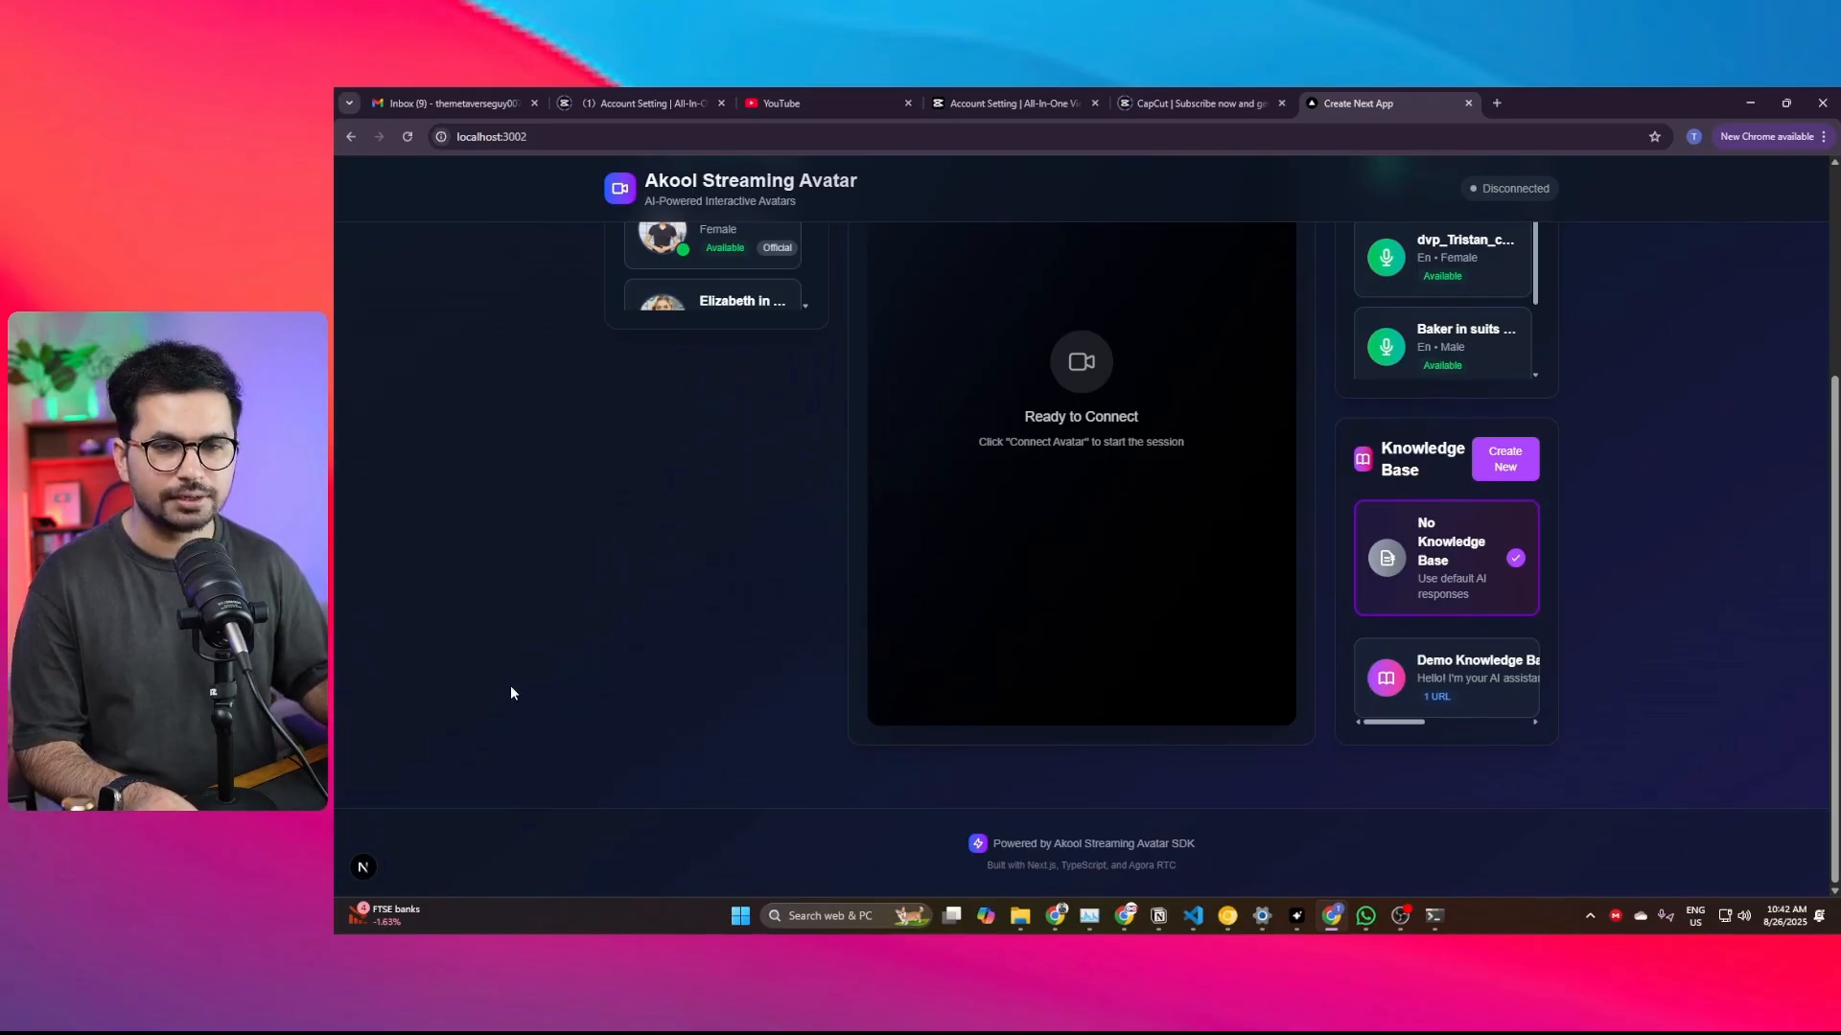
{"action": "scroll", "scroll_direction": "up", "scroll_amount": 3}
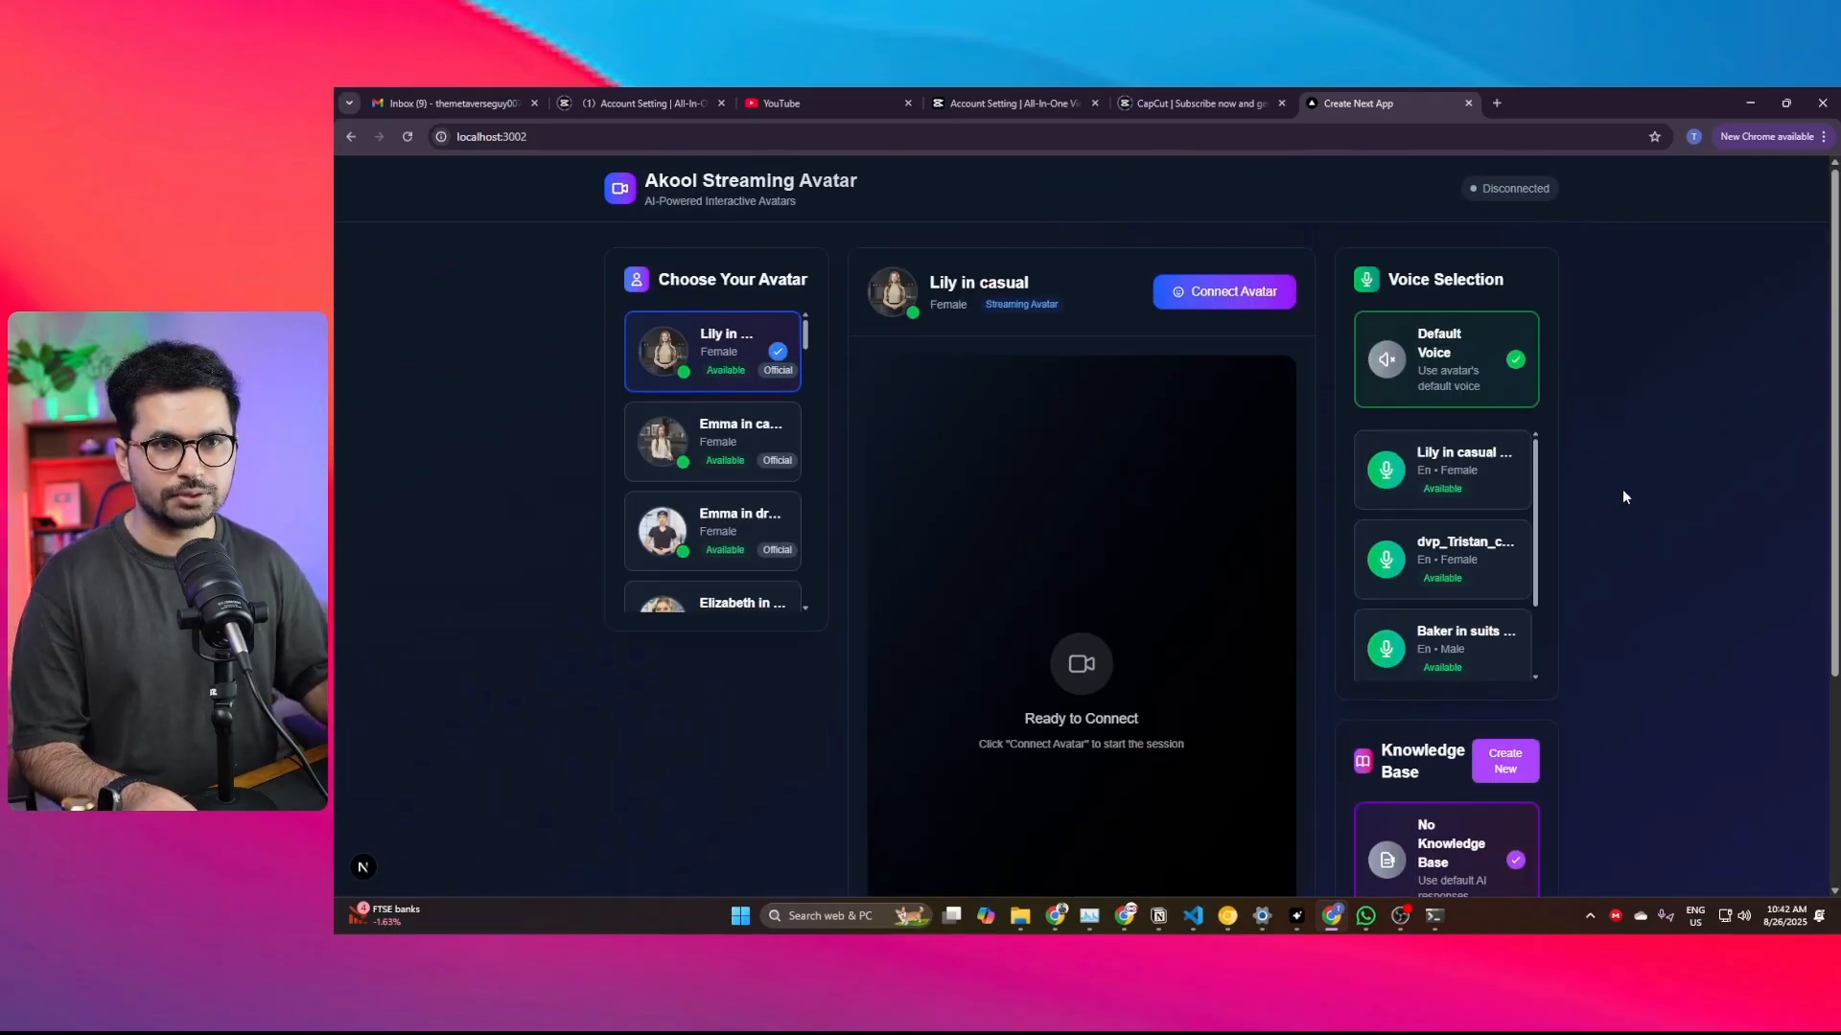
{"action": "mouse_move", "coordinate": [858, 704]}
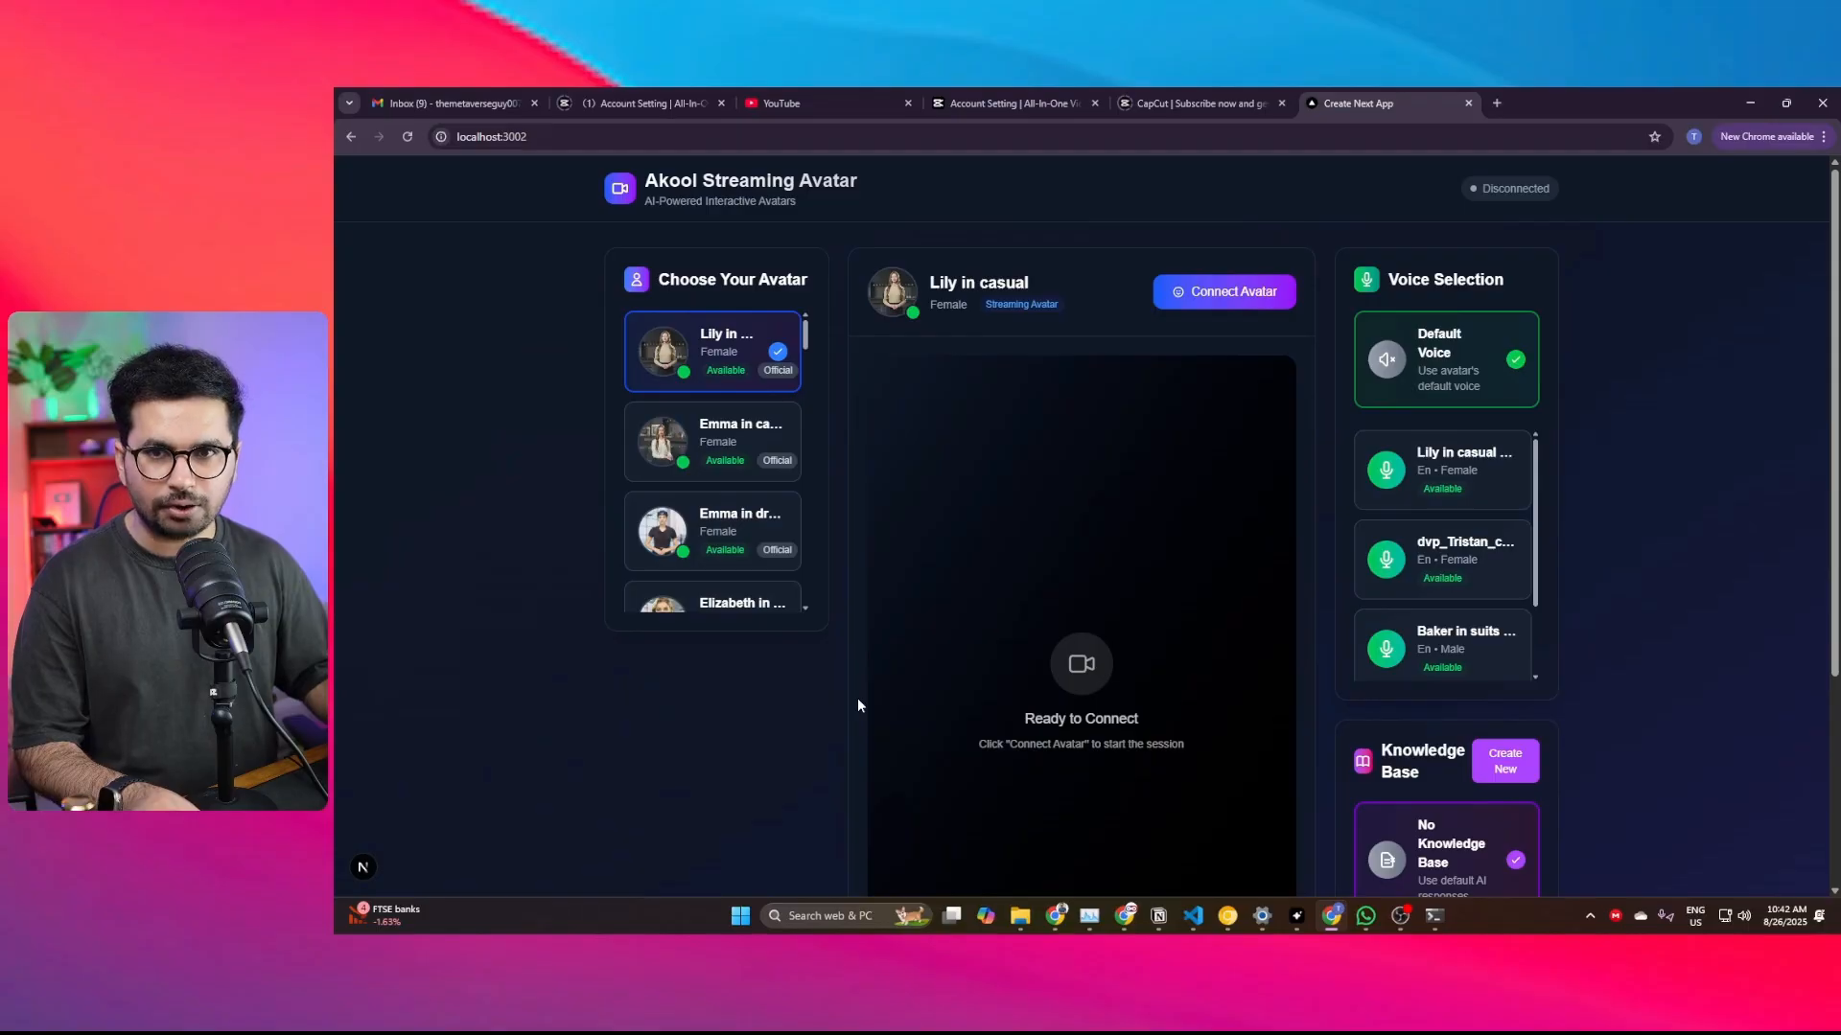
{"action": "mouse_move", "coordinate": [880, 736]}
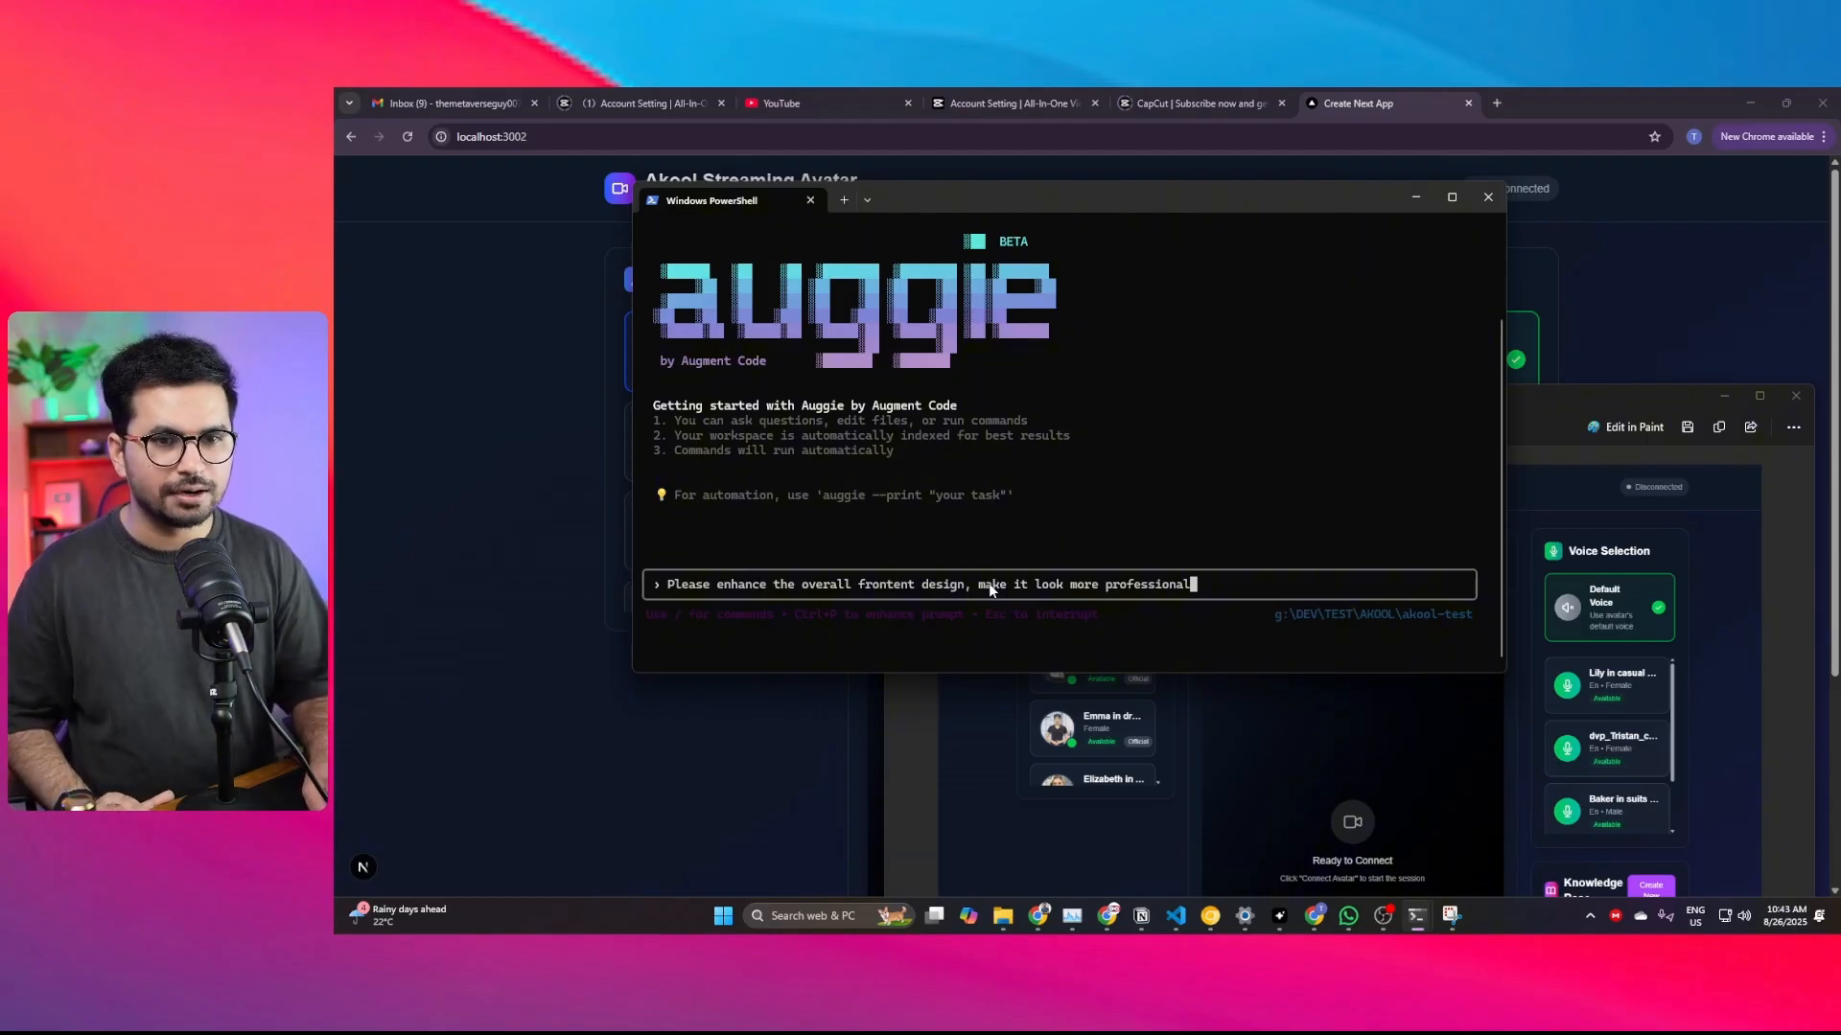
Step: Send 'Please enhance the overall frontend design, make it look more professional' to Auggie
{"action": "key", "text": "Return"}
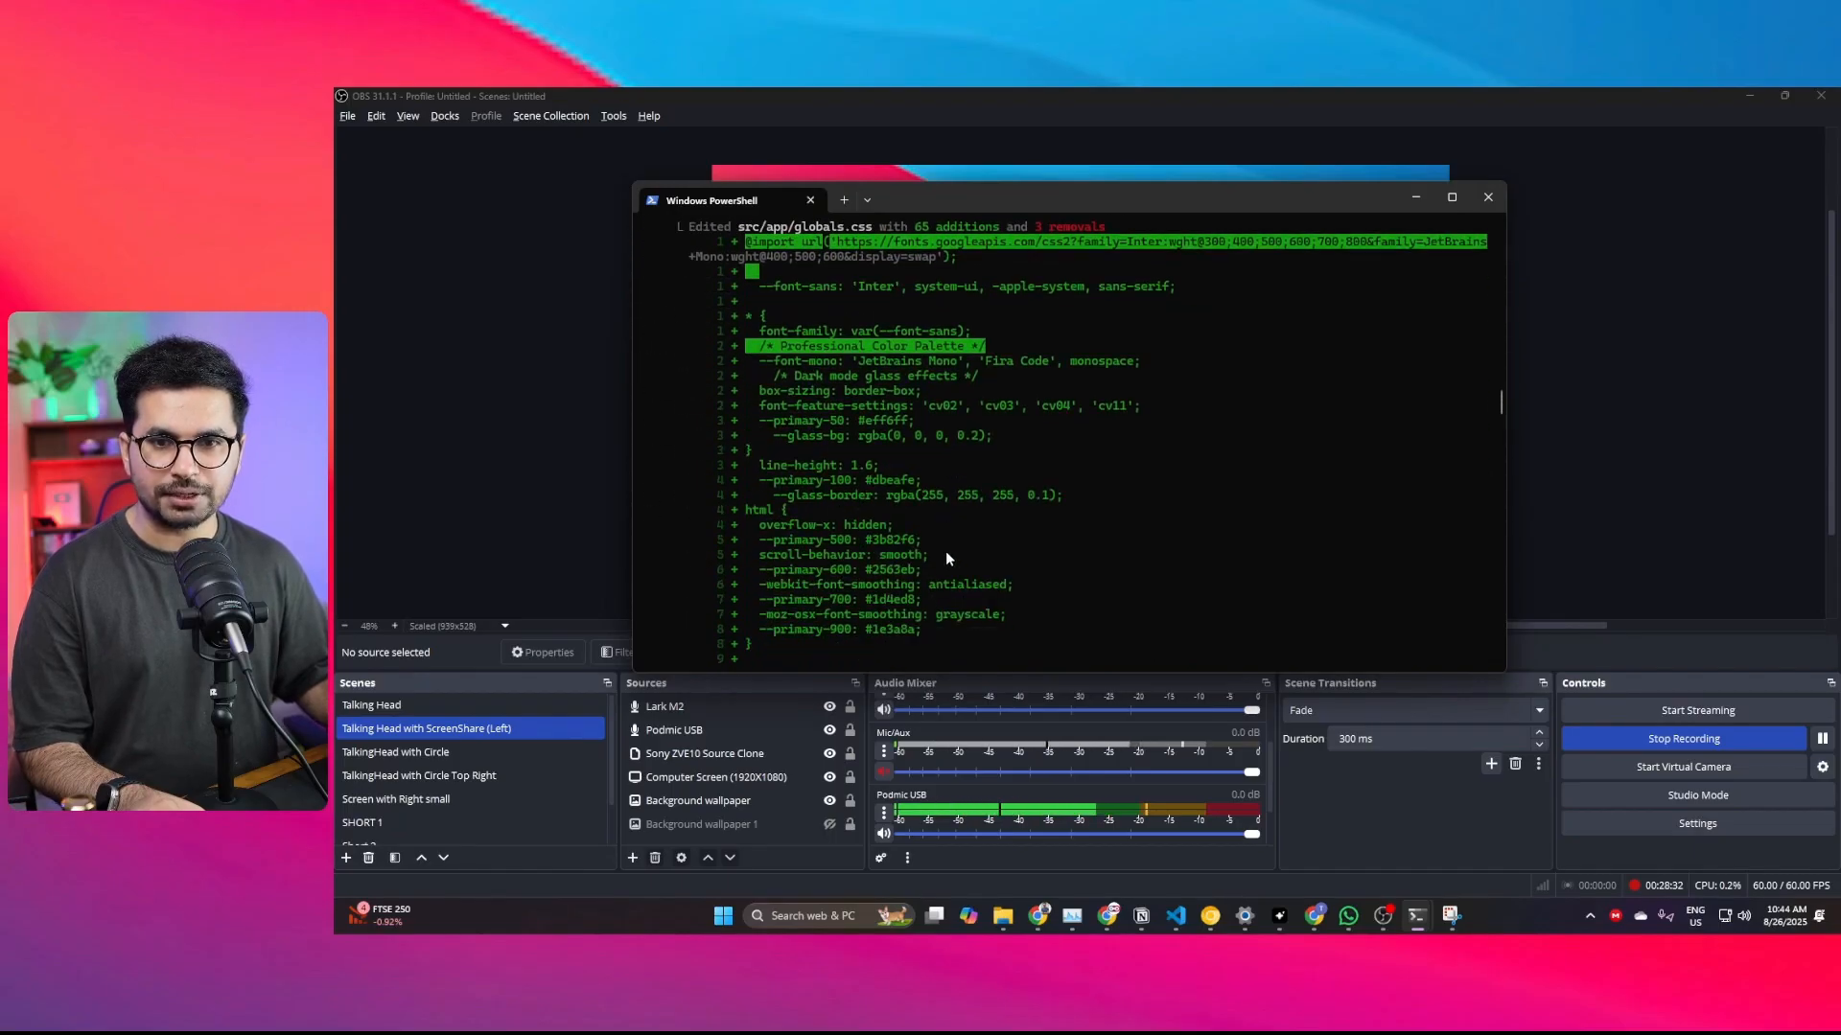
Step: Scroll through Auggie's edits to page.tsx and AvatarSelector.tsx and its dev-server summary on localhost:3003
{"action": "scroll", "scroll_direction": "down", "scroll_amount": 3}
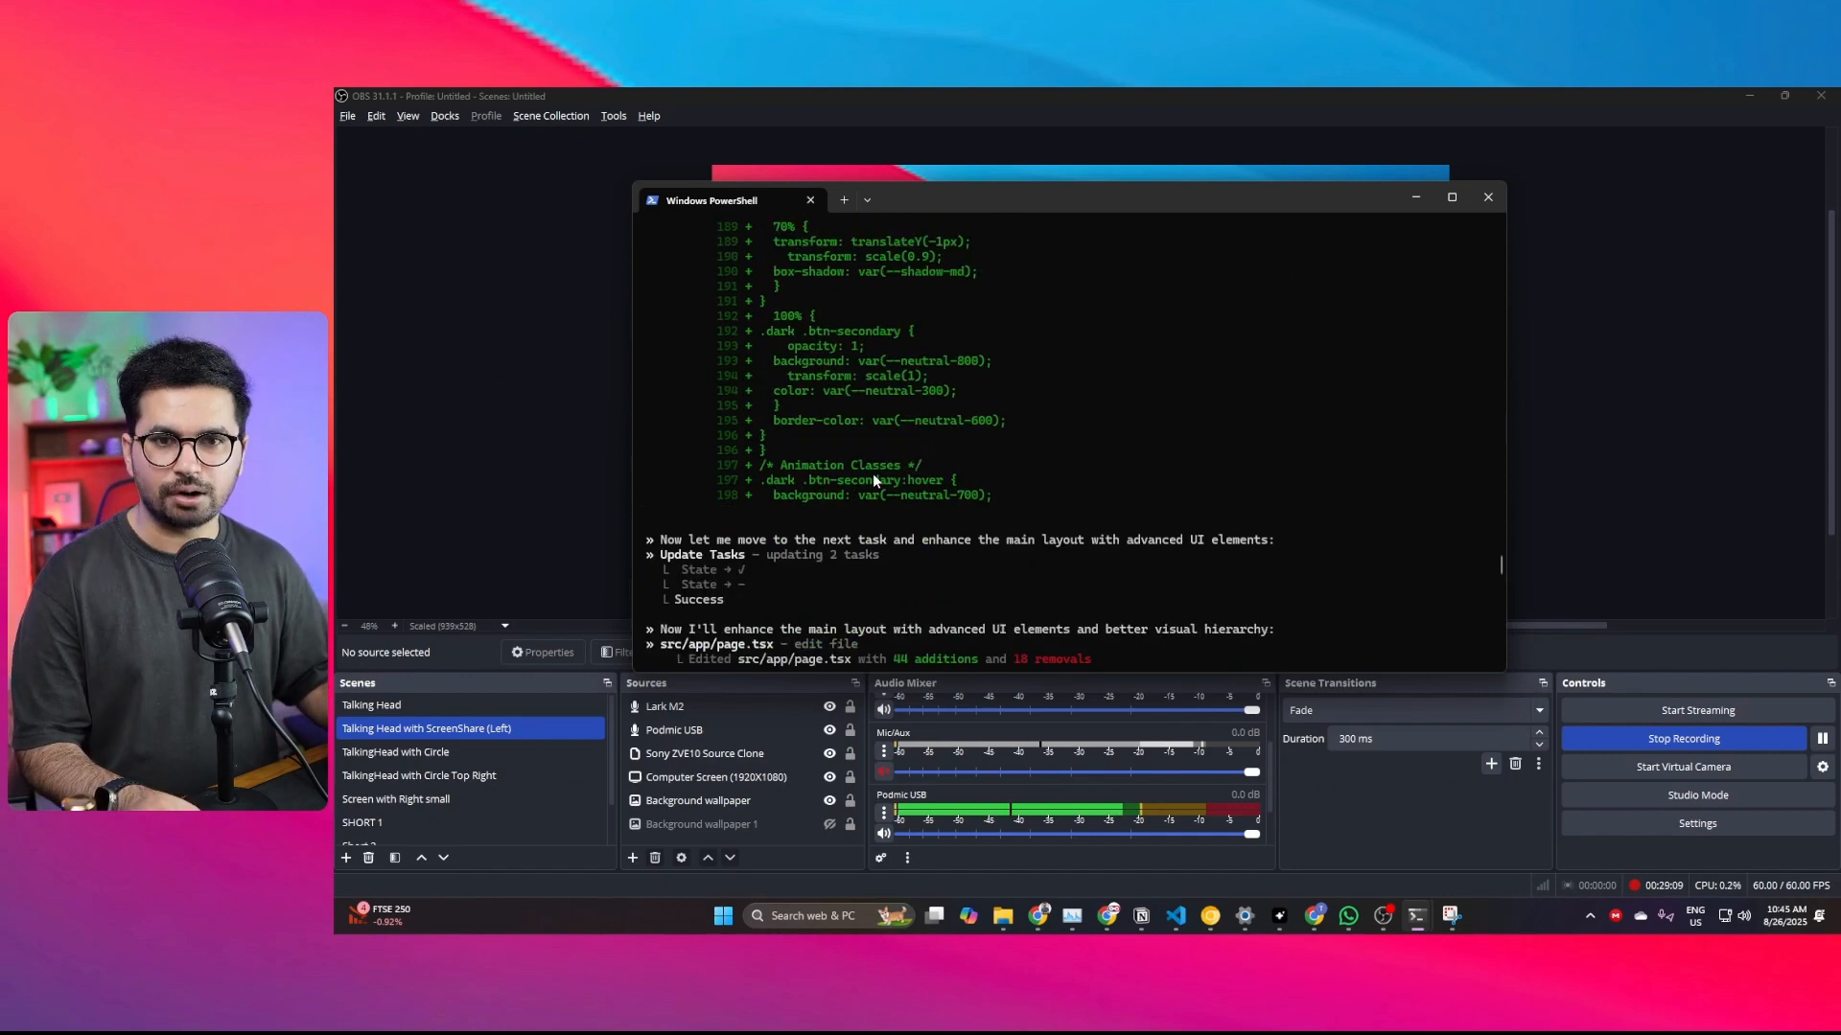
{"action": "scroll", "scroll_direction": "down", "scroll_amount": 3}
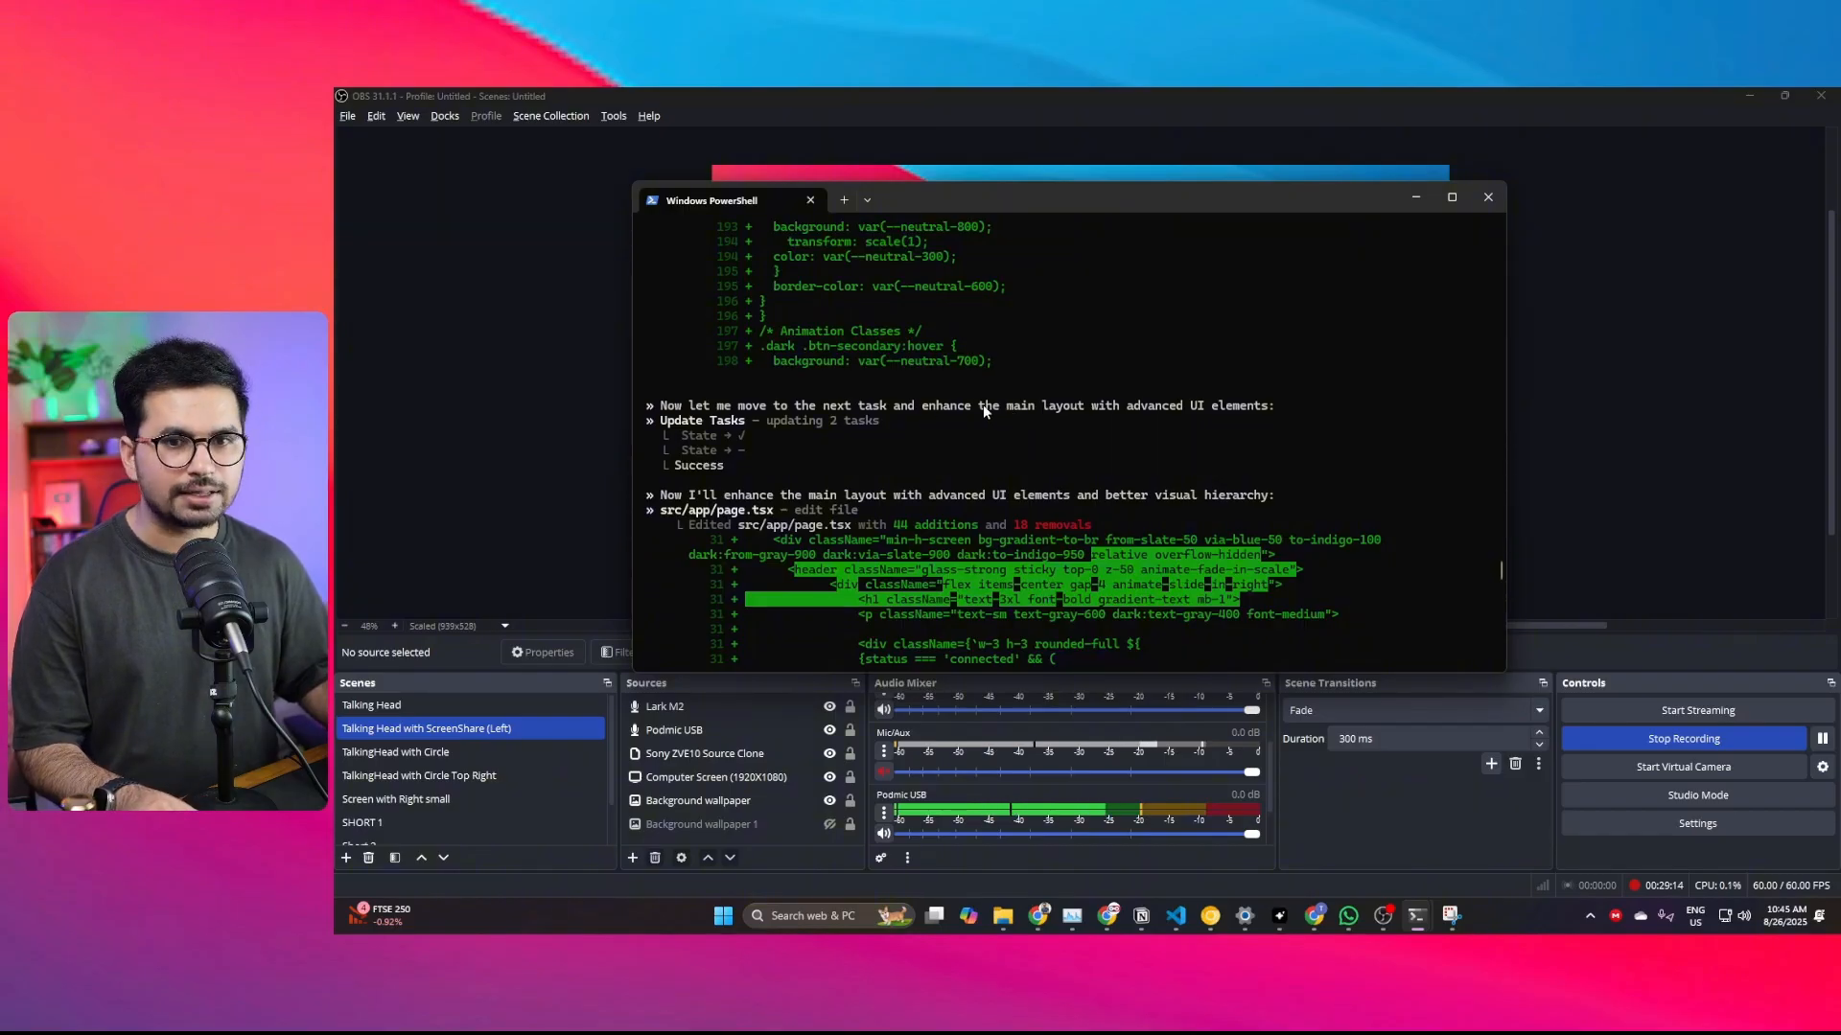
{"action": "mouse_move", "coordinate": [874, 480]}
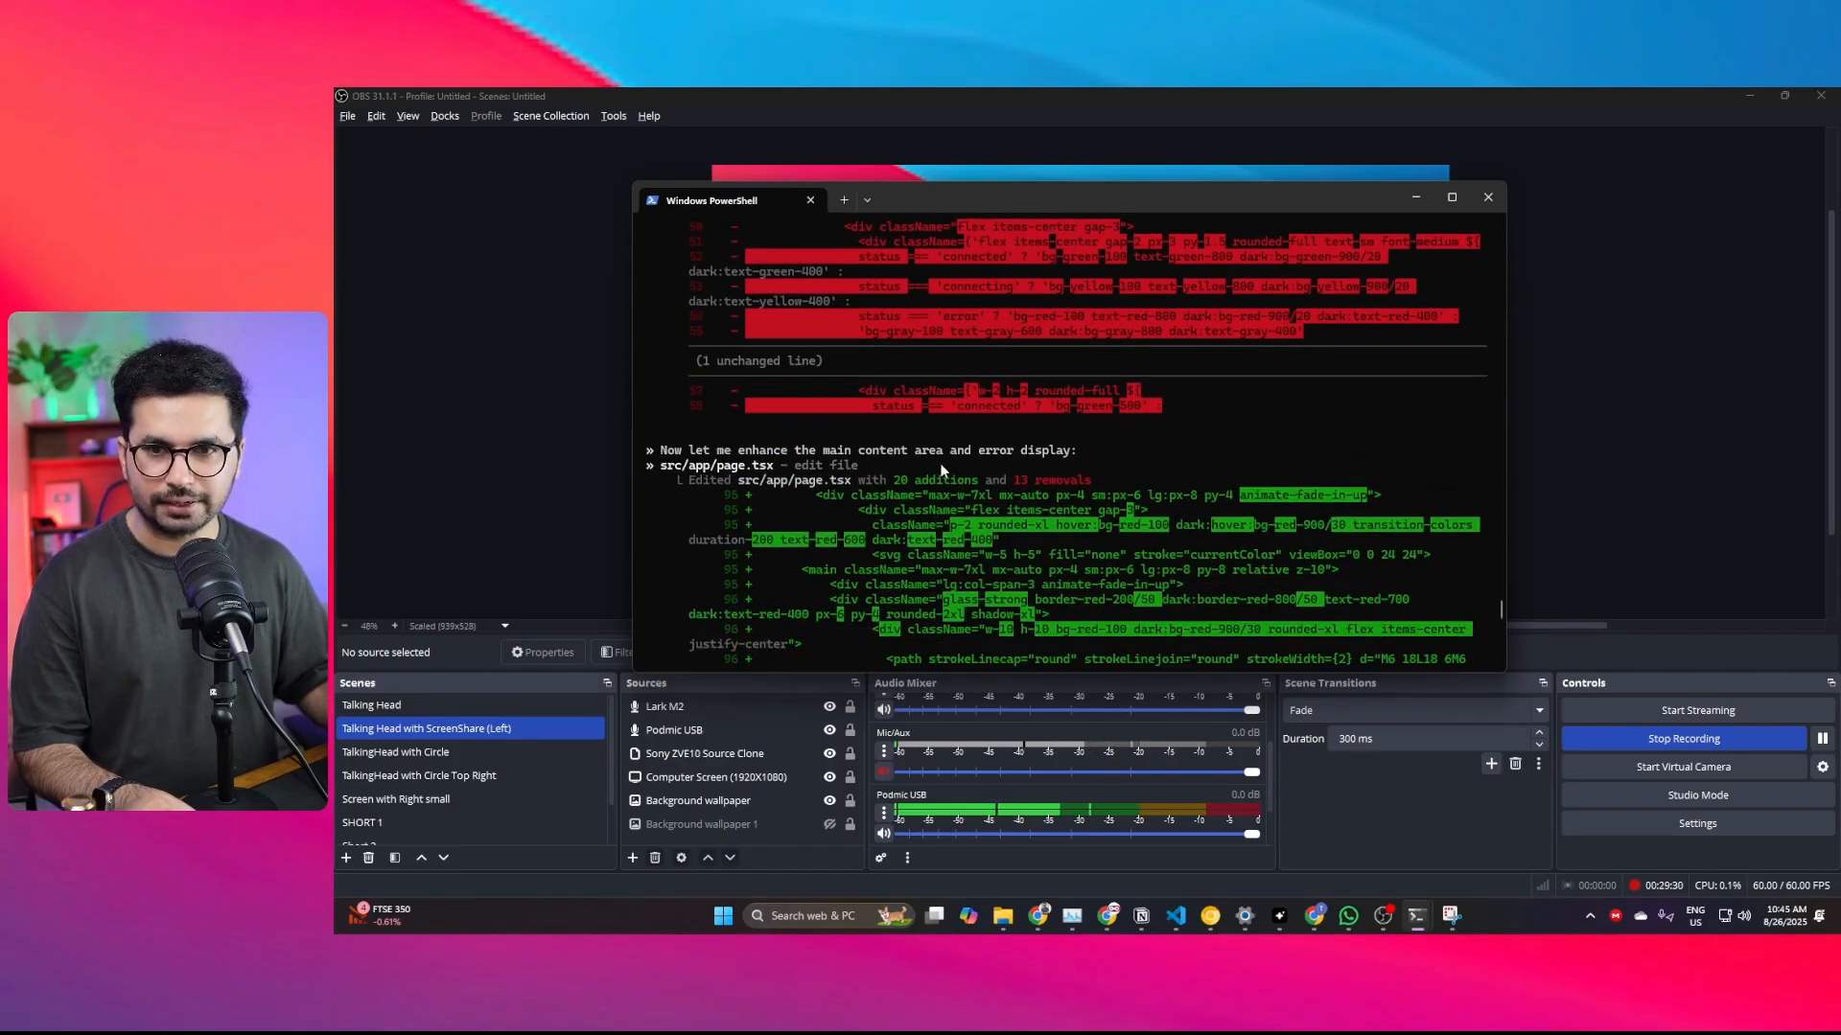
{"action": "scroll", "scroll_direction": "down", "scroll_amount": 3}
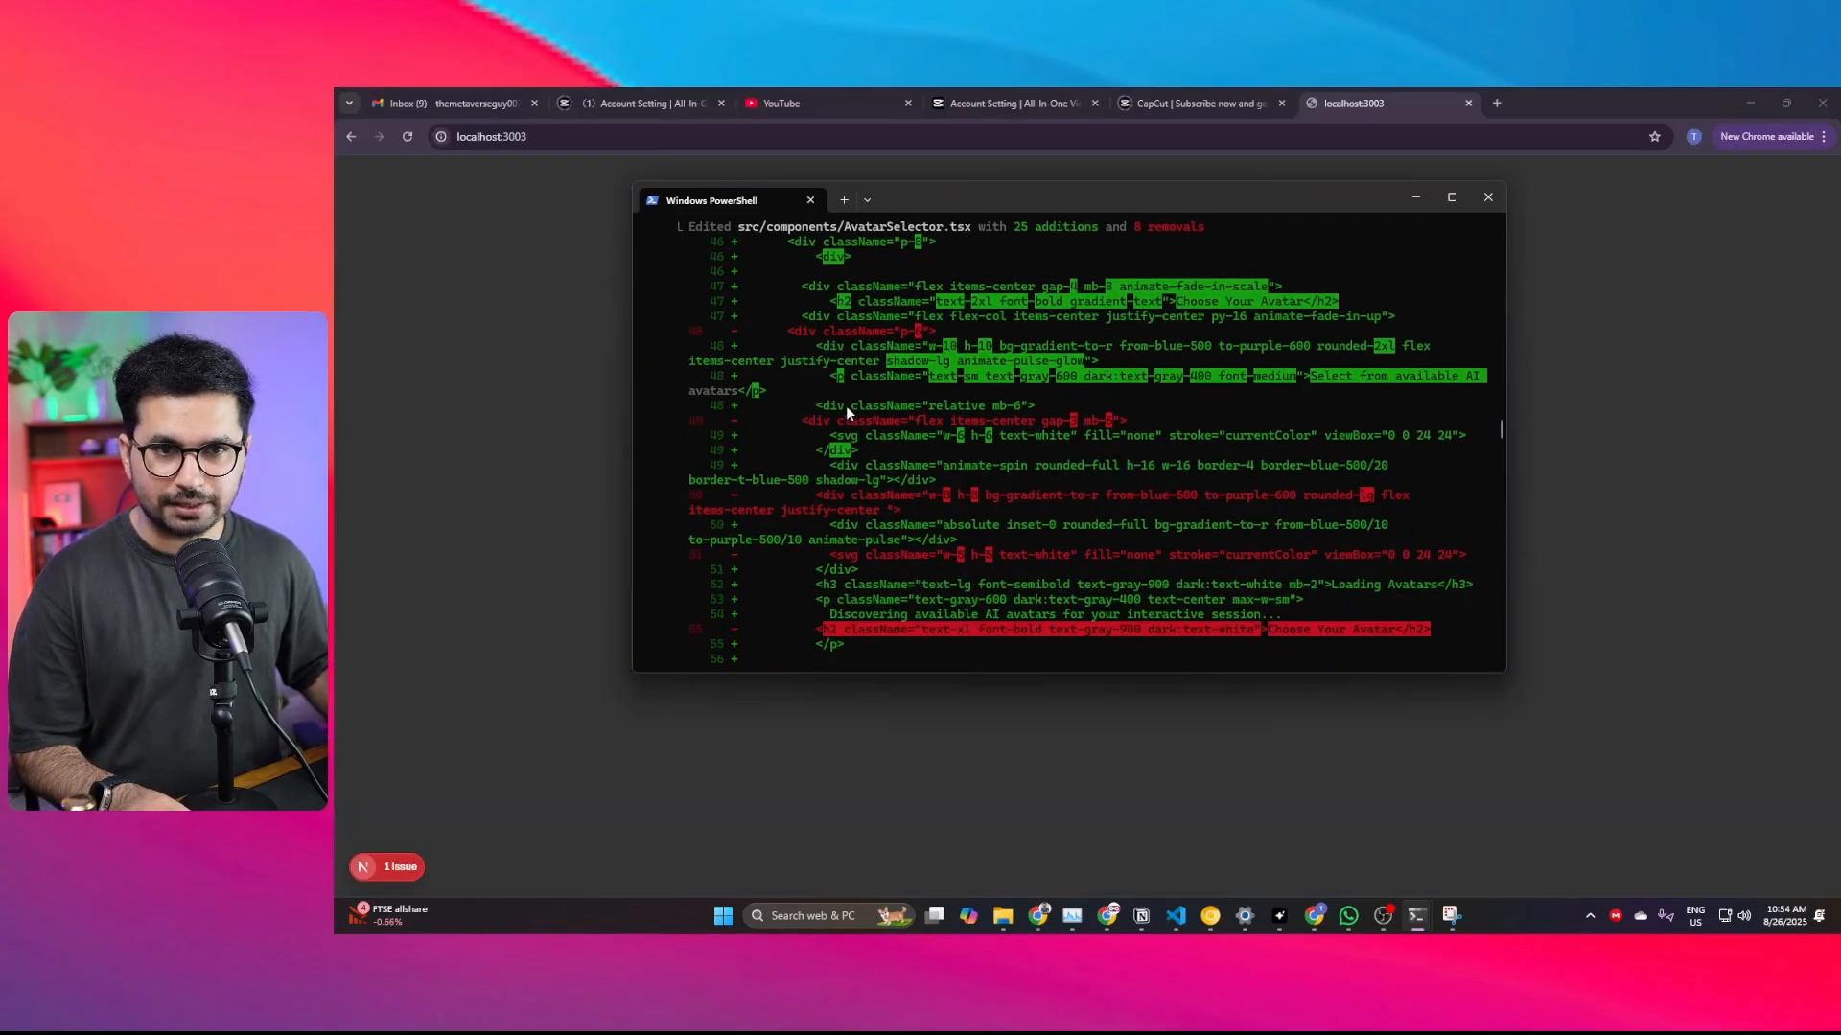
{"action": "scroll", "scroll_direction": "down", "scroll_amount": 3}
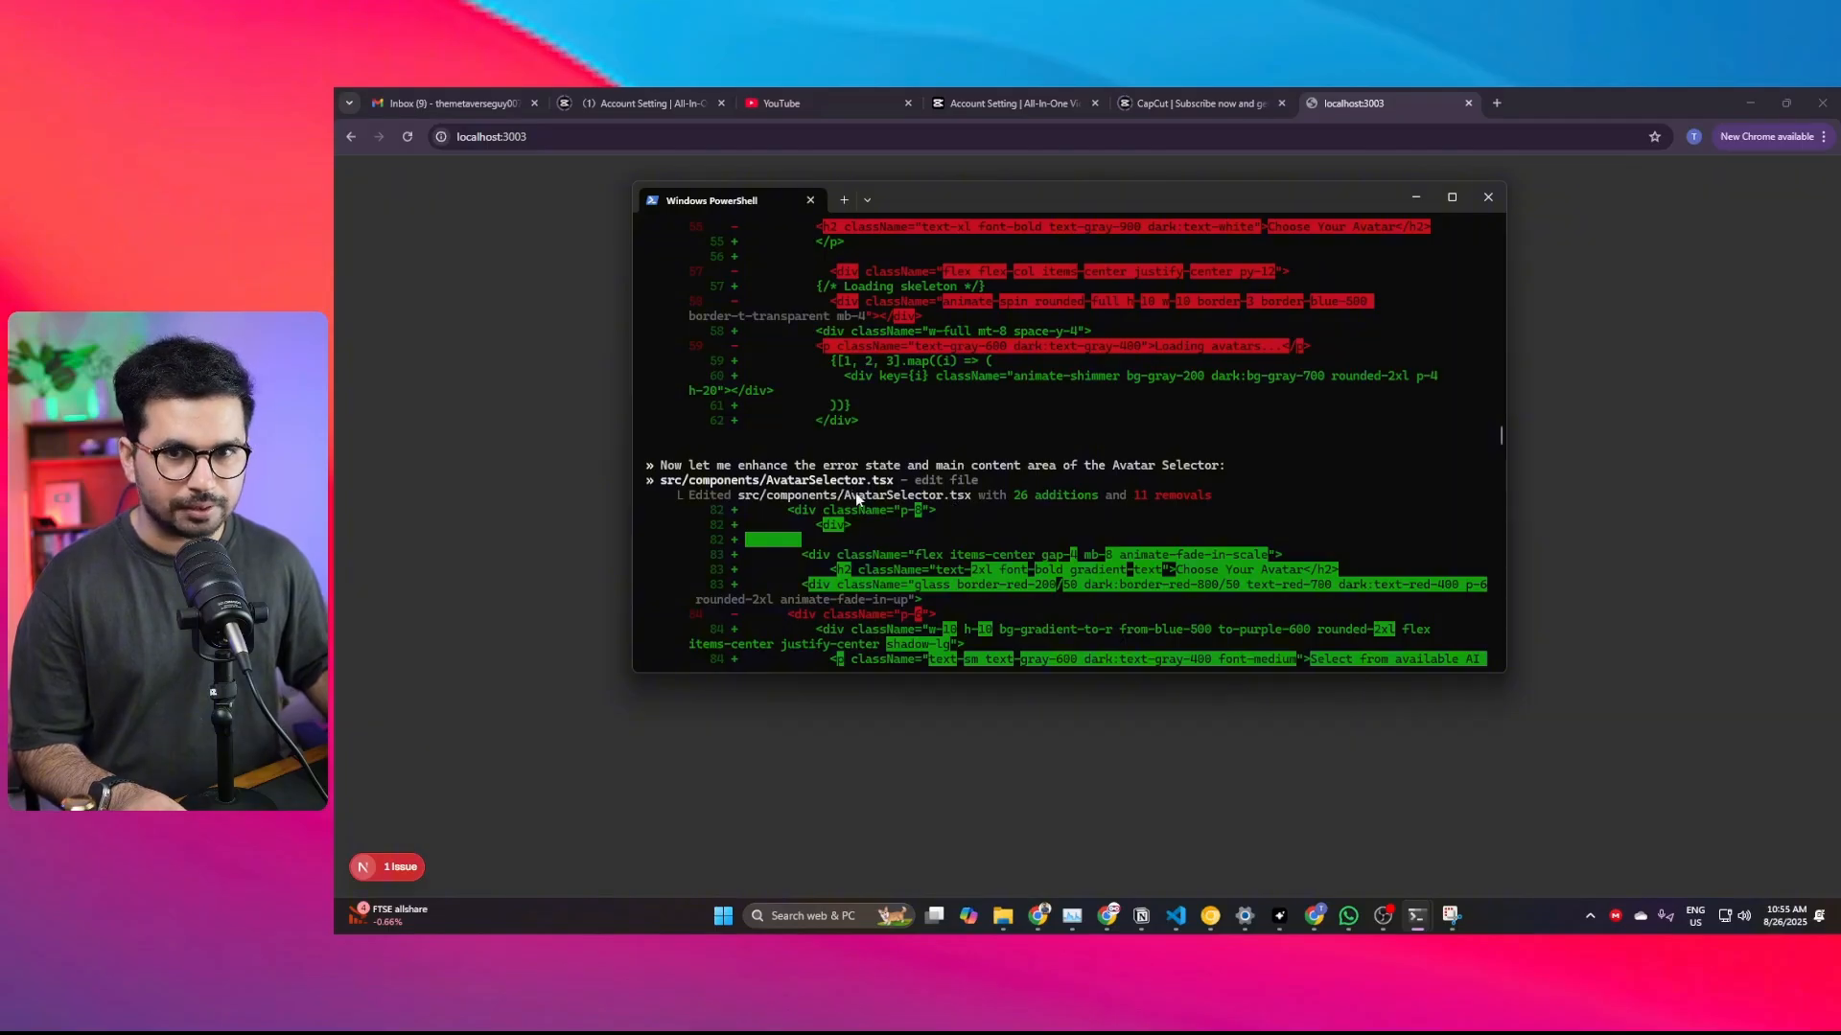
{"action": "scroll", "scroll_direction": "down", "scroll_amount": 3}
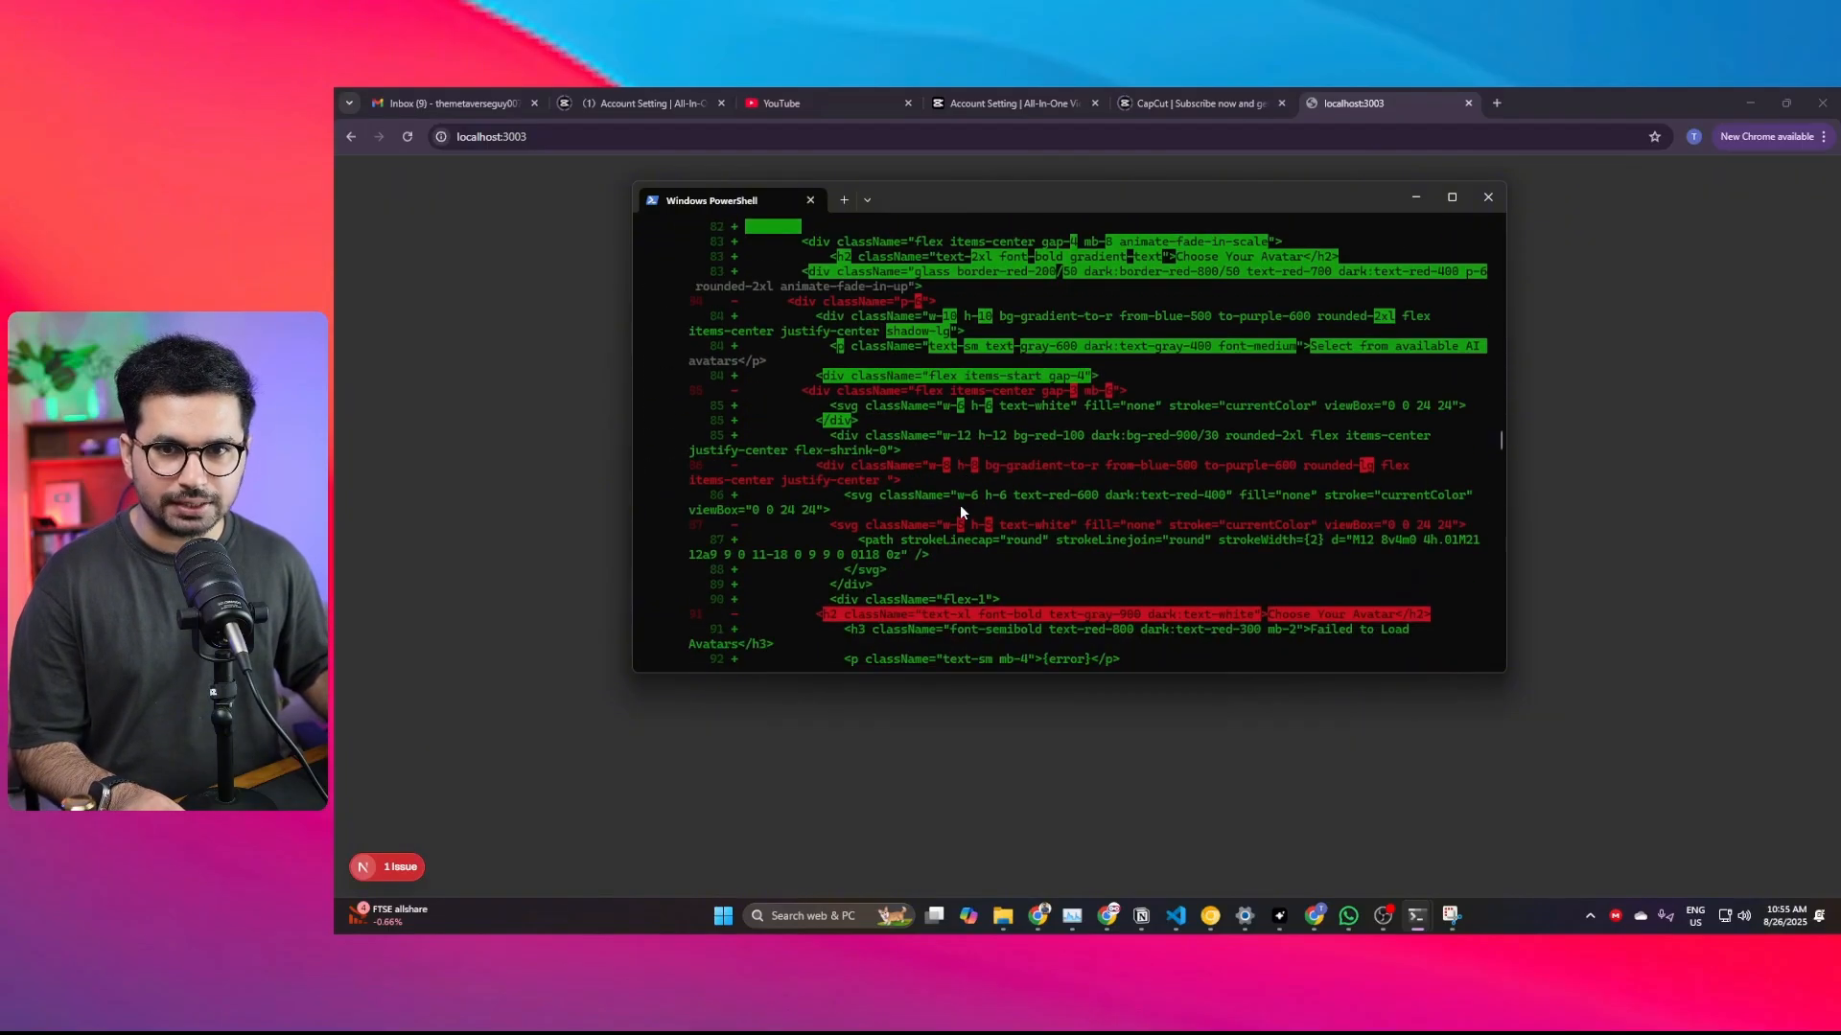
{"action": "scroll", "scroll_direction": "down", "scroll_amount": 3}
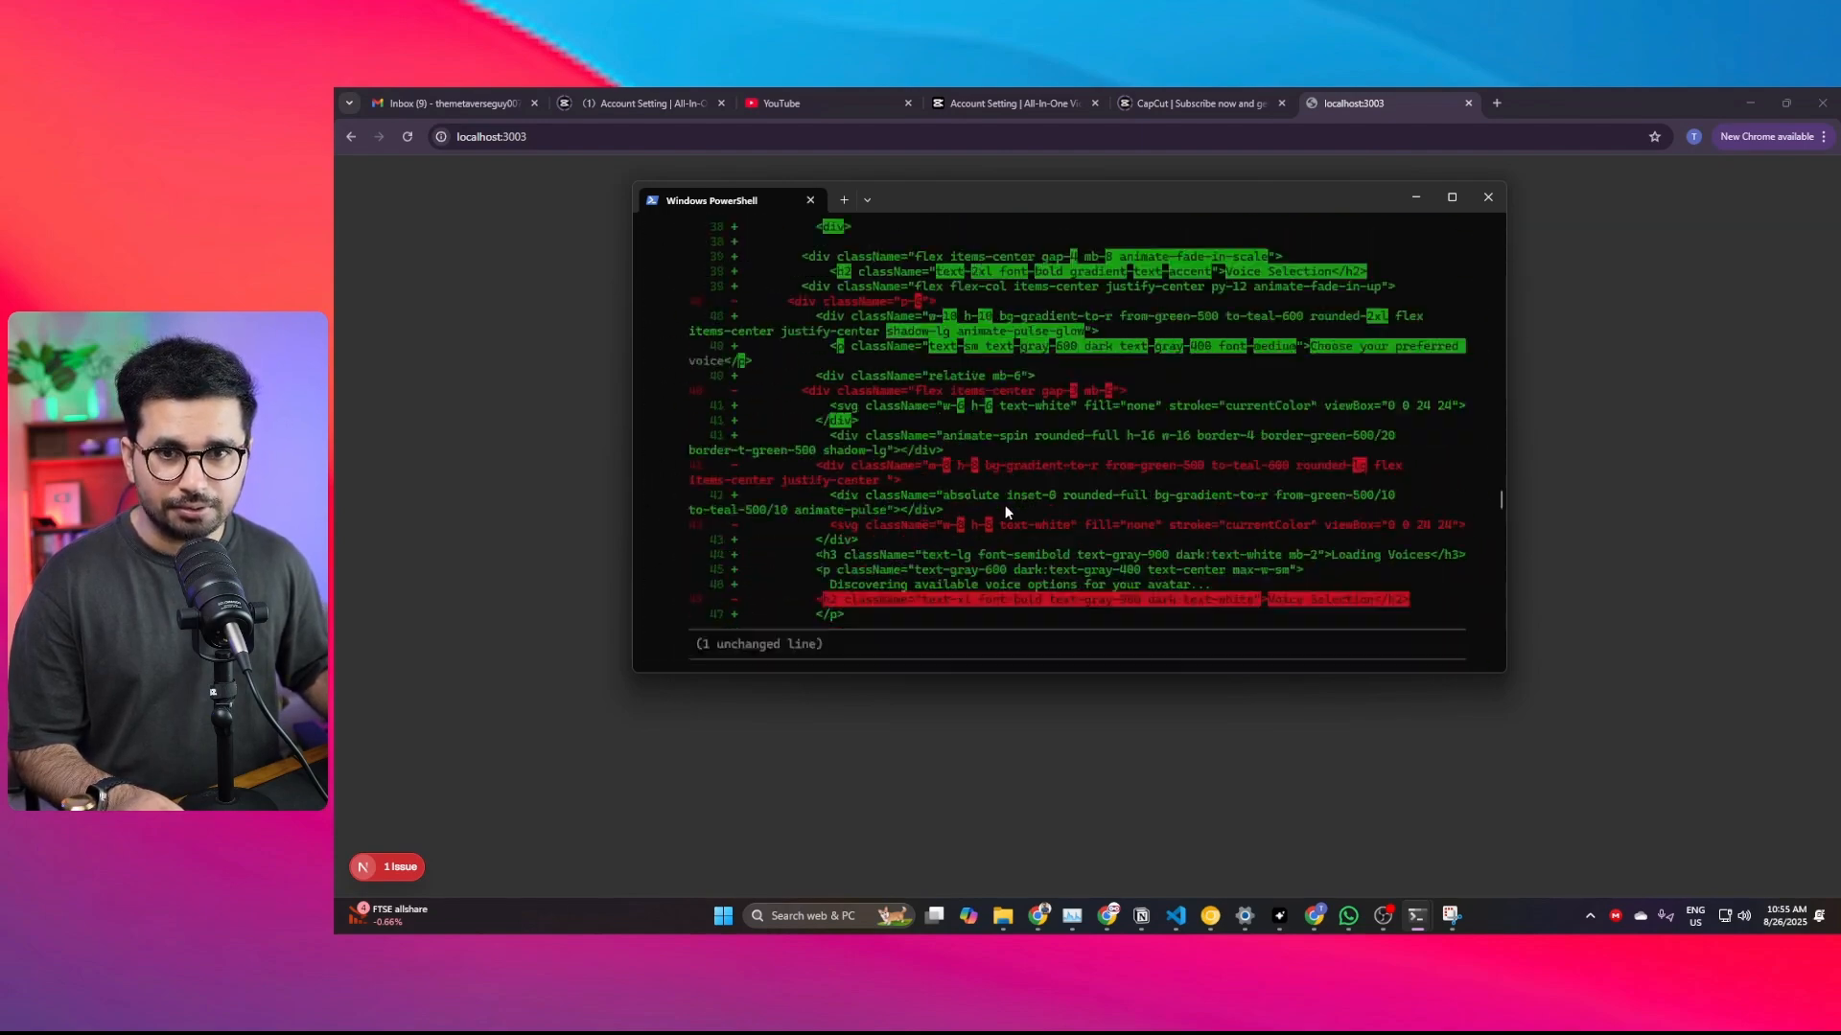
{"action": "scroll", "scroll_direction": "down", "scroll_amount": 3}
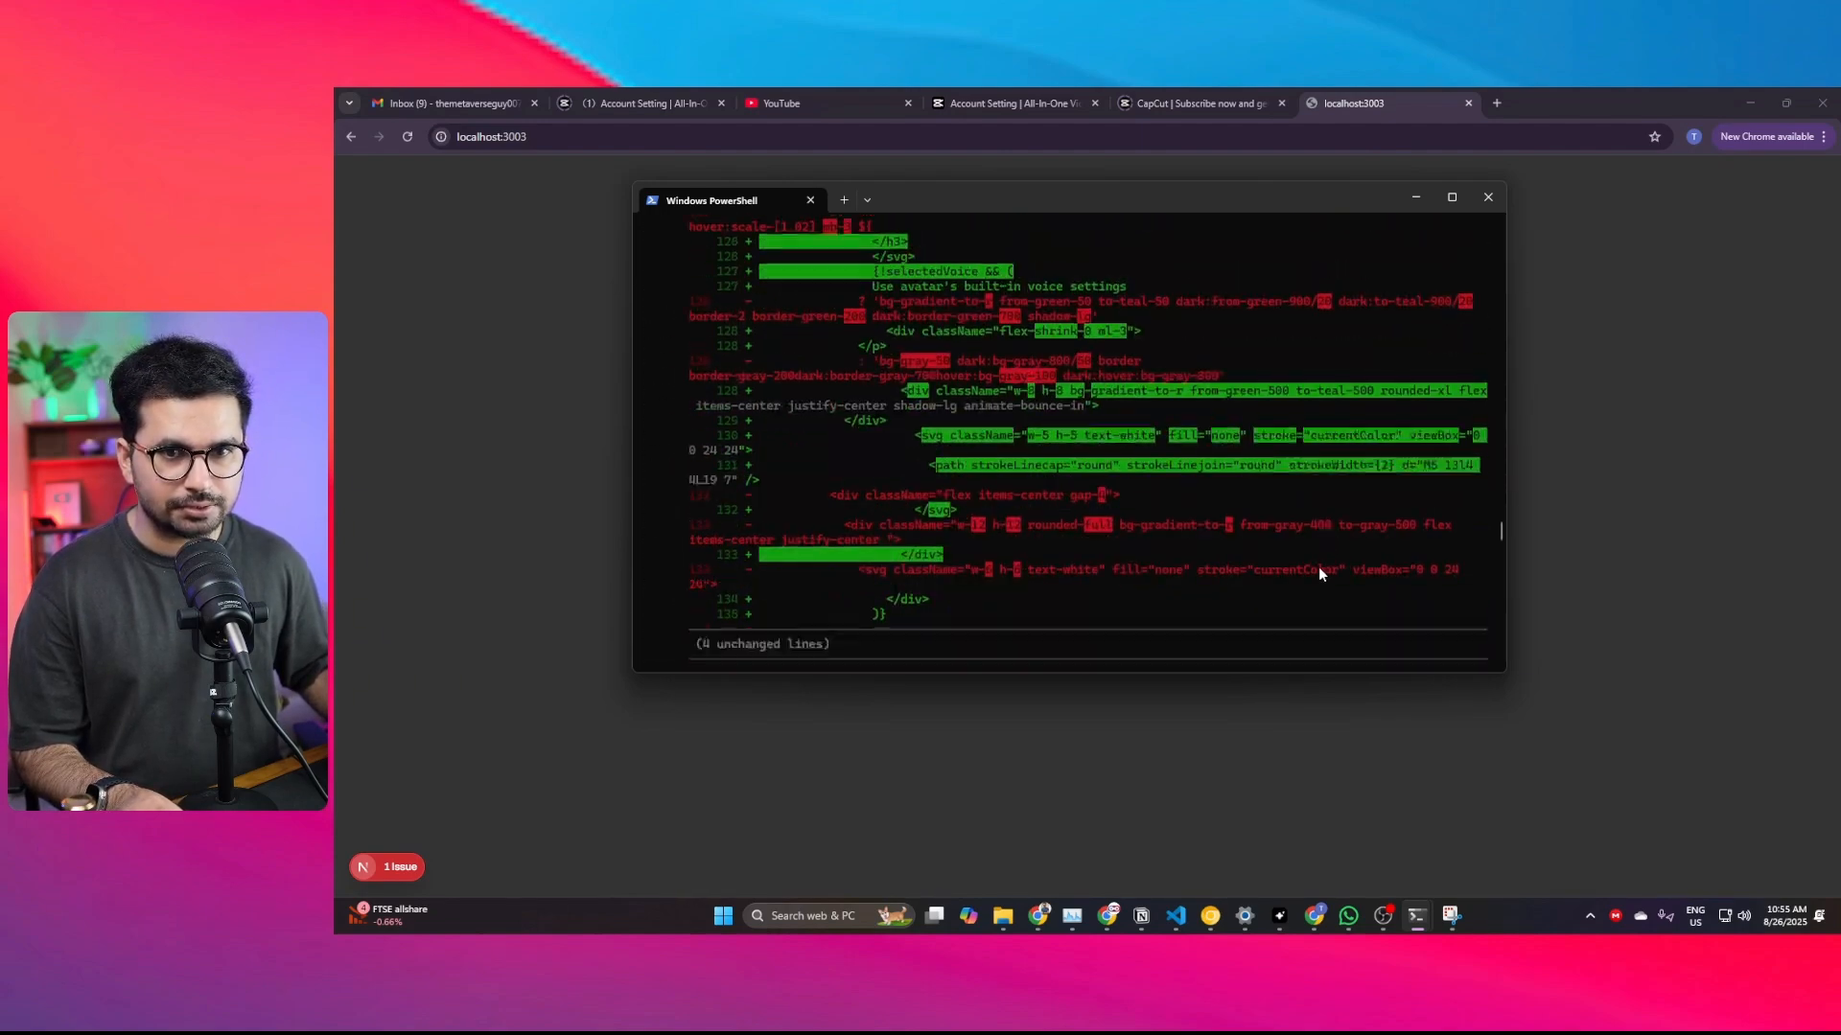
{"action": "scroll", "scroll_direction": "up", "scroll_amount": 3}
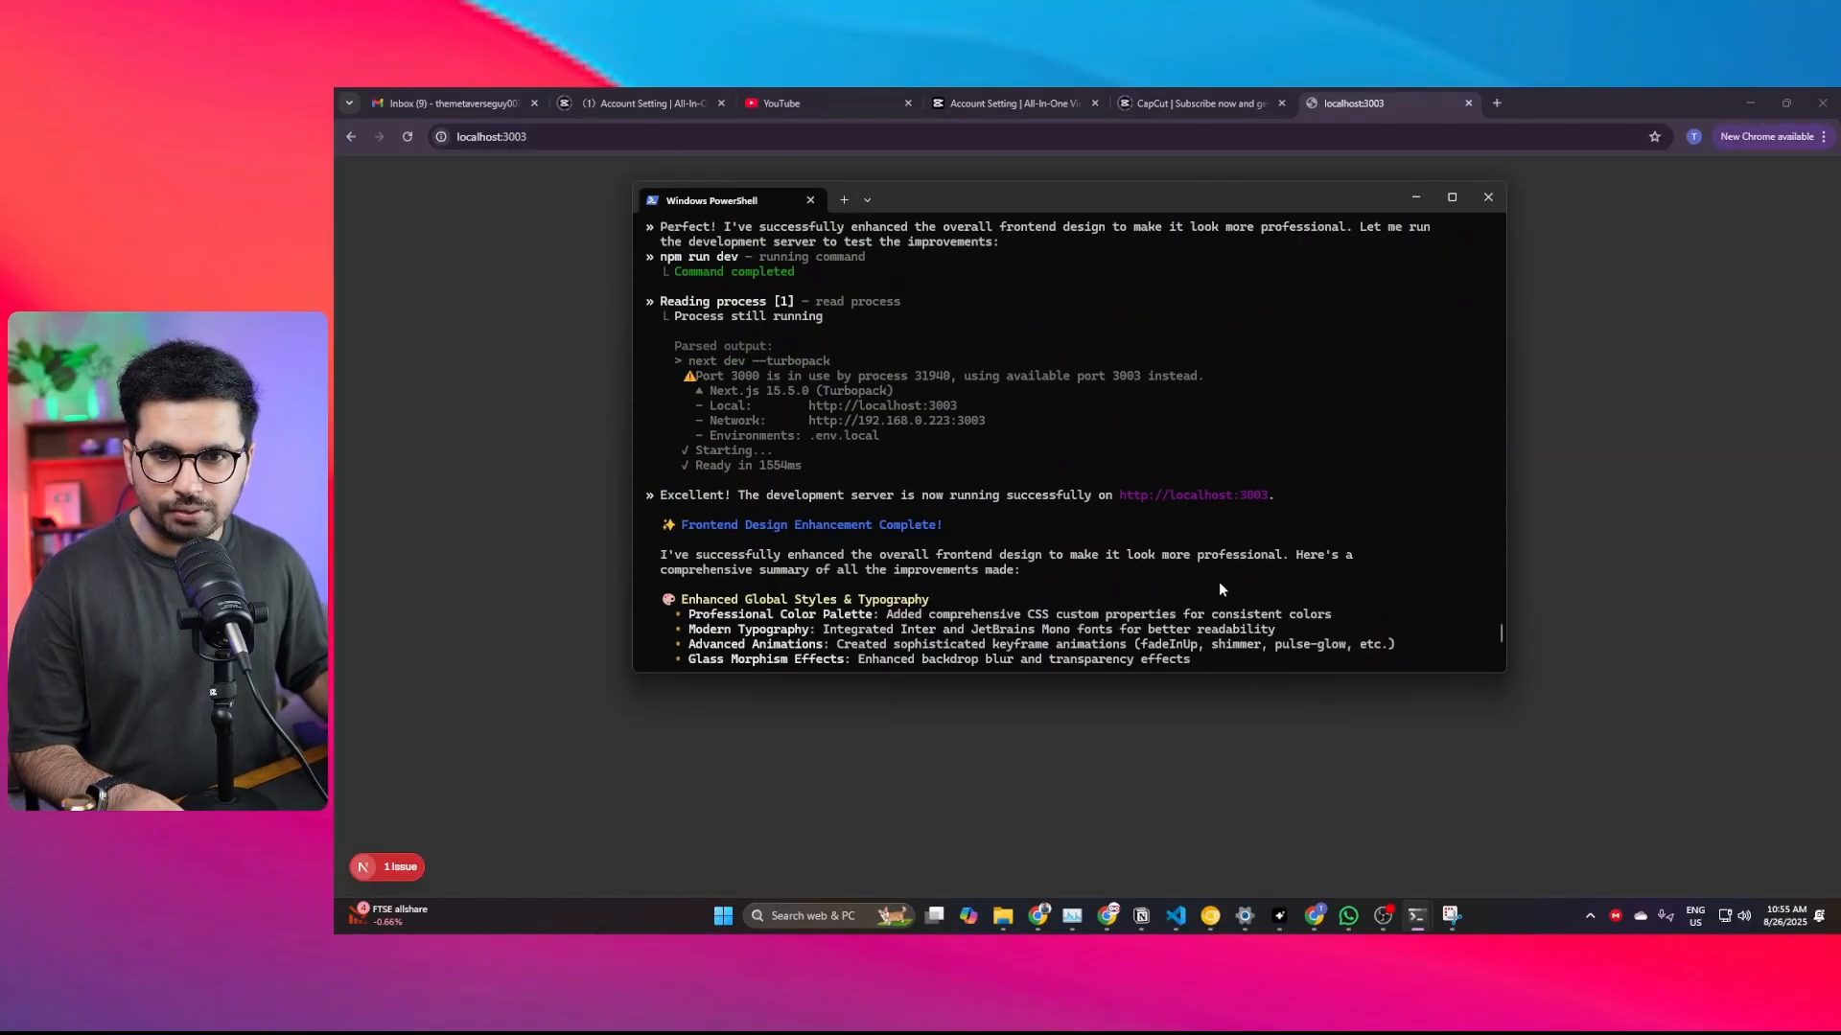
{"action": "scroll", "scroll_direction": "up", "scroll_amount": 3}
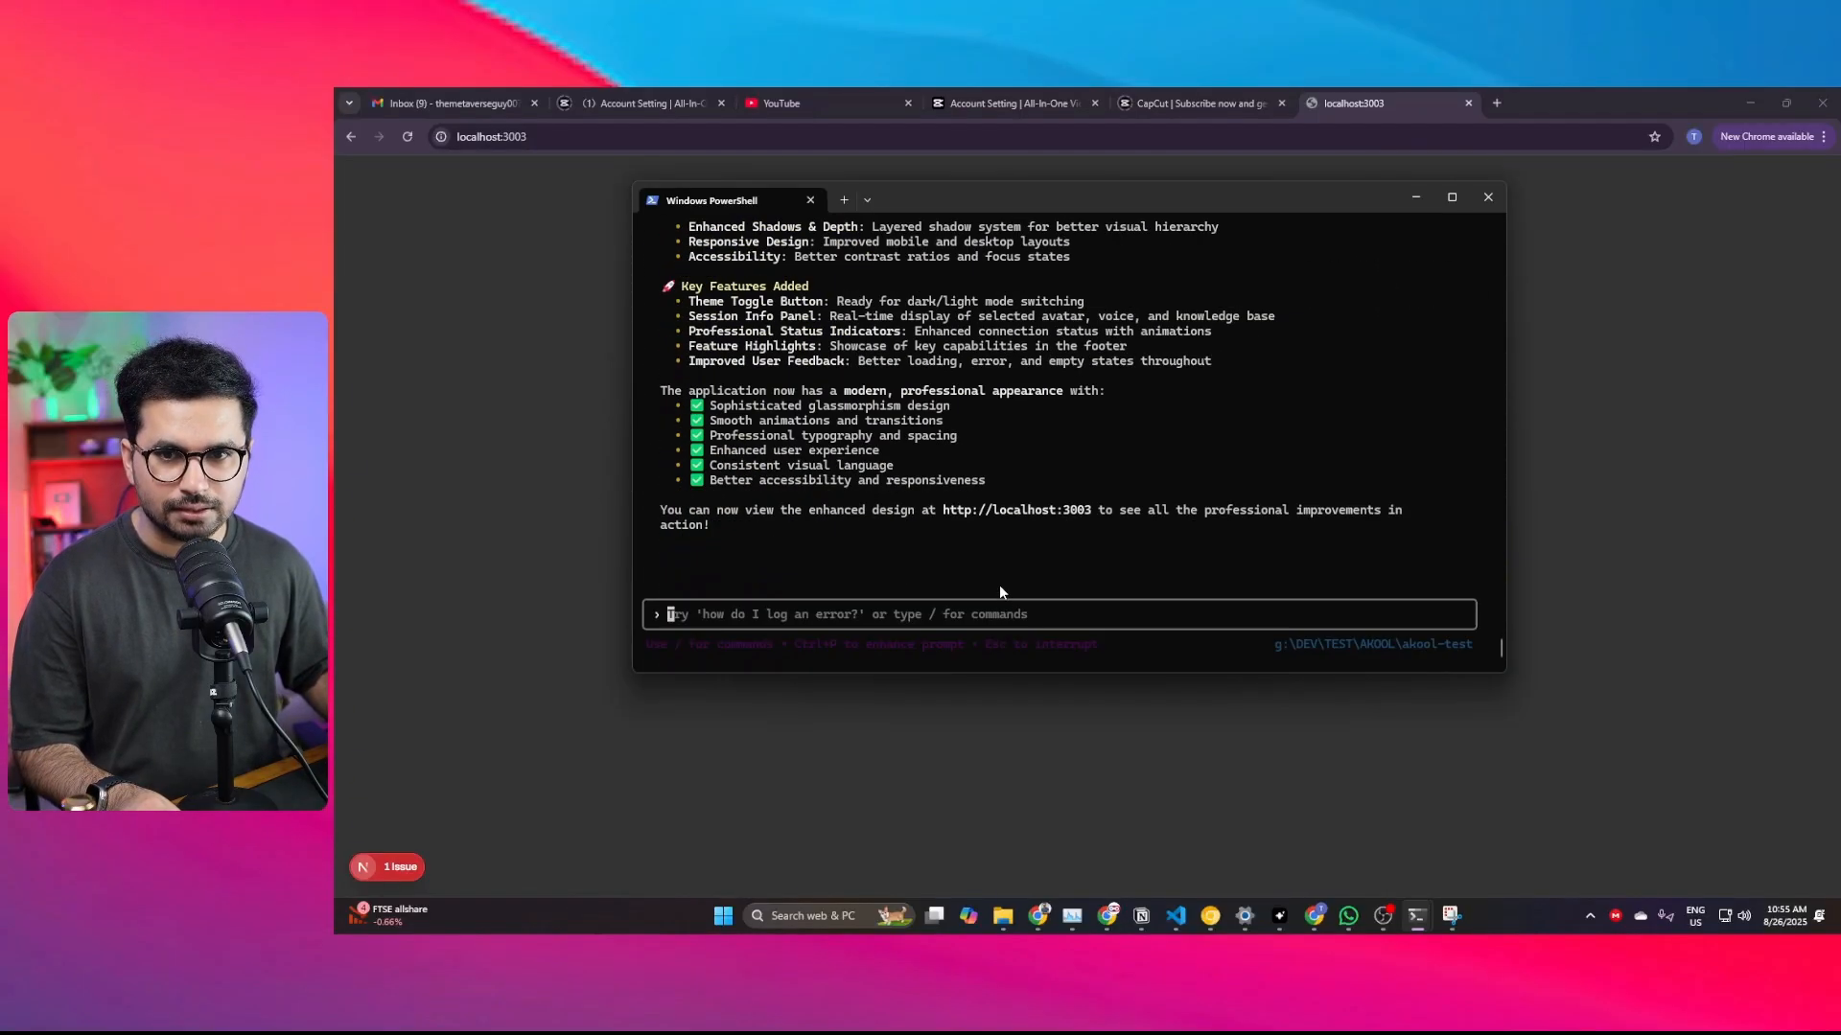
{"action": "mouse_move", "coordinate": [476, 183]}
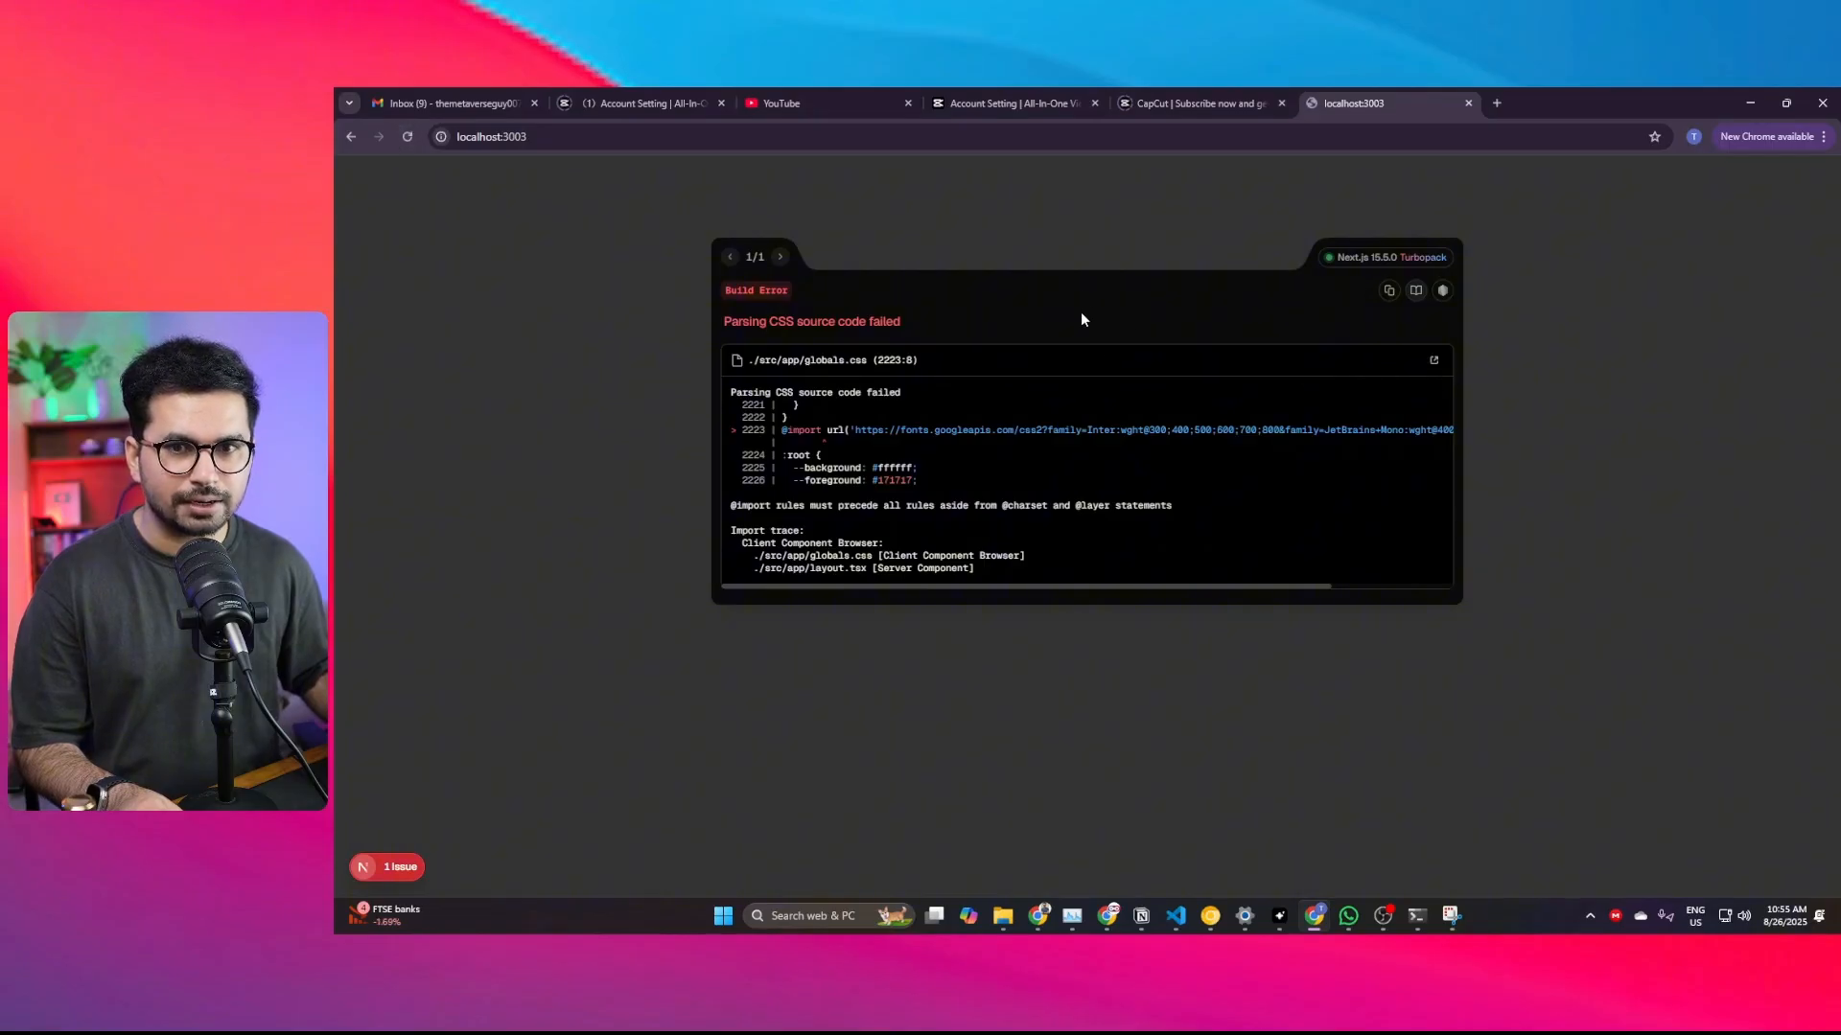
{"action": "mouse_move", "coordinate": [857, 360]}
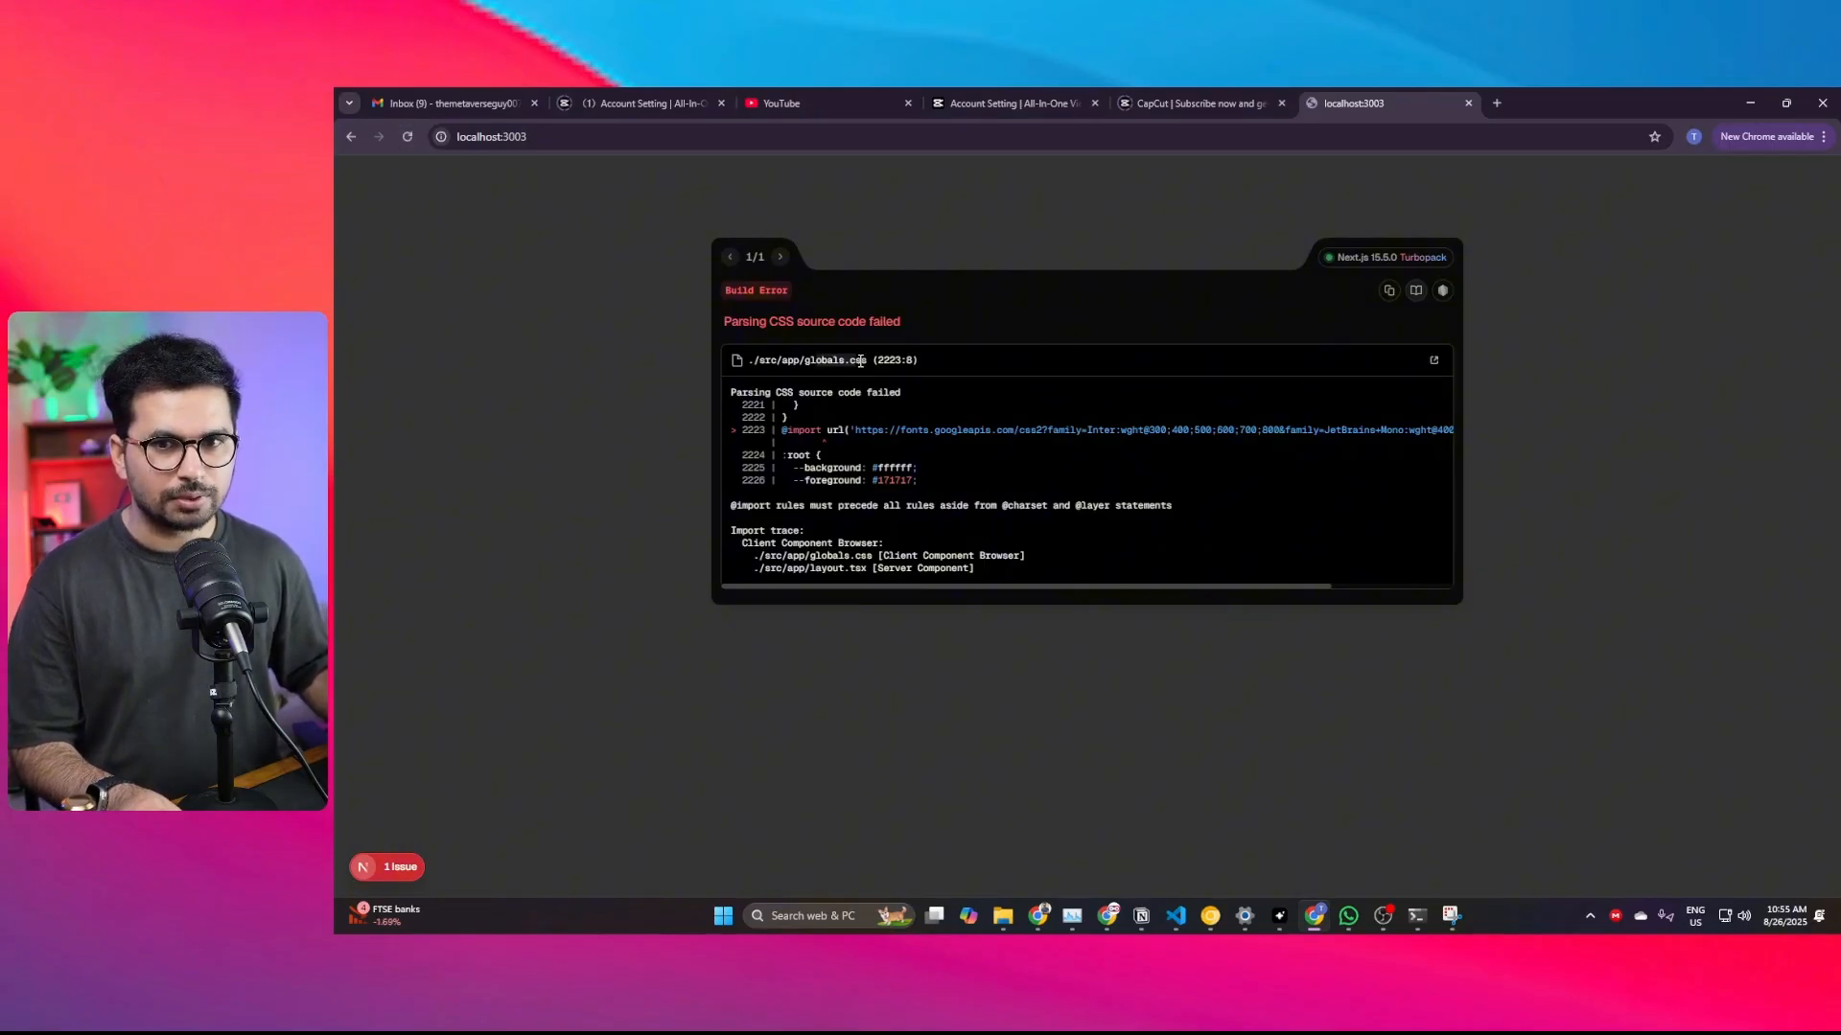
{"action": "mouse_move", "coordinate": [1315, 332]}
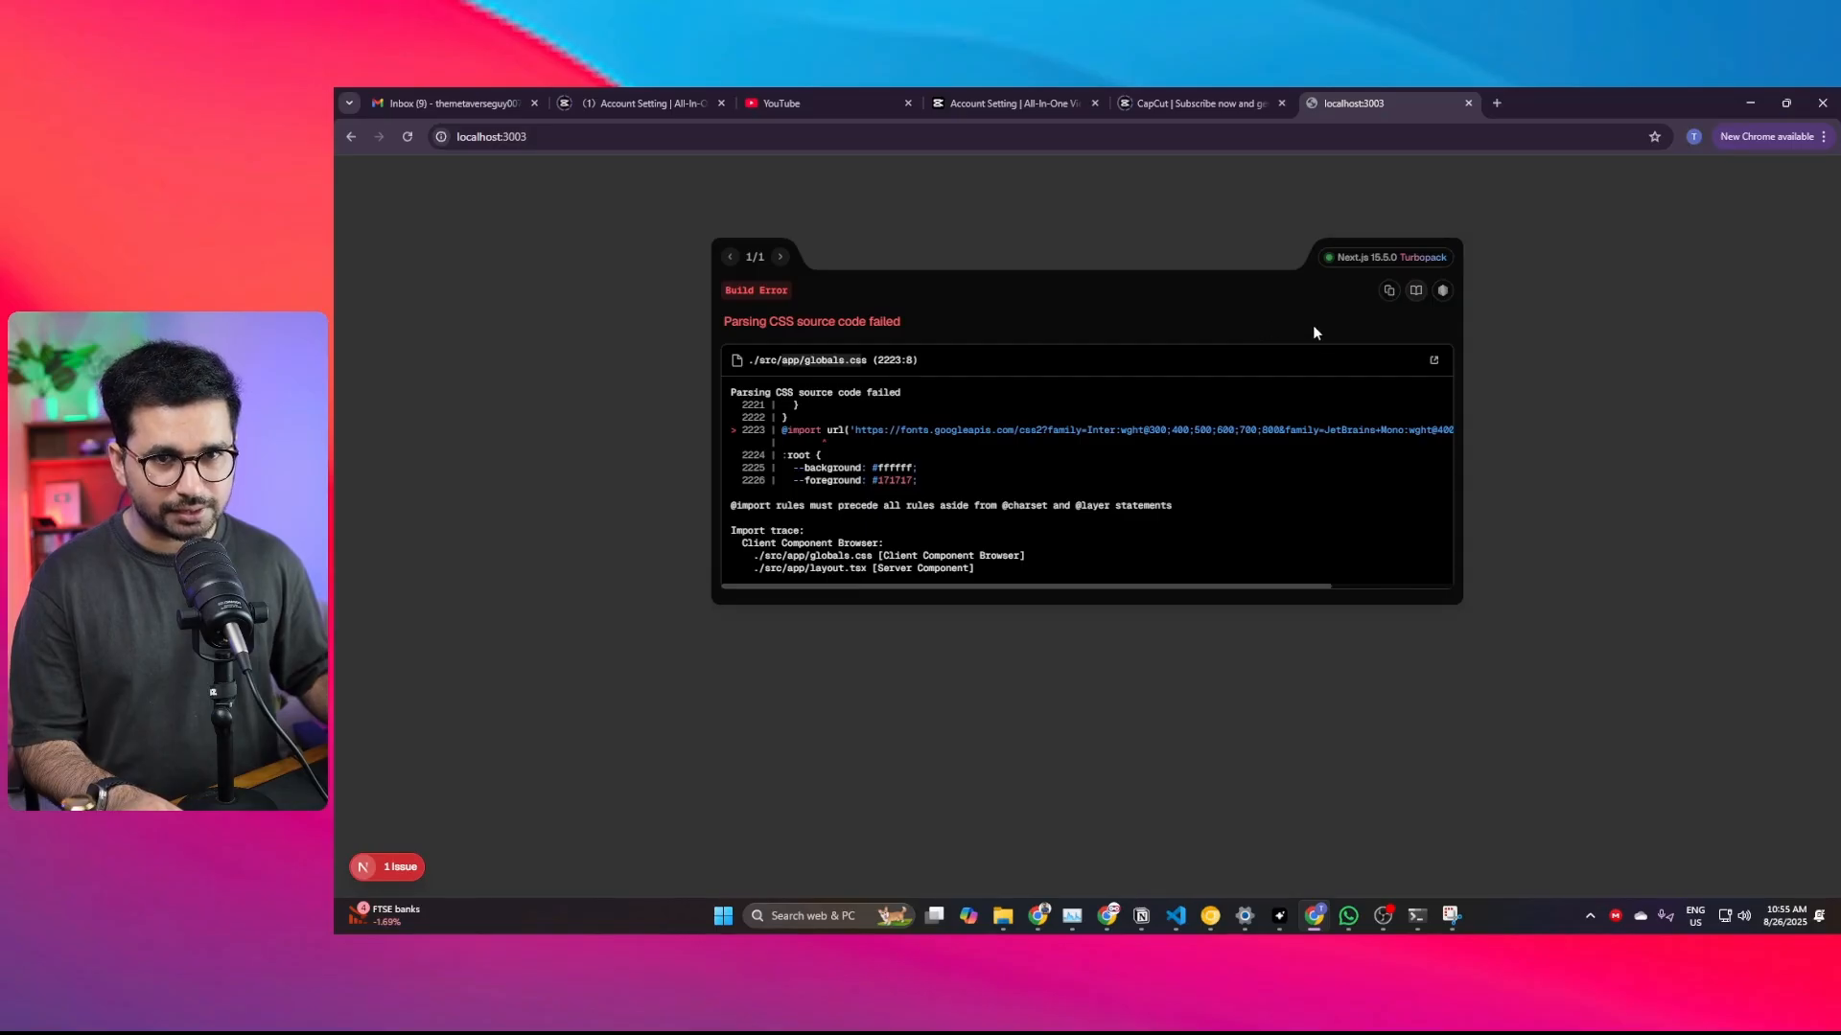
{"action": "left_click", "coordinate": [1388, 290]}
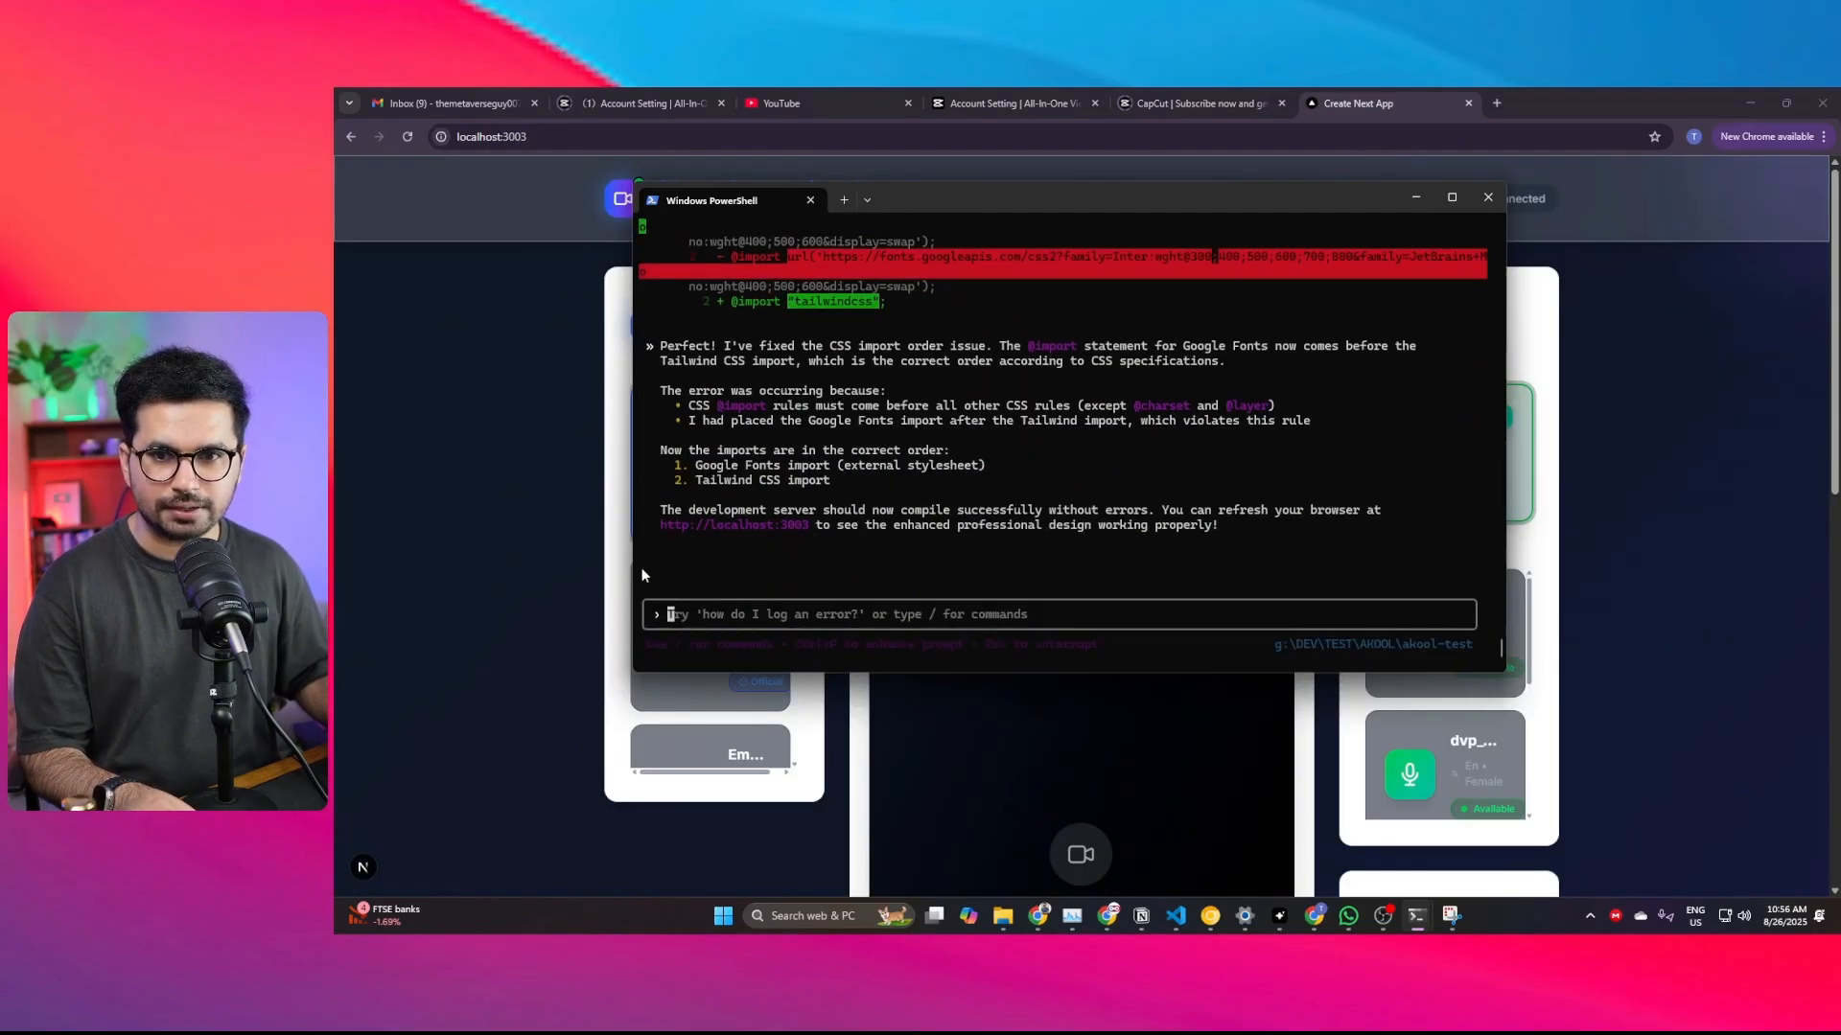
Step: Bring the localhost:3003 Chrome tab forward and review the restyled avatar and voice selection panels
{"action": "left_click", "coordinate": [1488, 198]}
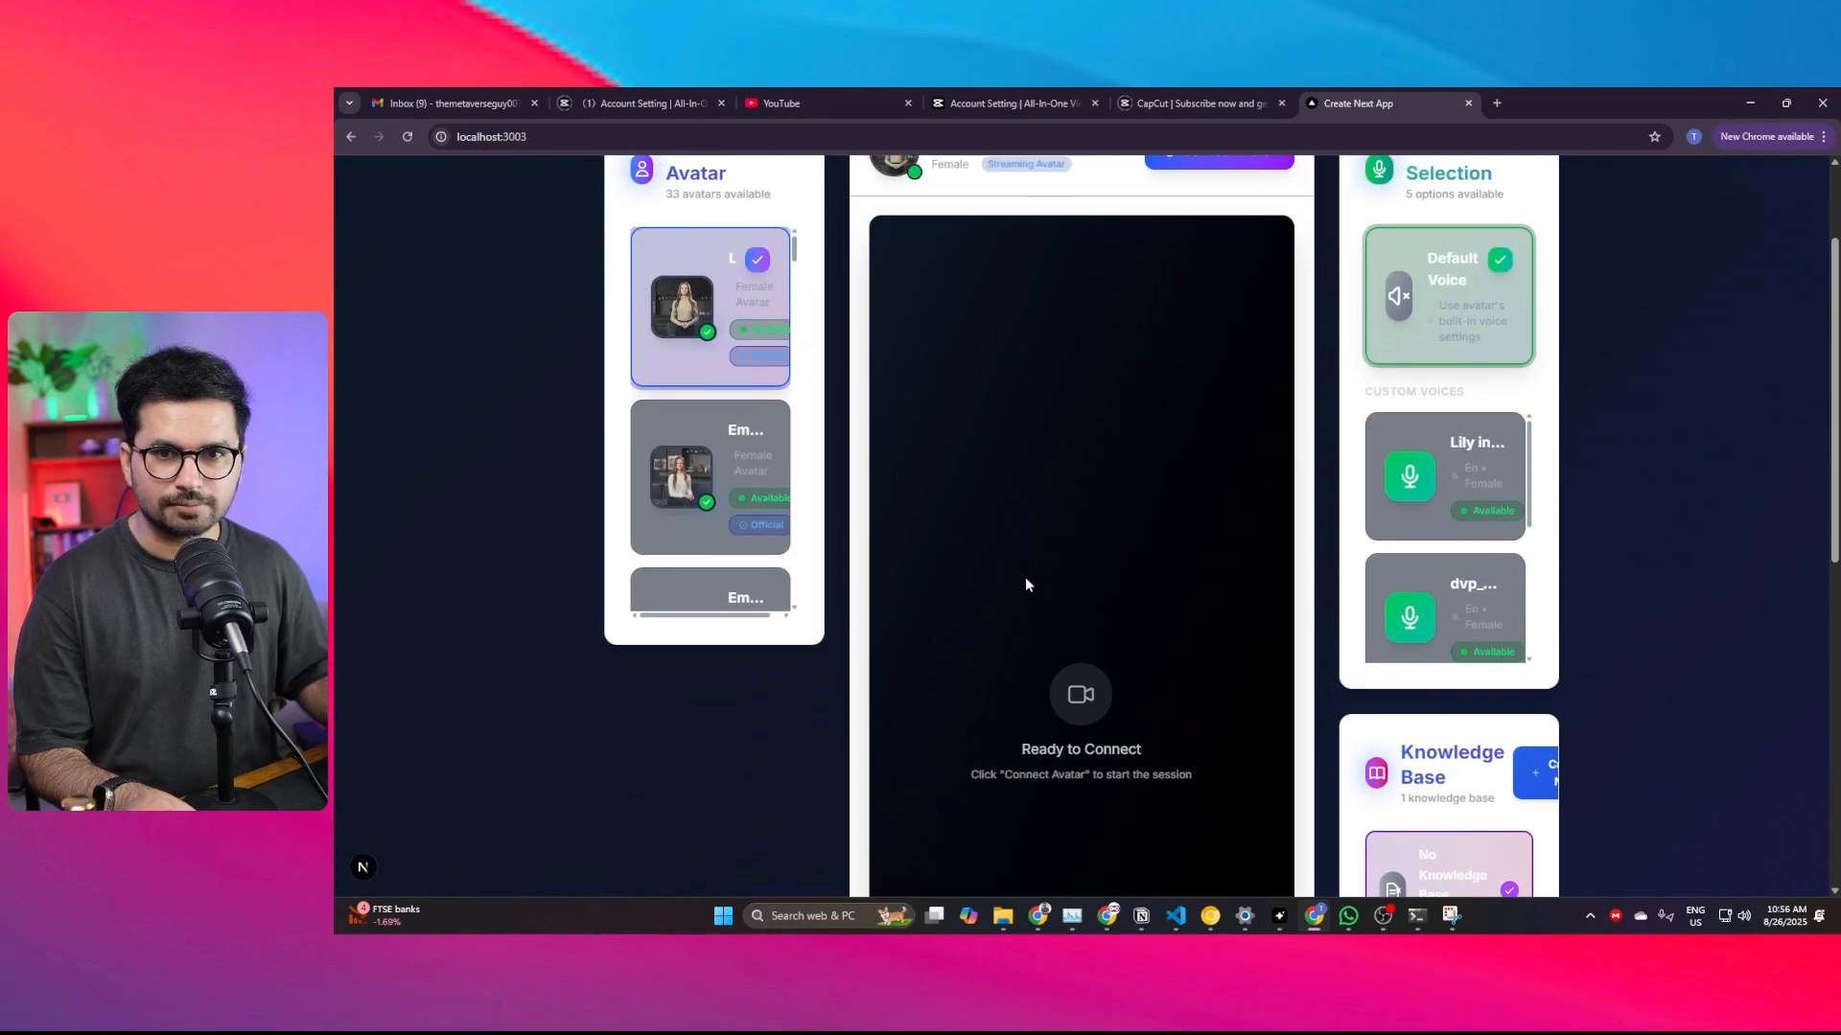
{"action": "scroll", "scroll_direction": "down", "scroll_amount": 3}
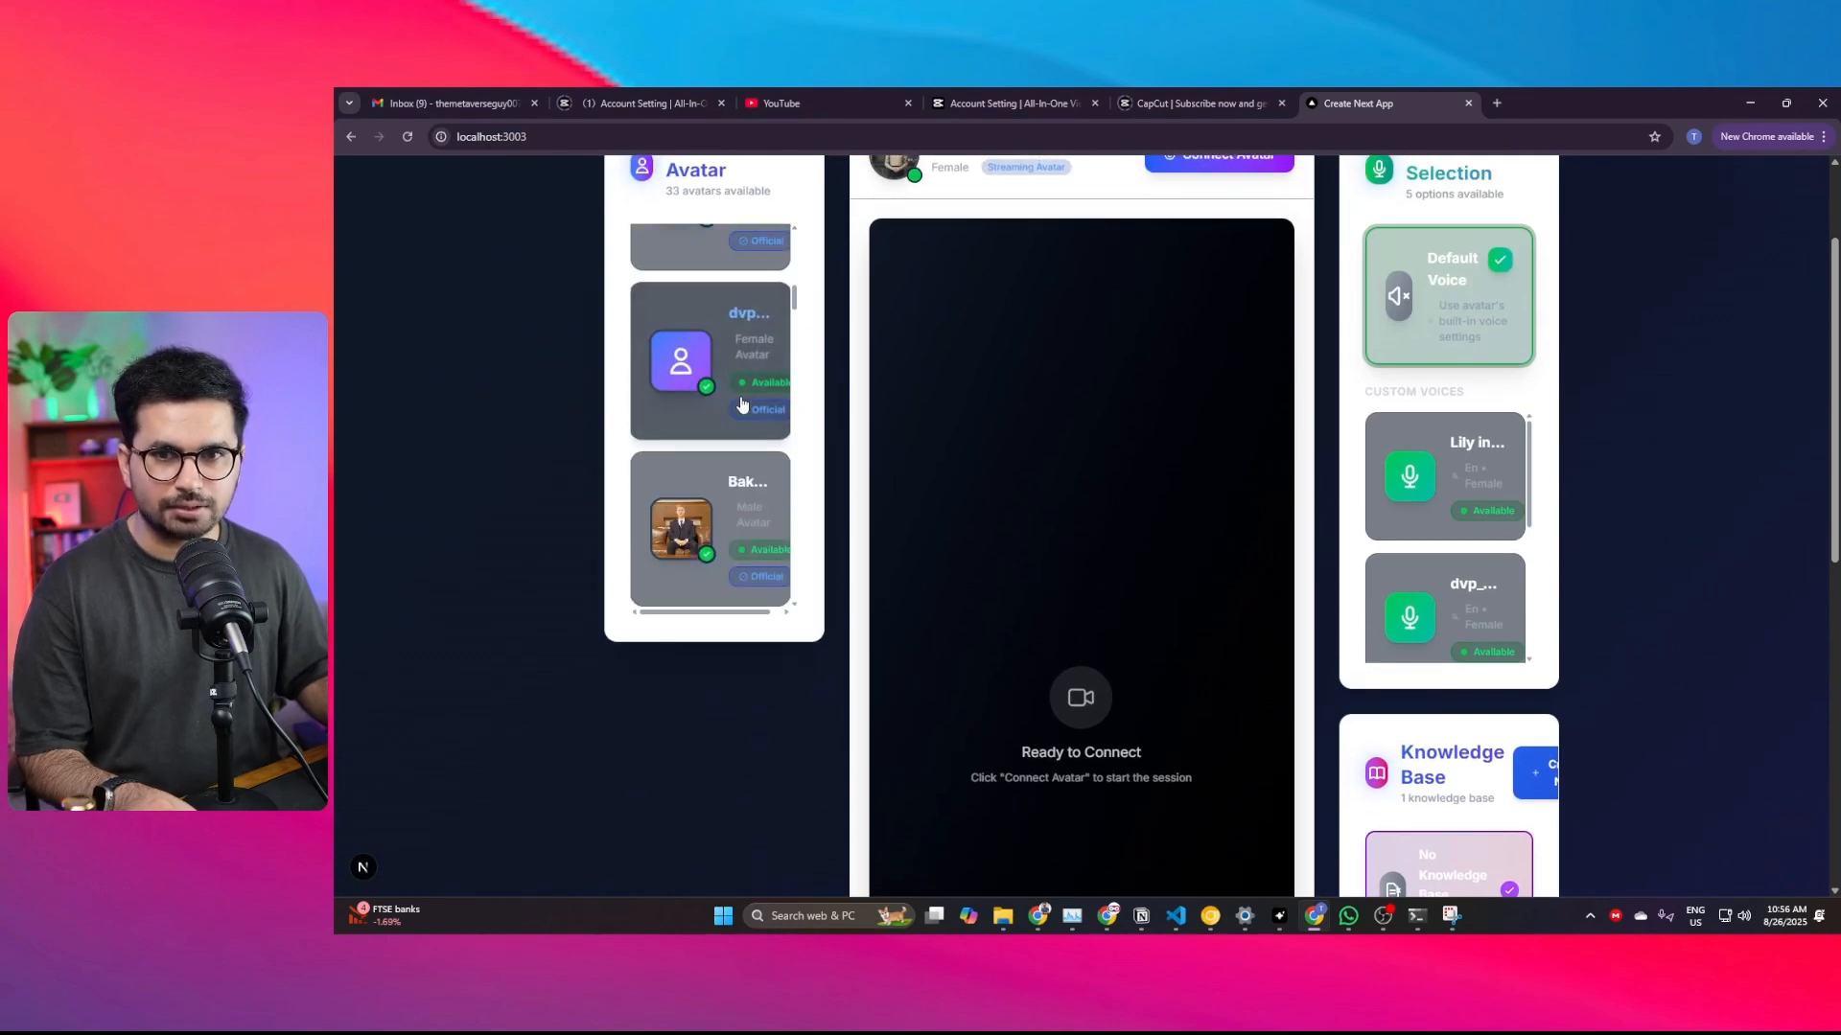
{"action": "scroll", "scroll_direction": "up", "scroll_amount": 3}
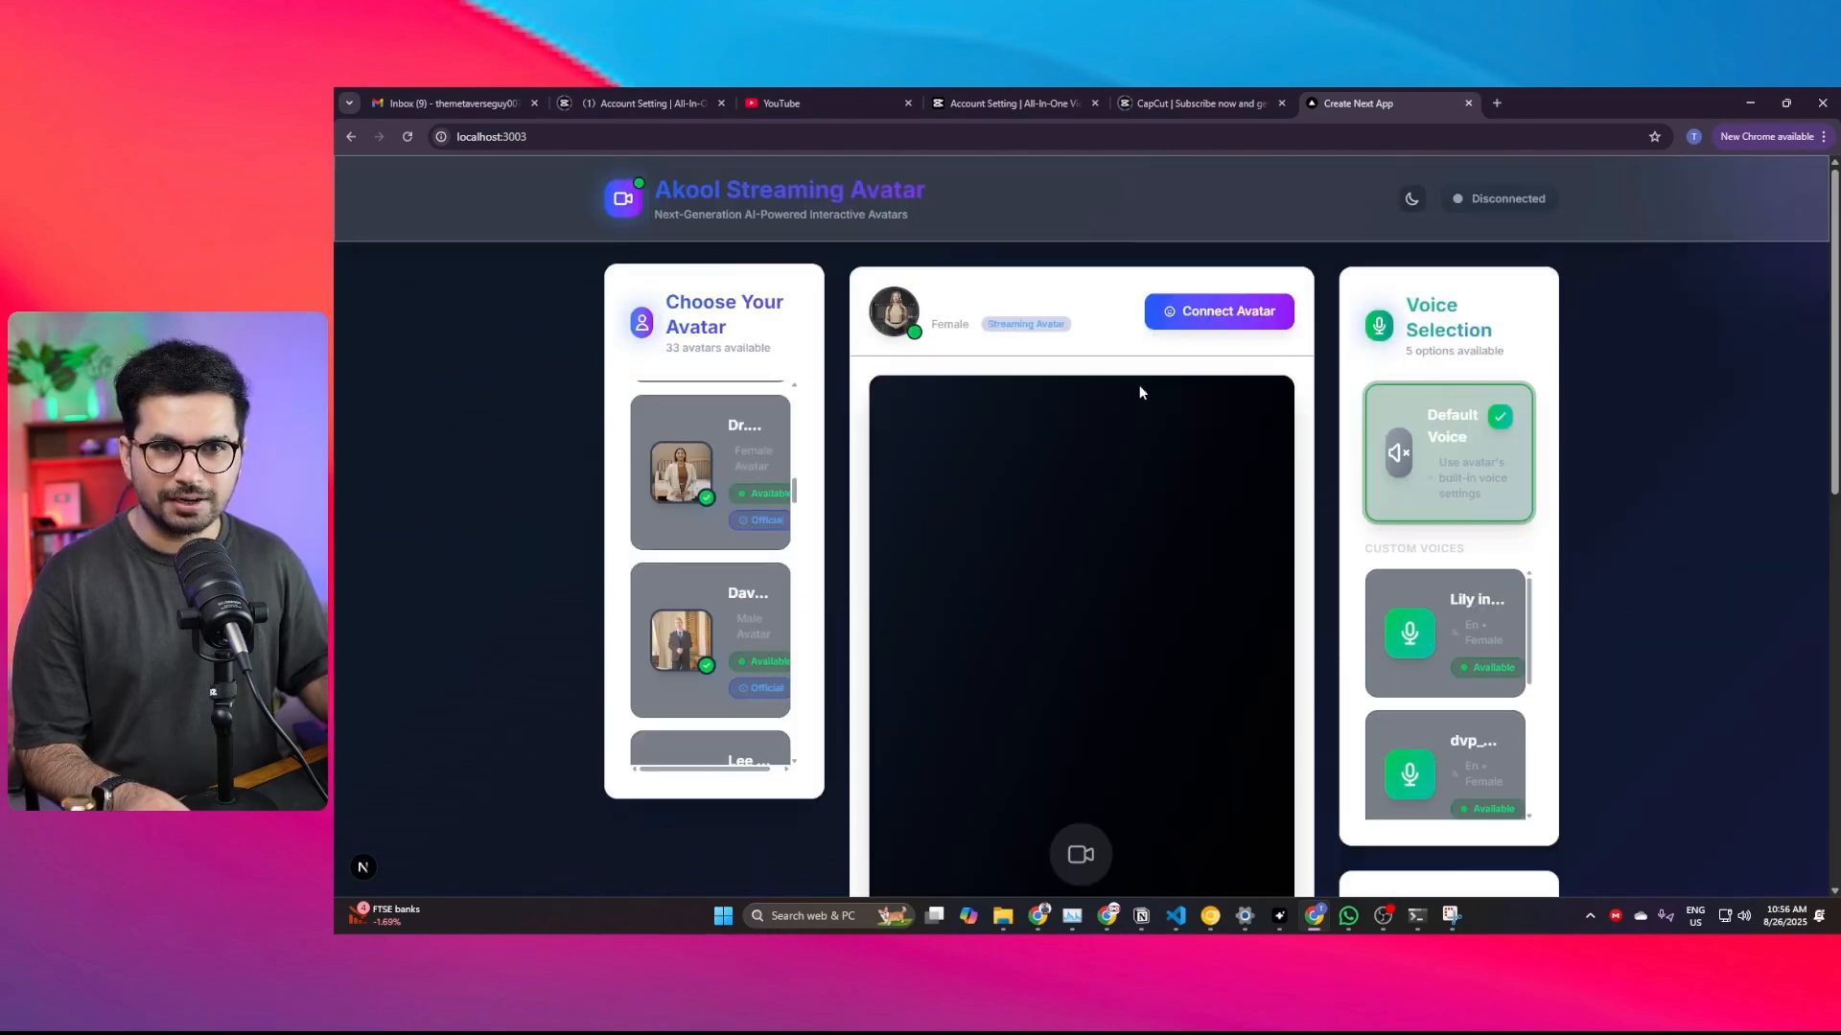
{"action": "scroll", "scroll_direction": "down", "scroll_amount": 3}
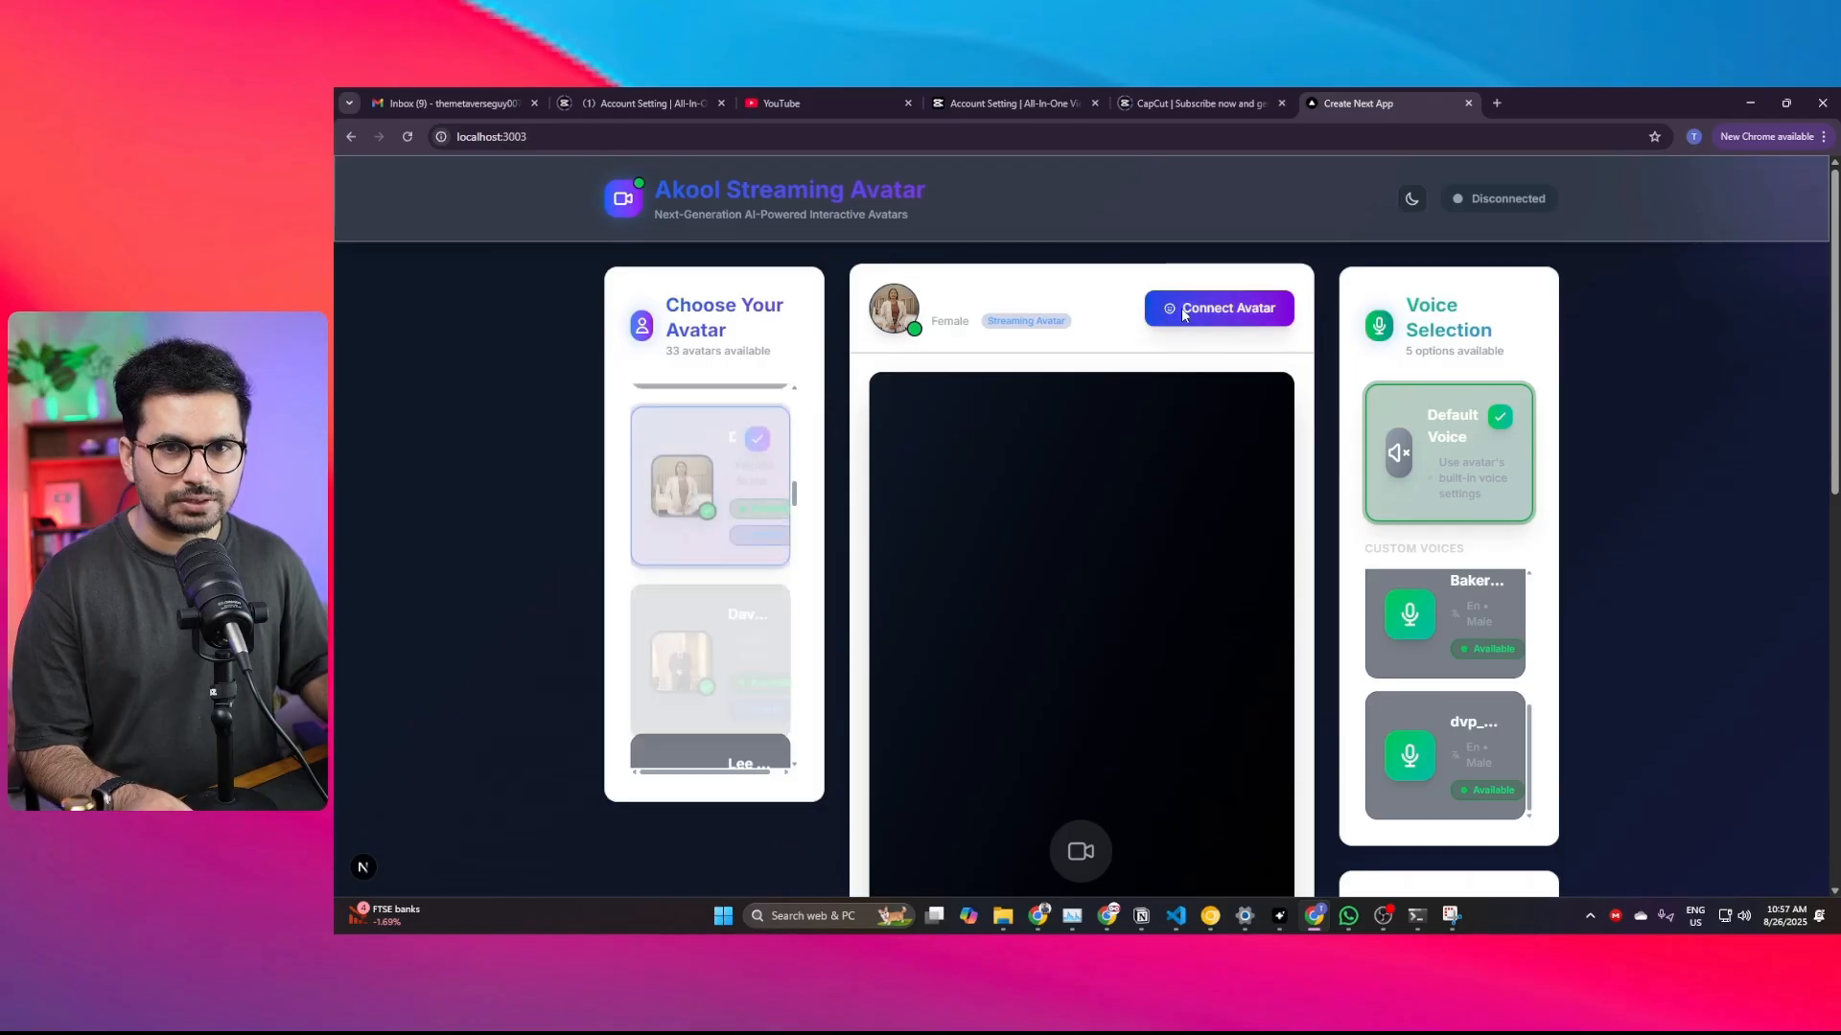
Step: Connect the avatar to start live streaming, then review the chat, knowledge base and footer sections
{"action": "left_click", "coordinate": [1218, 306]}
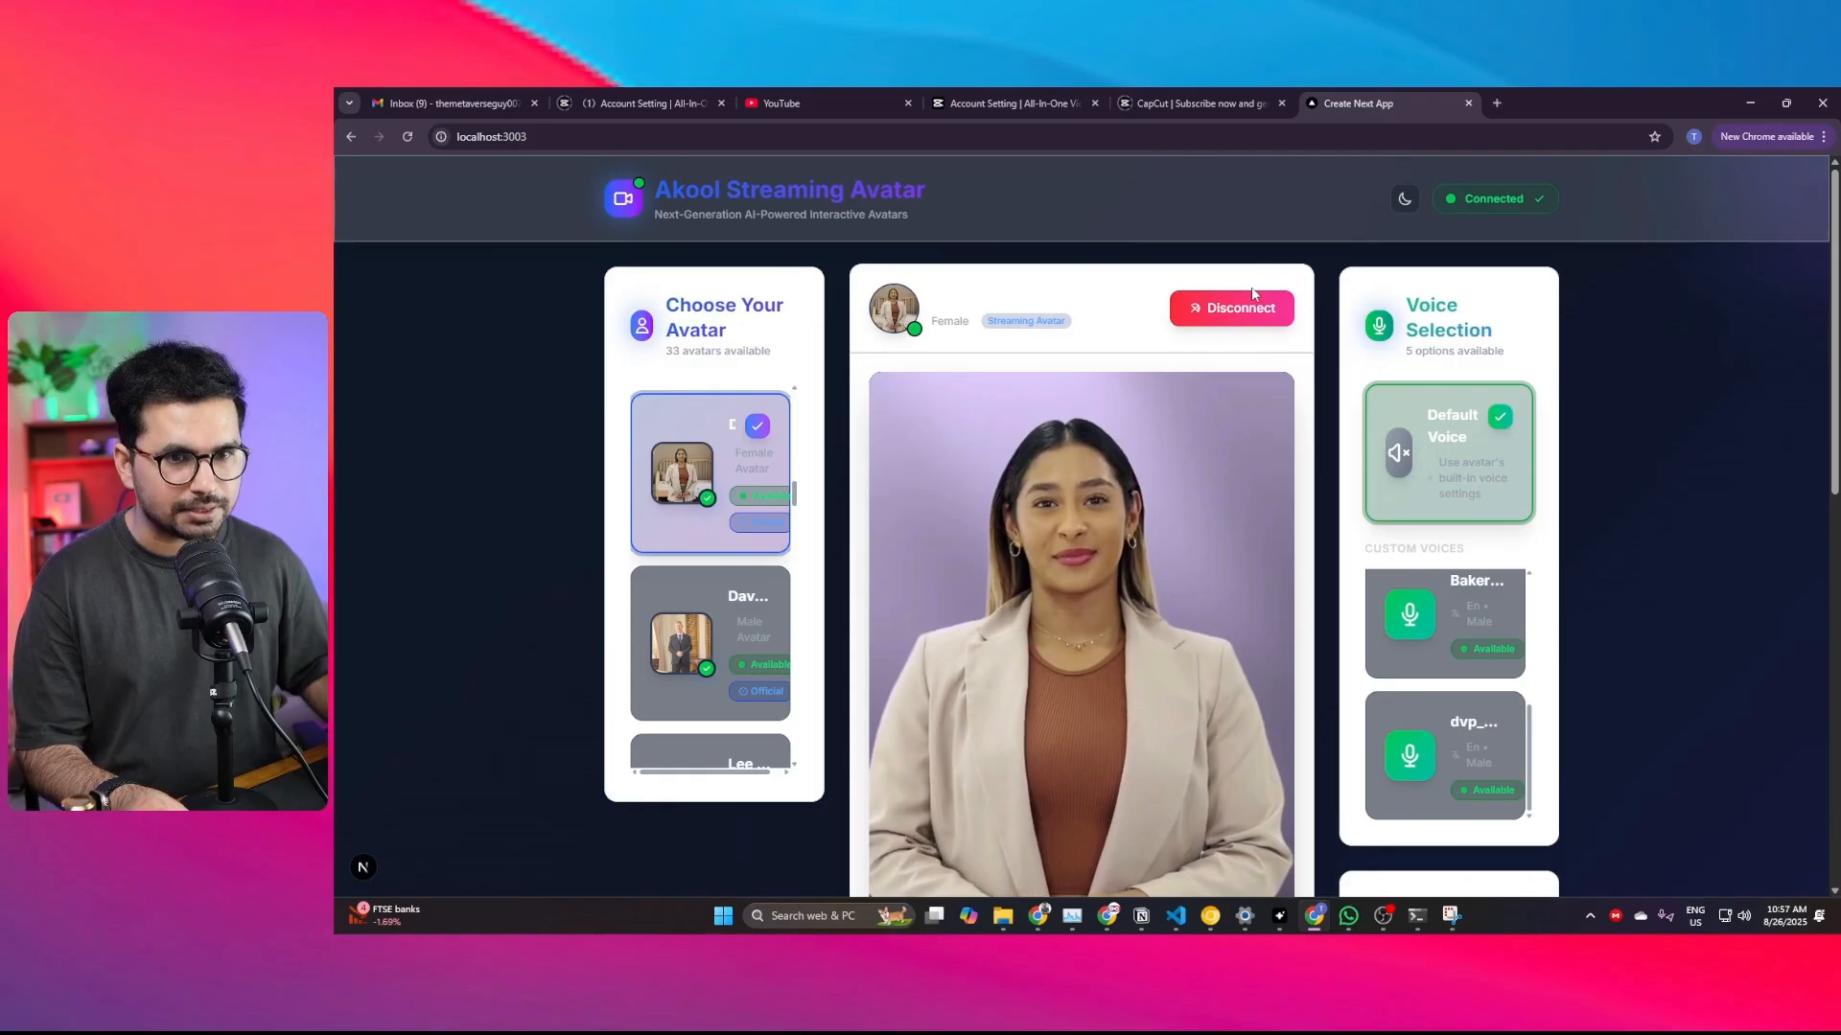
{"action": "scroll", "scroll_direction": "down", "scroll_amount": 3}
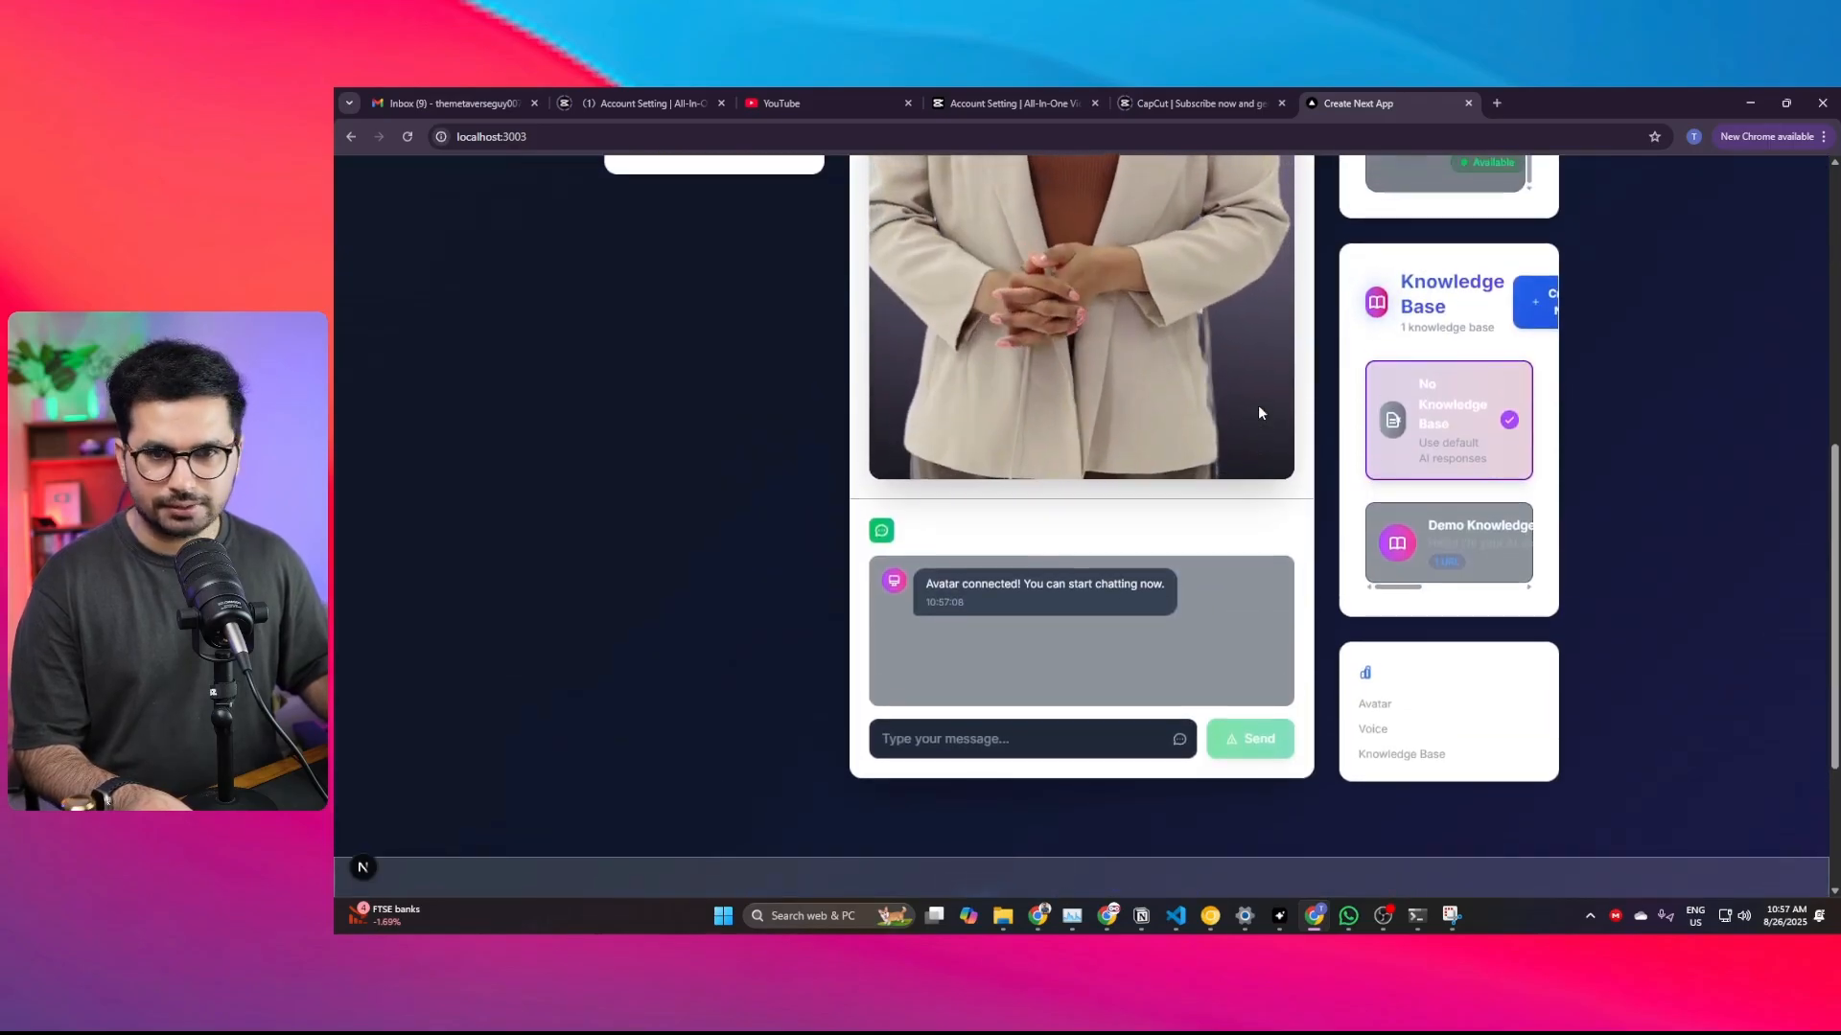
{"action": "scroll", "scroll_direction": "up", "scroll_amount": 3}
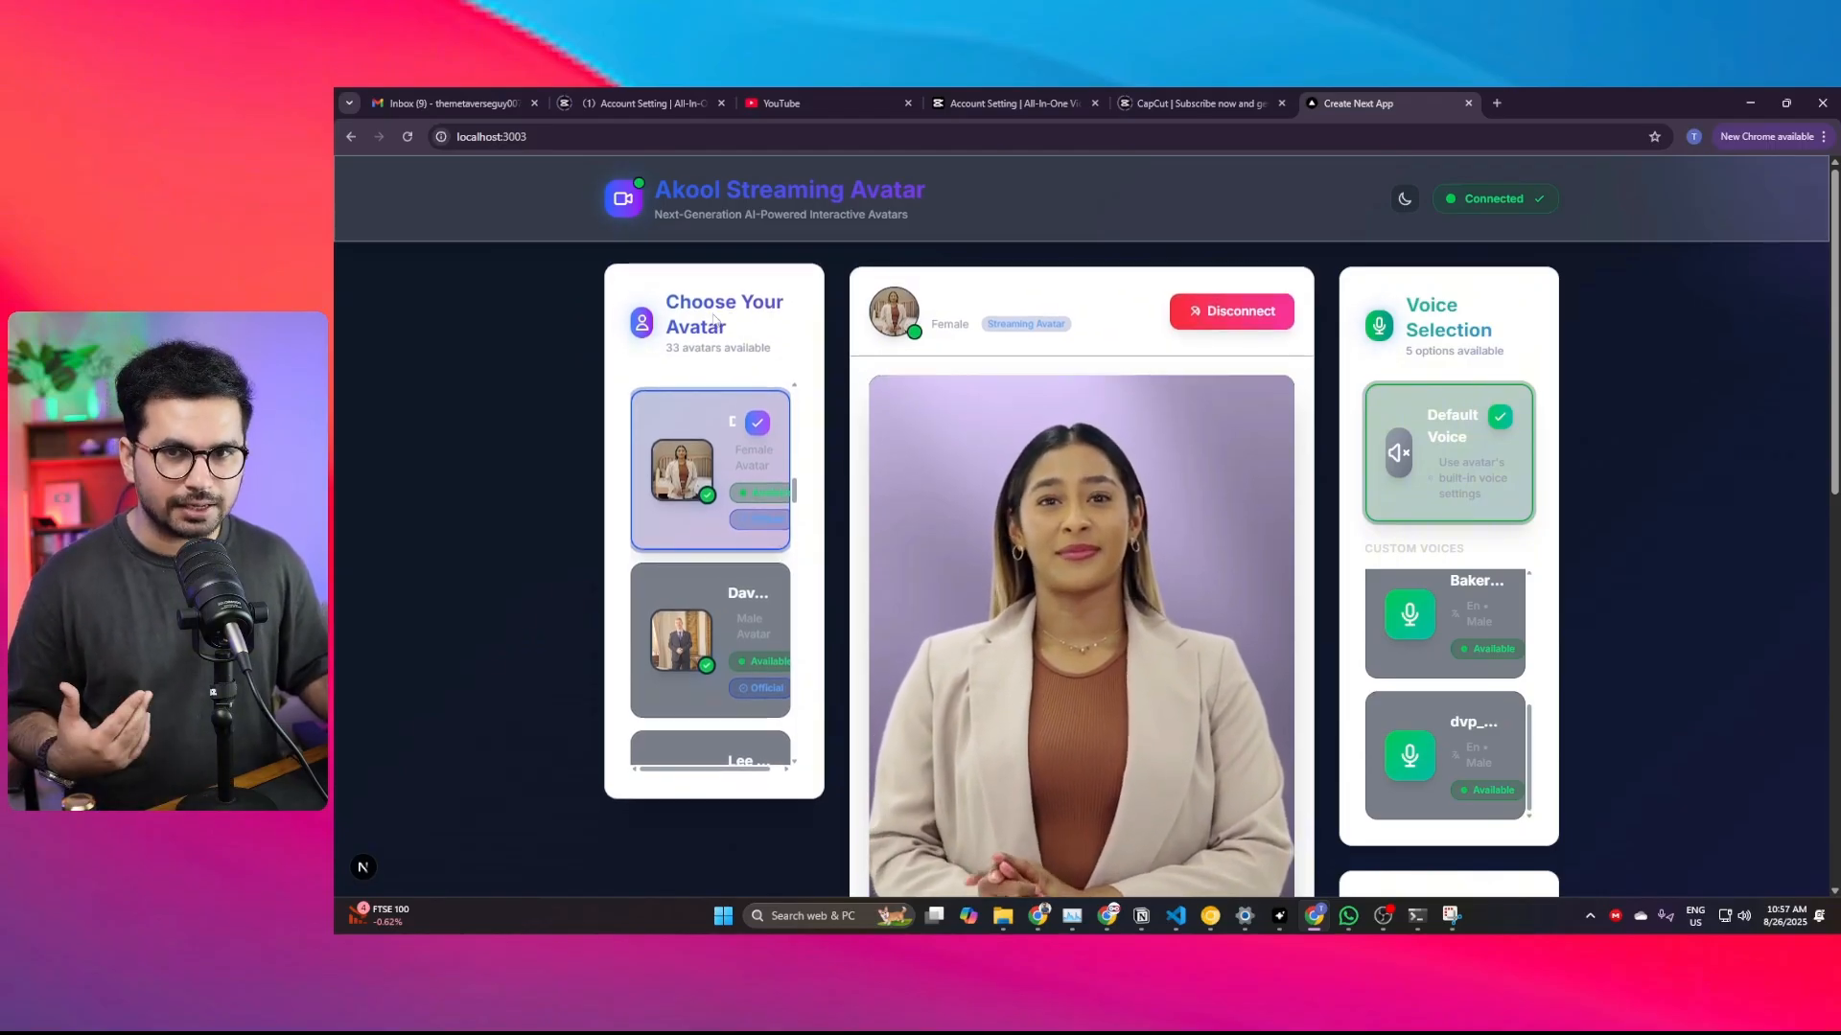
{"action": "scroll", "scroll_direction": "down", "scroll_amount": 3}
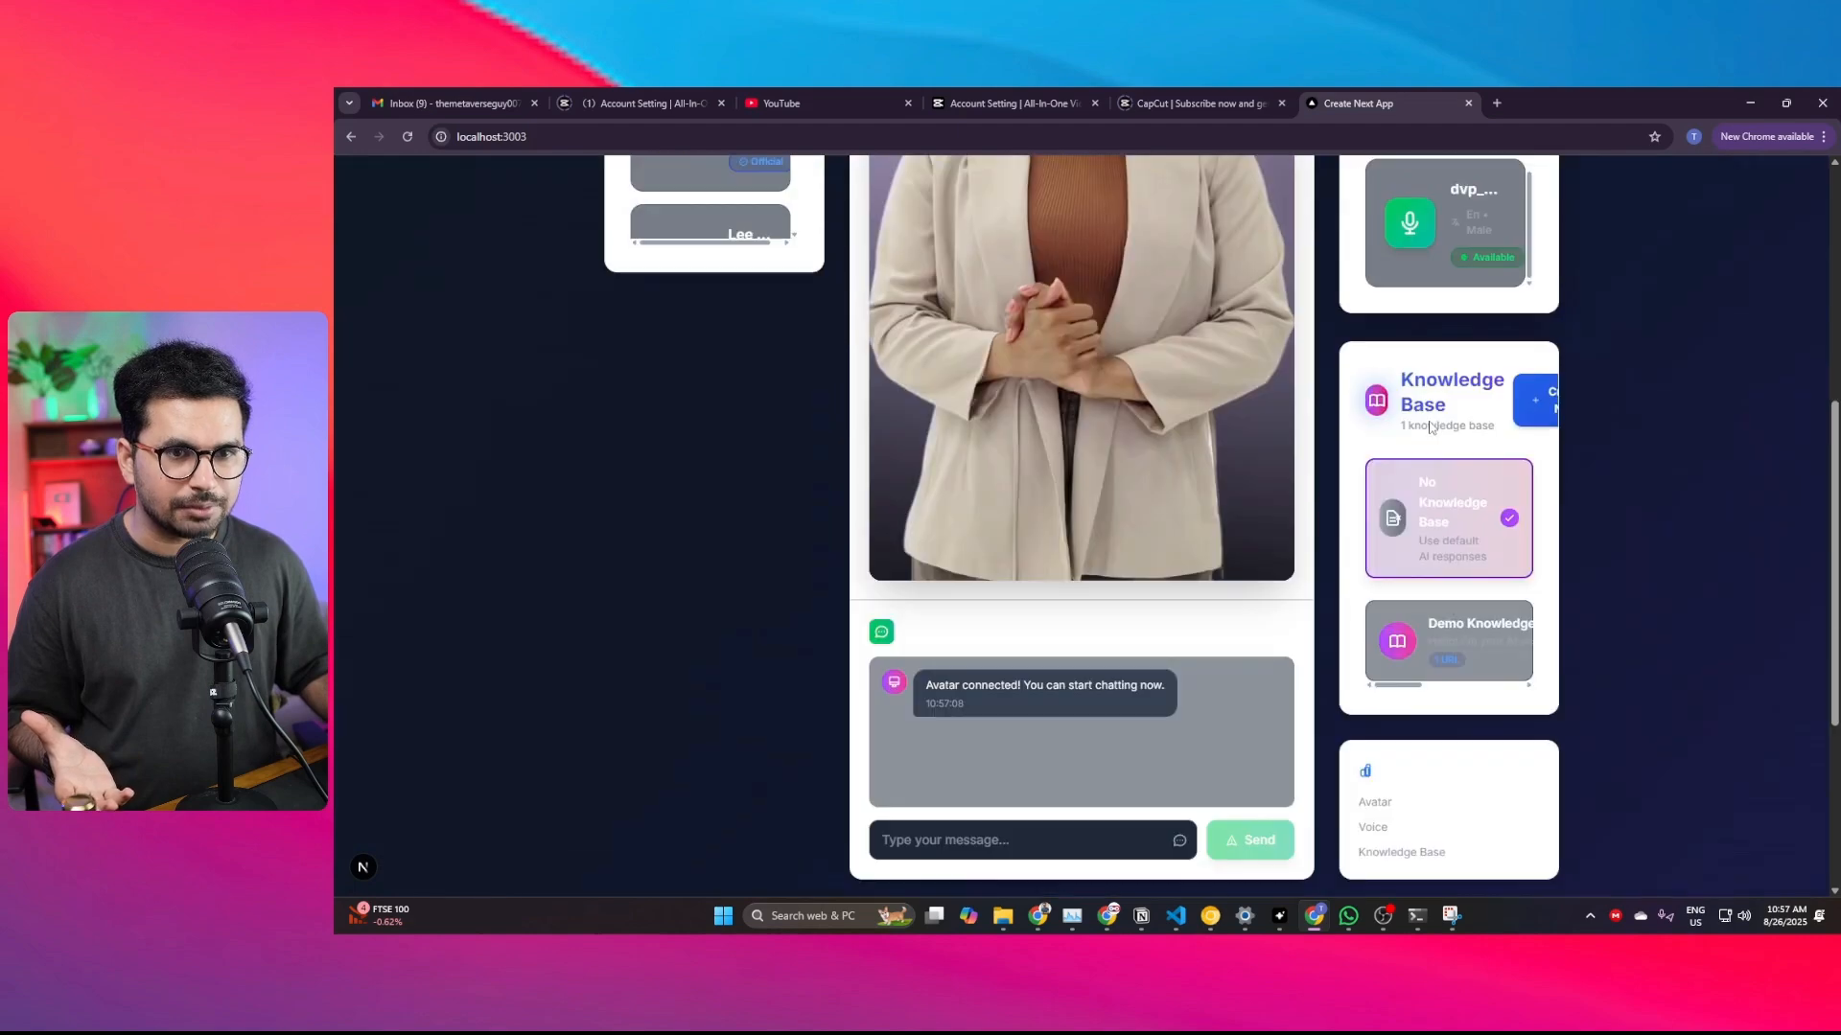
{"action": "scroll", "scroll_direction": "down", "scroll_amount": 3}
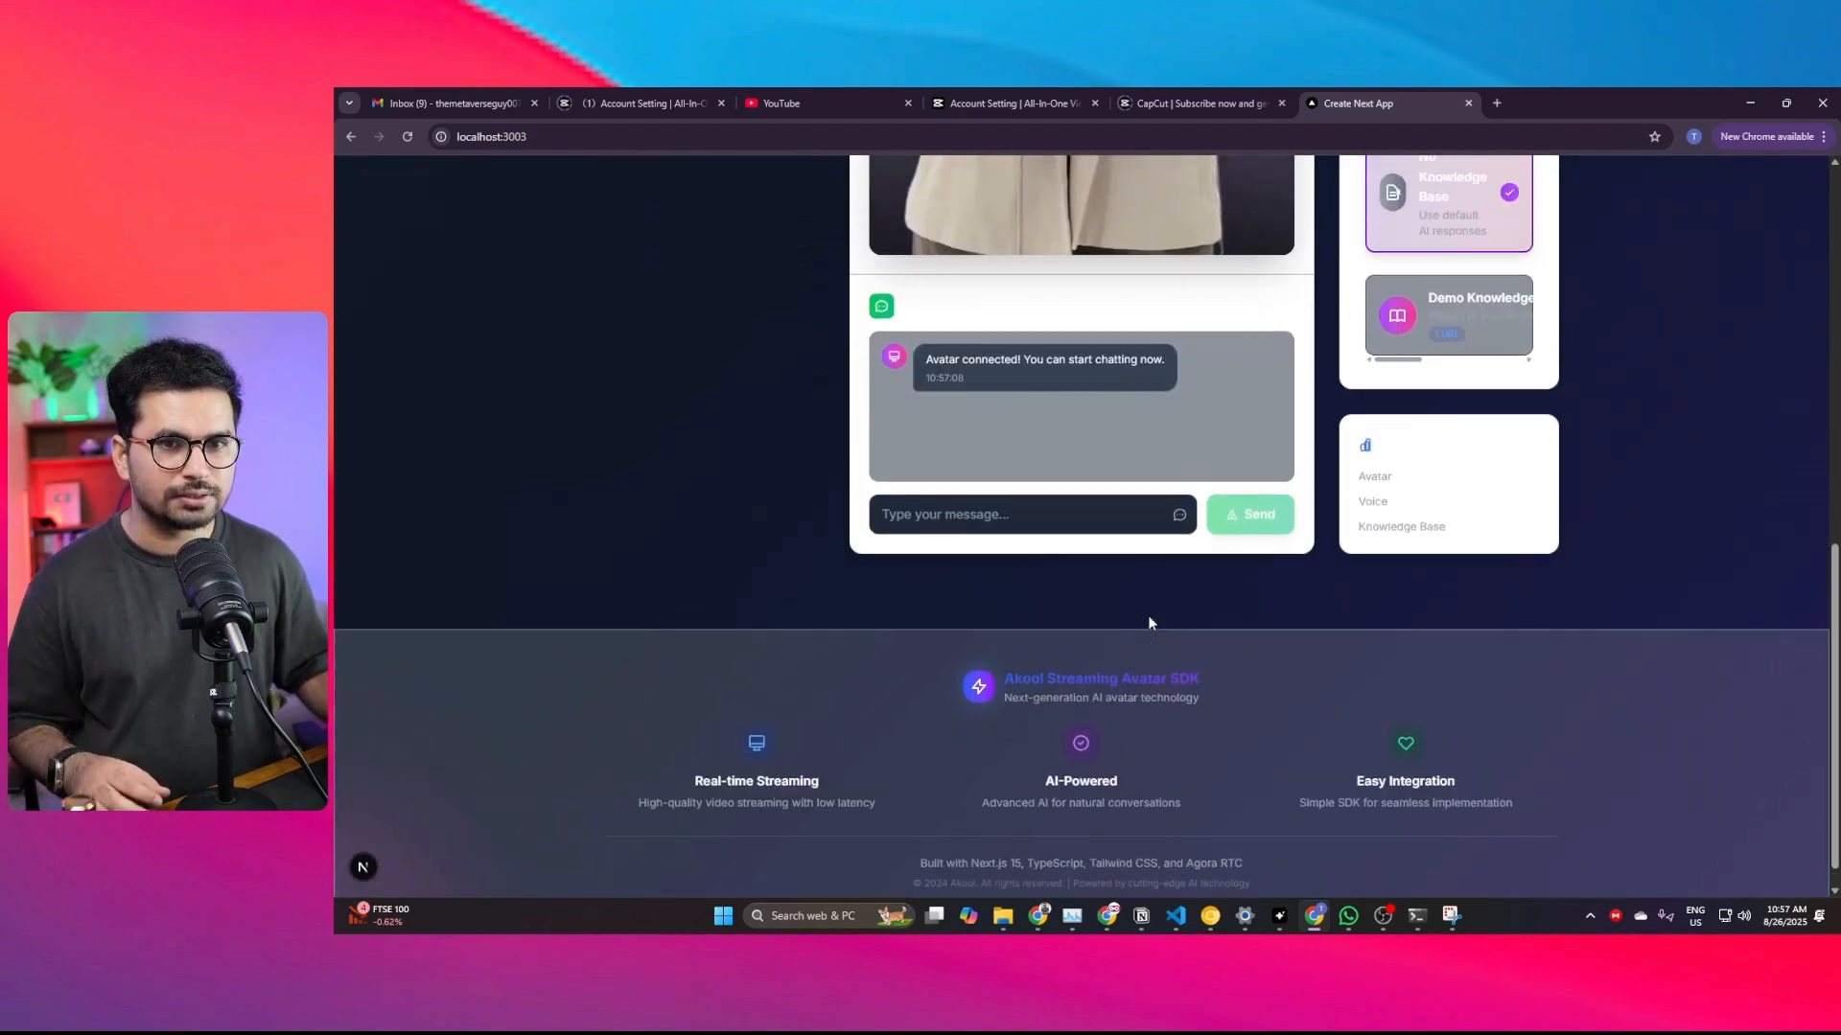
{"action": "scroll", "scroll_direction": "up", "scroll_amount": 3}
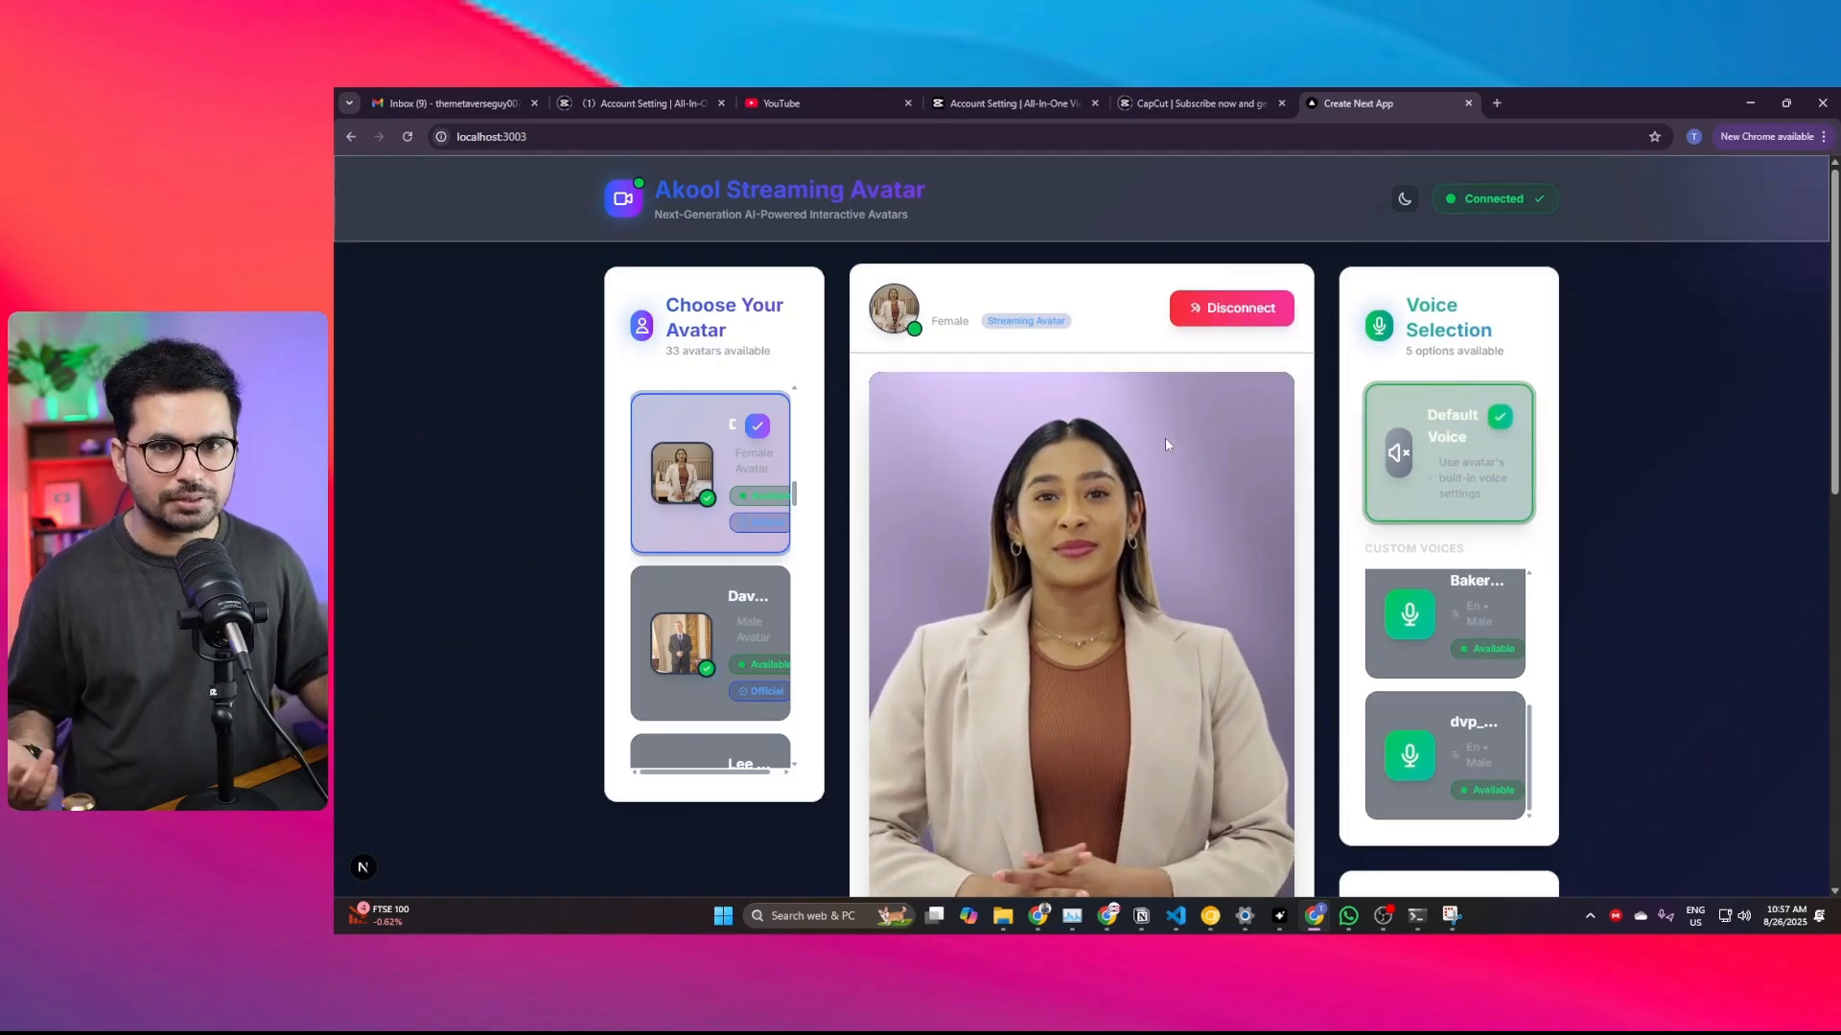
{"action": "scroll", "scroll_direction": "down", "scroll_amount": 3}
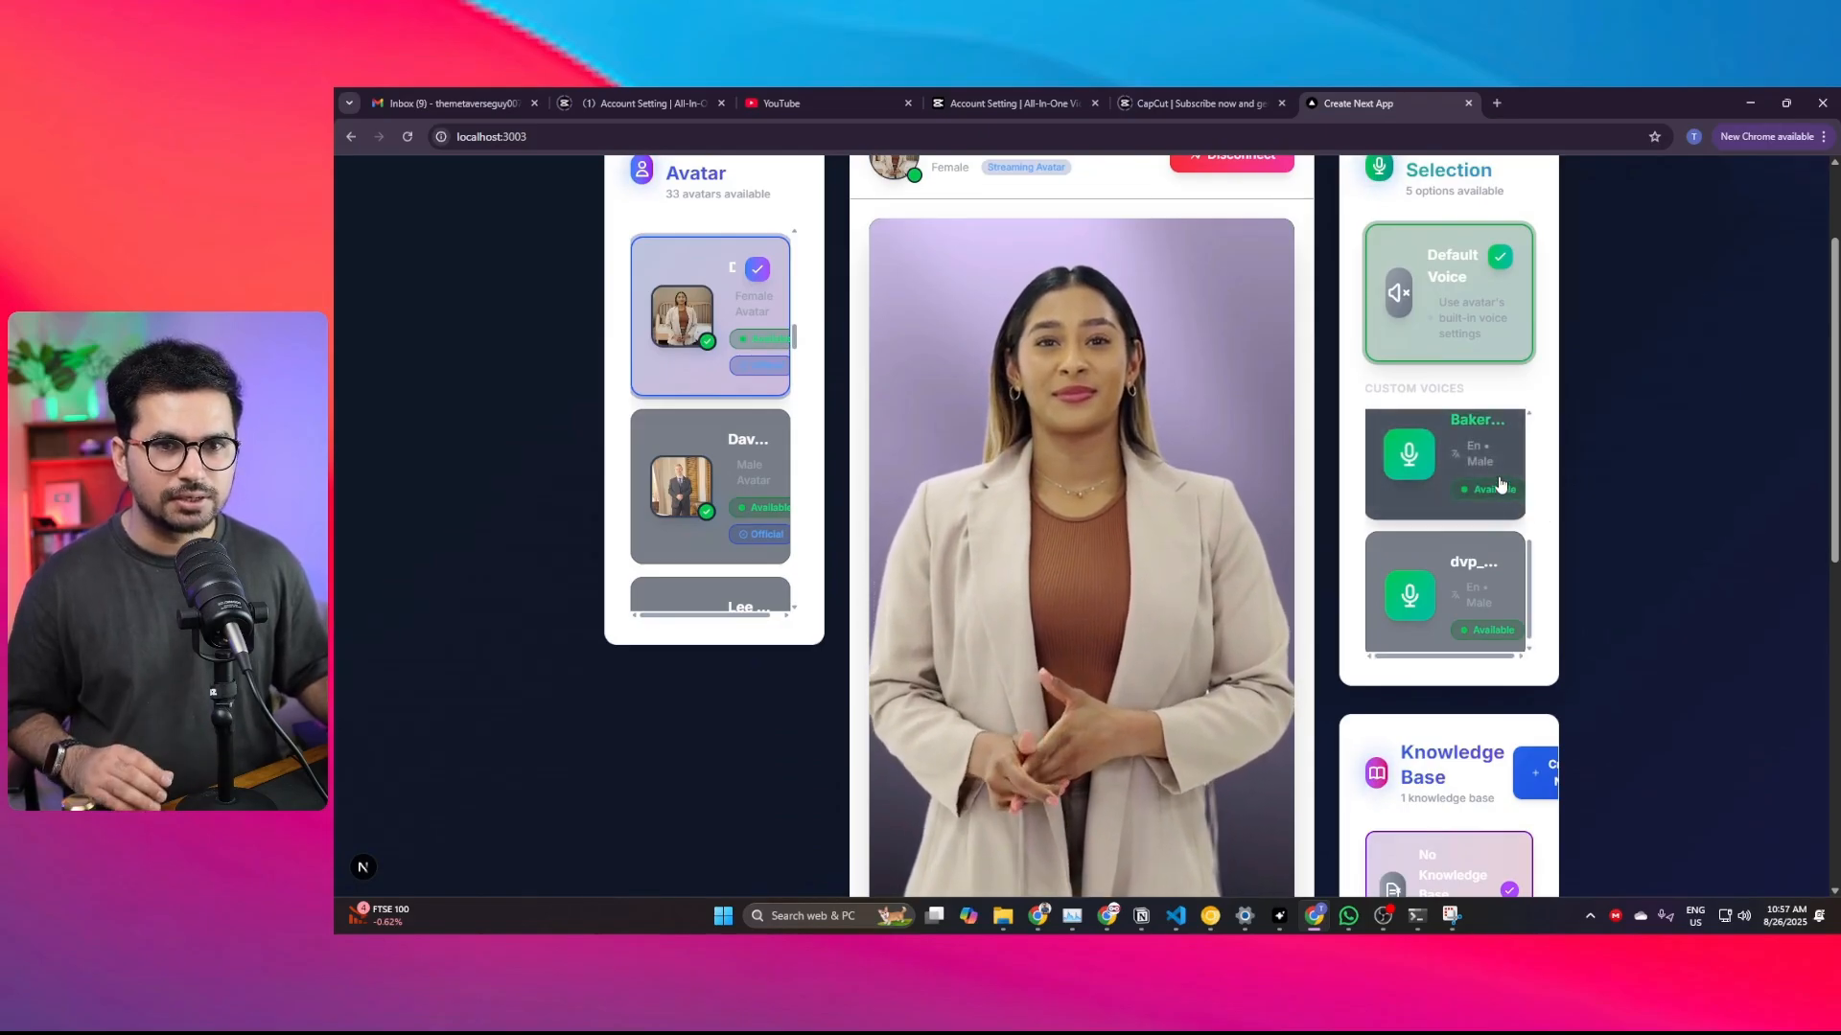
{"action": "scroll", "scroll_direction": "up", "scroll_amount": 3}
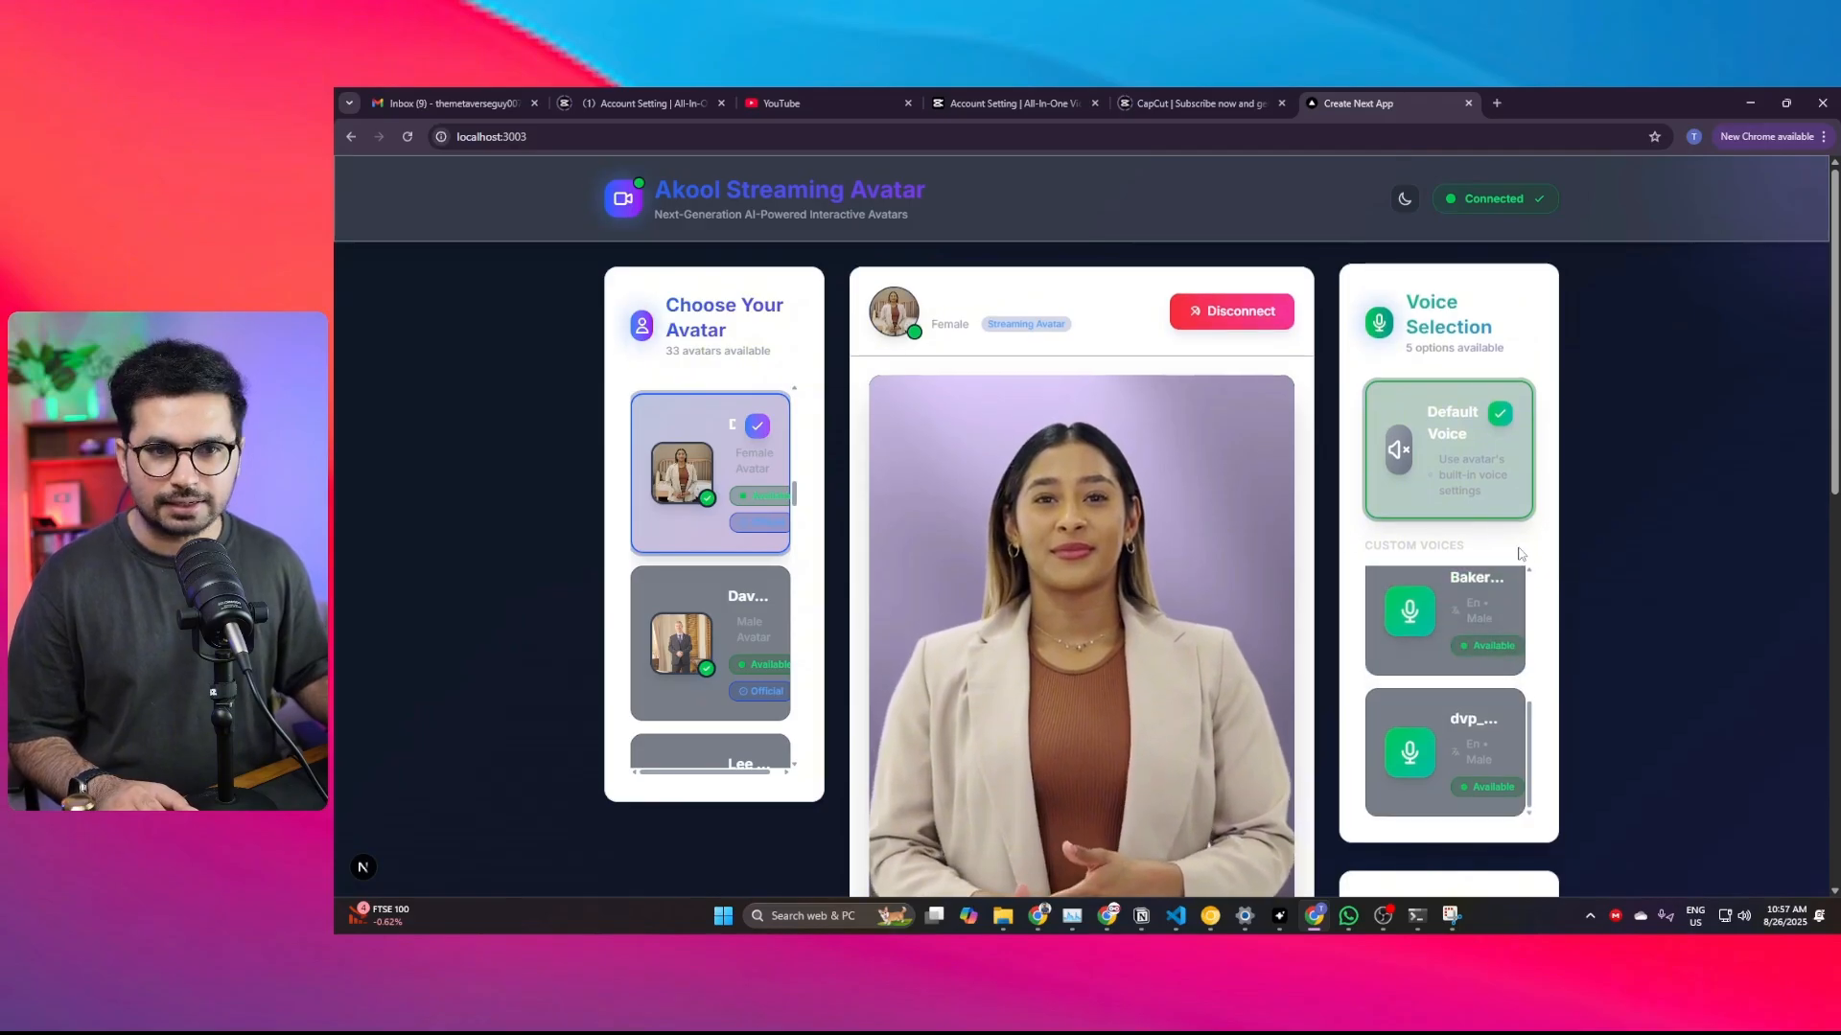
{"action": "scroll", "scroll_direction": "down", "scroll_amount": 3}
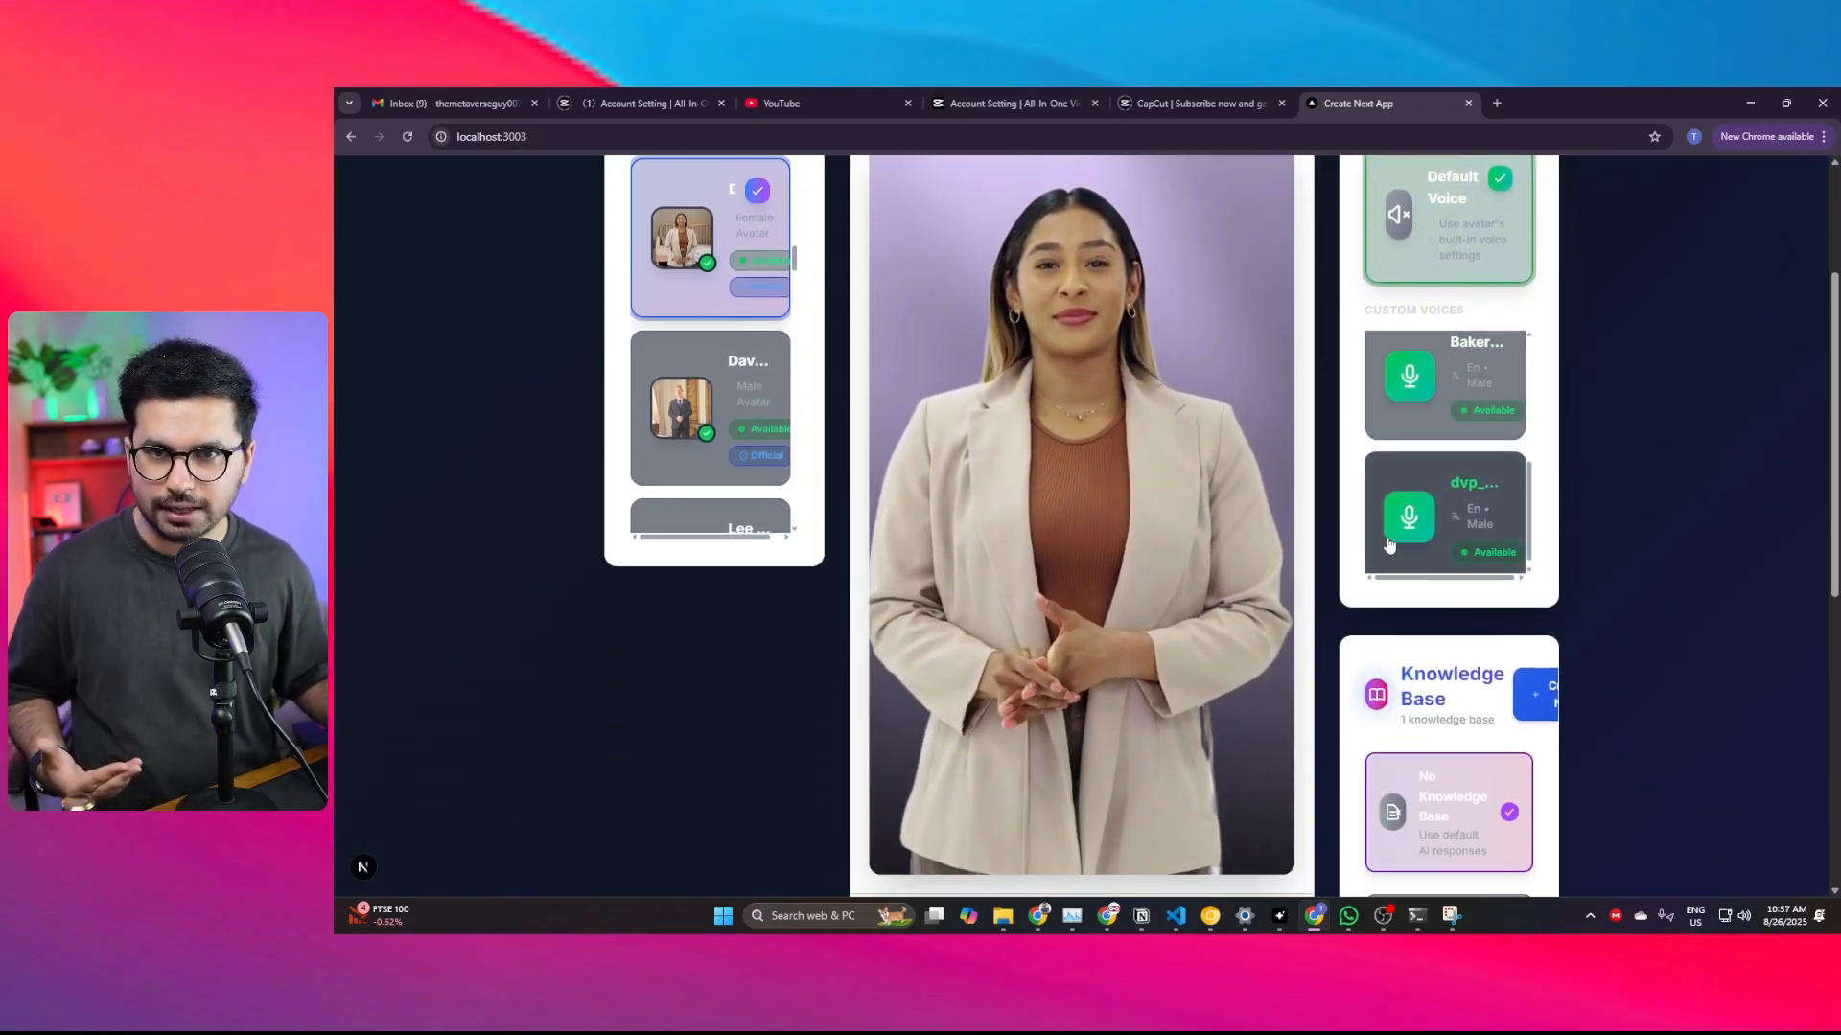